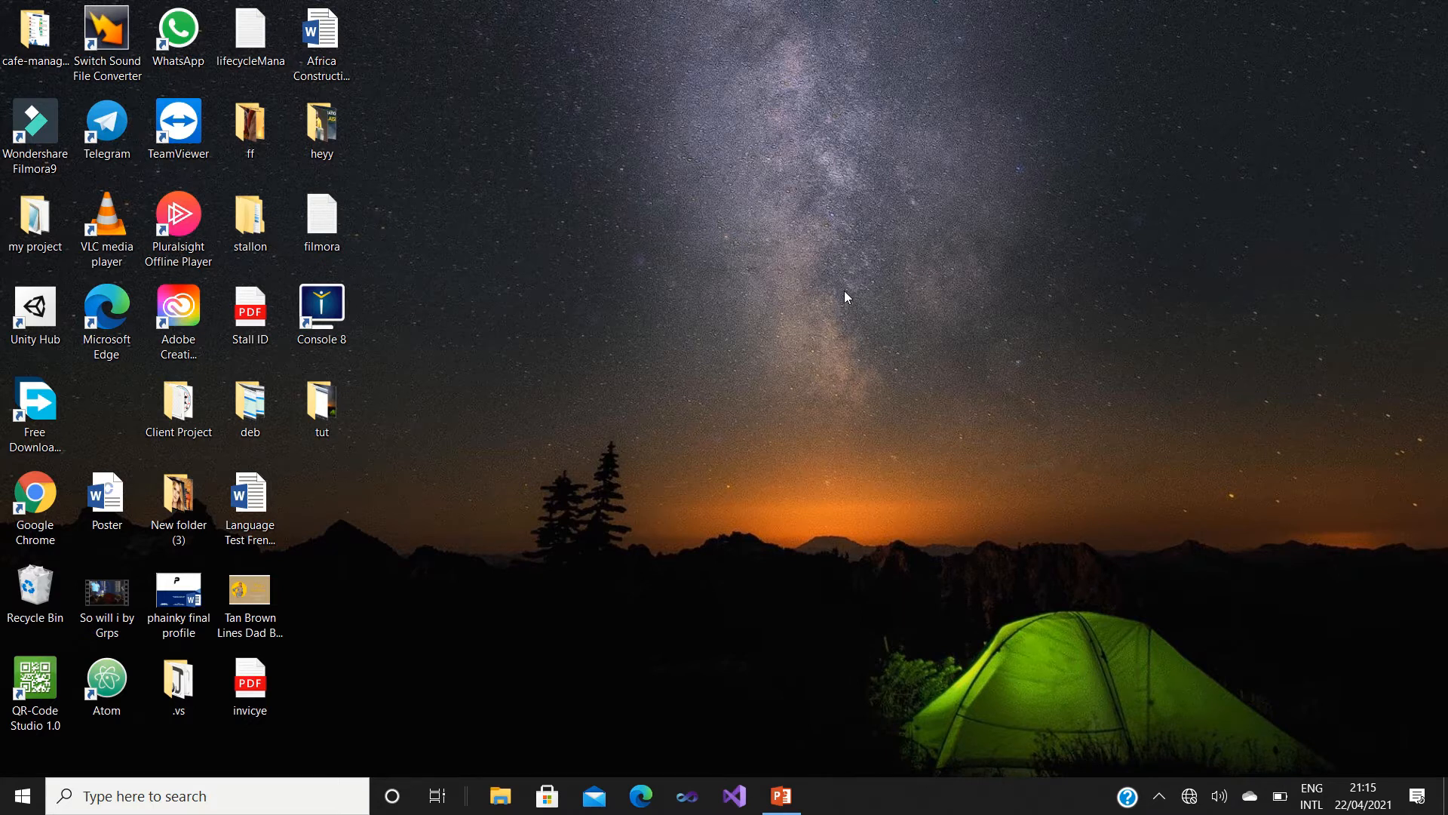
mouse_move(749, 227)
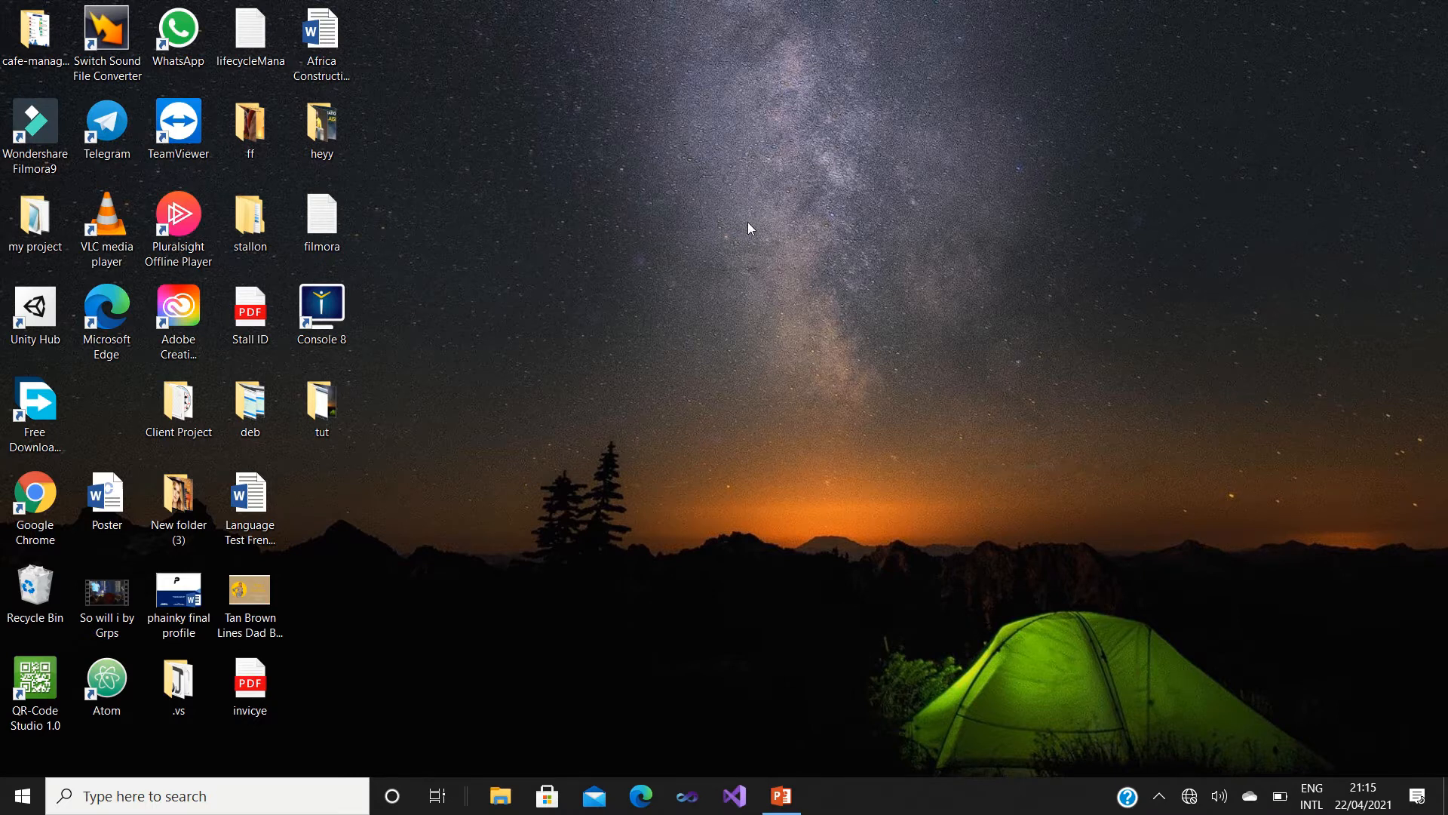
mouse_move(799, 475)
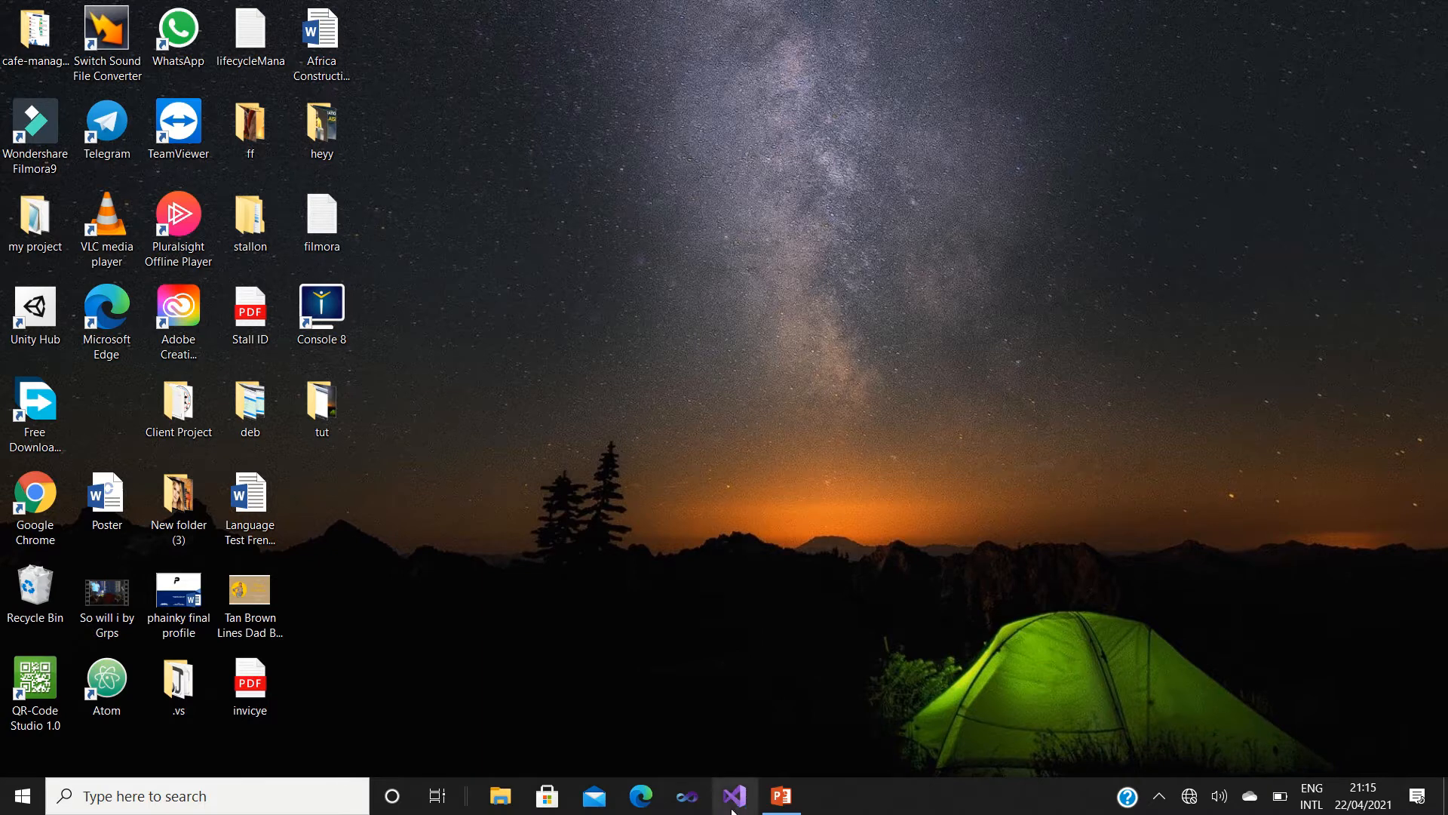
Launch Visual Studio 2019 and start creating a new project.
click(733, 795)
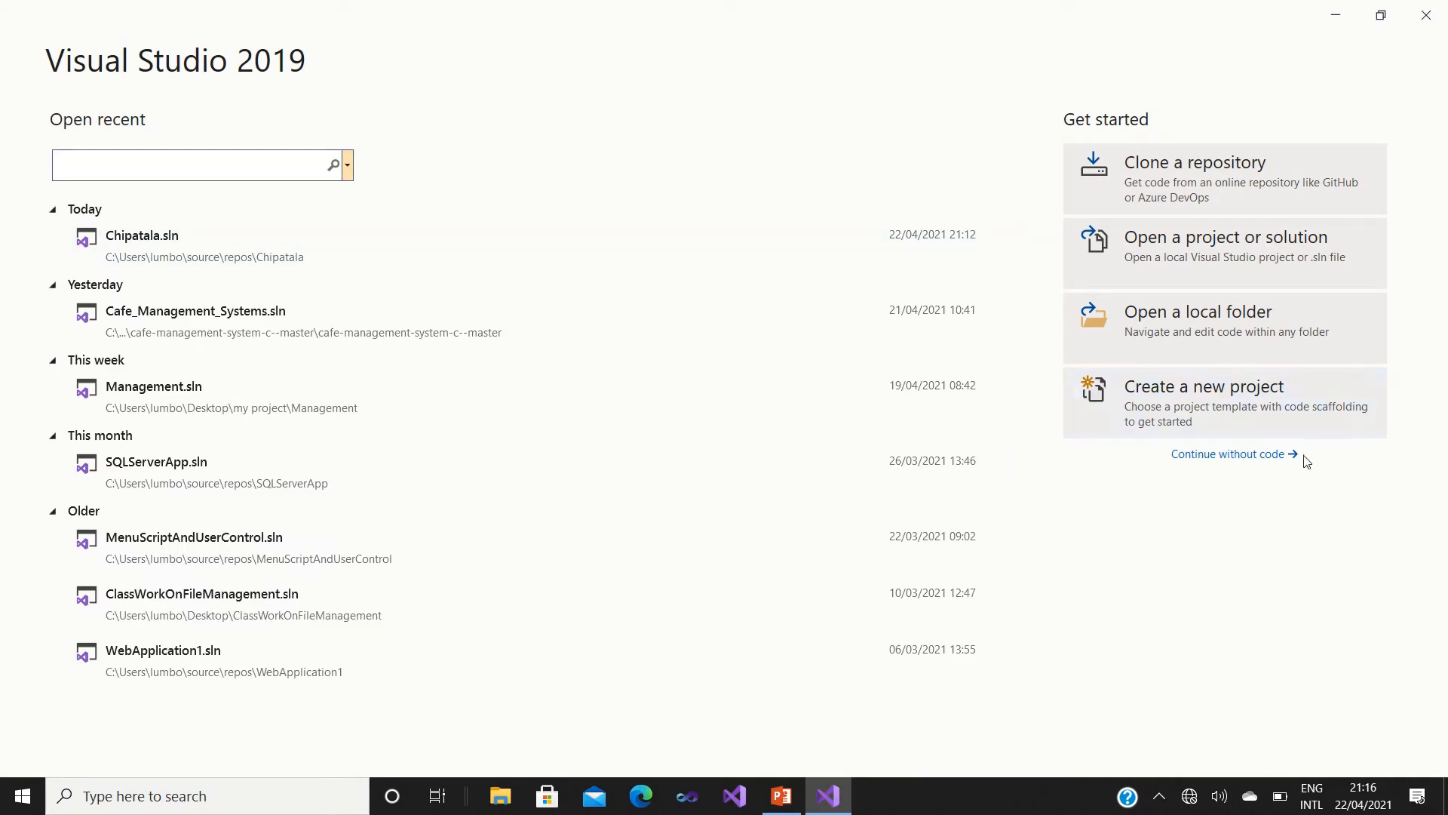
mouse_move(1229, 416)
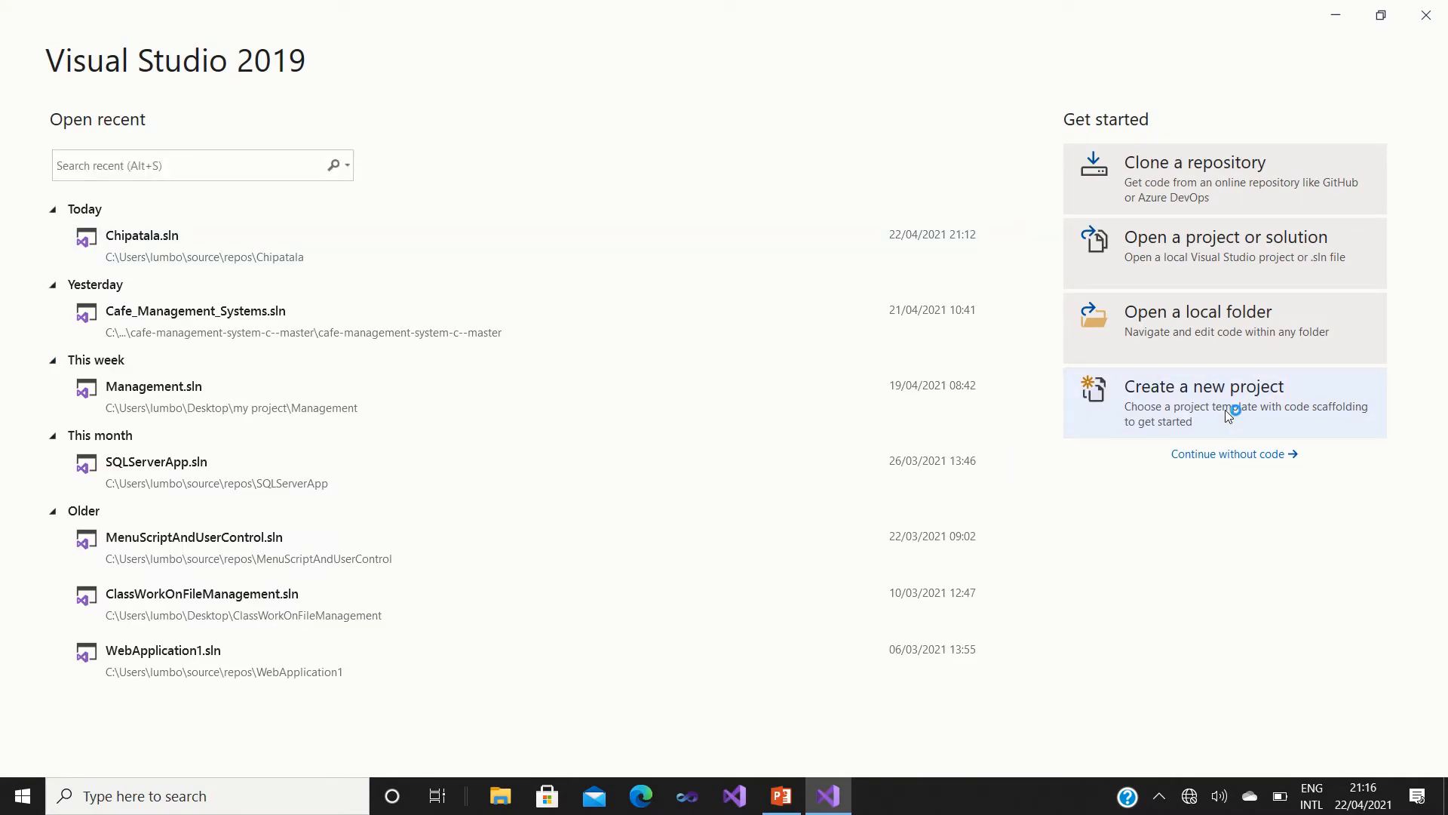
mouse_move(1160, 387)
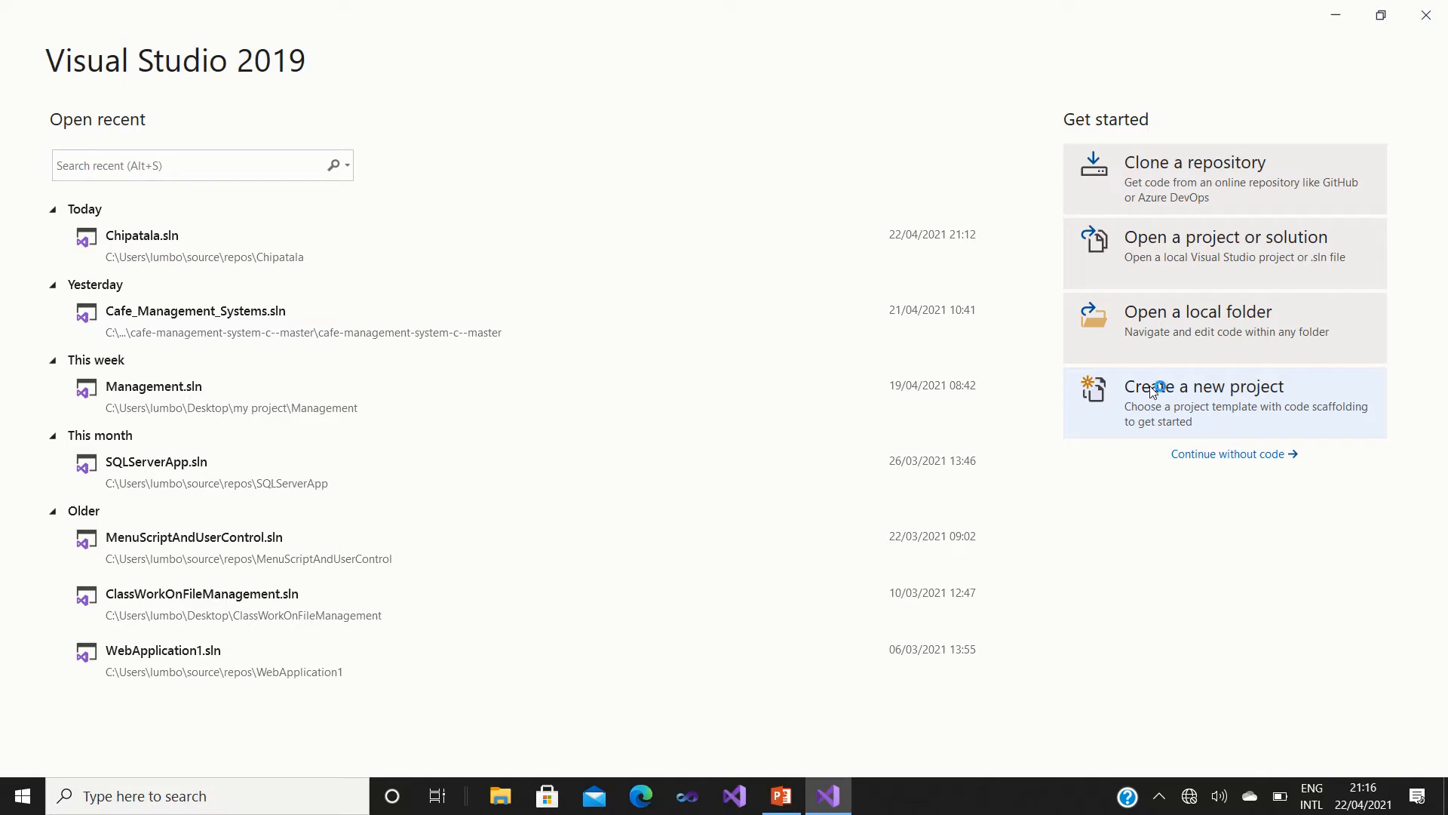
click(1204, 386)
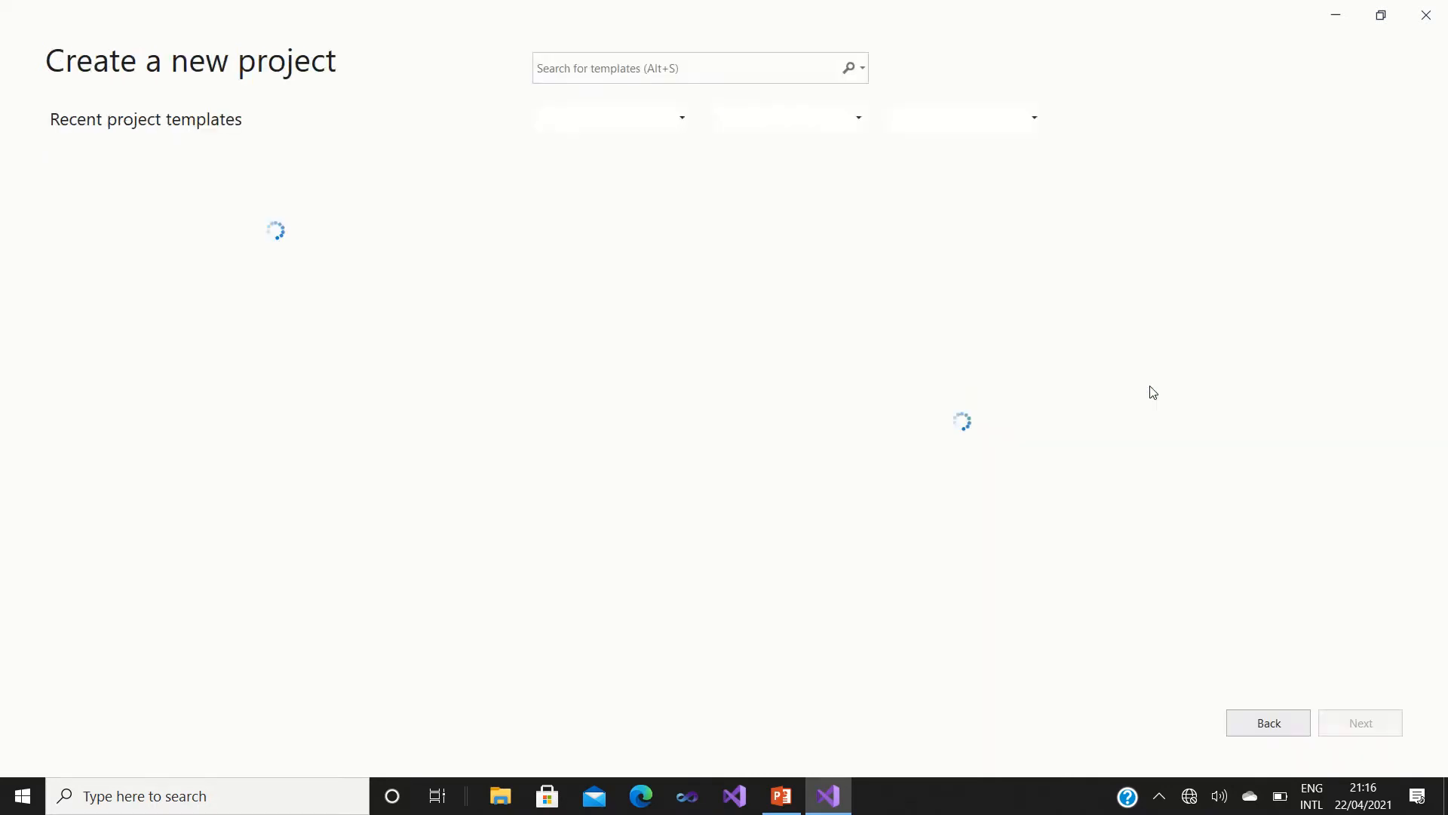
mouse_move(608, 178)
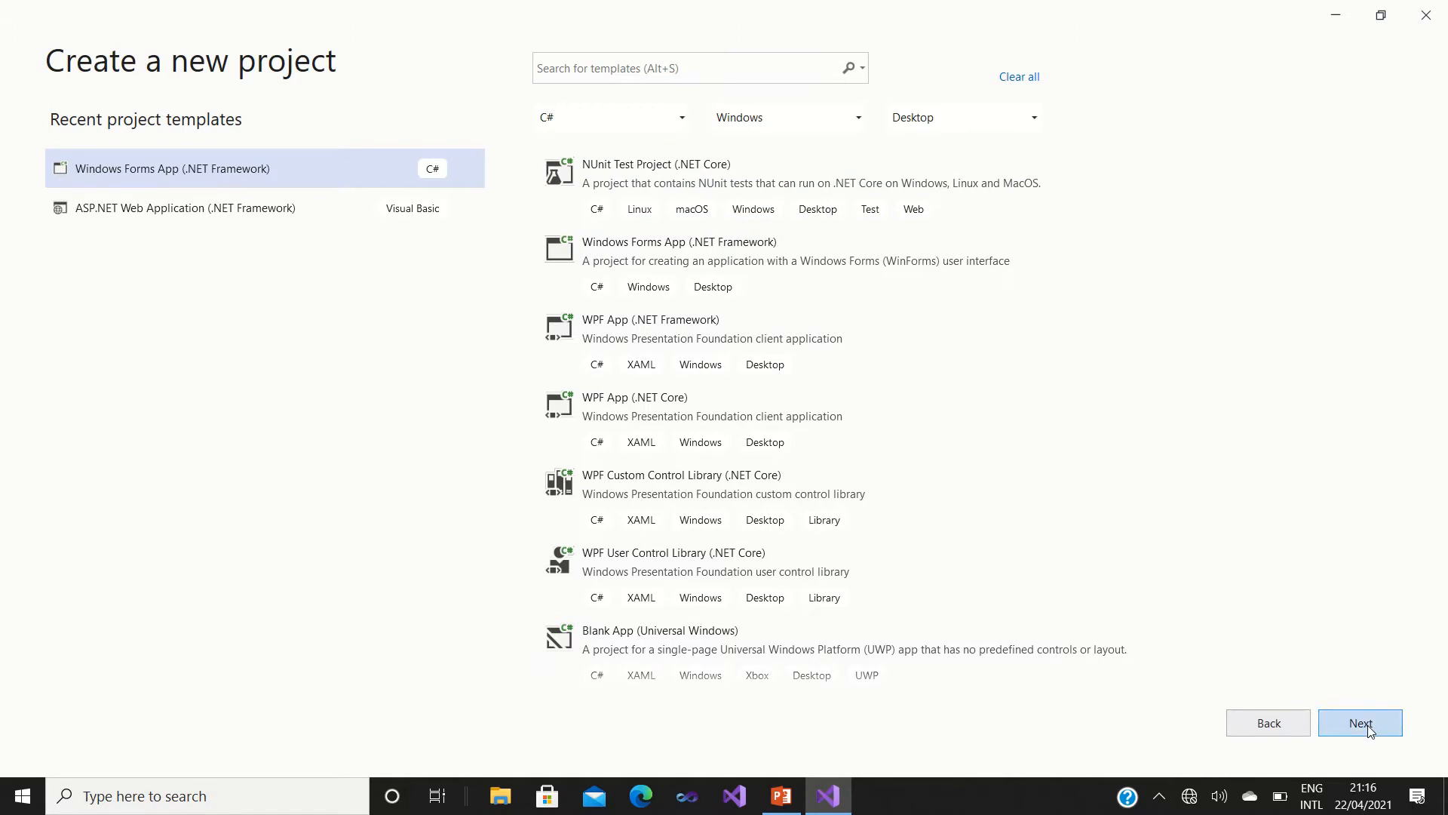
Configure the Windows Forms App template with project name Database and create it.
click(1359, 723)
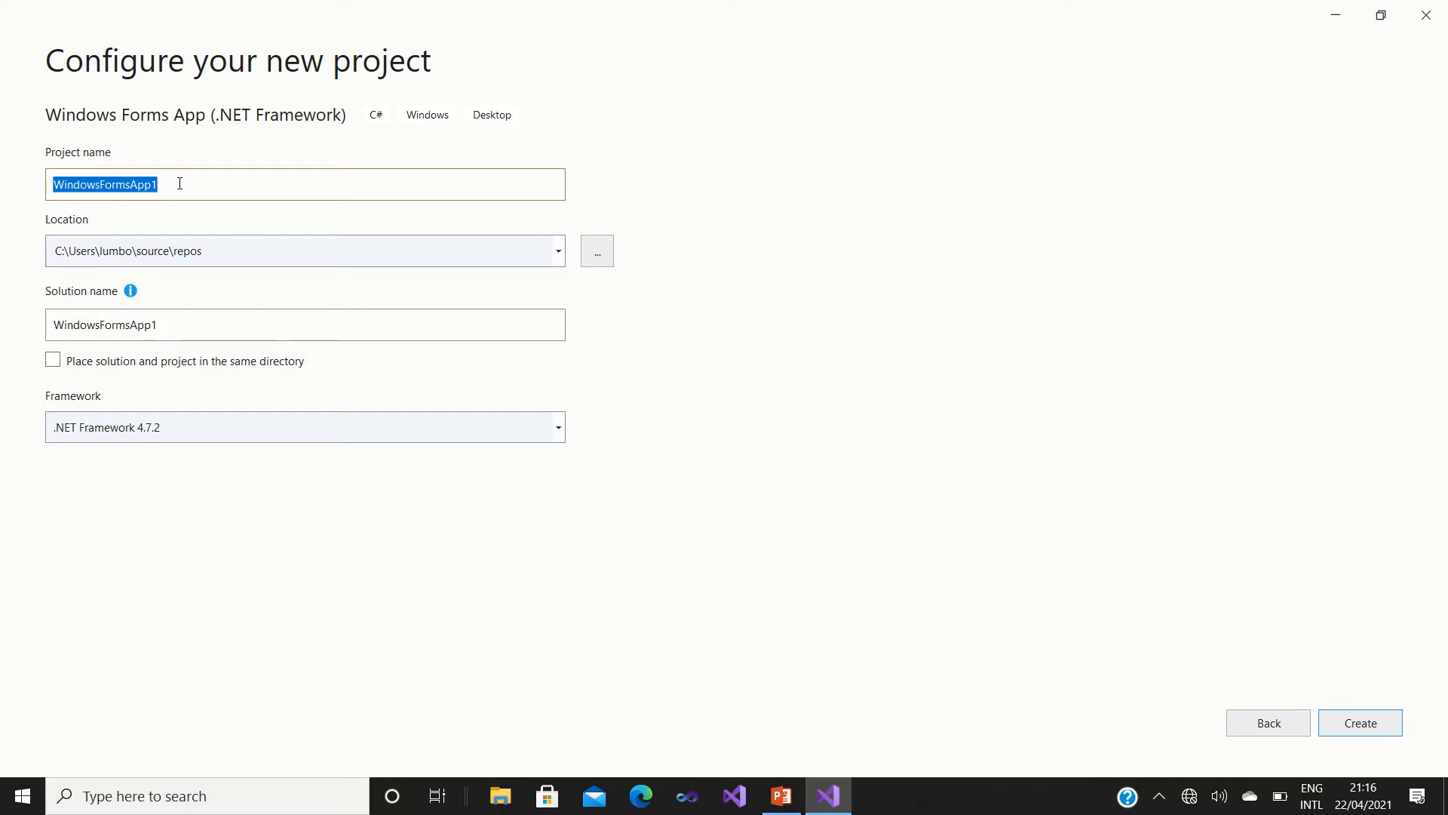
text(Da)
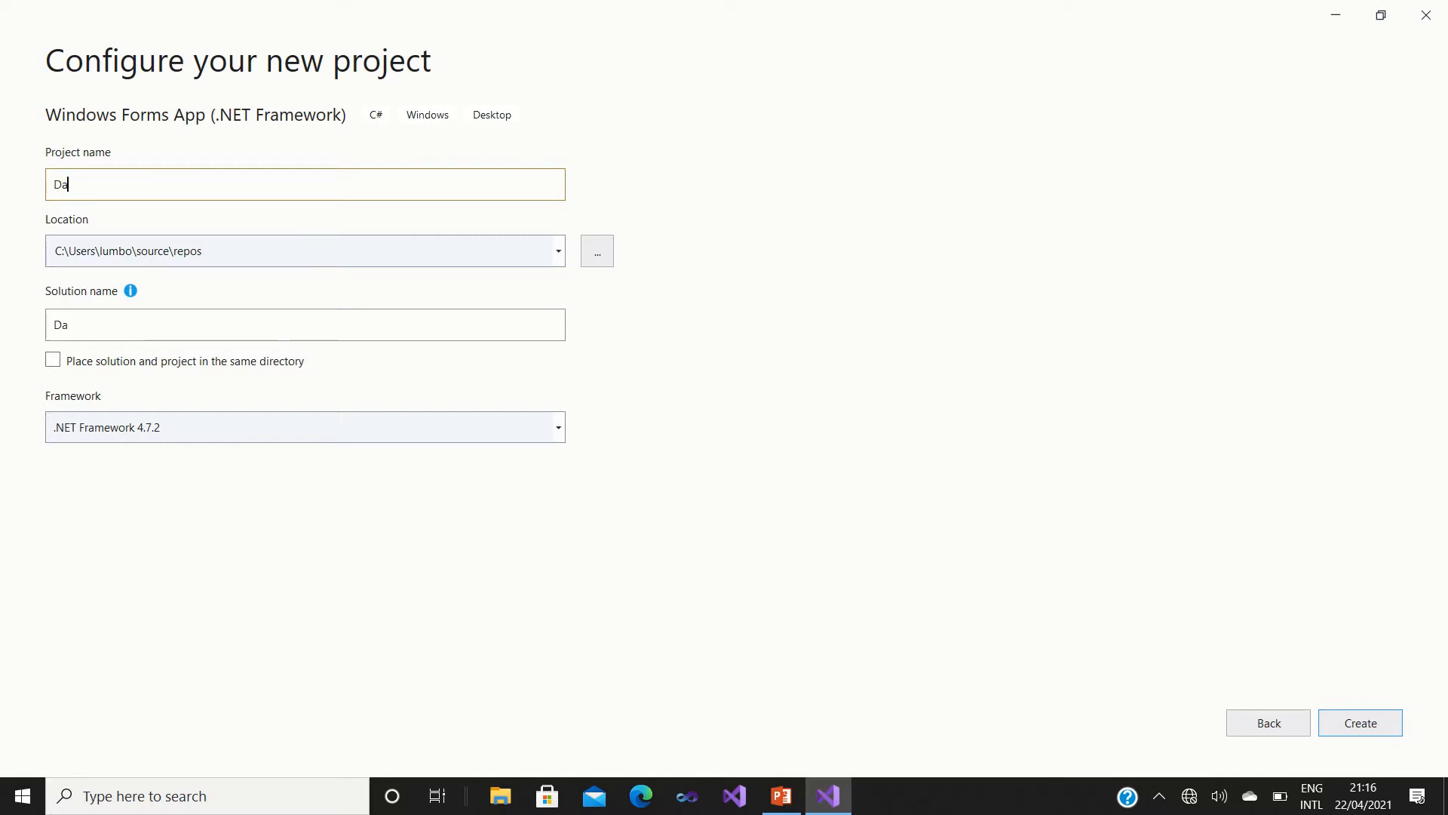
text(taba)
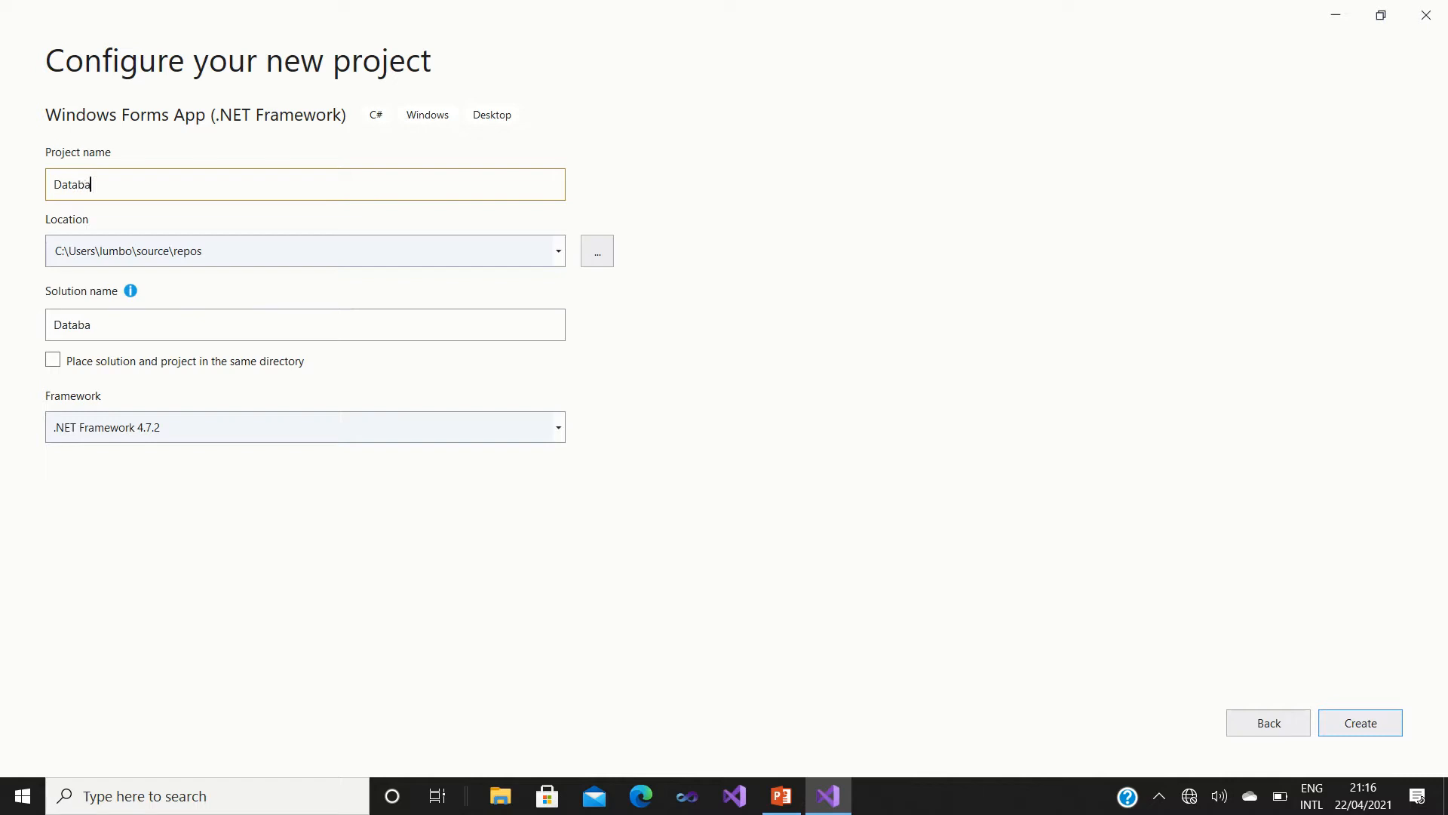
text(se)
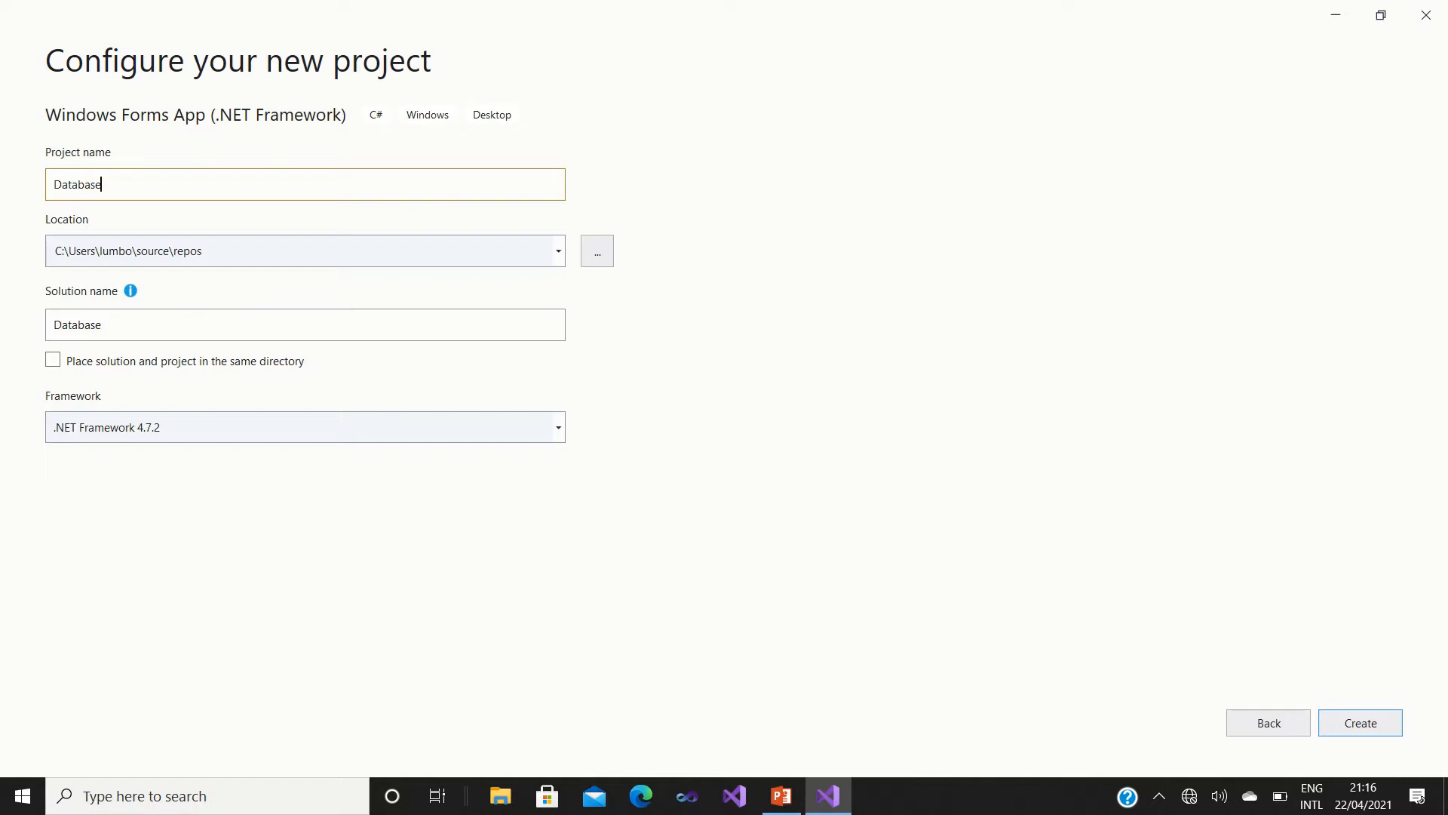
mouse_move(1358, 749)
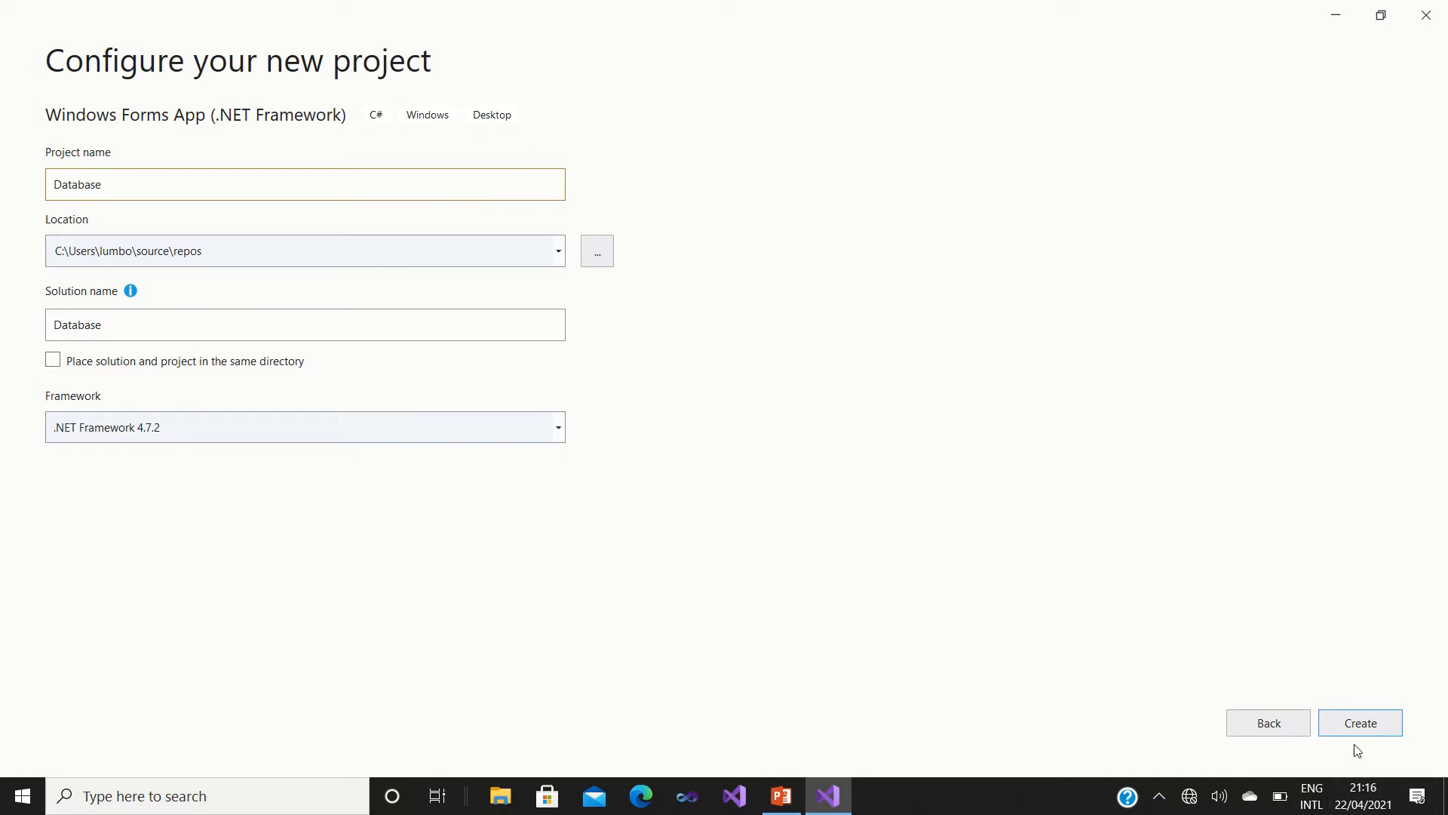
click(1359, 722)
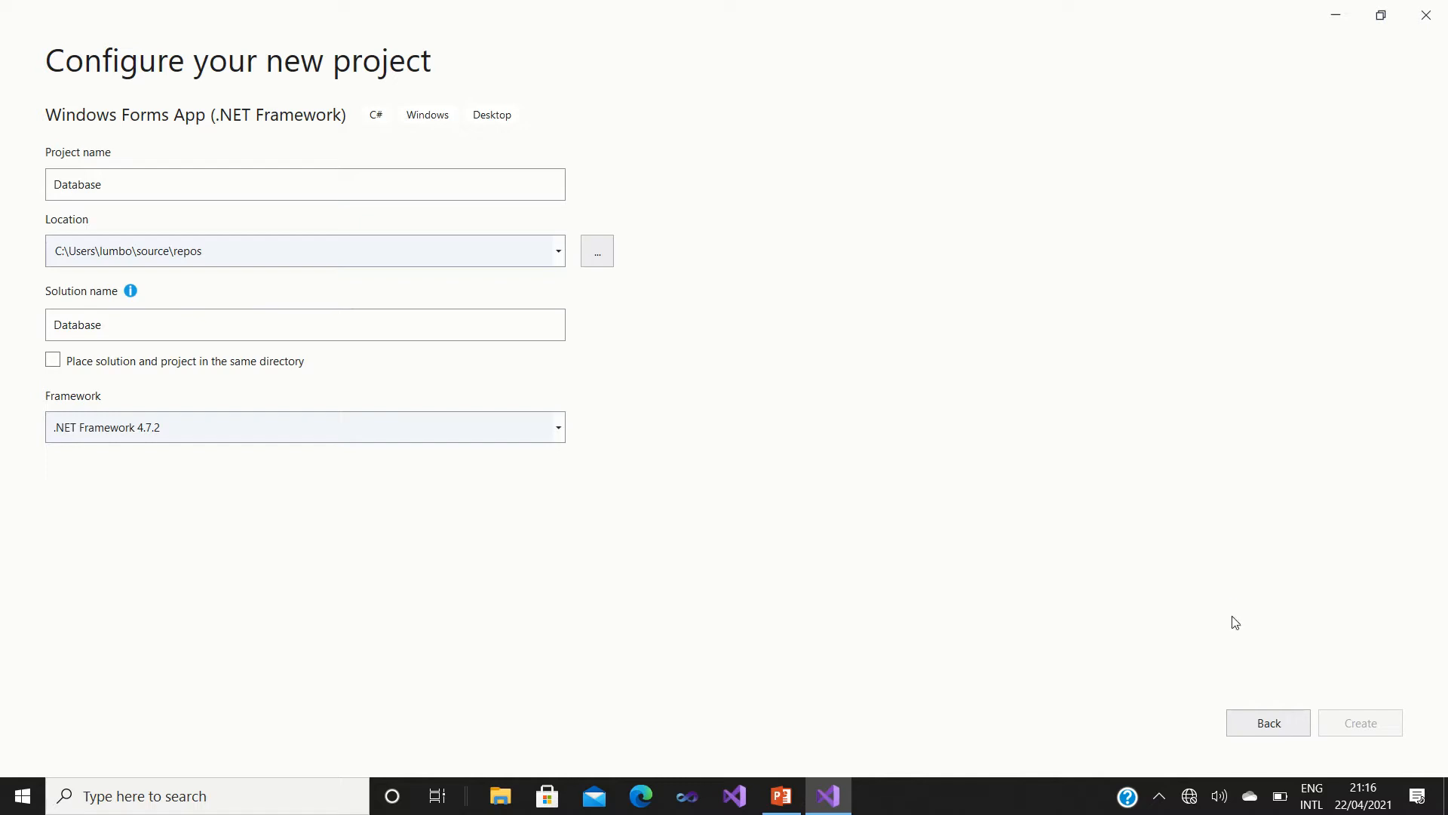
click(1358, 722)
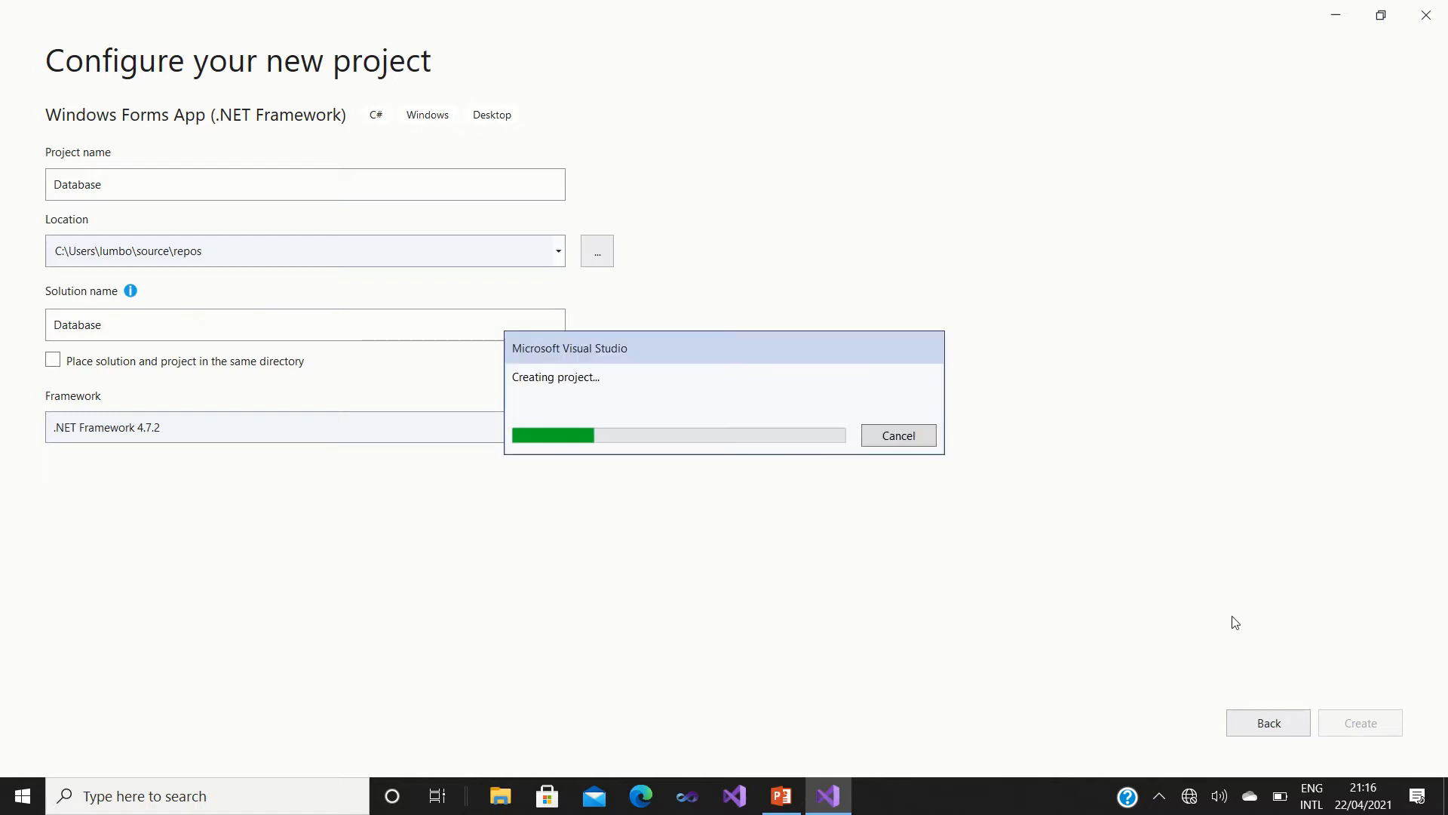
mouse_move(755, 363)
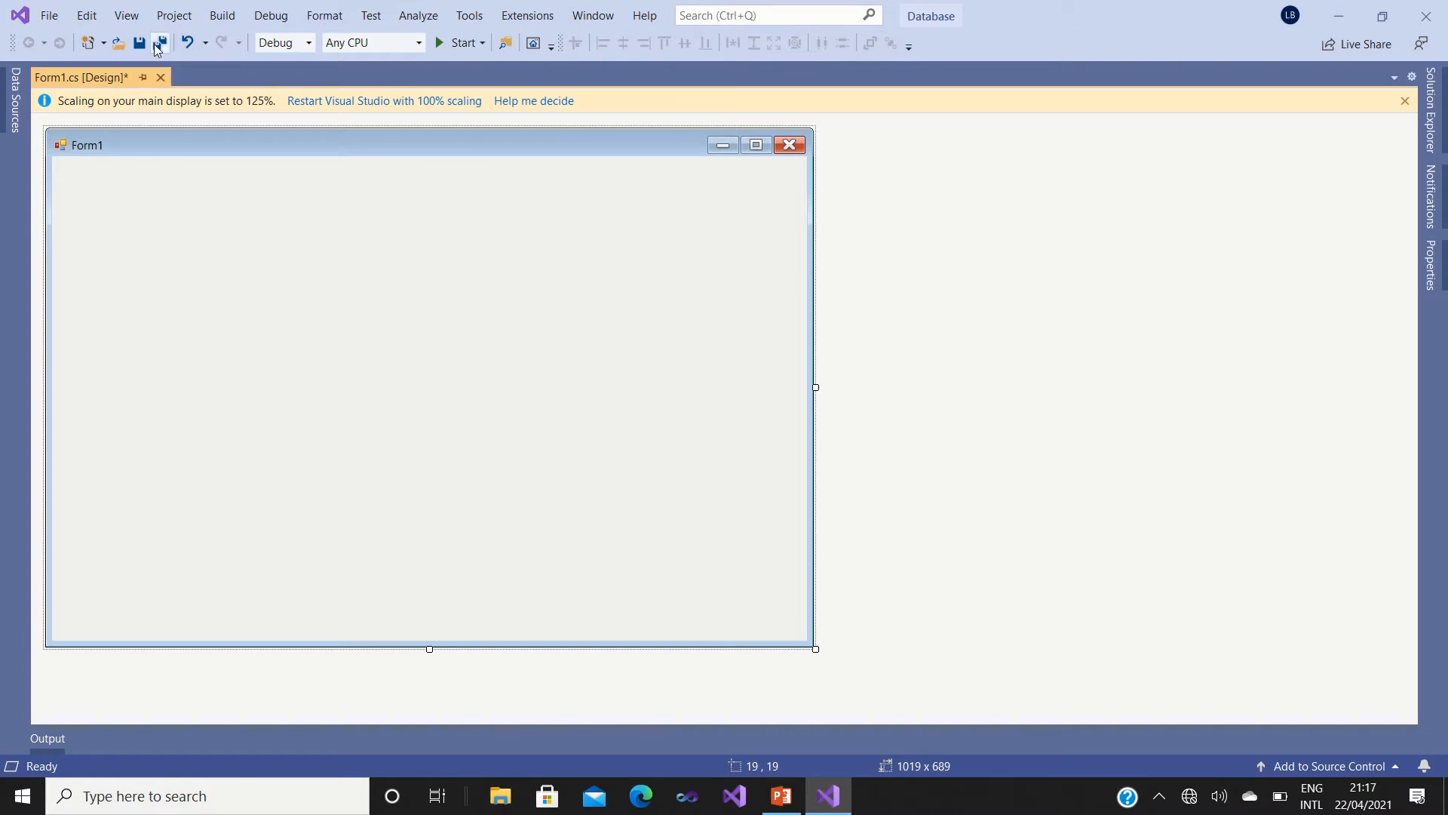
Show SQL Server Object Explorer, expand (localdb)\MSSQLLocalDB and bring up actions for its Databases folder.
click(126, 16)
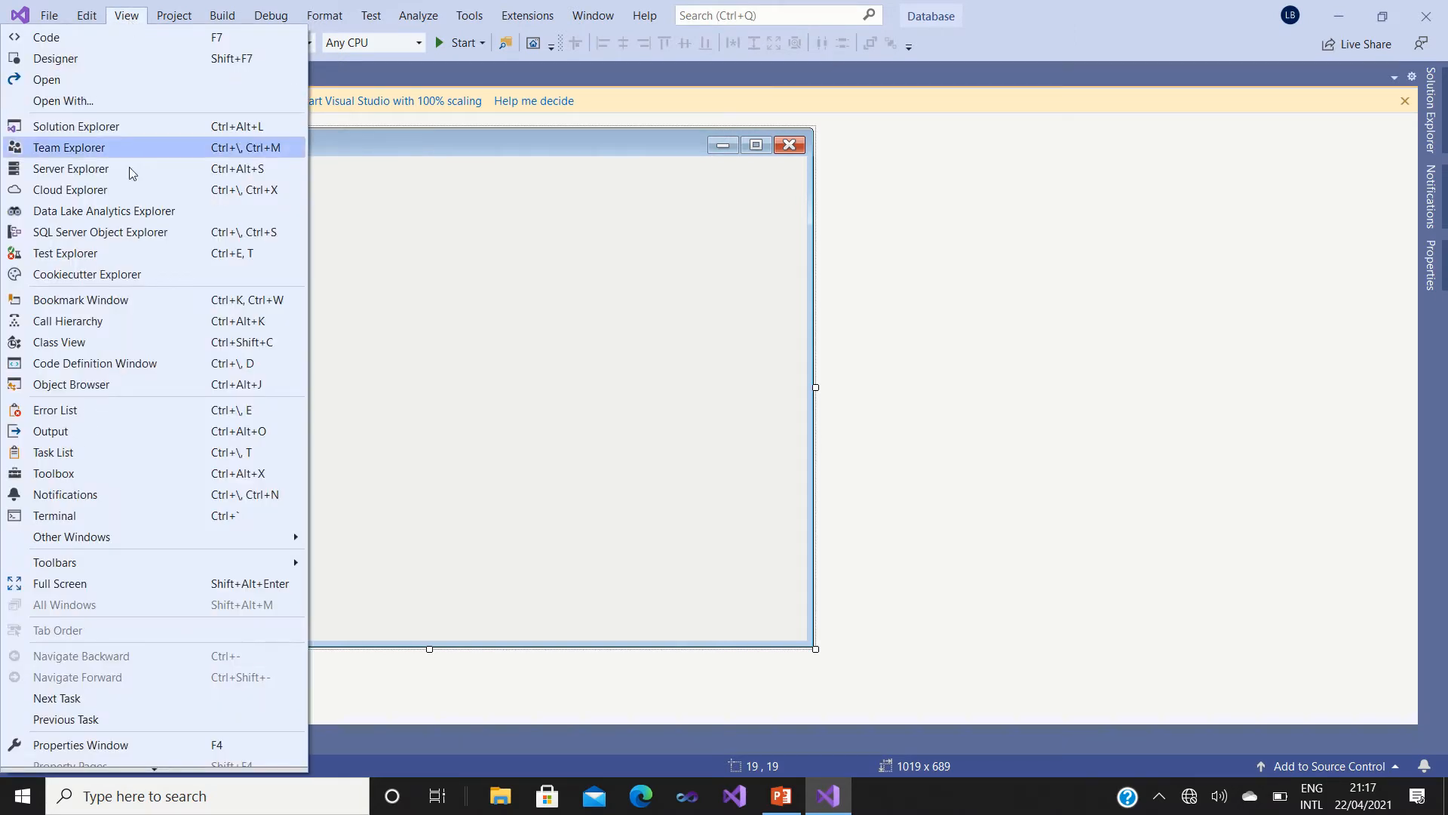
mouse_move(134, 232)
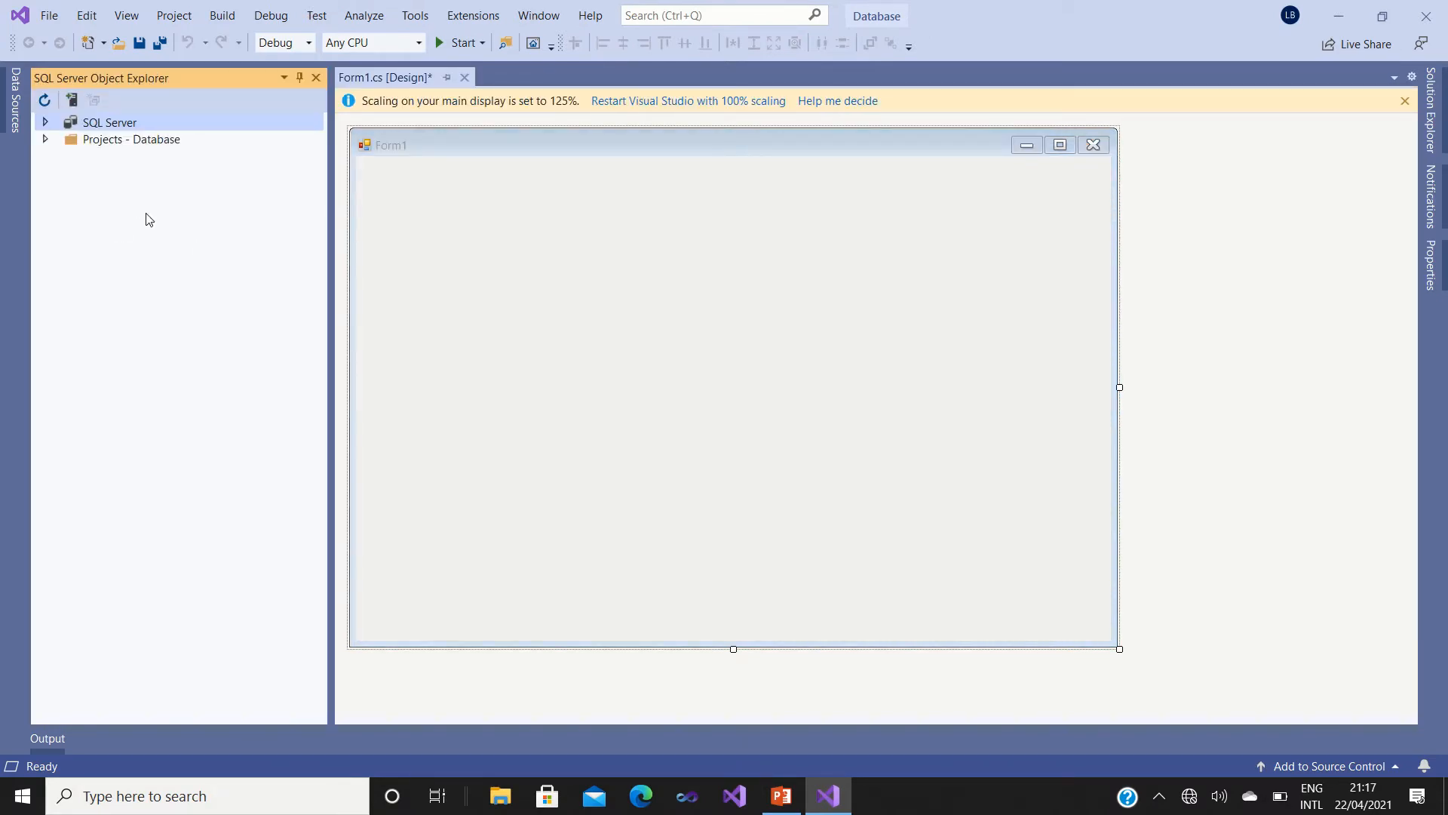
click(44, 122)
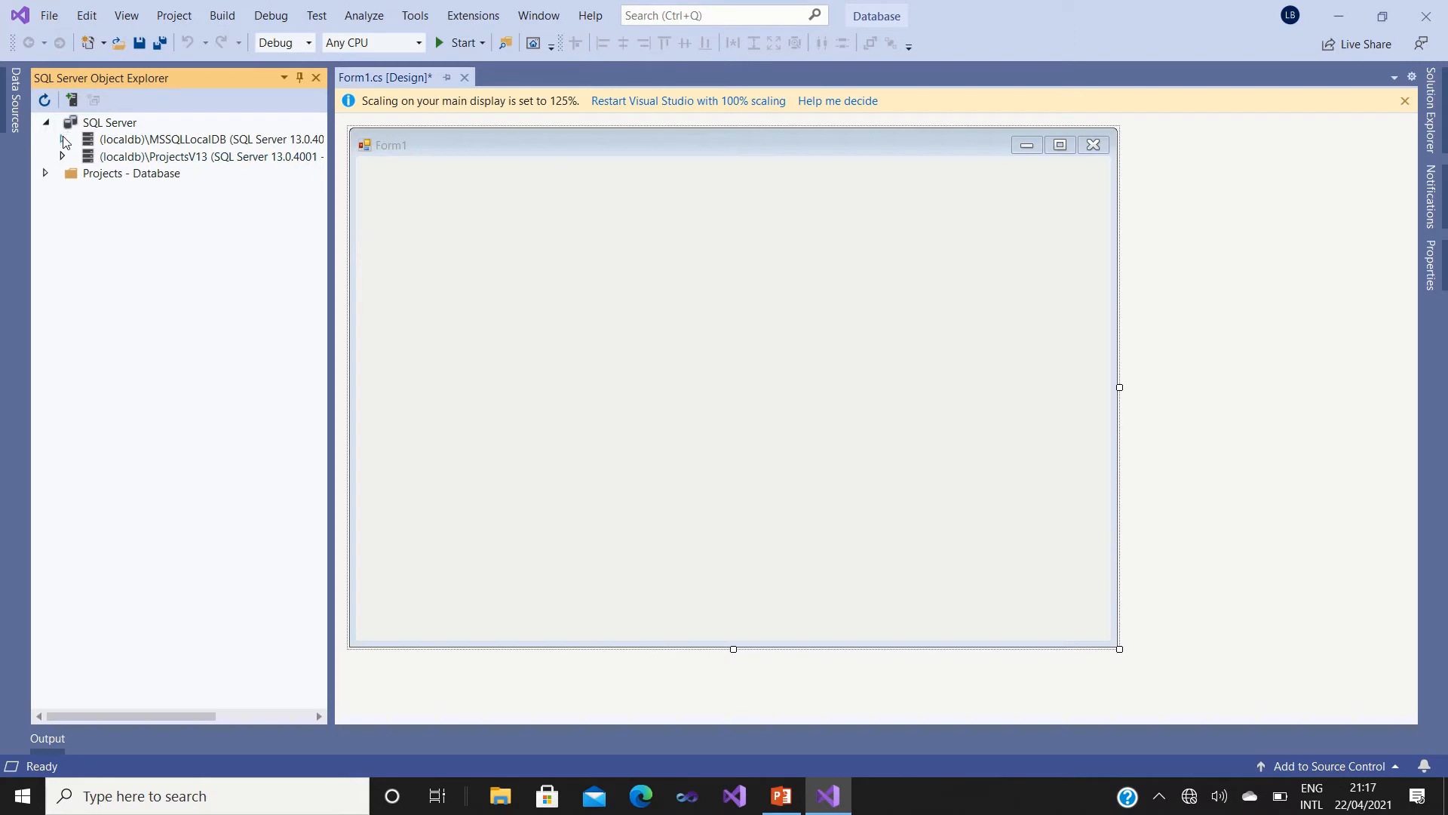
click(61, 139)
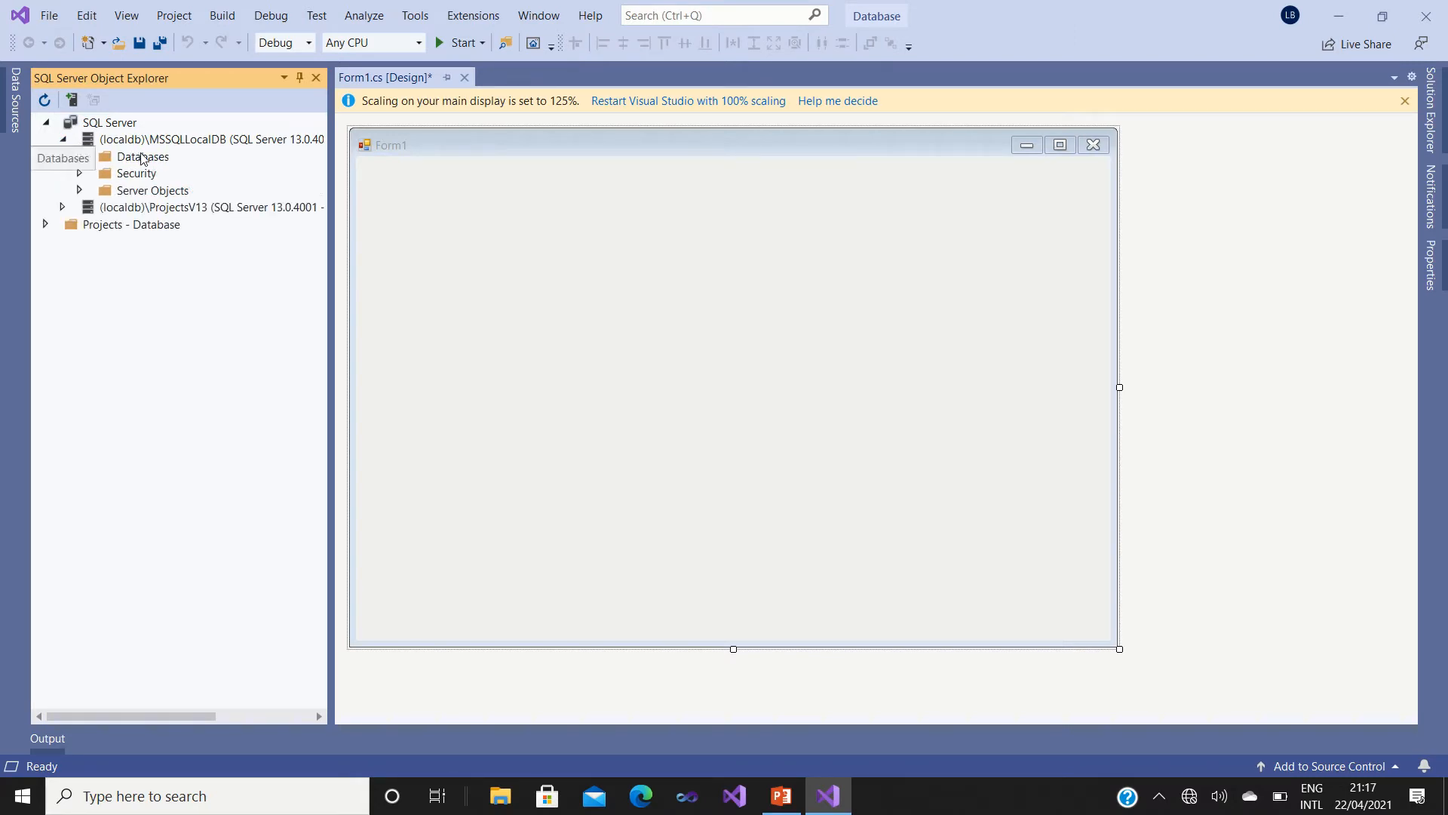
click(143, 156)
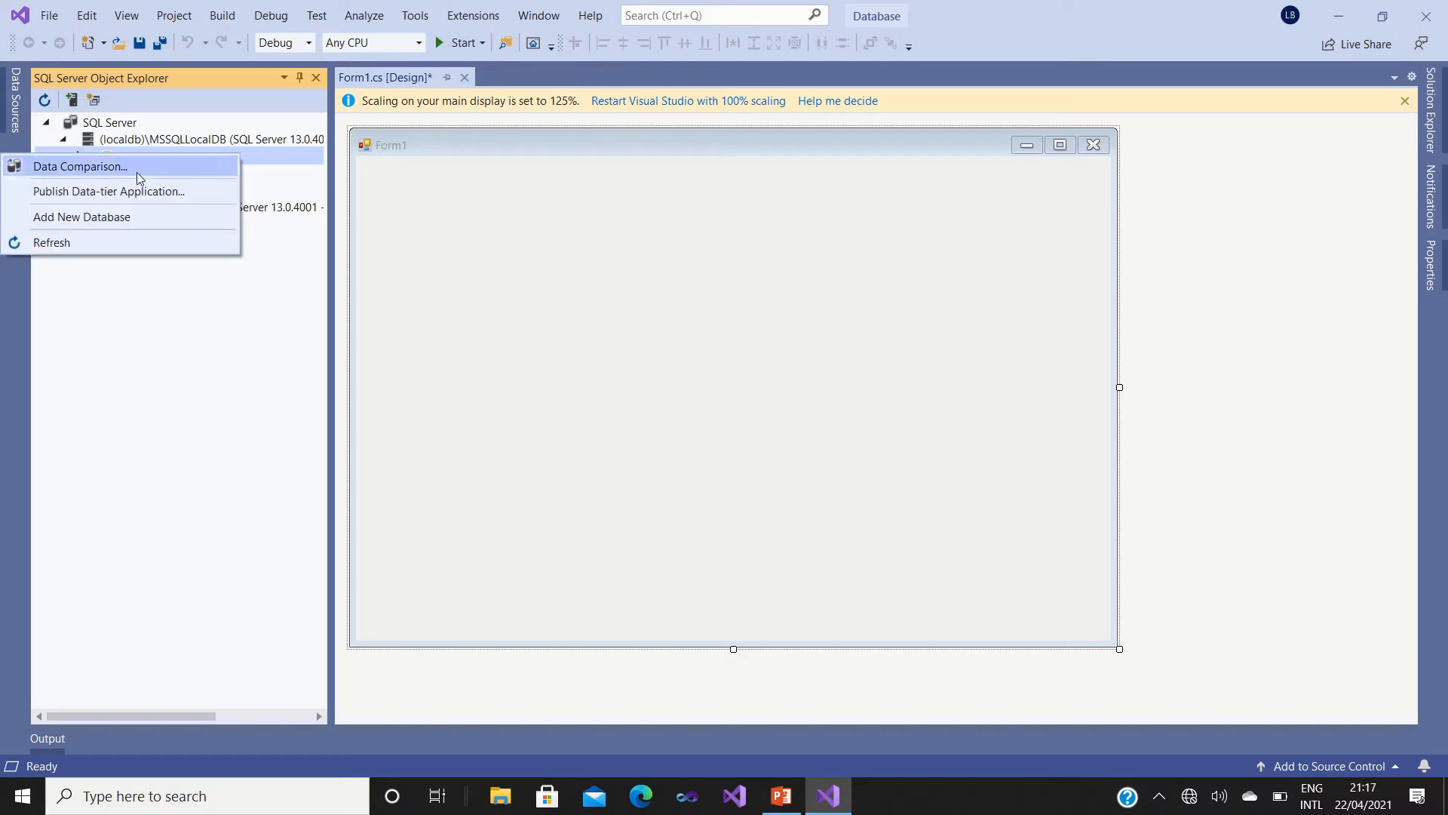
mouse_move(127, 222)
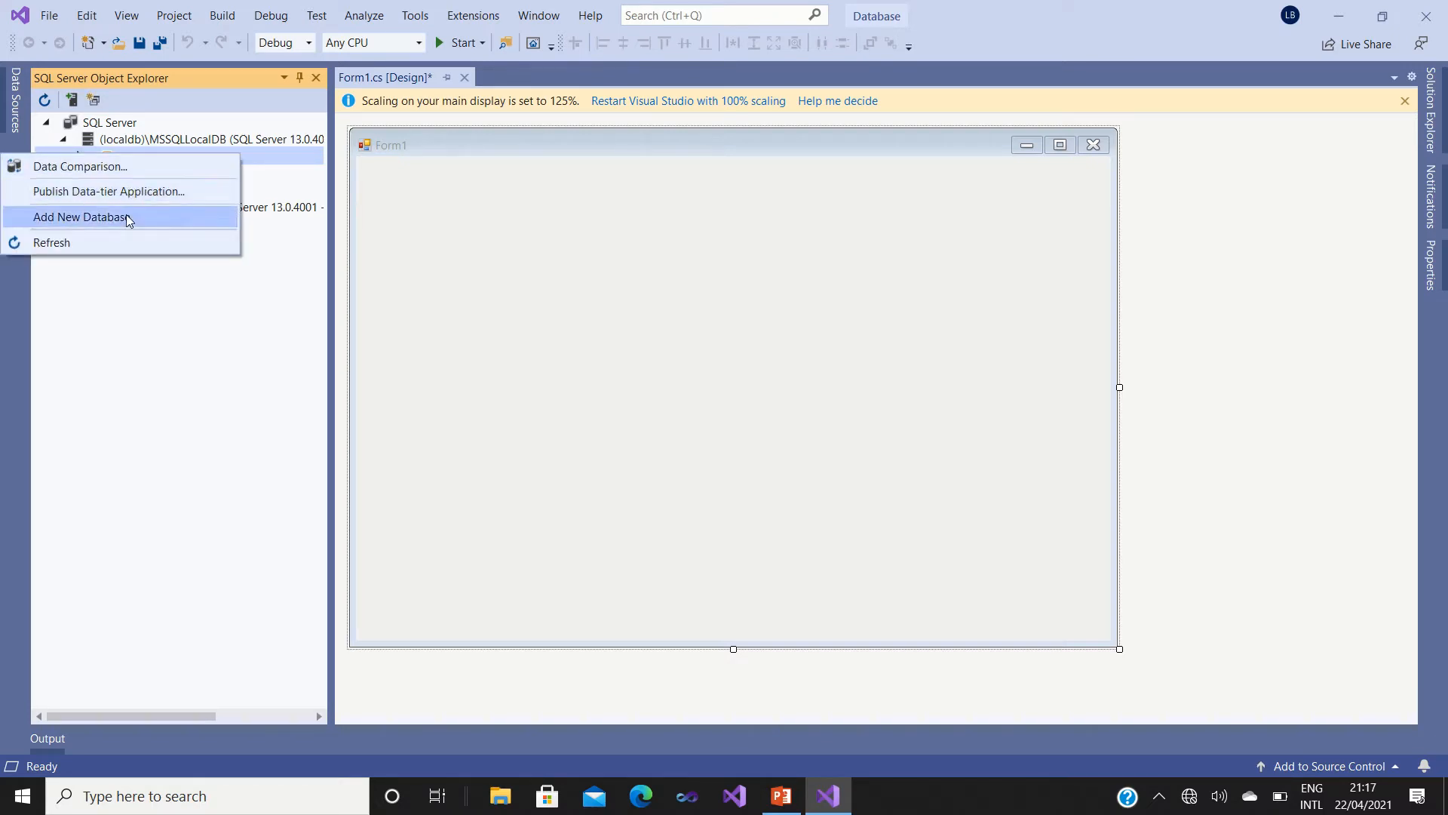
Add a new LocalDB database named InfoManager and confirm its creation.
click(81, 216)
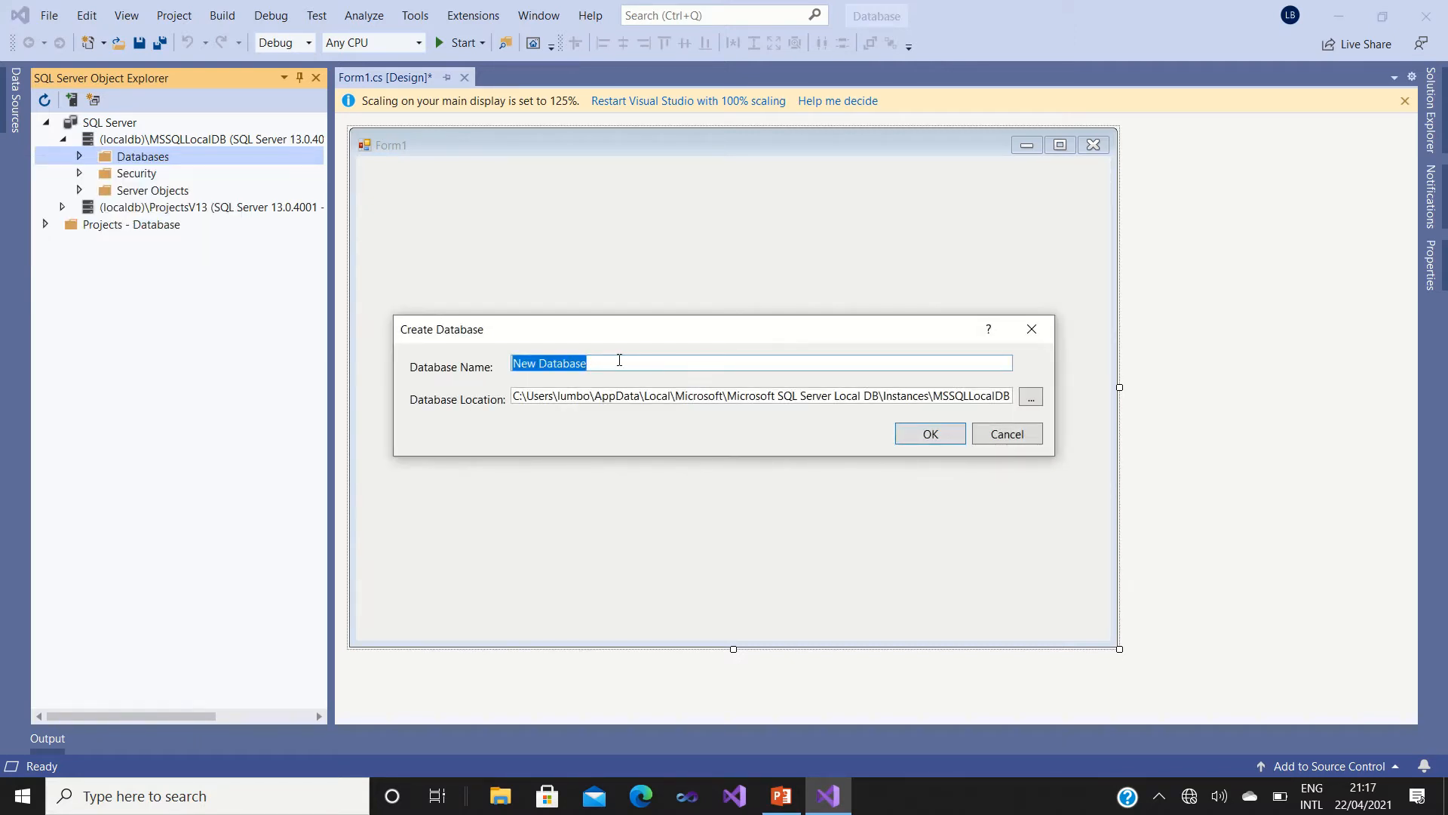
text(In)
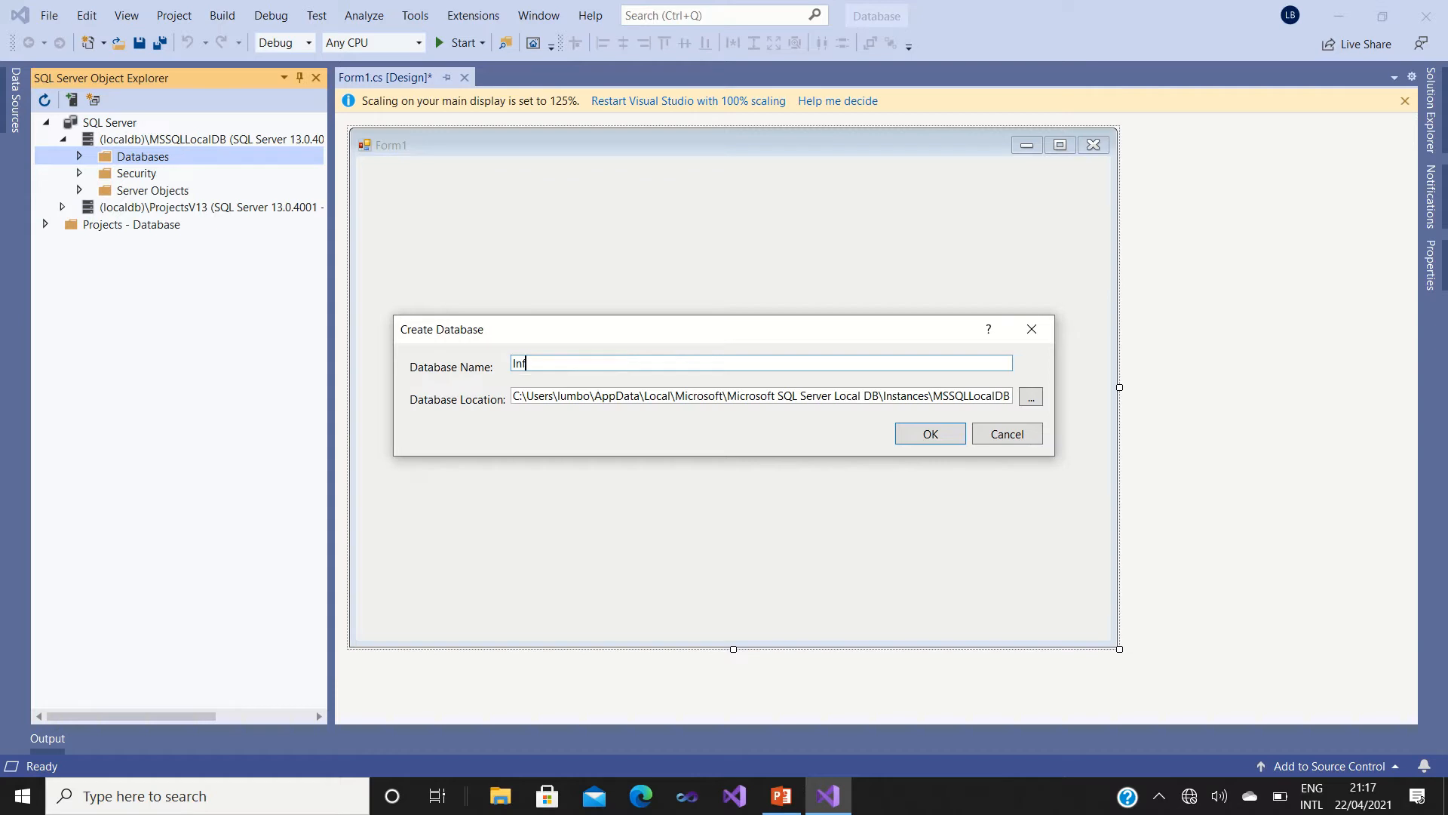
text(fo)
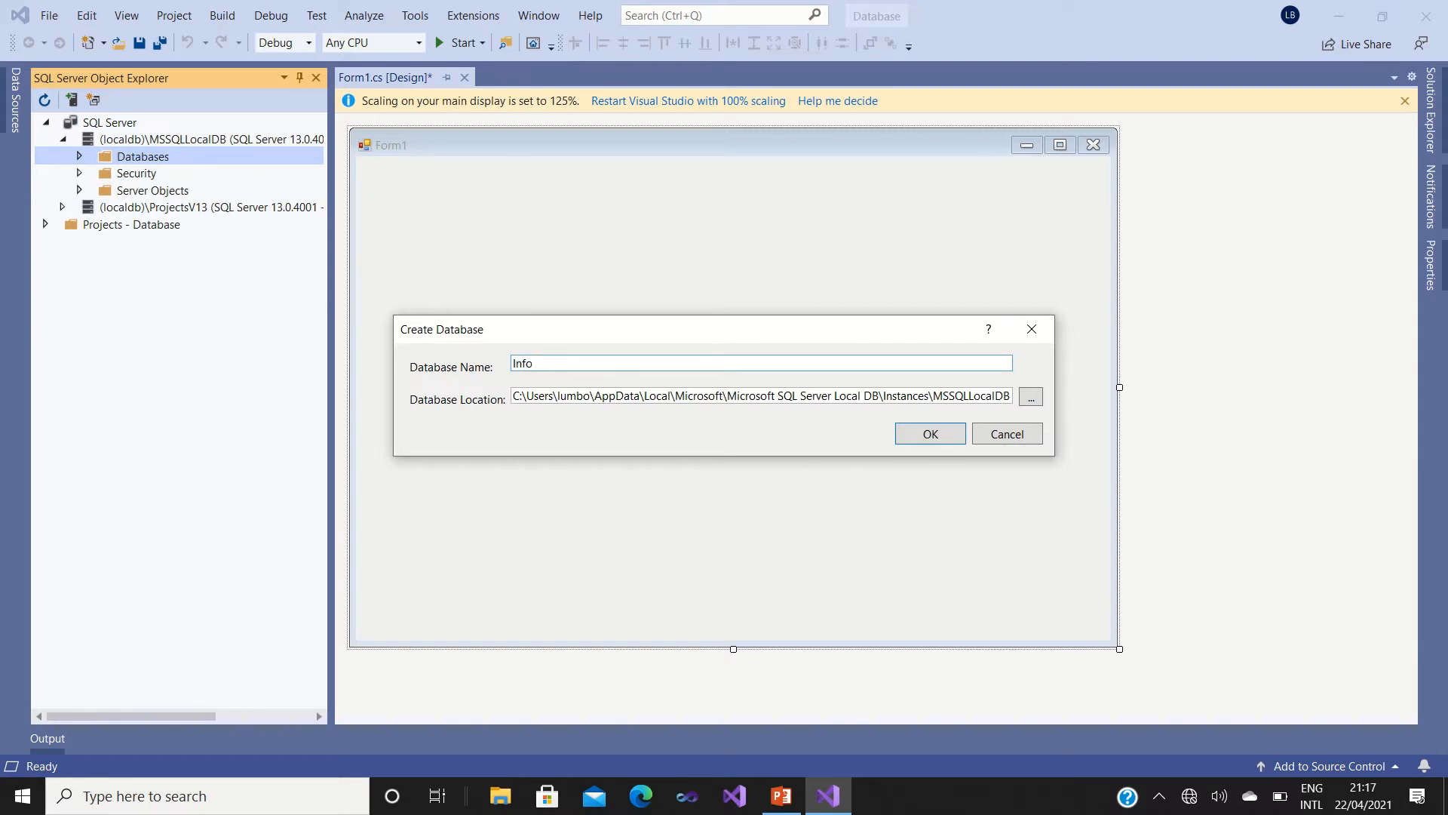
text(Mana)
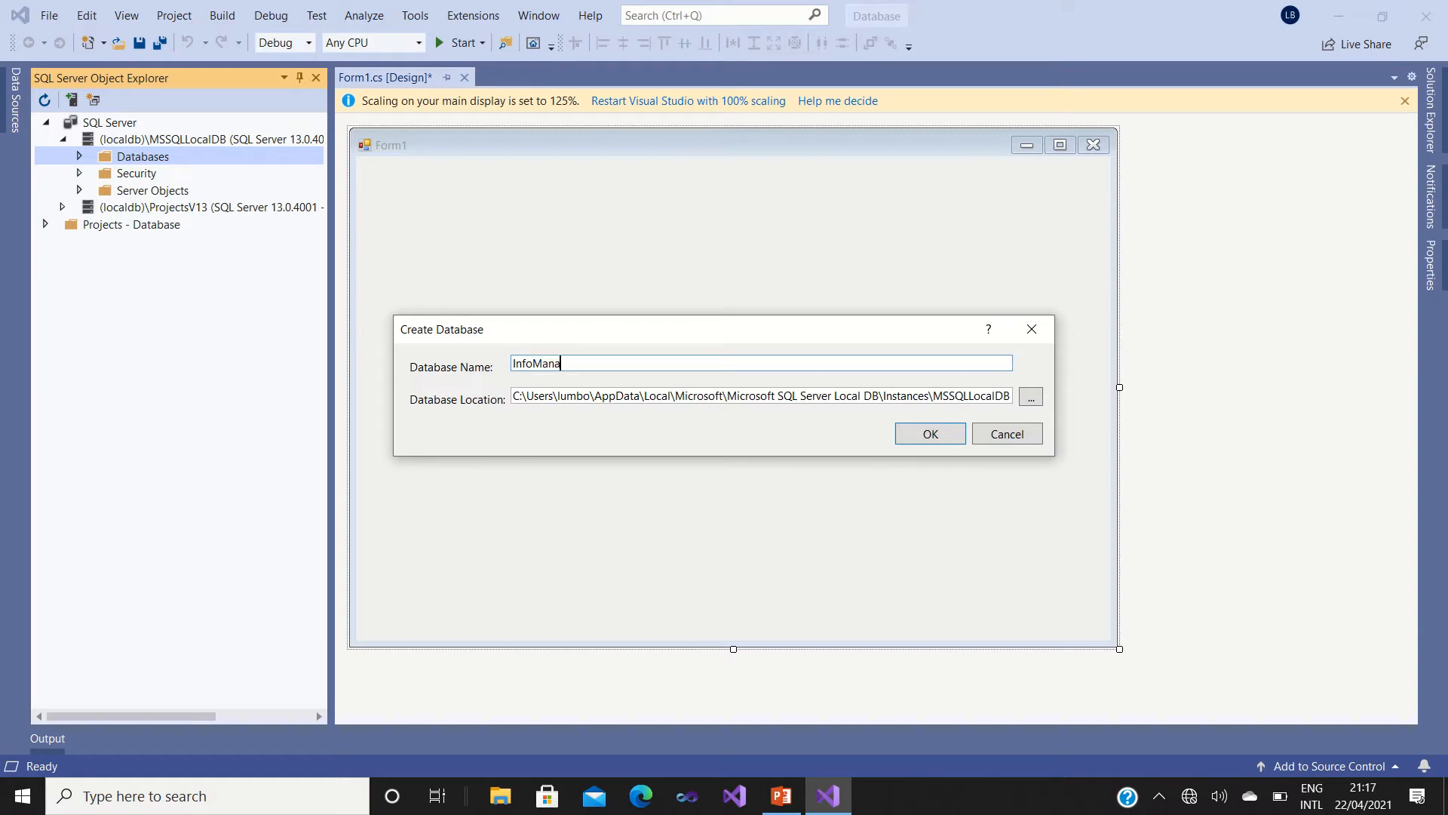
text(ger)
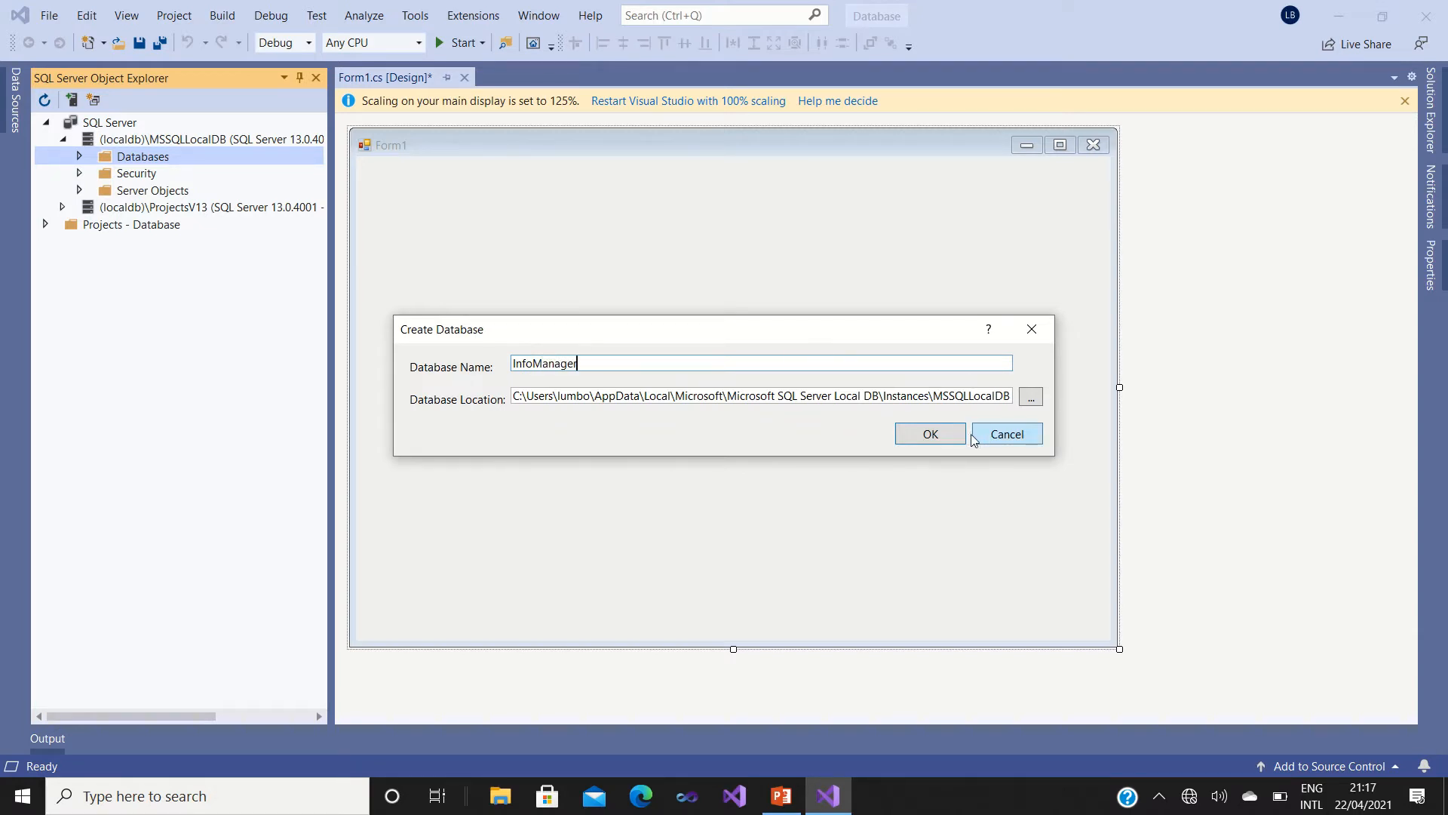
click(930, 435)
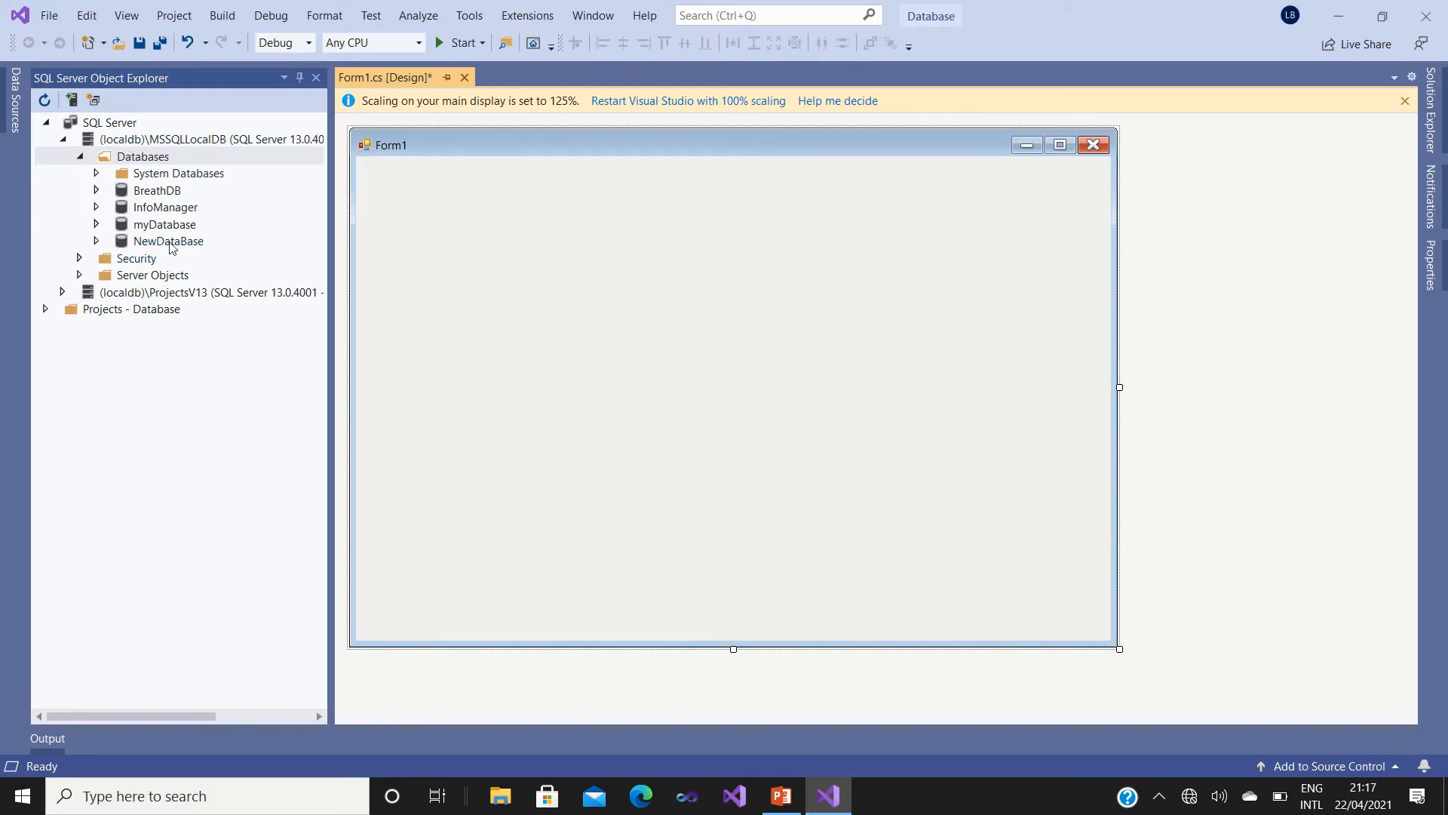
mouse_move(135, 207)
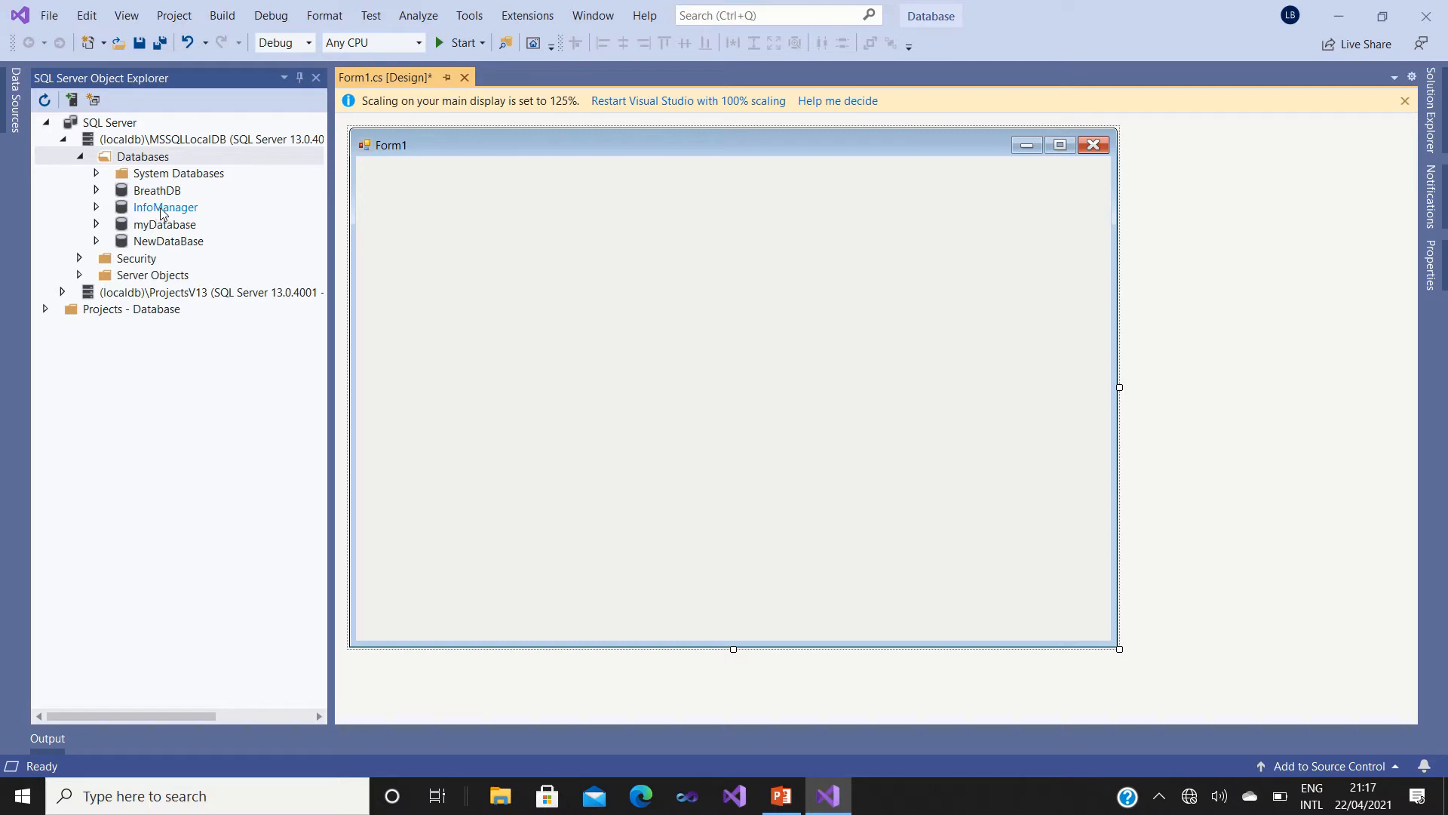
Start a new query on InfoManager and run the statement 'use InfoManager' successfully.
right_click(164, 207)
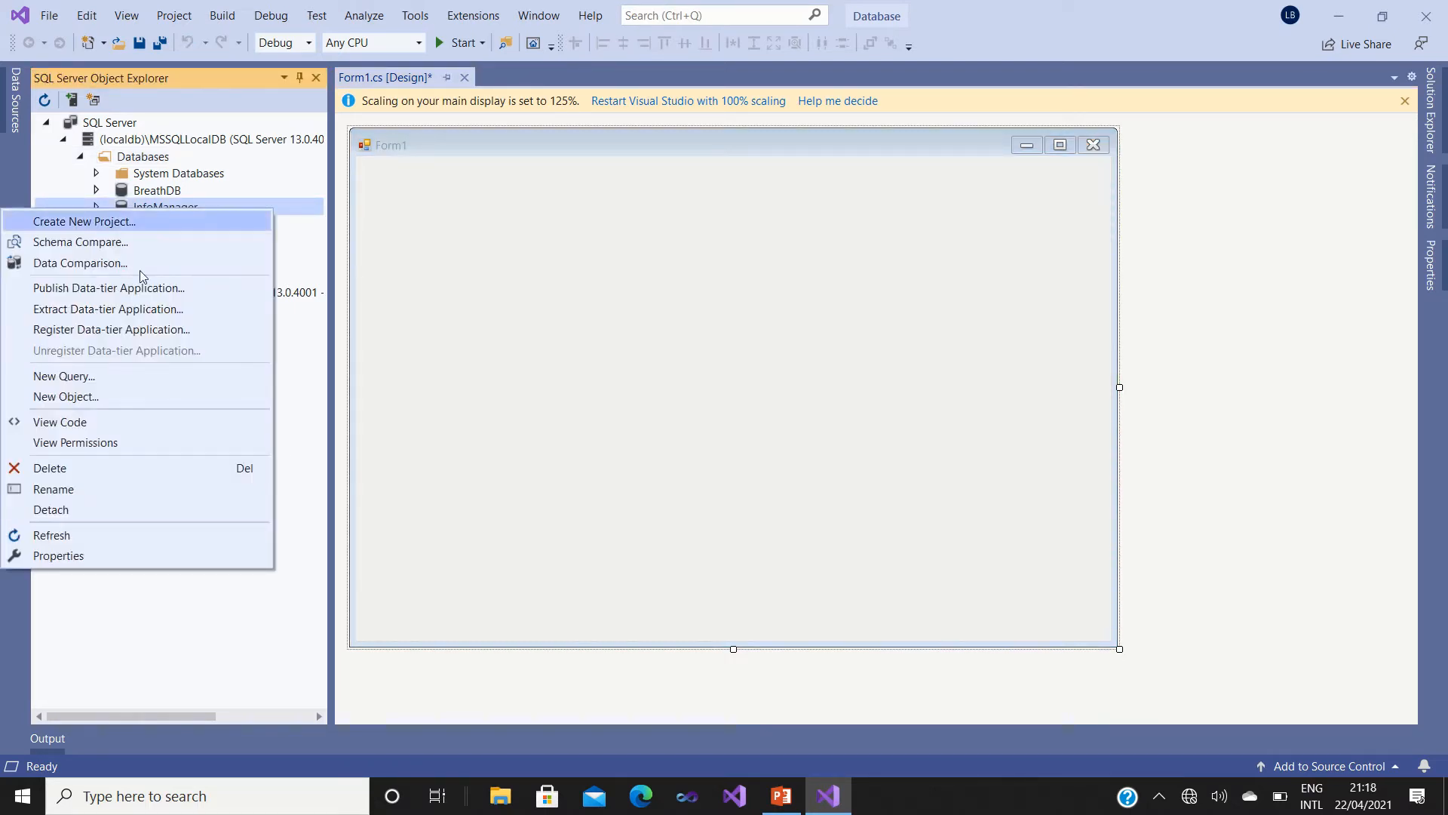
mouse_move(107, 386)
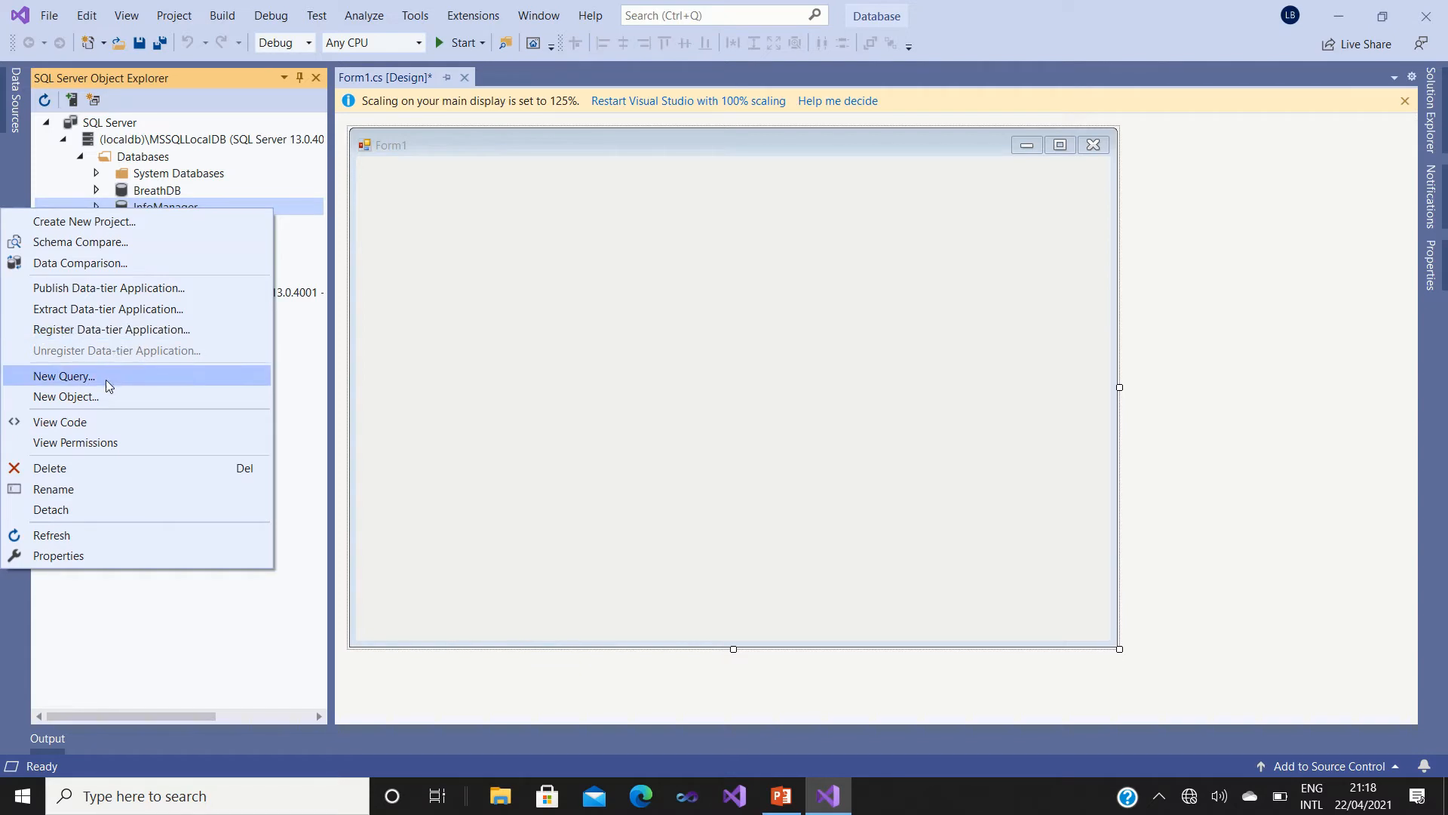
click(62, 376)
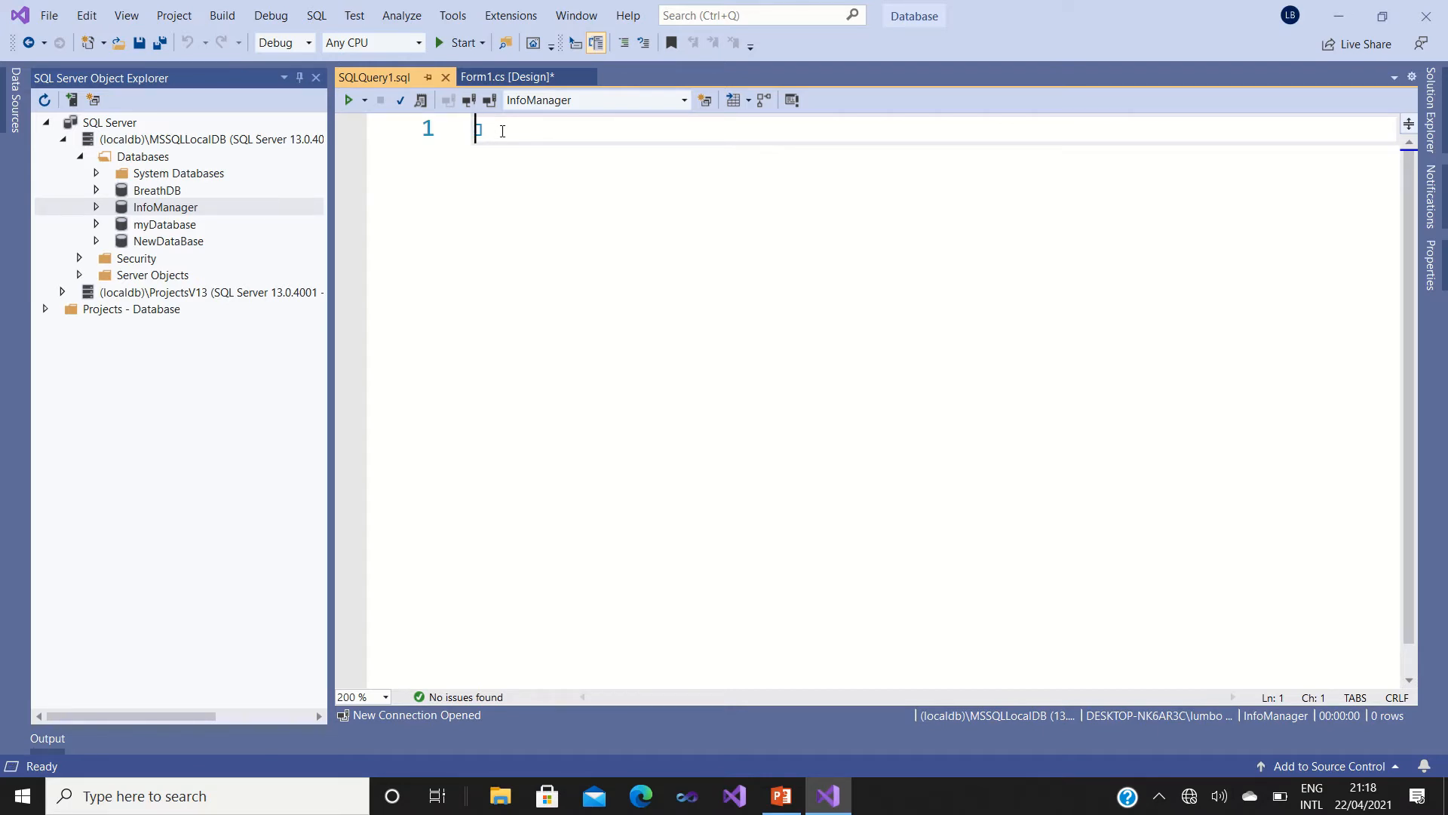
text(use)
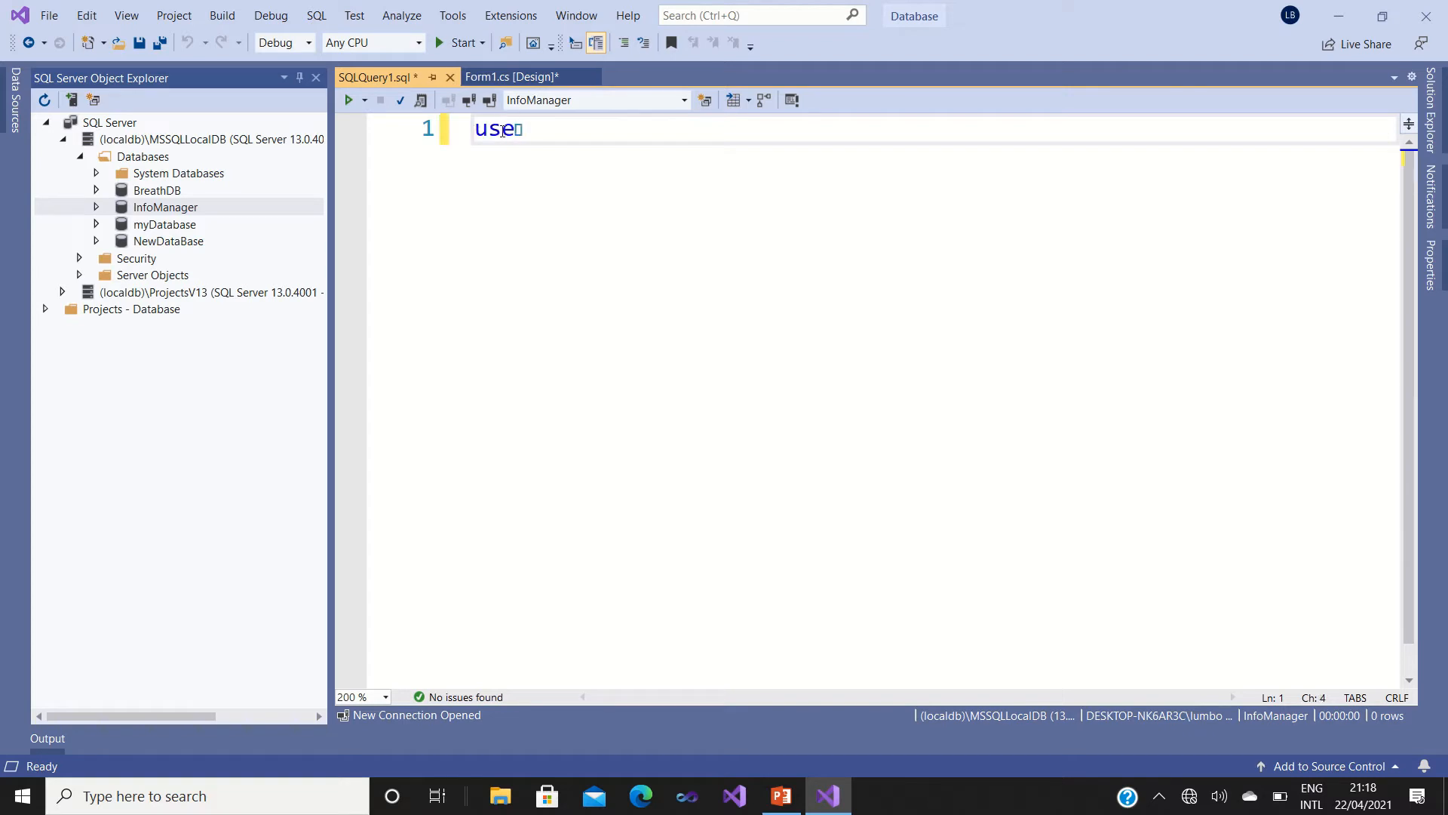
text(inf)
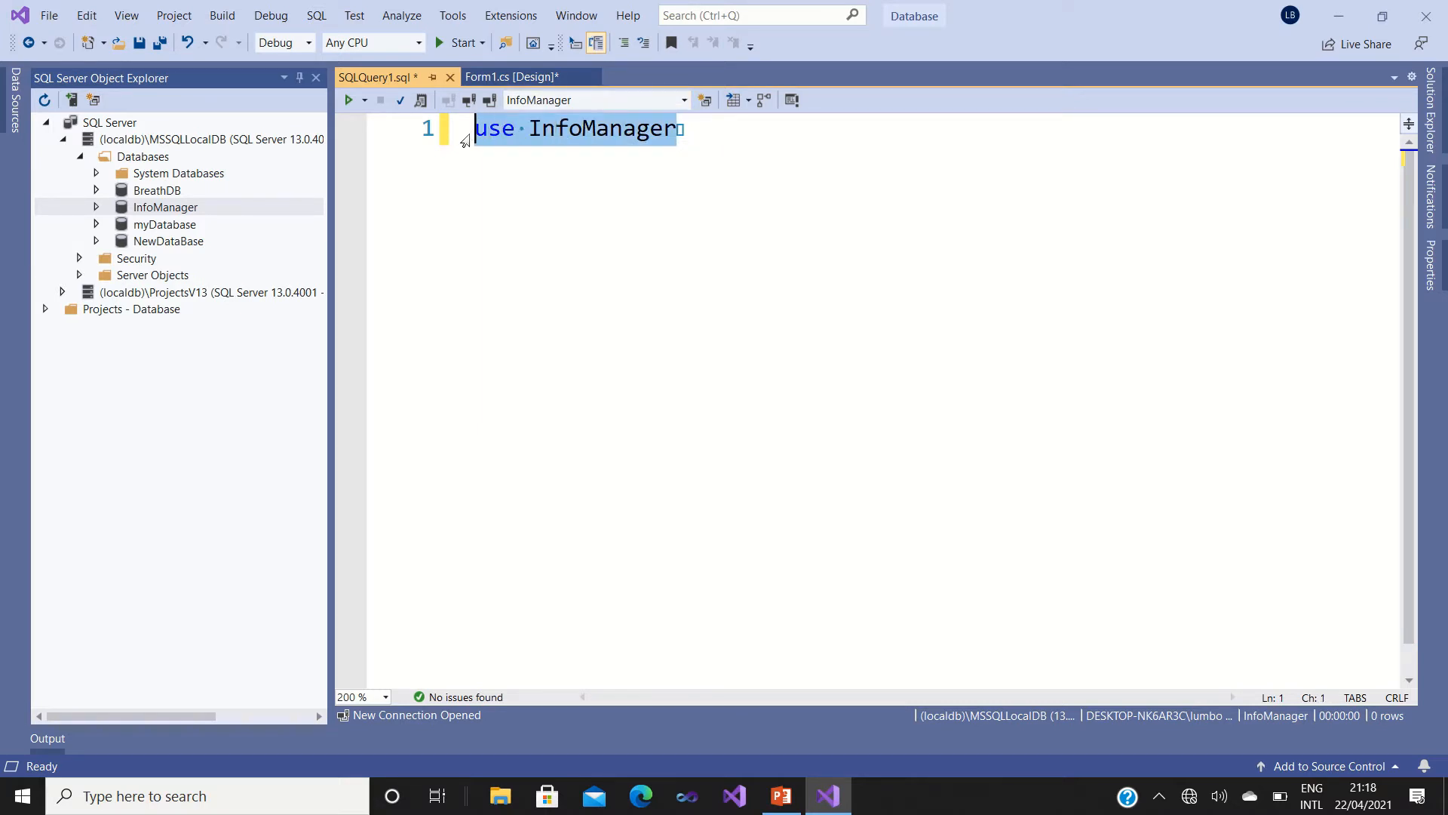
click(349, 99)
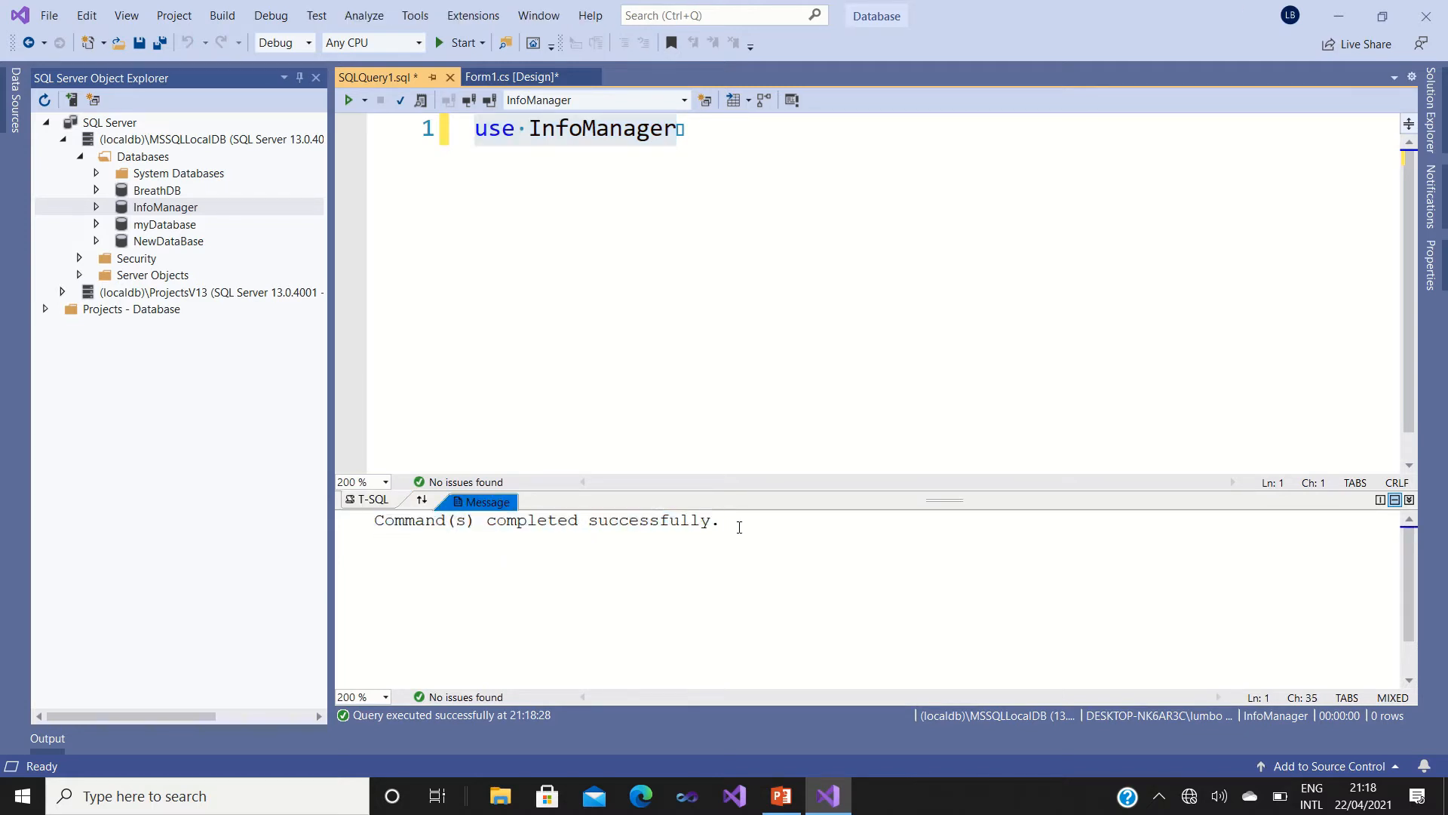
click(682, 129)
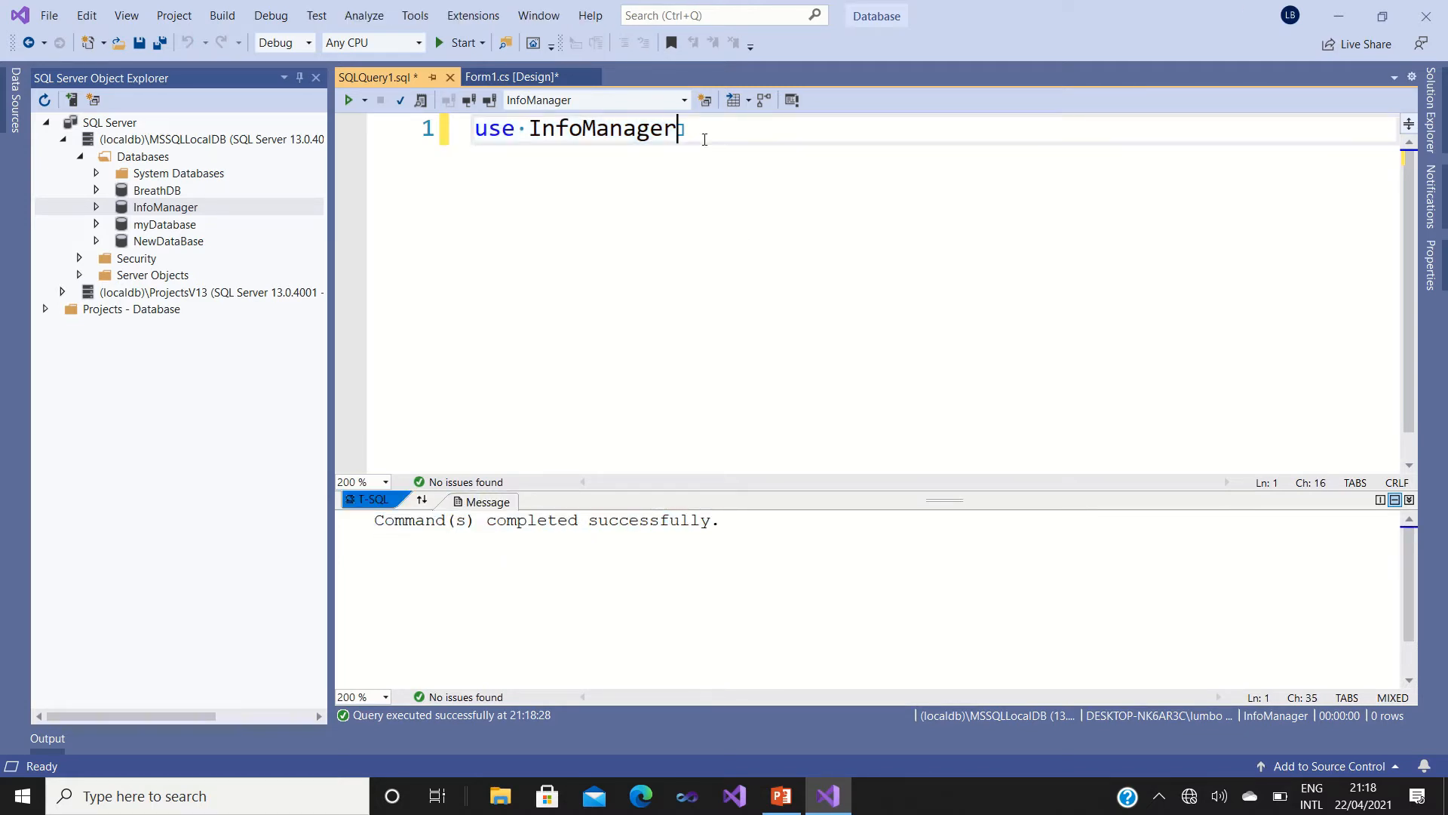
Begin a 'create table Students()' statement two lines below the use statement.
key(Return)
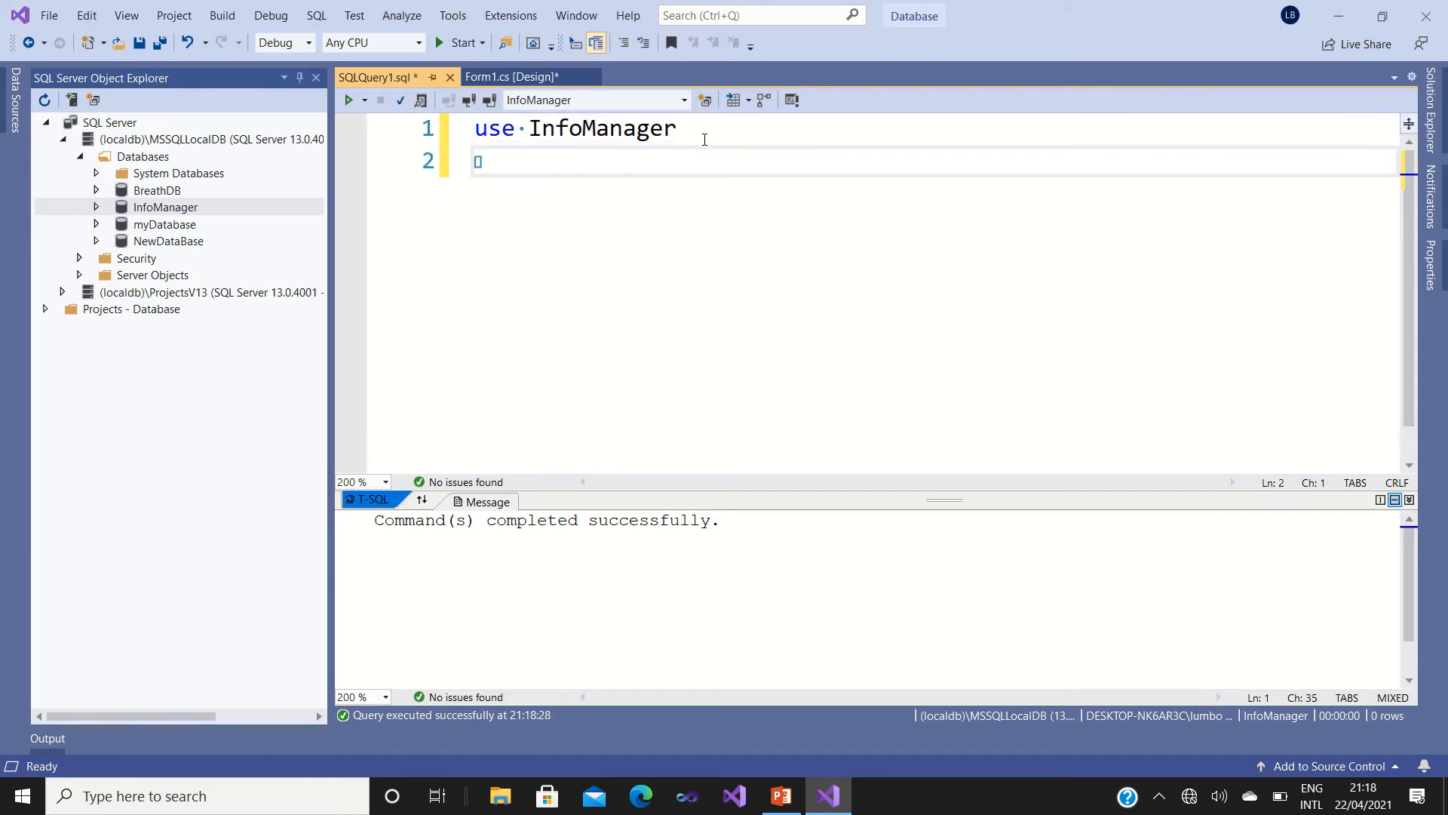
key(enter)
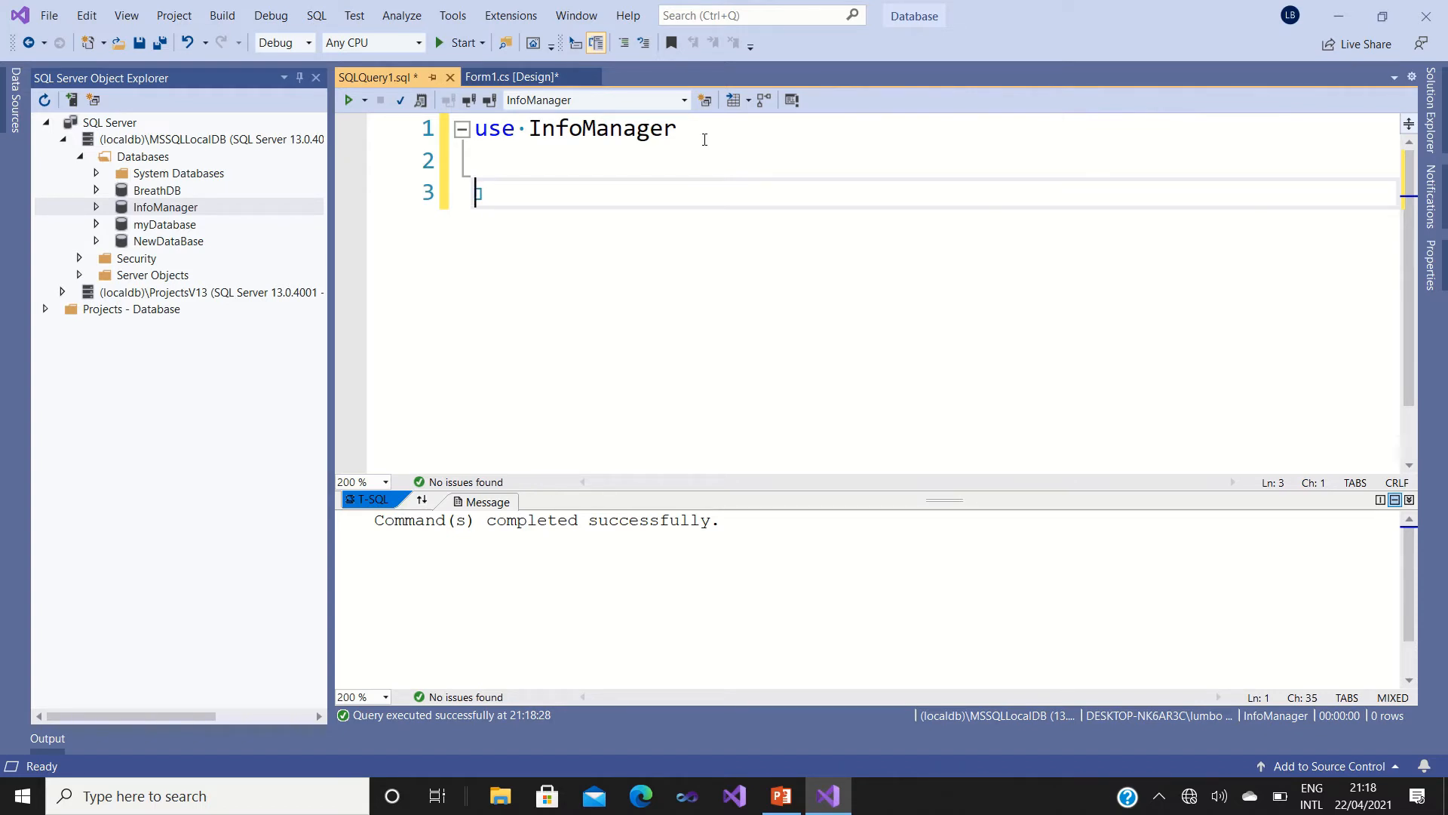
text(create t)
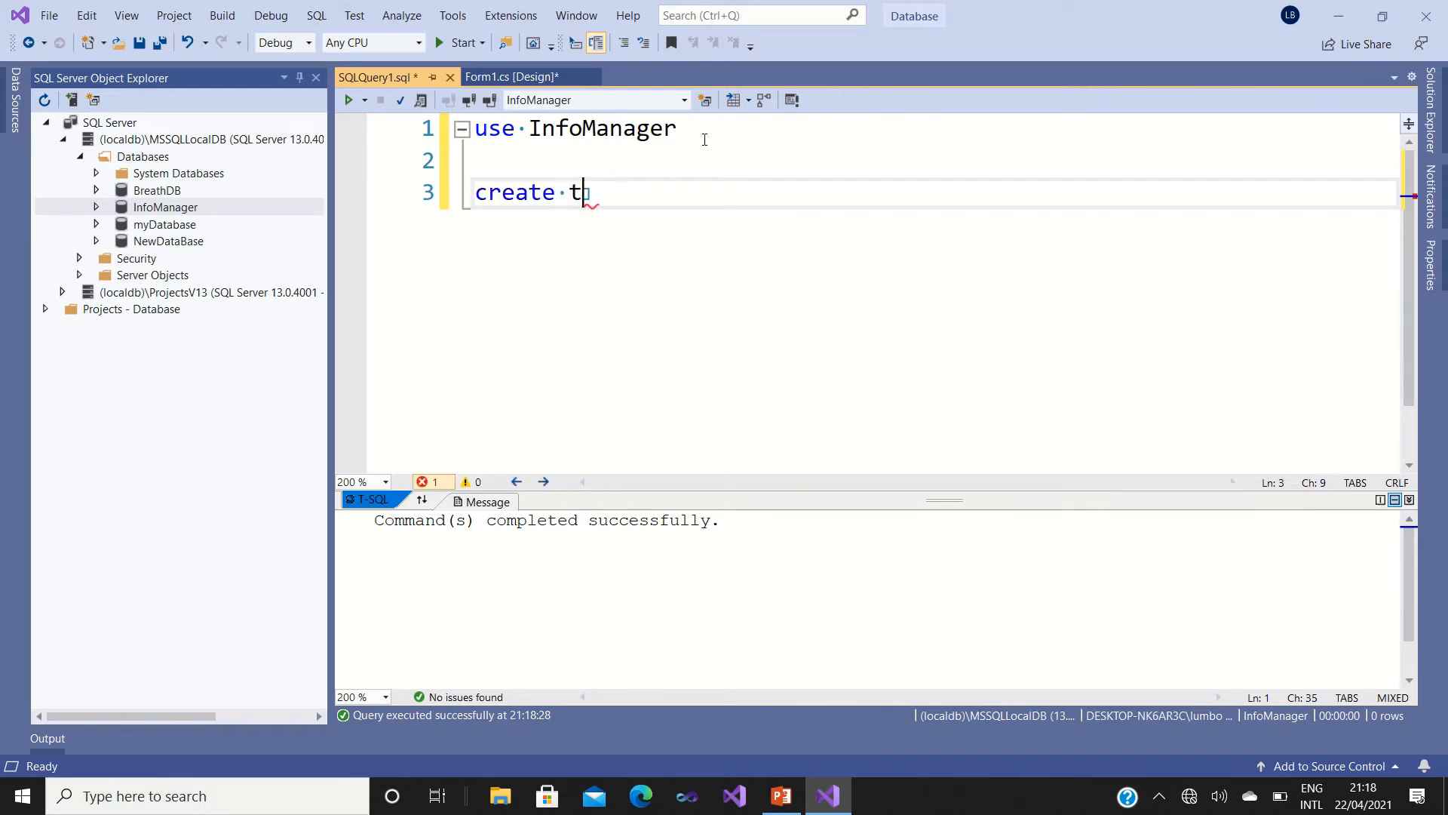
text(able)
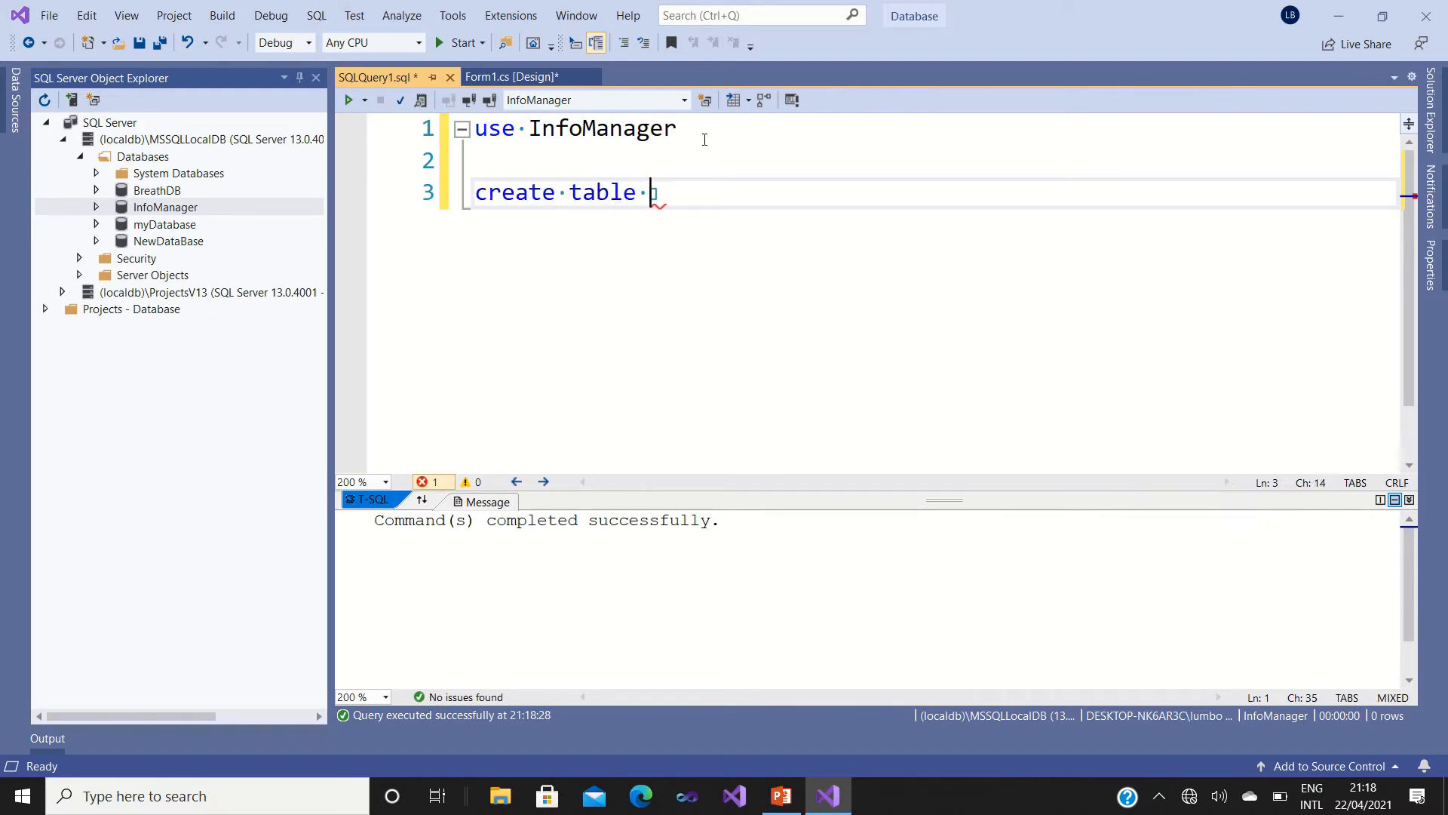
text(S)
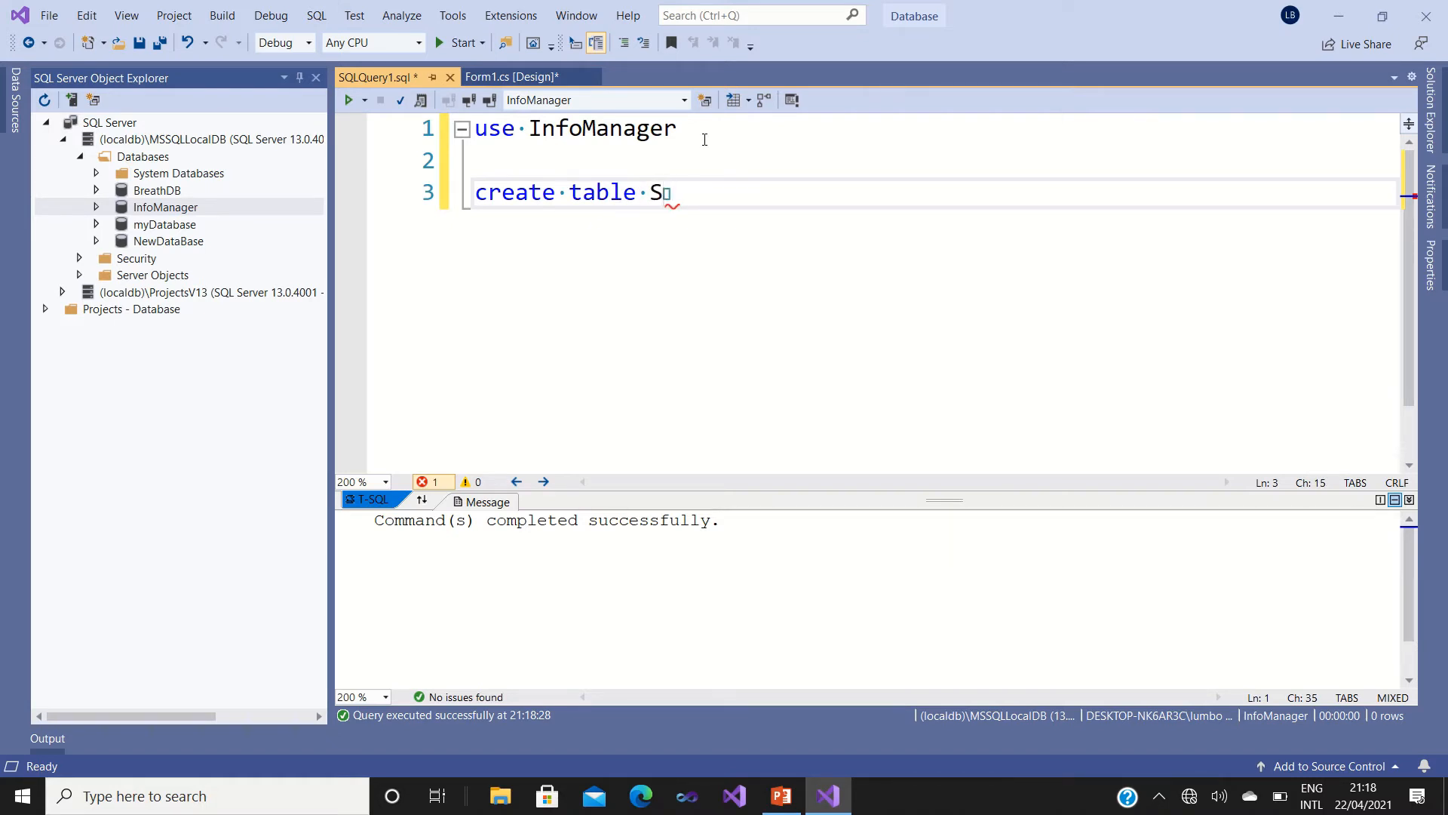
text(tudent)
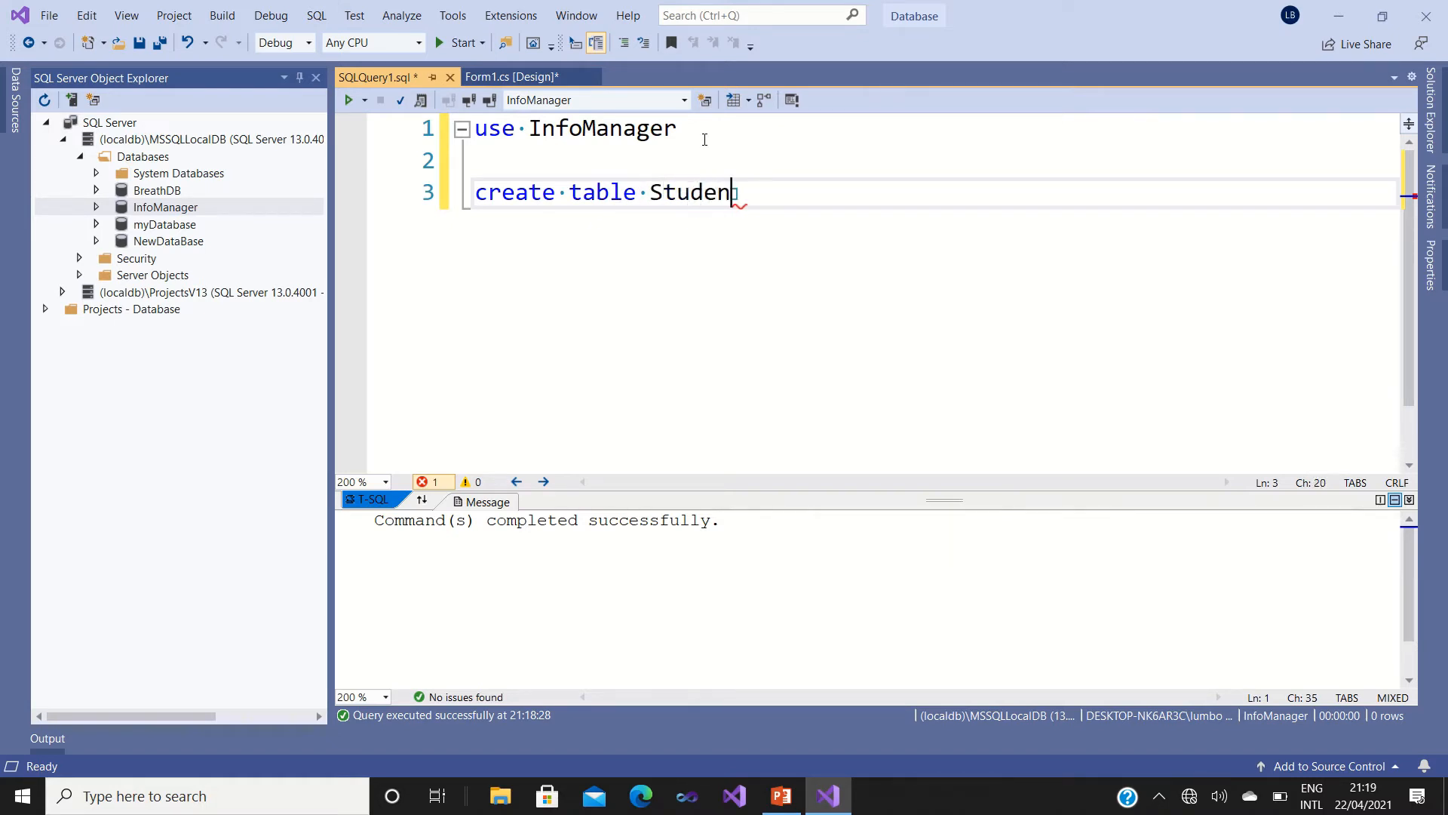
text(ts)
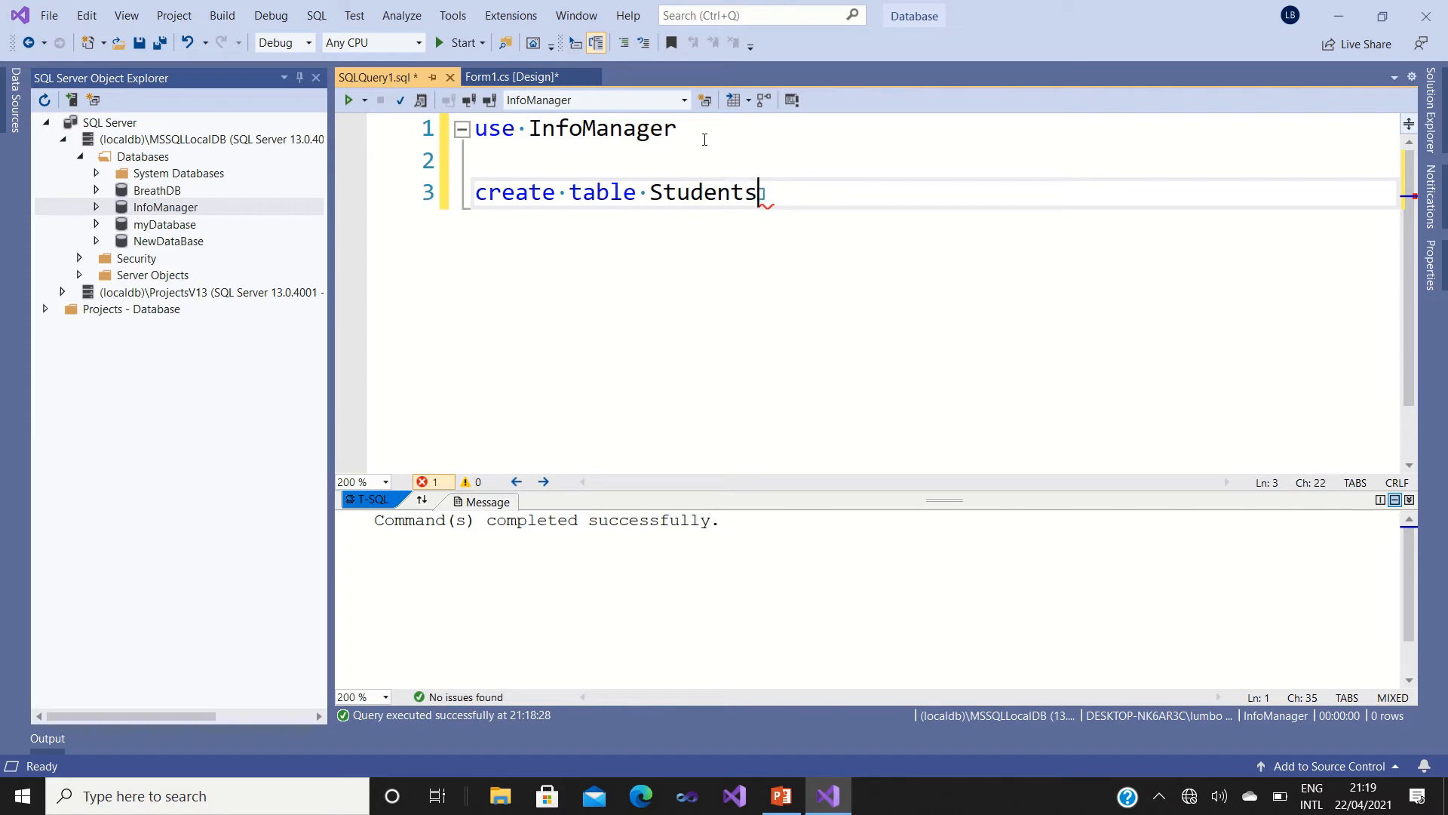
text(())
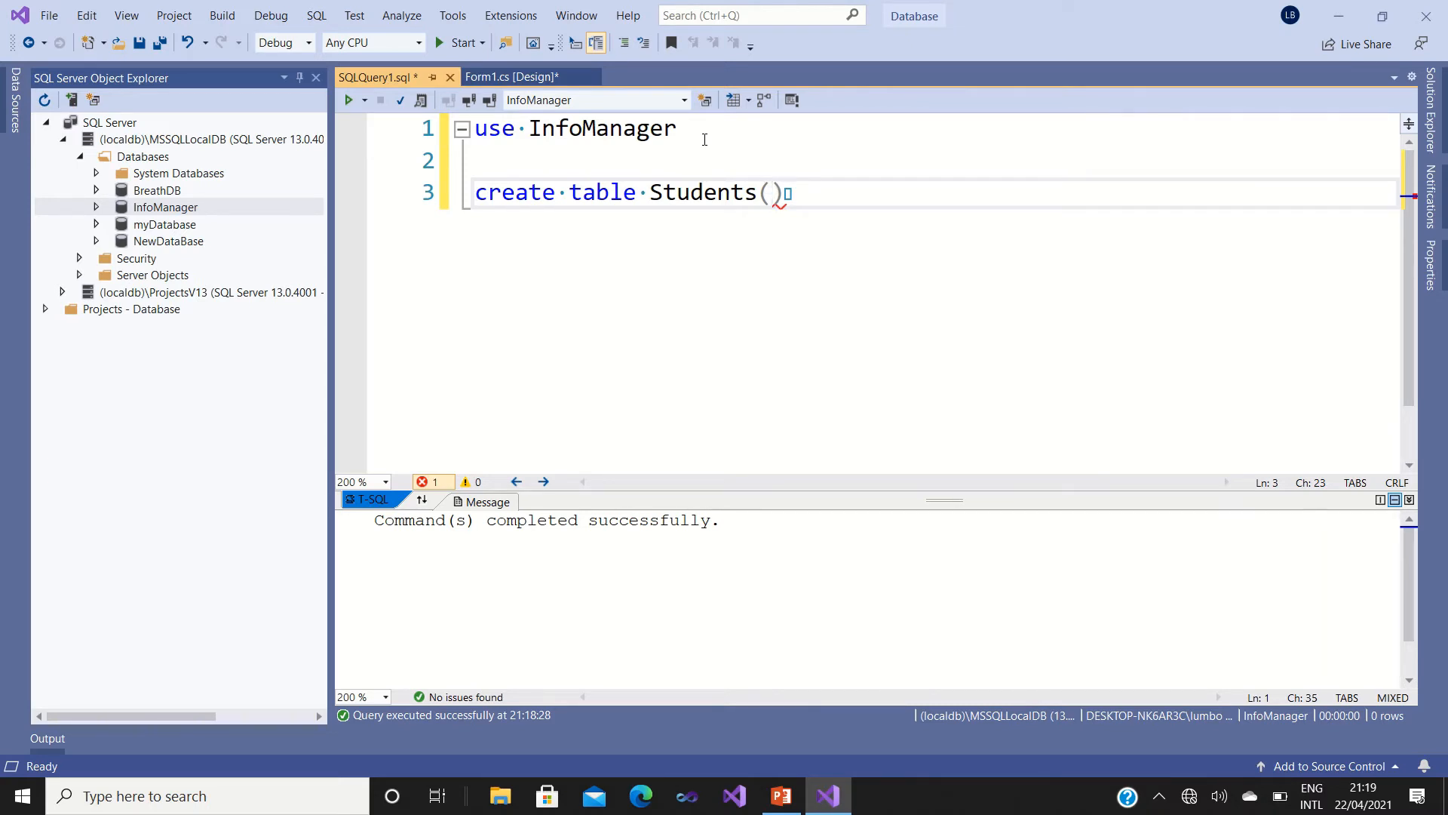
Define the first column as 'ID int primary key identity,' inside the parentheses.
text(i)
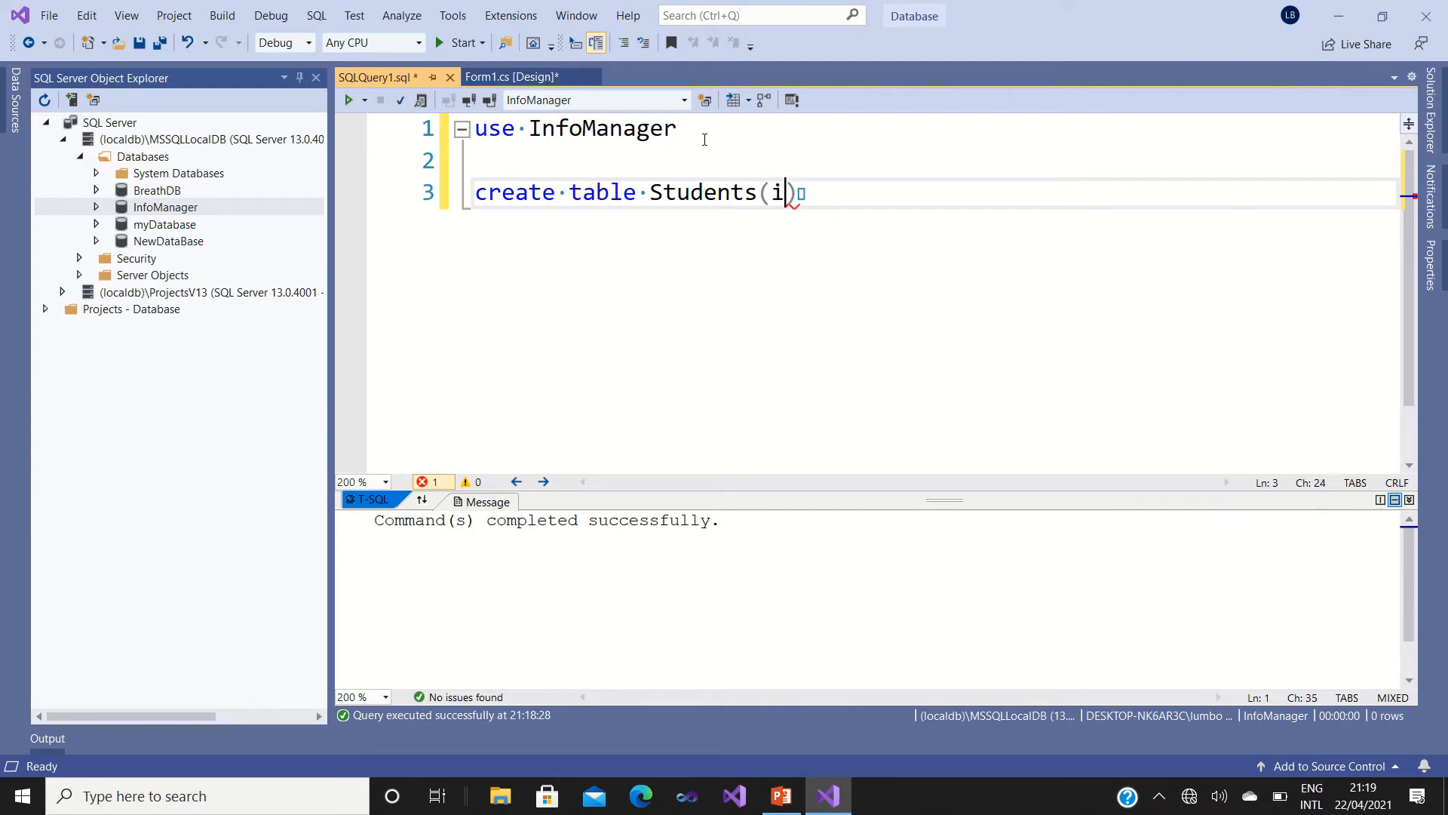
key(Backspace)
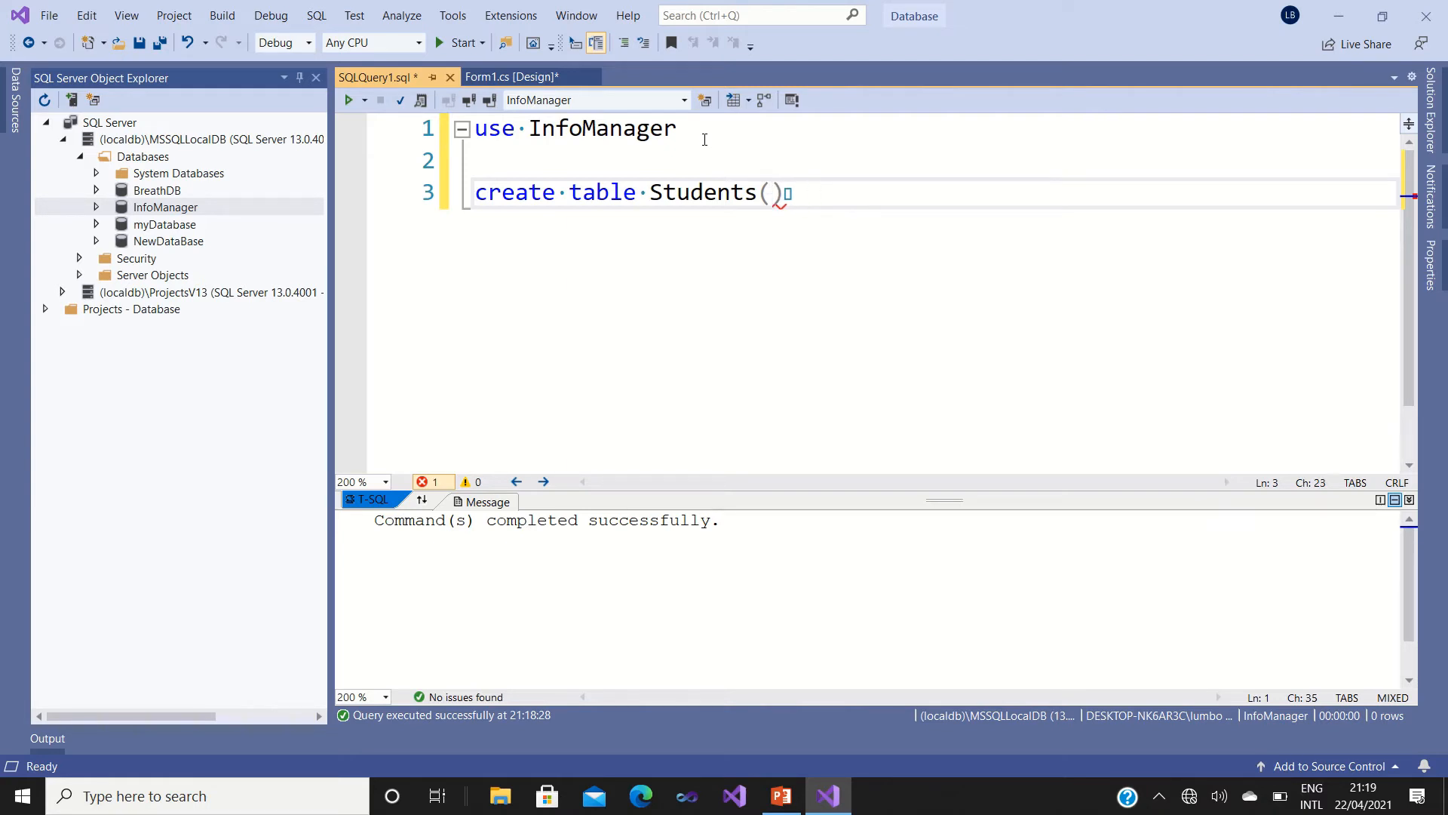
text(ID)
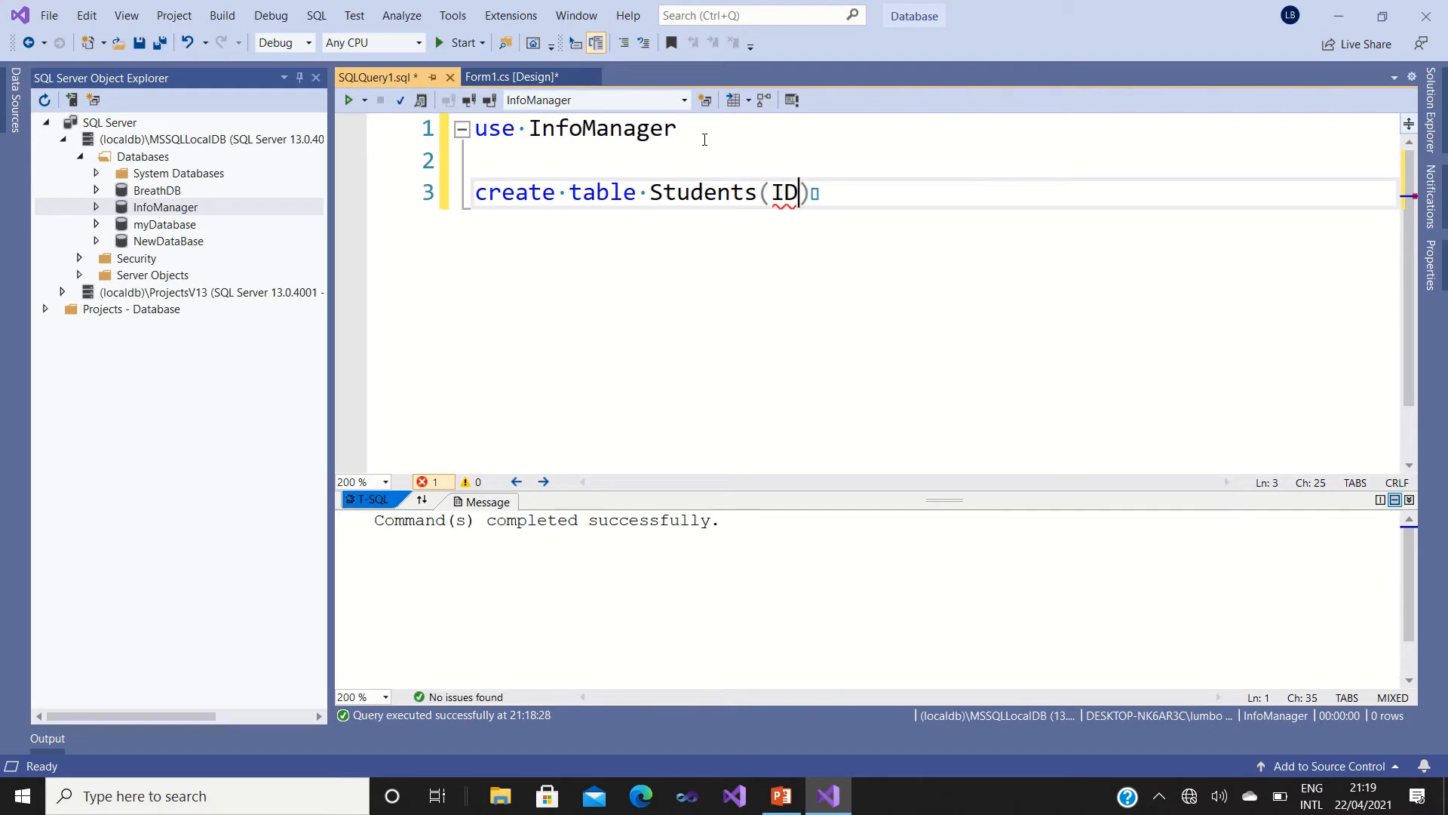
text(int)
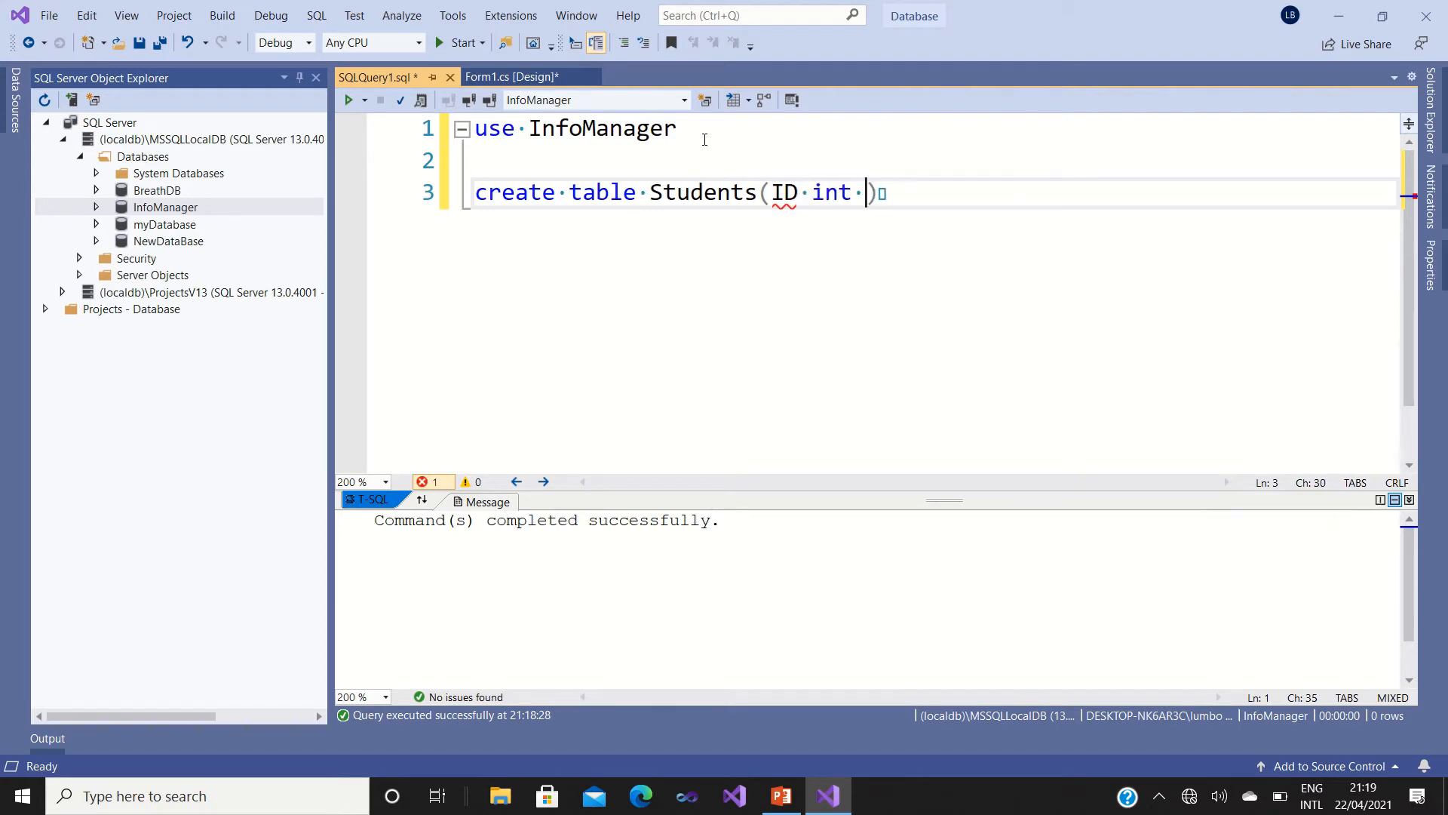
text(prim)
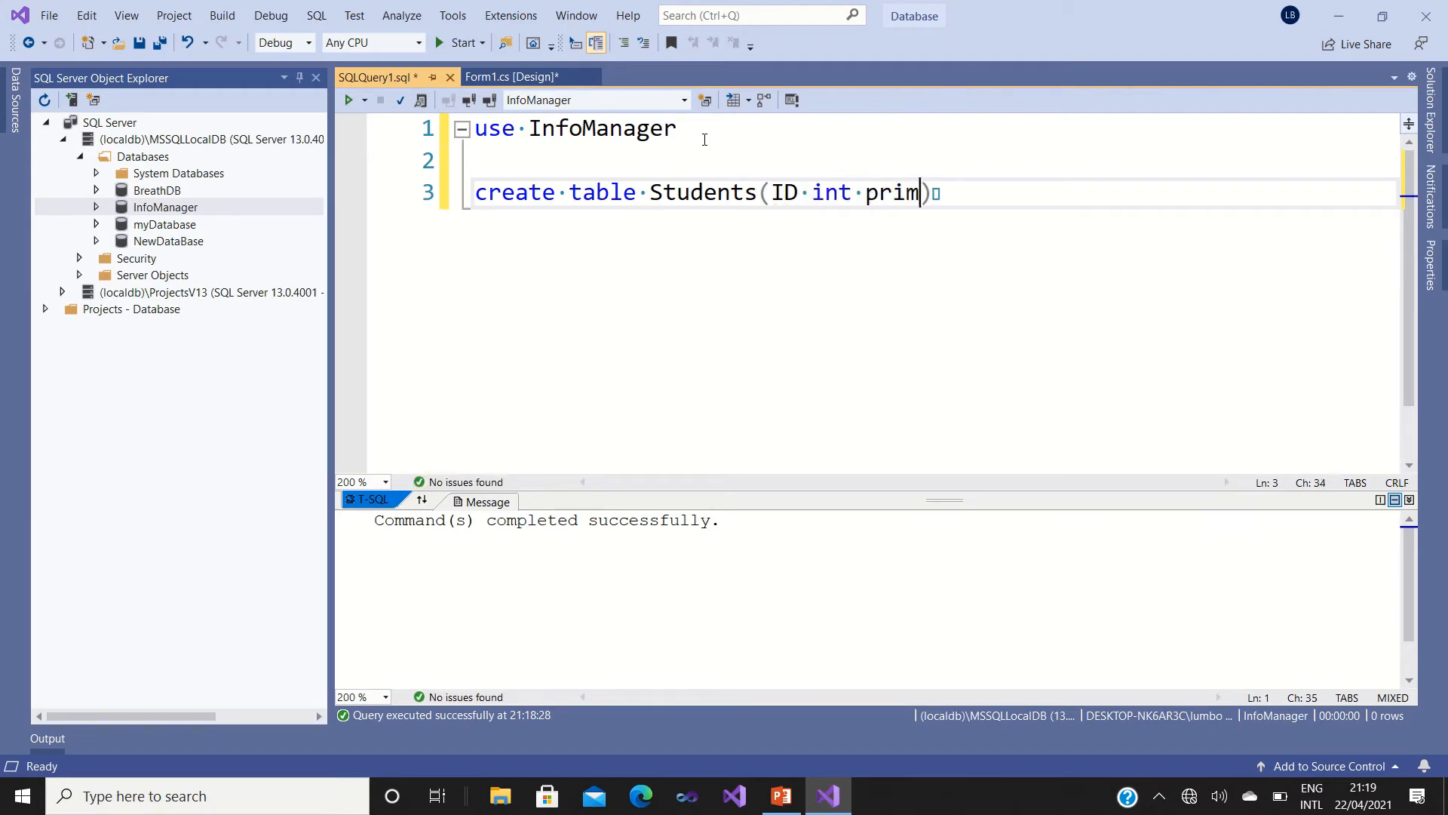
text(ar)
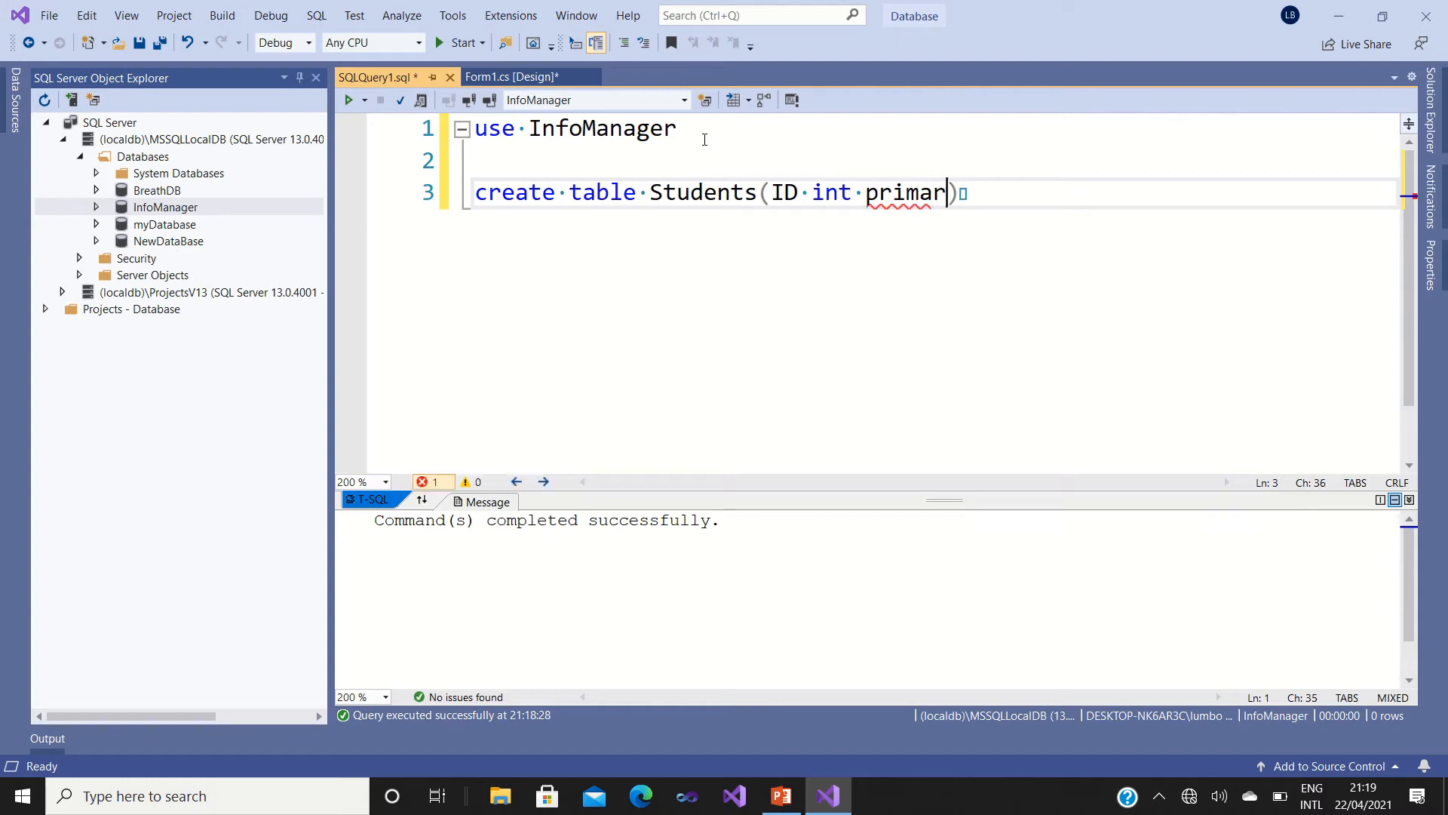
text(y)
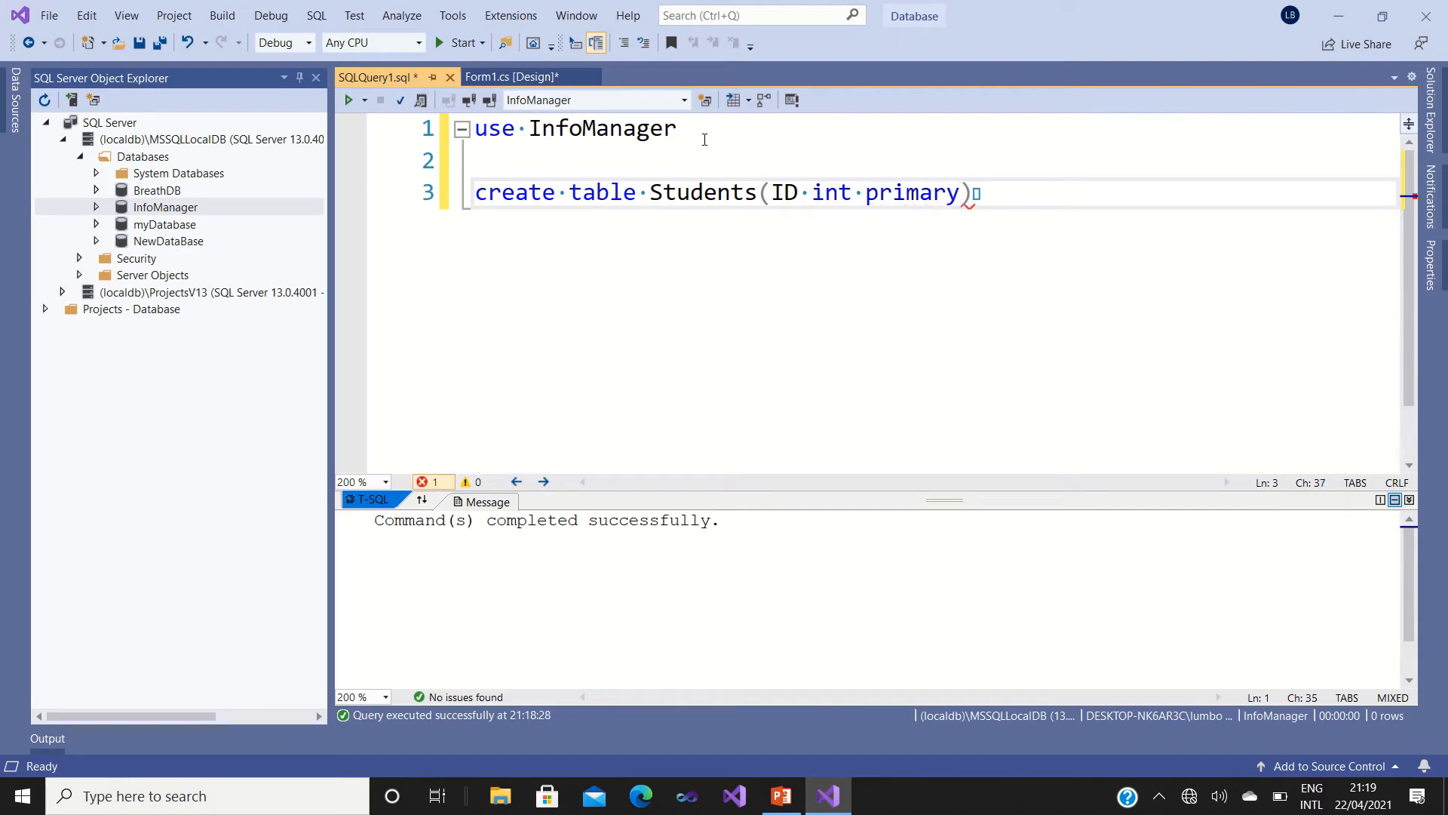
text(key)
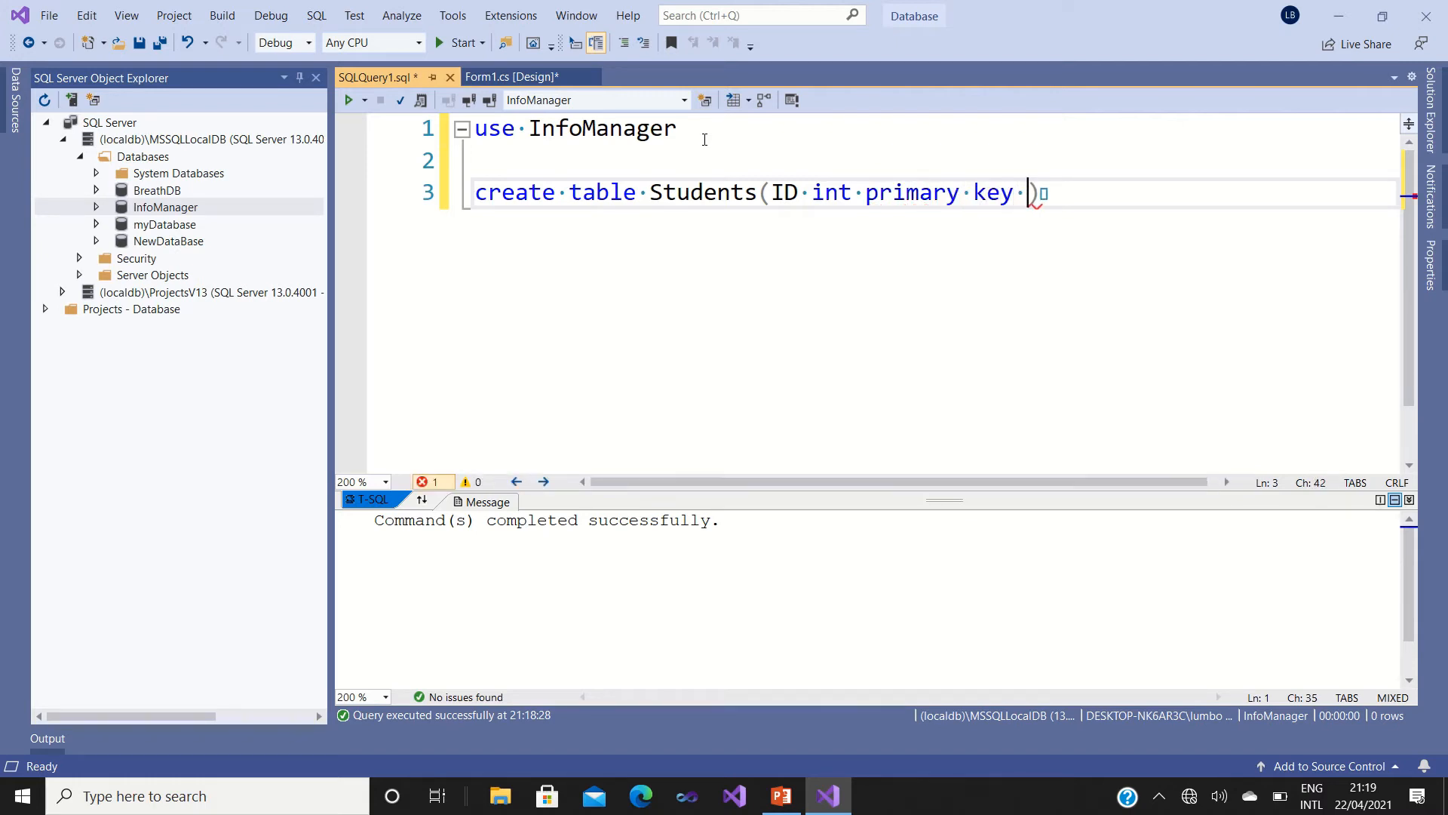
text(ident)
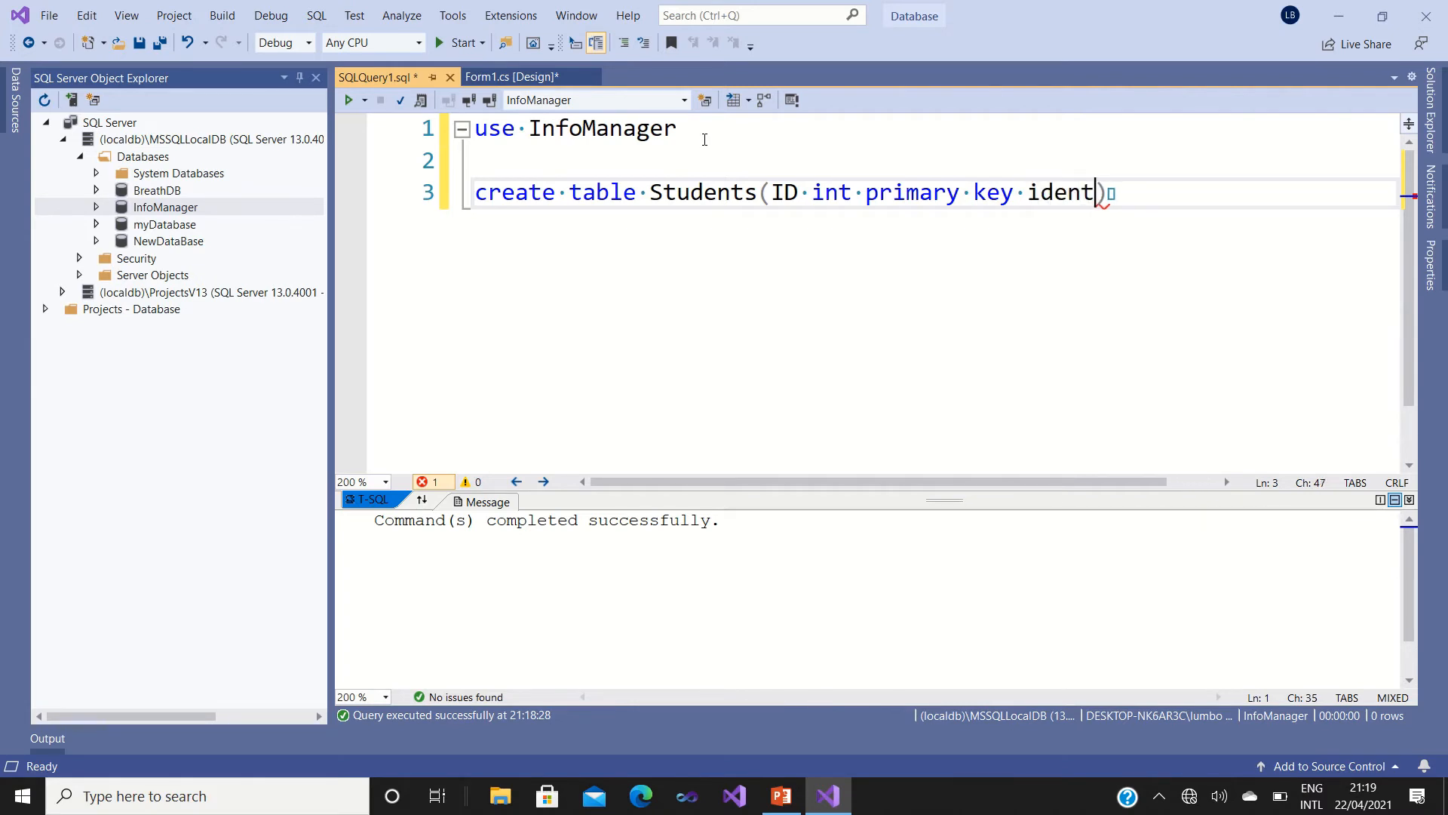
text(ity)
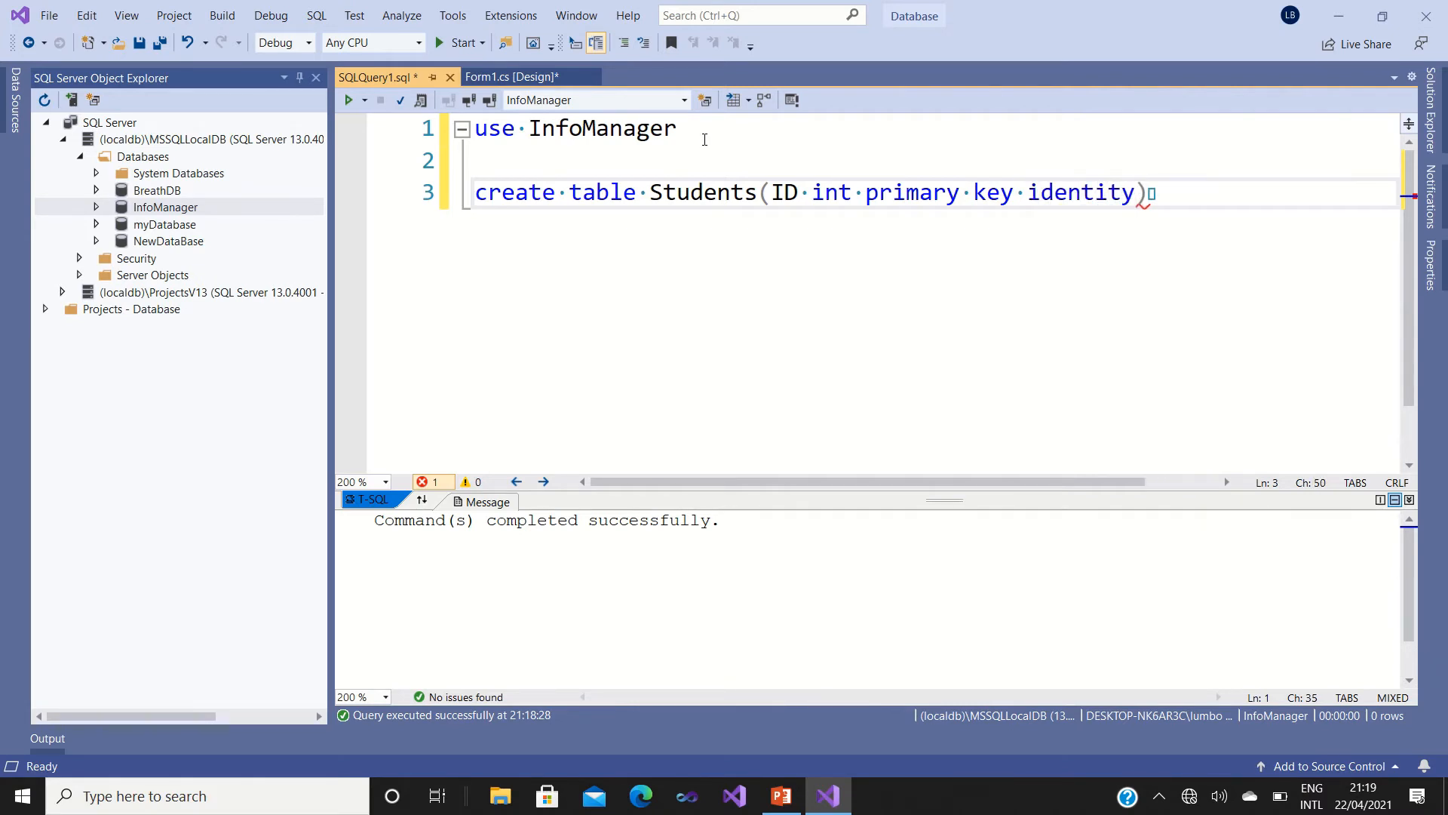
text(,)
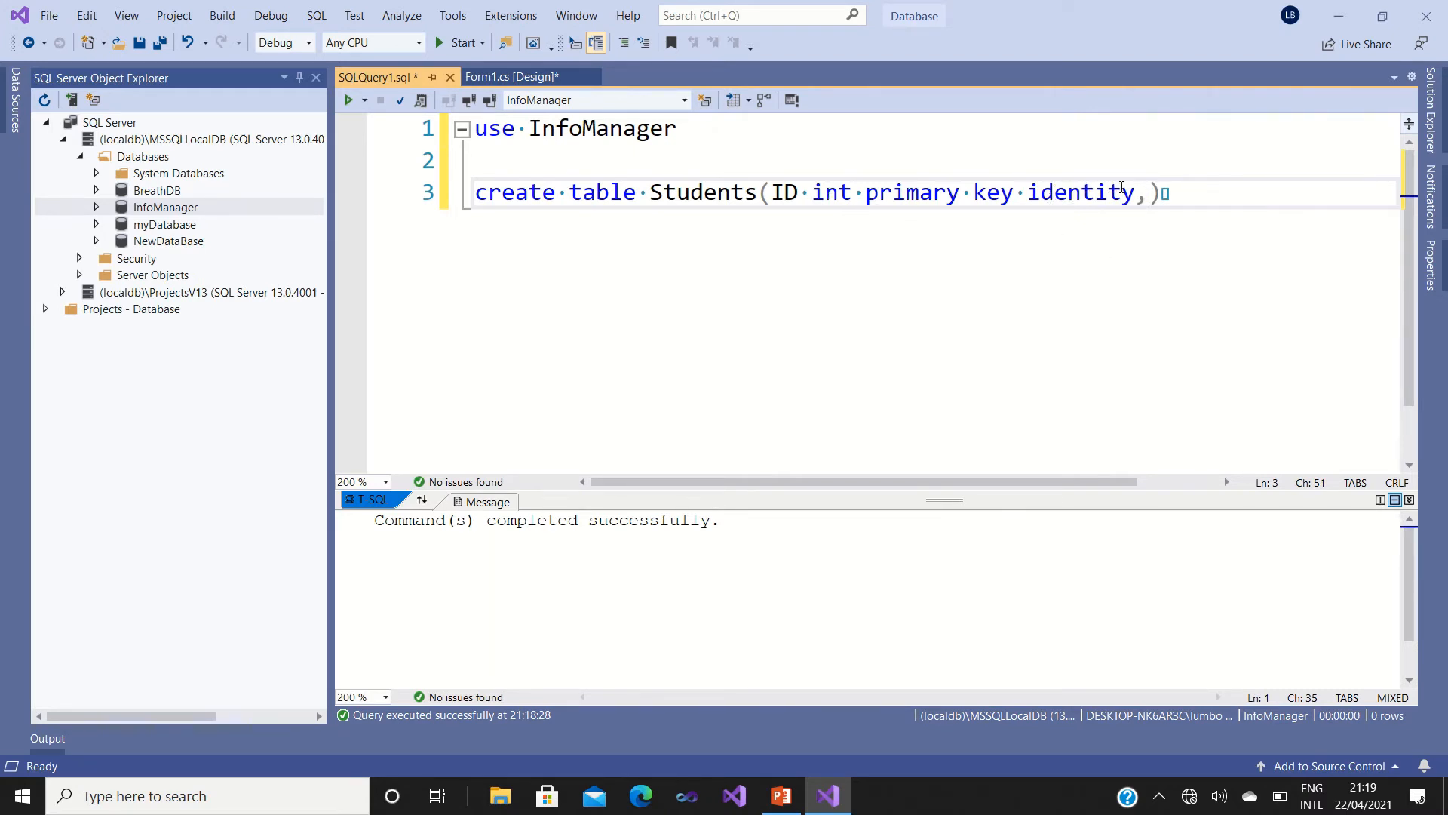
key(Backspace)
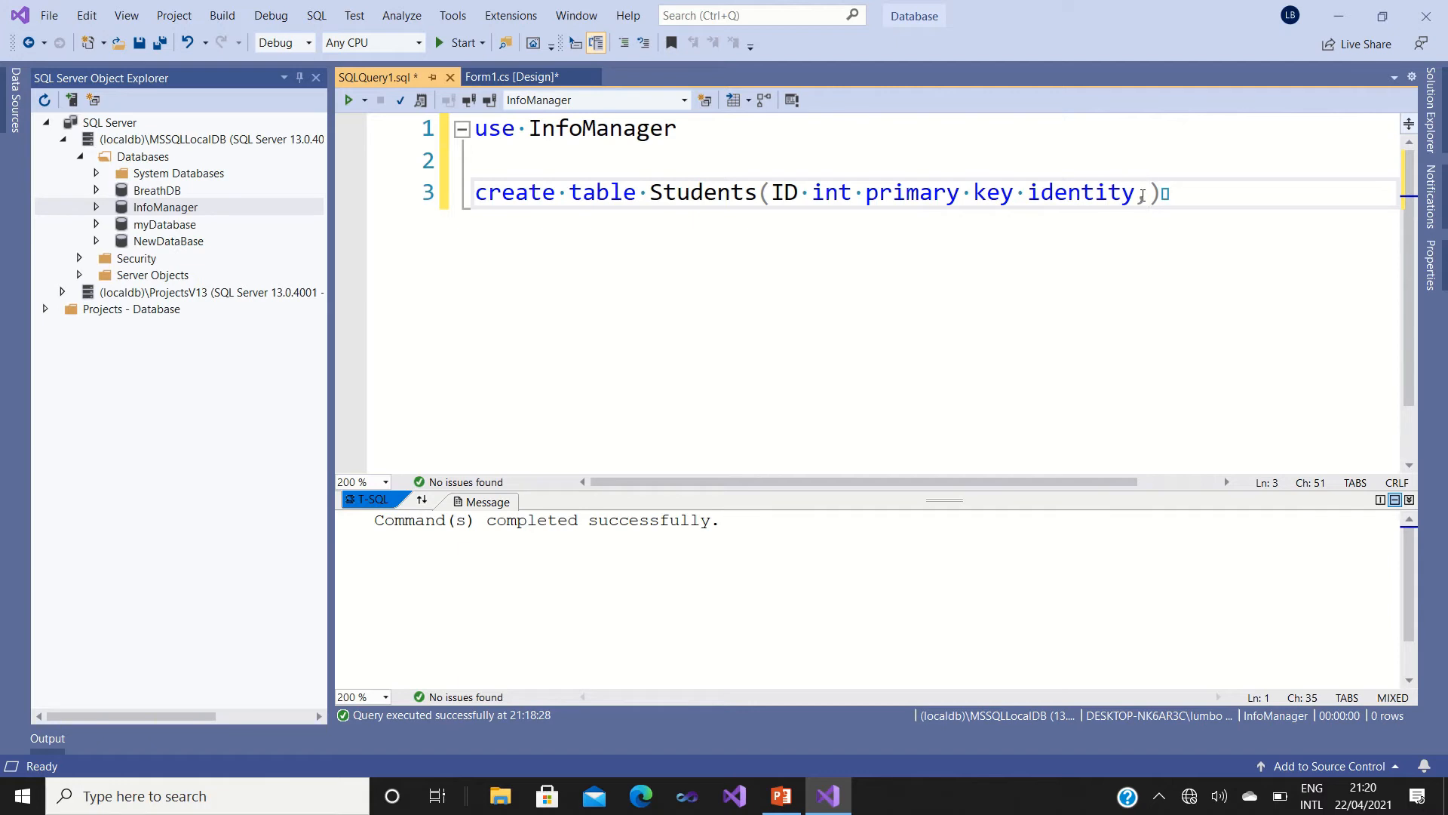
Add the column 'Names varchar(100) not null', correcting typos along the way.
text(NAmes)
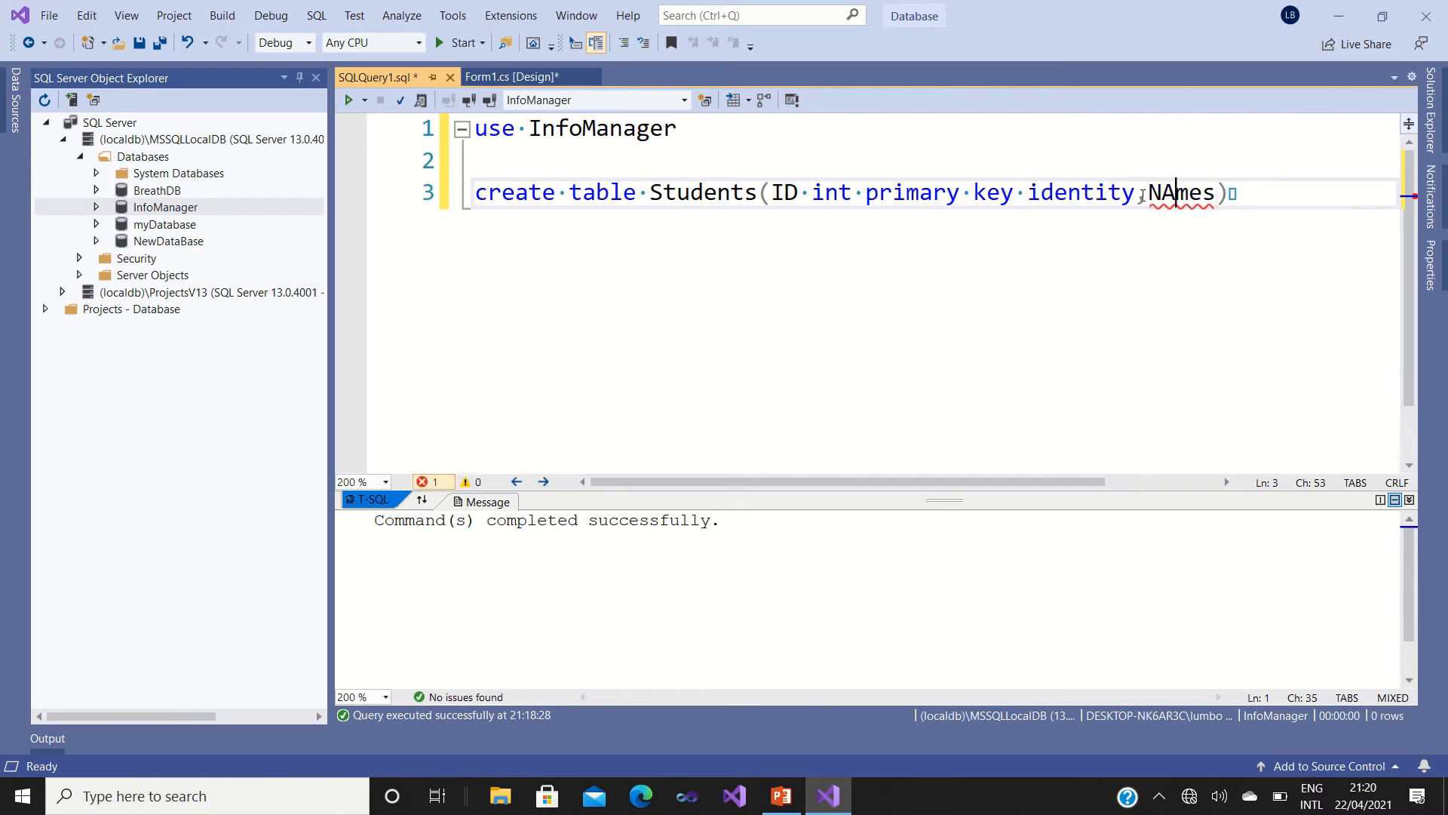
text(es)
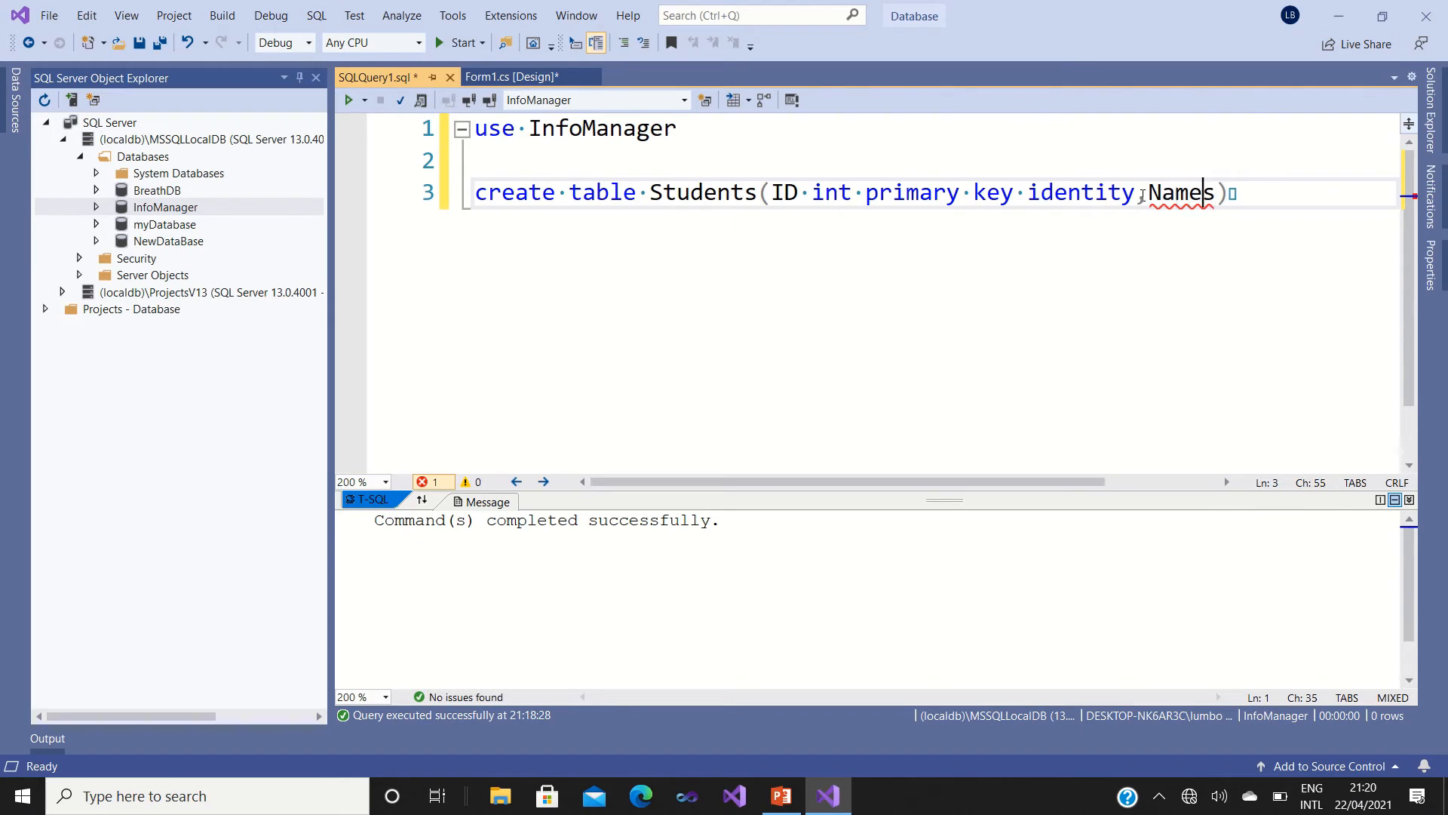
key(Backspace)
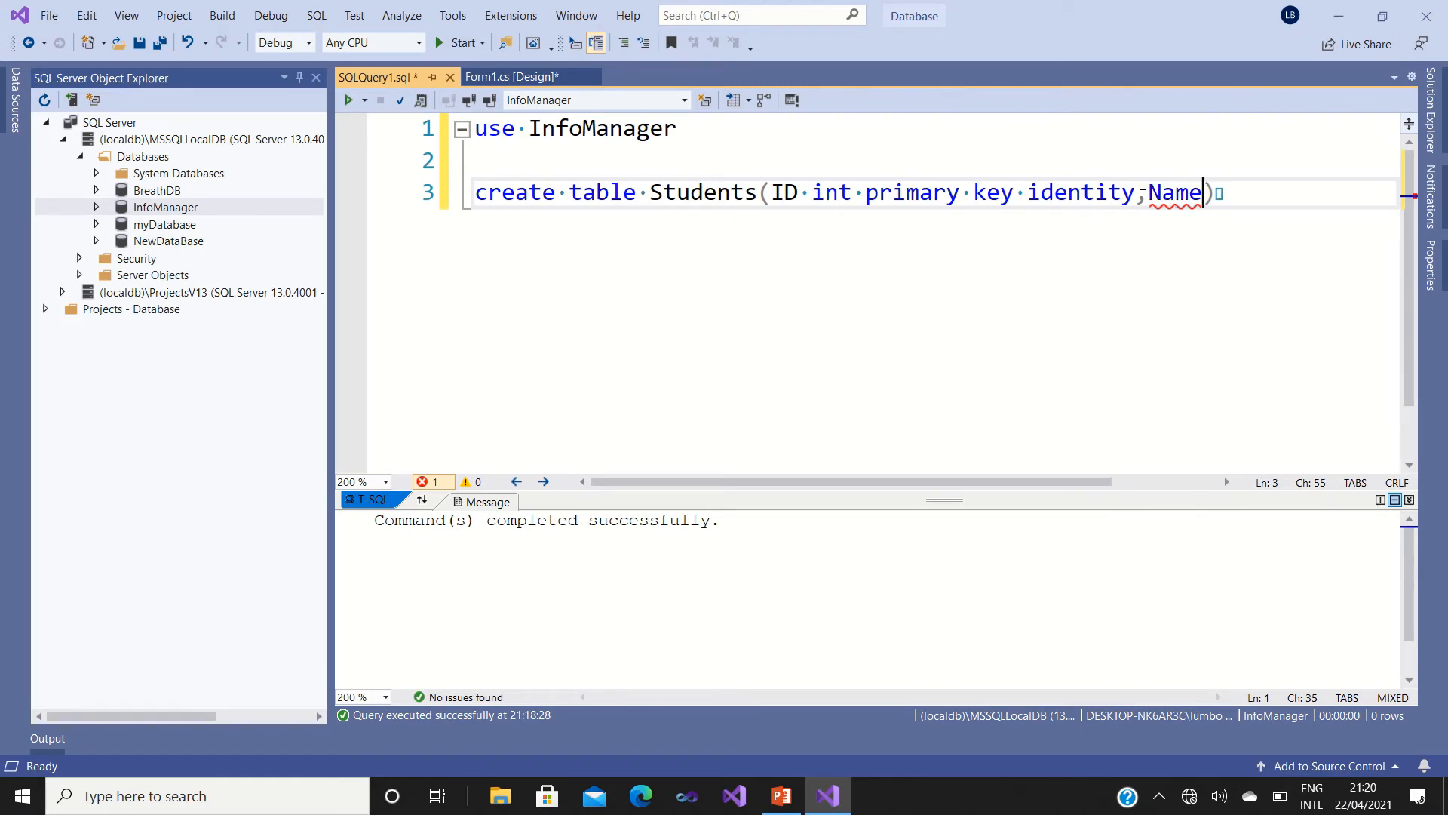
text(s)
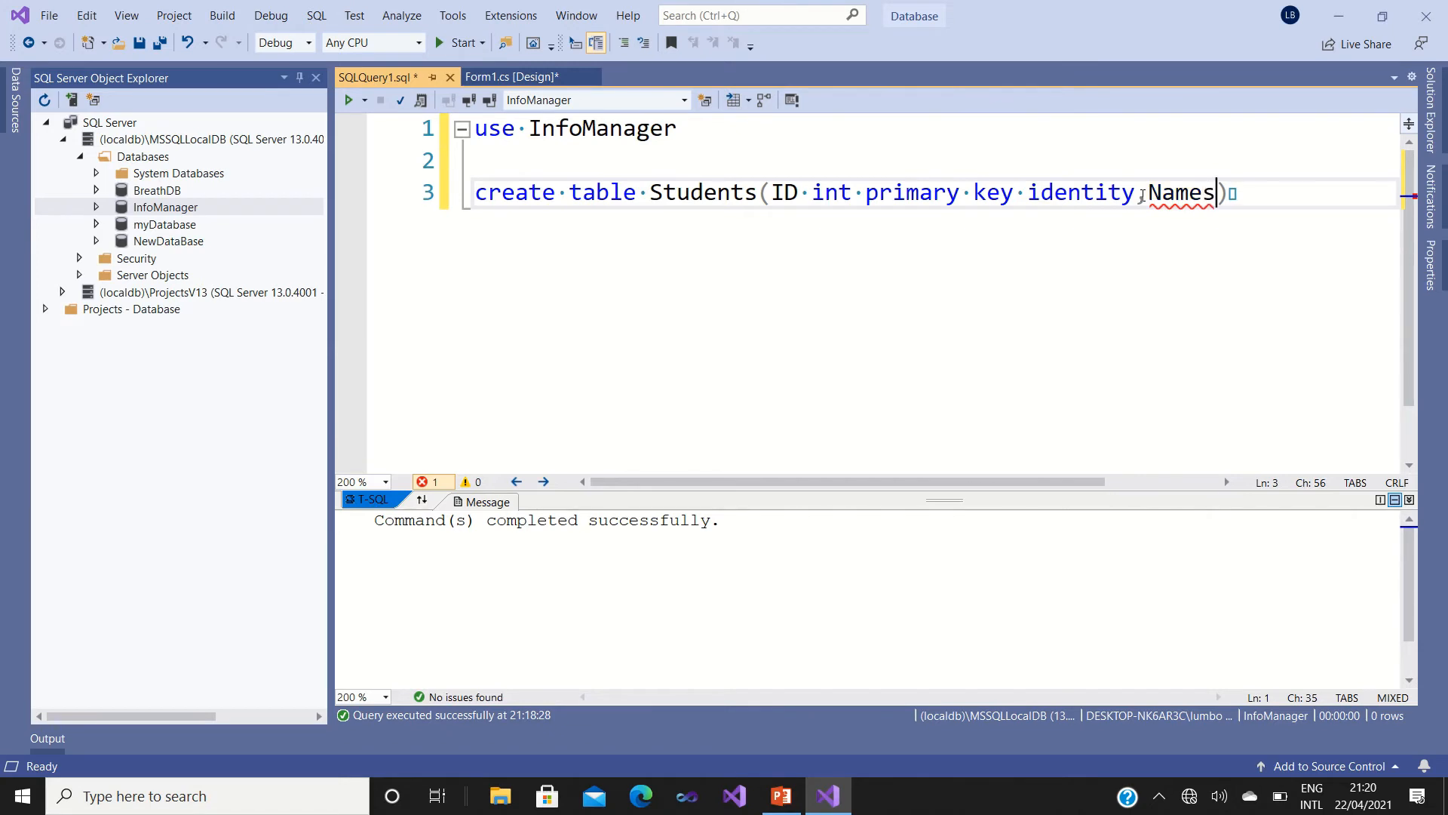
text(bvar)
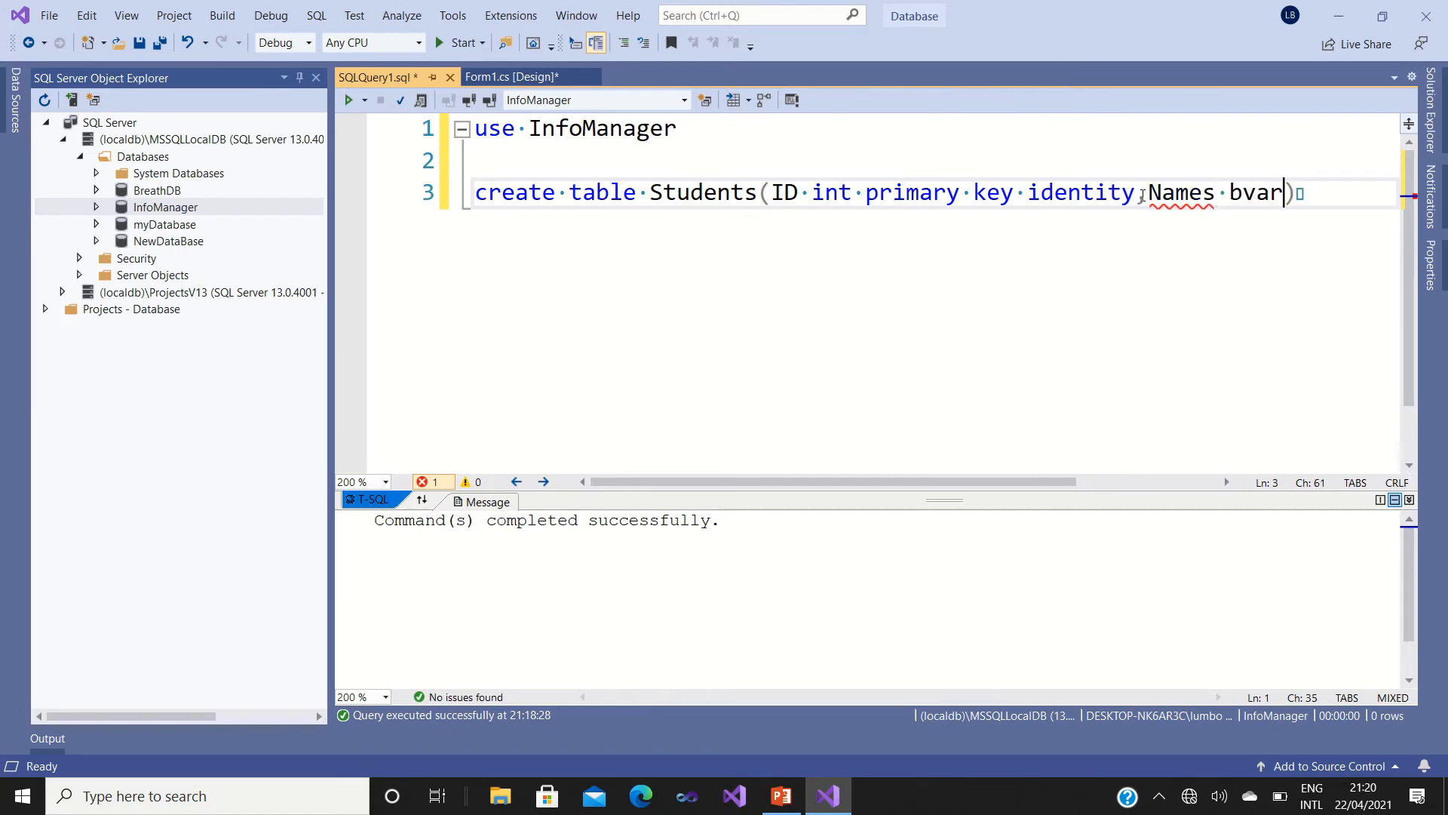
text(c)
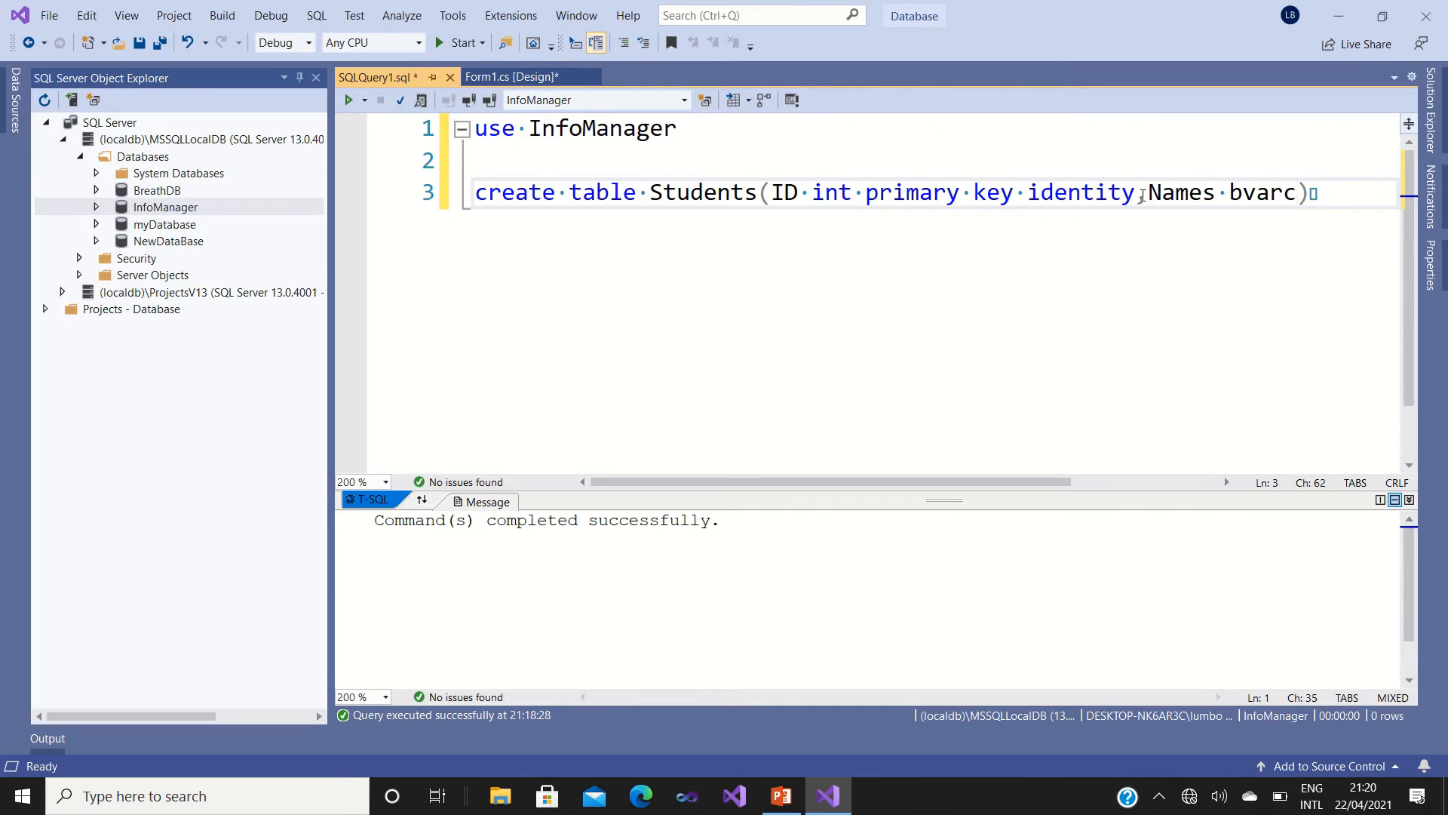
key(BackSpace)
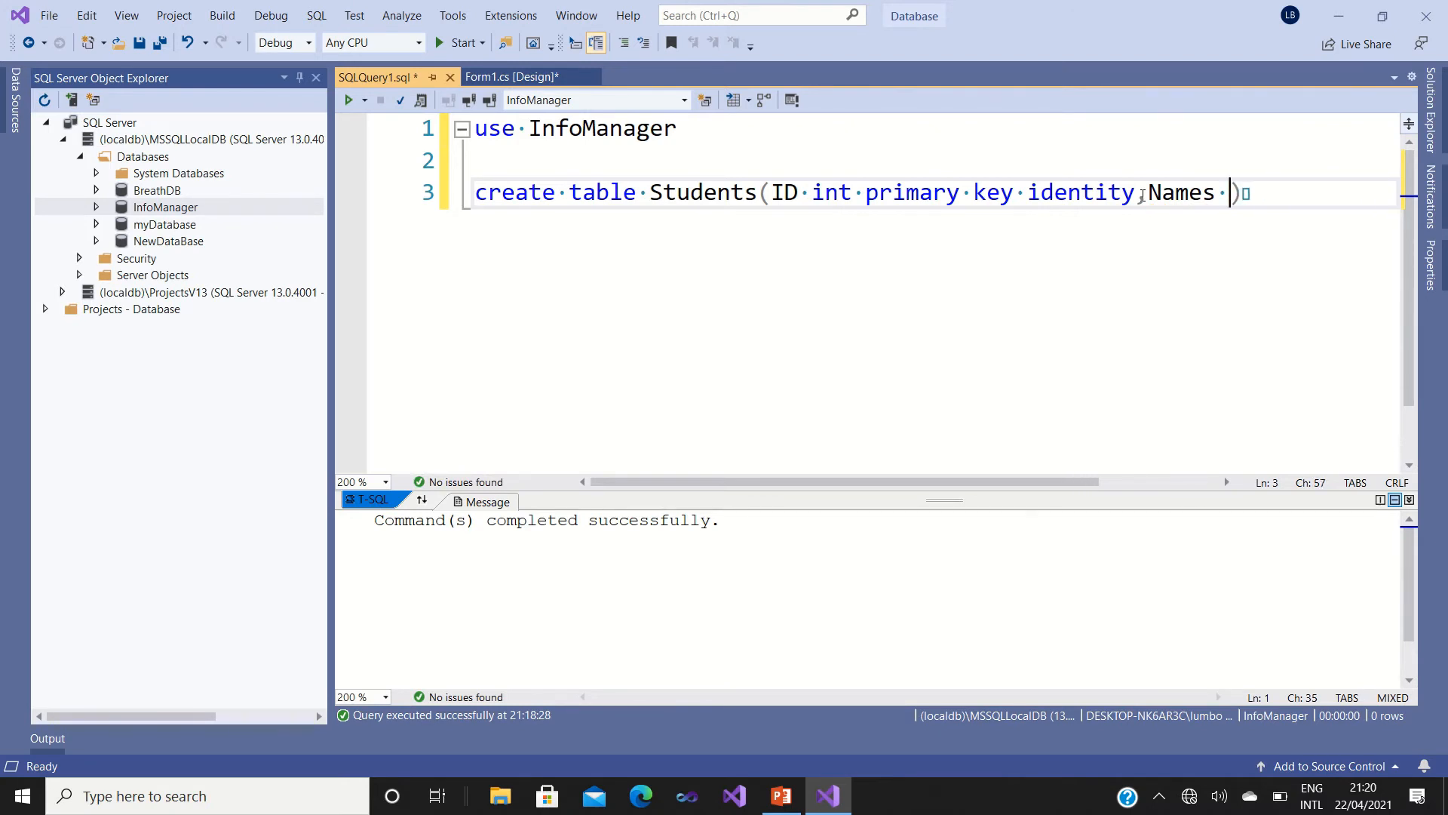
text(varc)
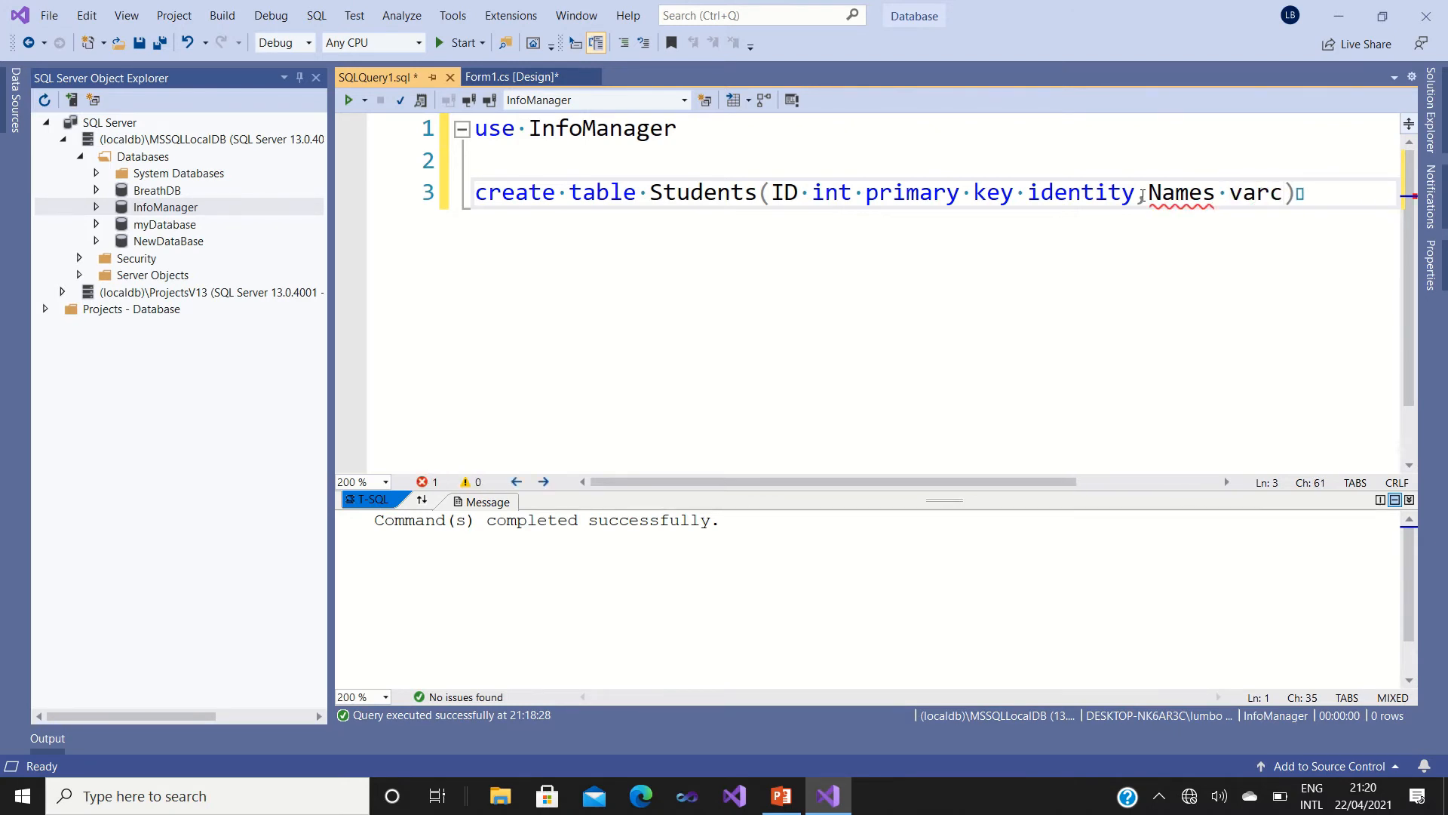
text(har)
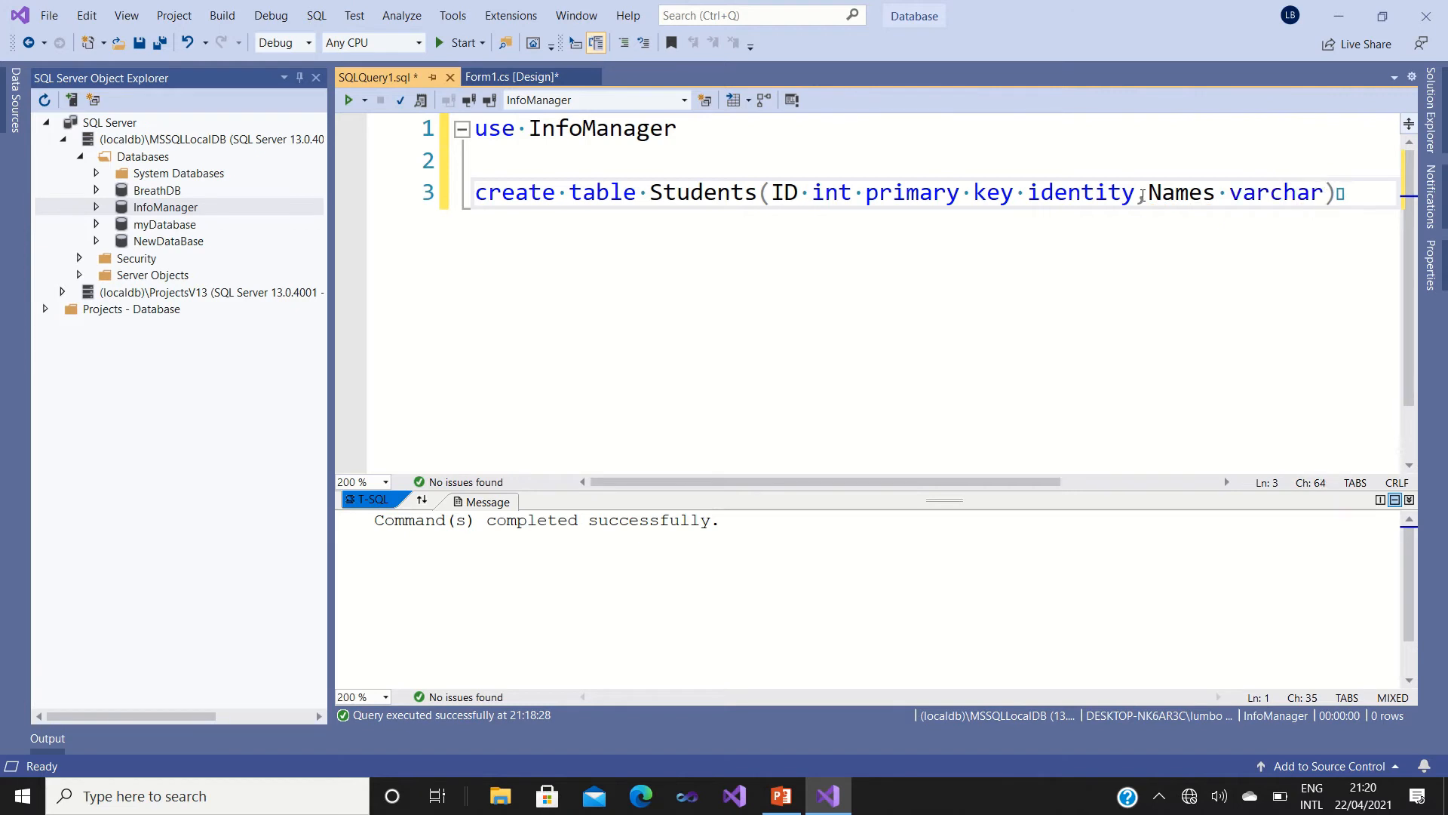
text(()
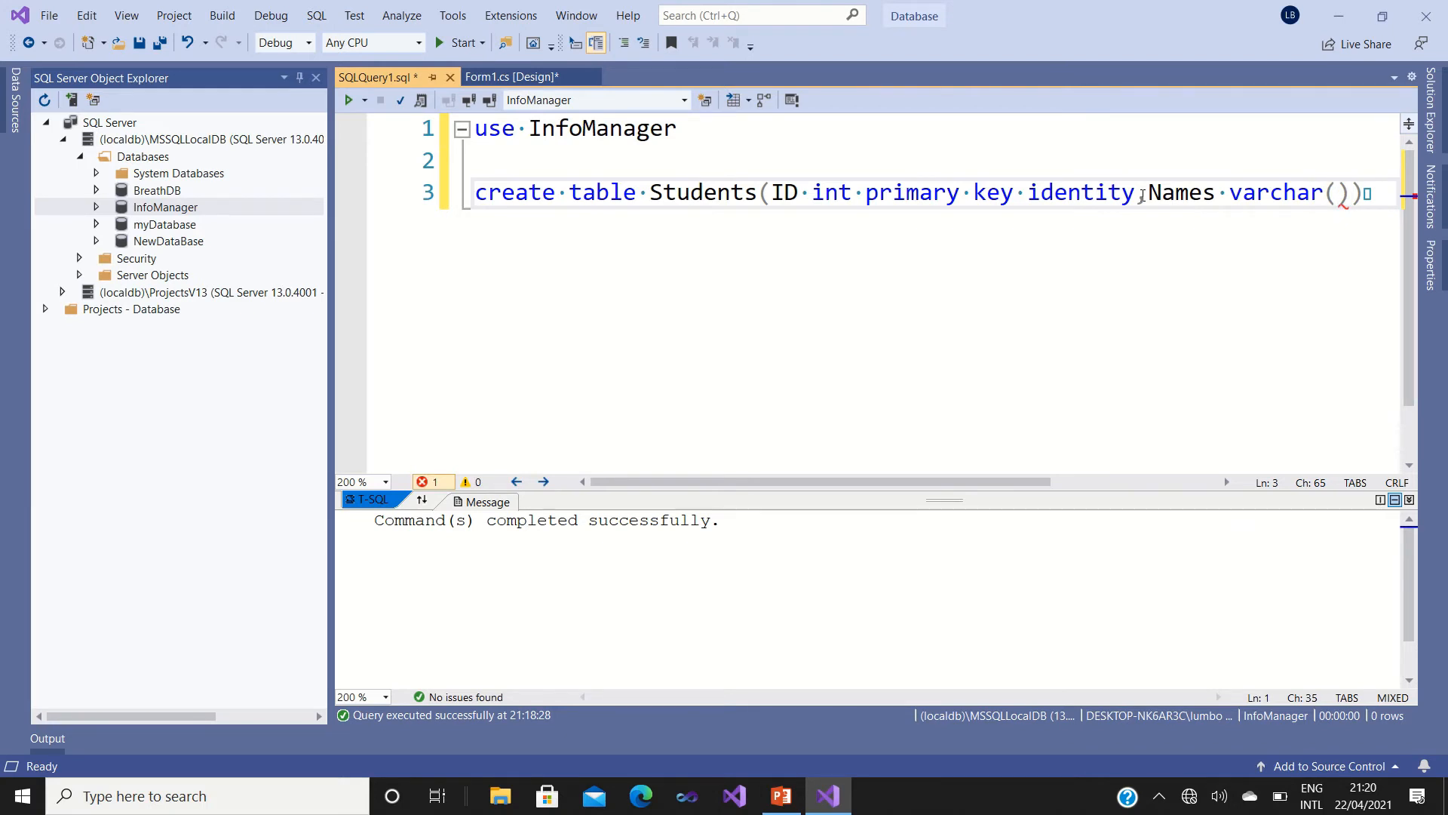
text(100)
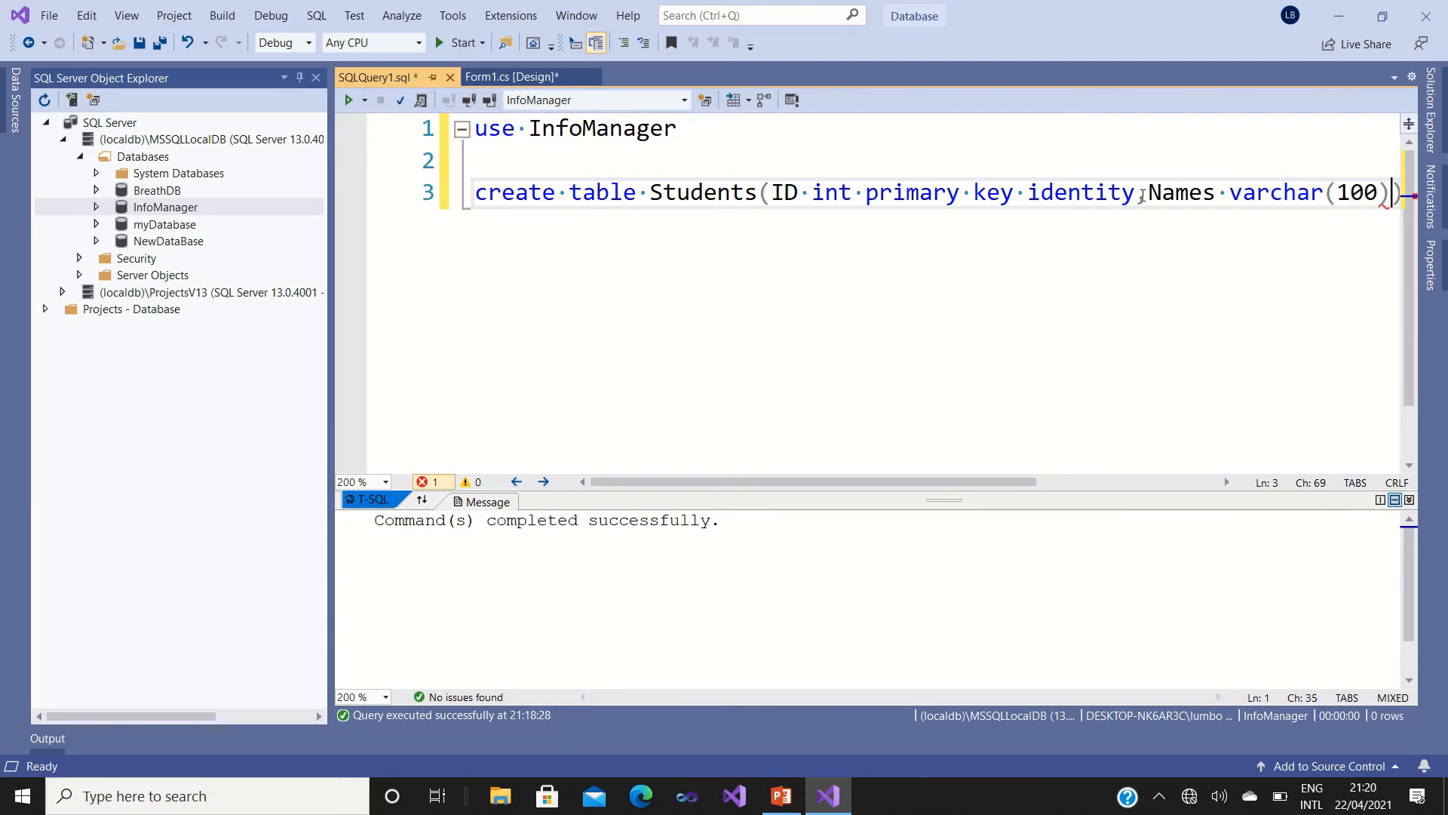
text(not null,Age)
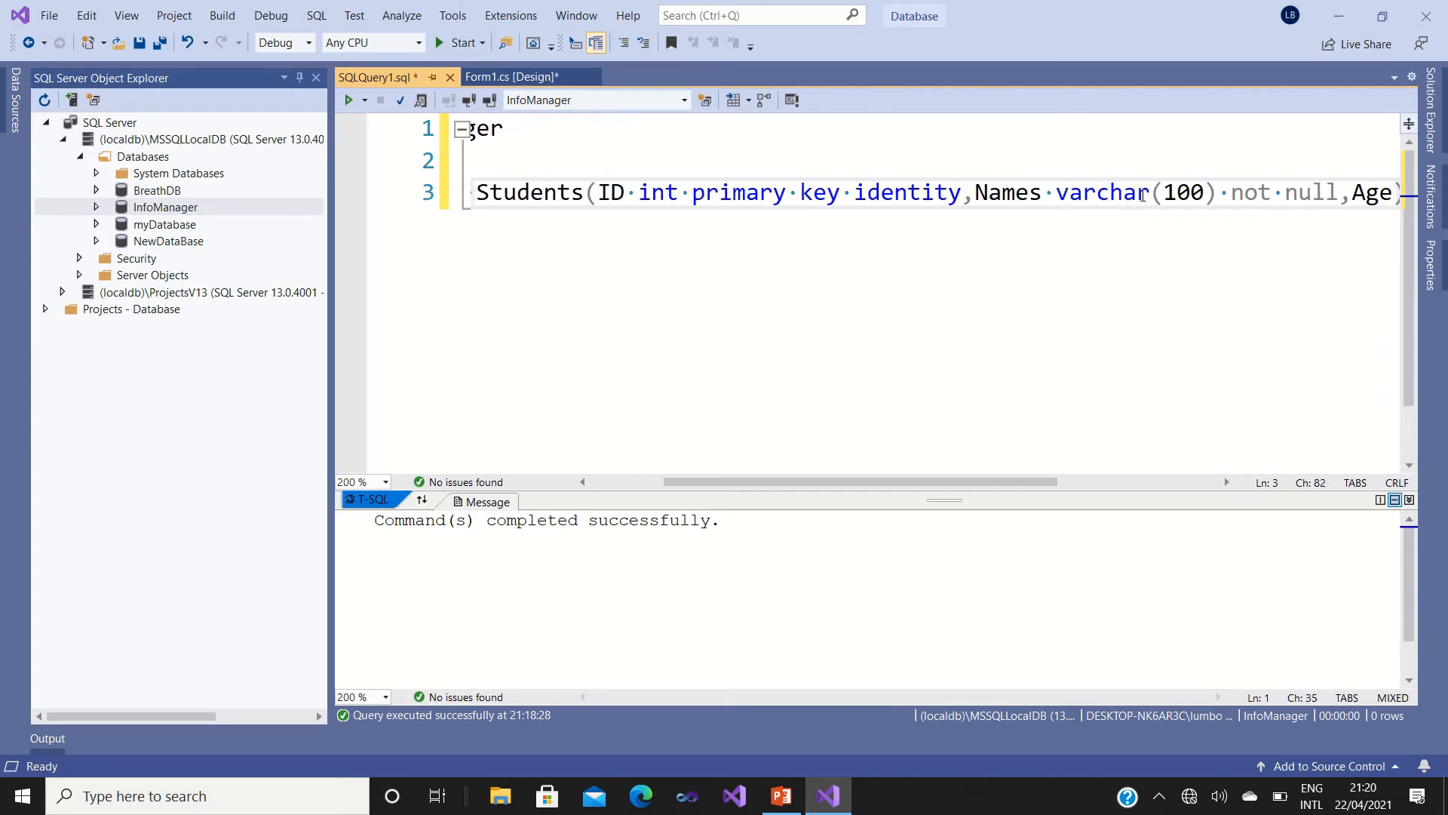
Add the columns 'Age int not null' and 'Gender char not null' to the definition.
text(int not n)
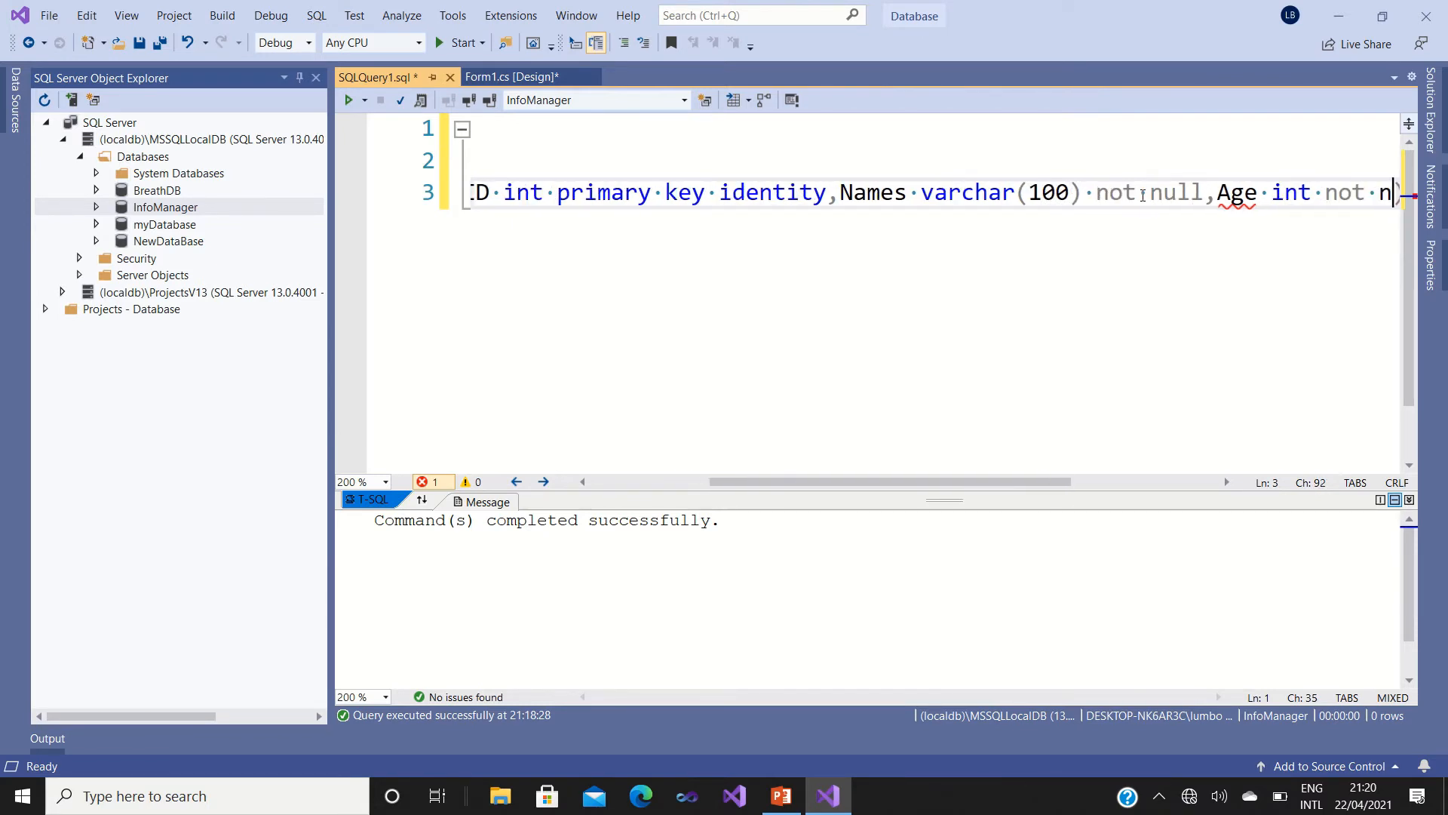
text(ull)
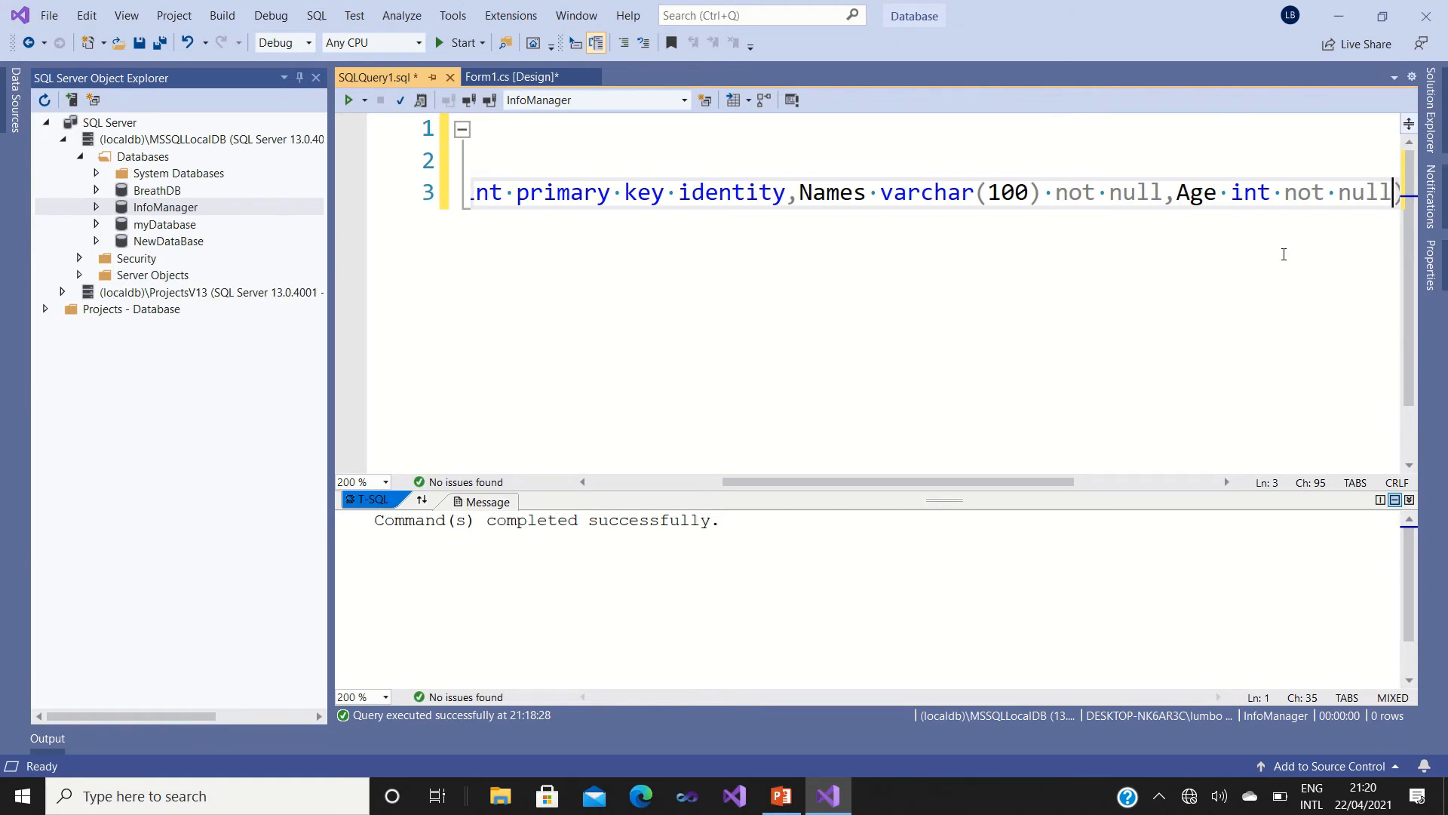
text(,)
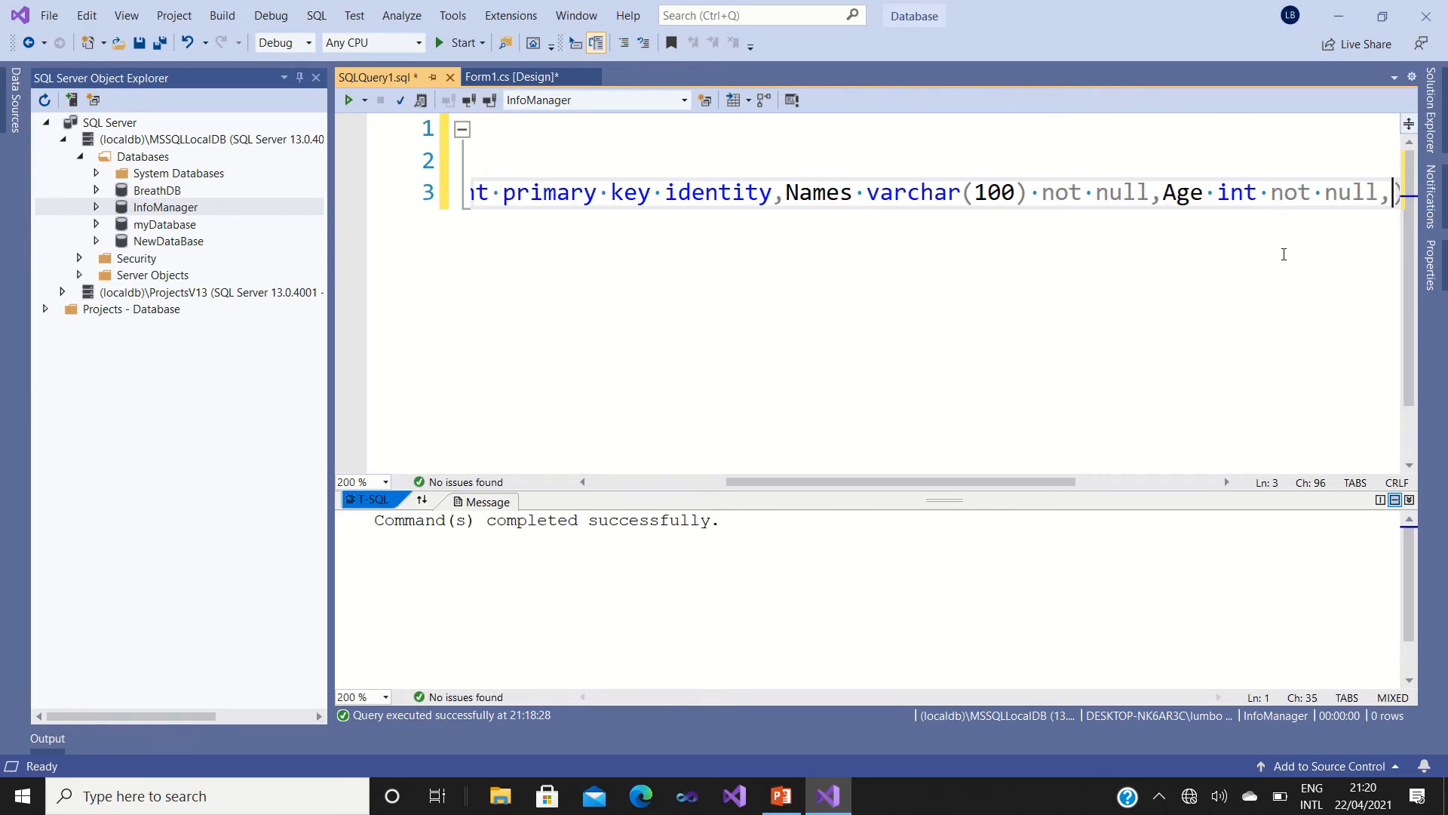
text(Gender)
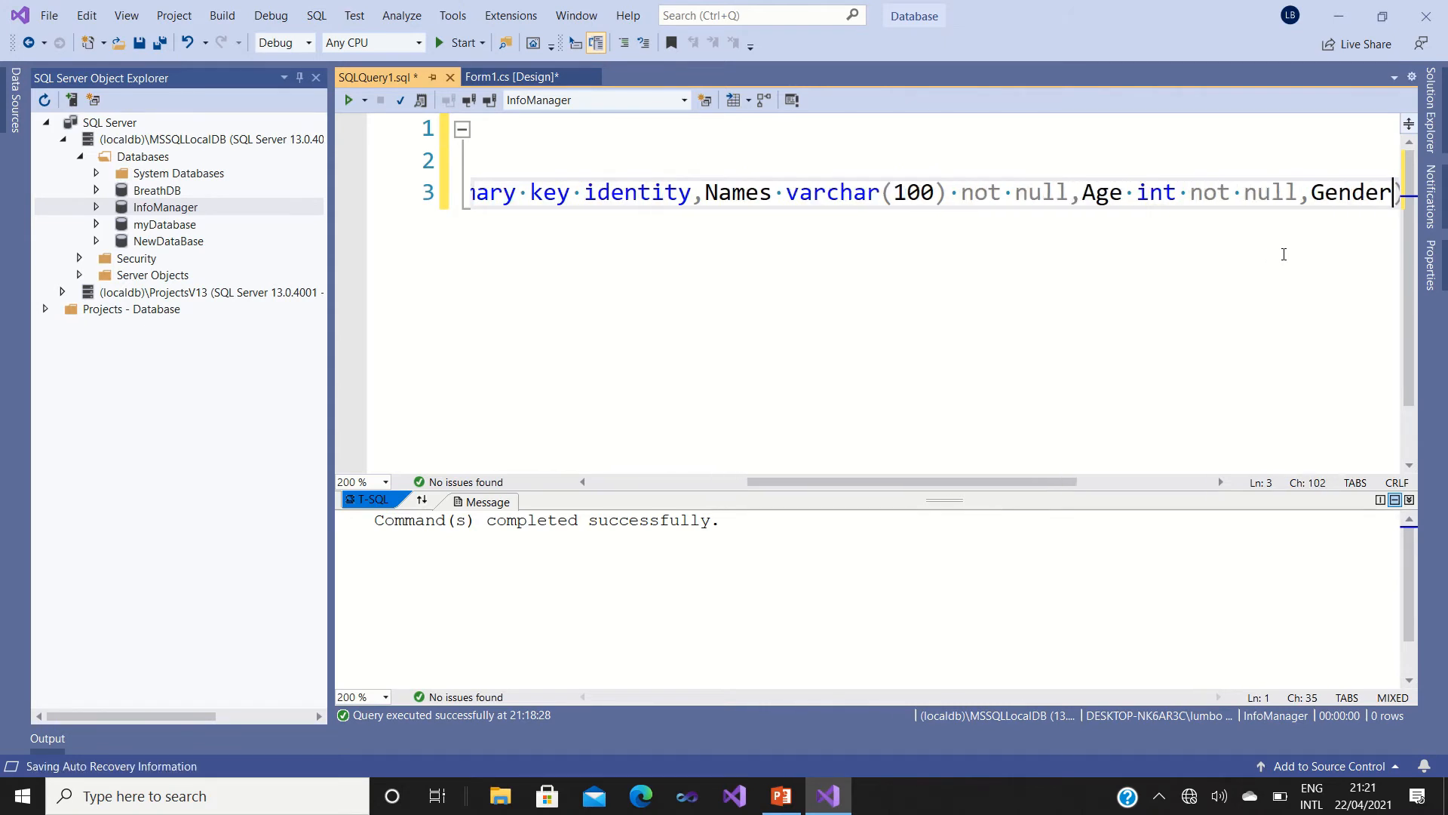
text(c)
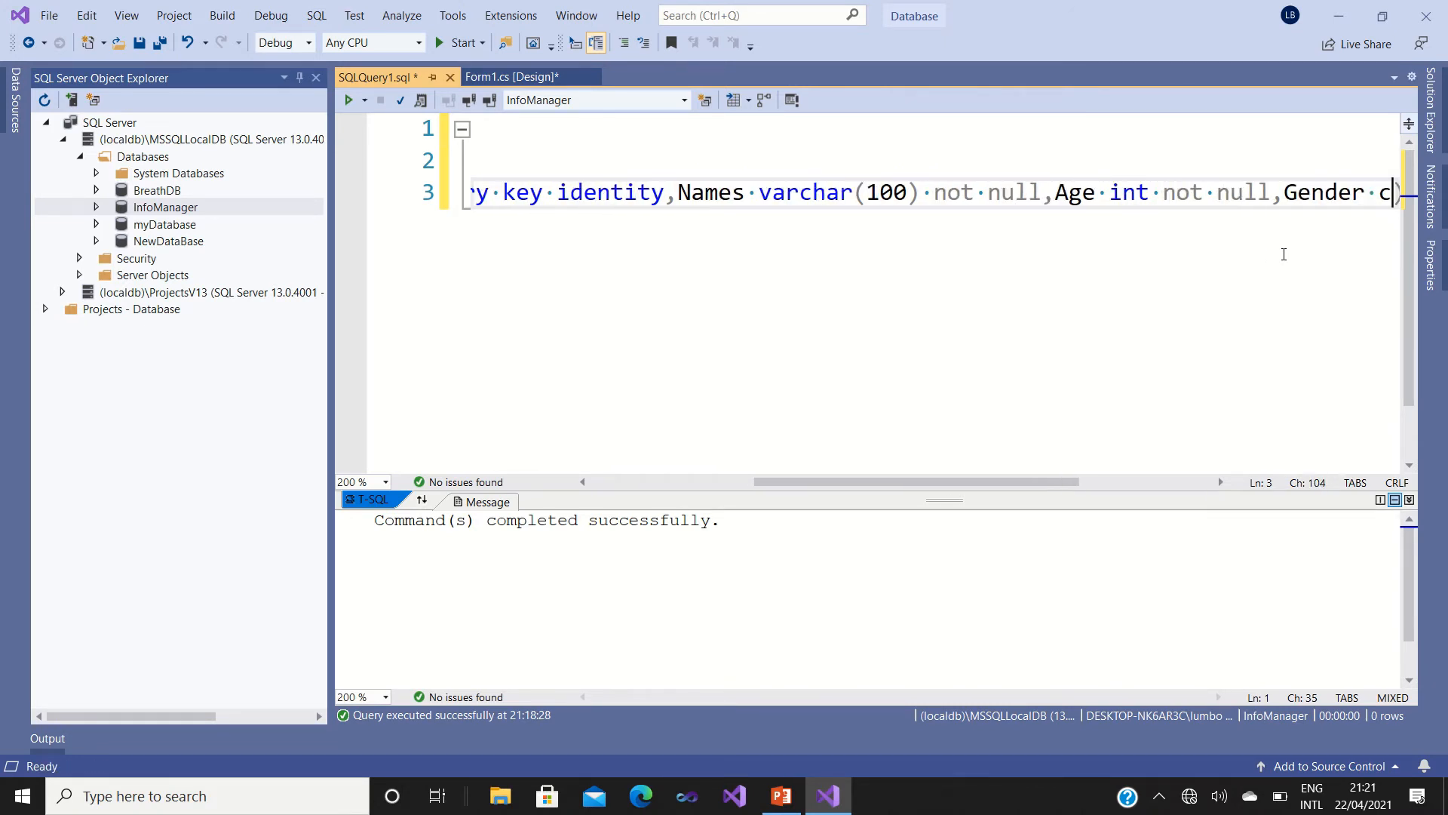
text(har not null)
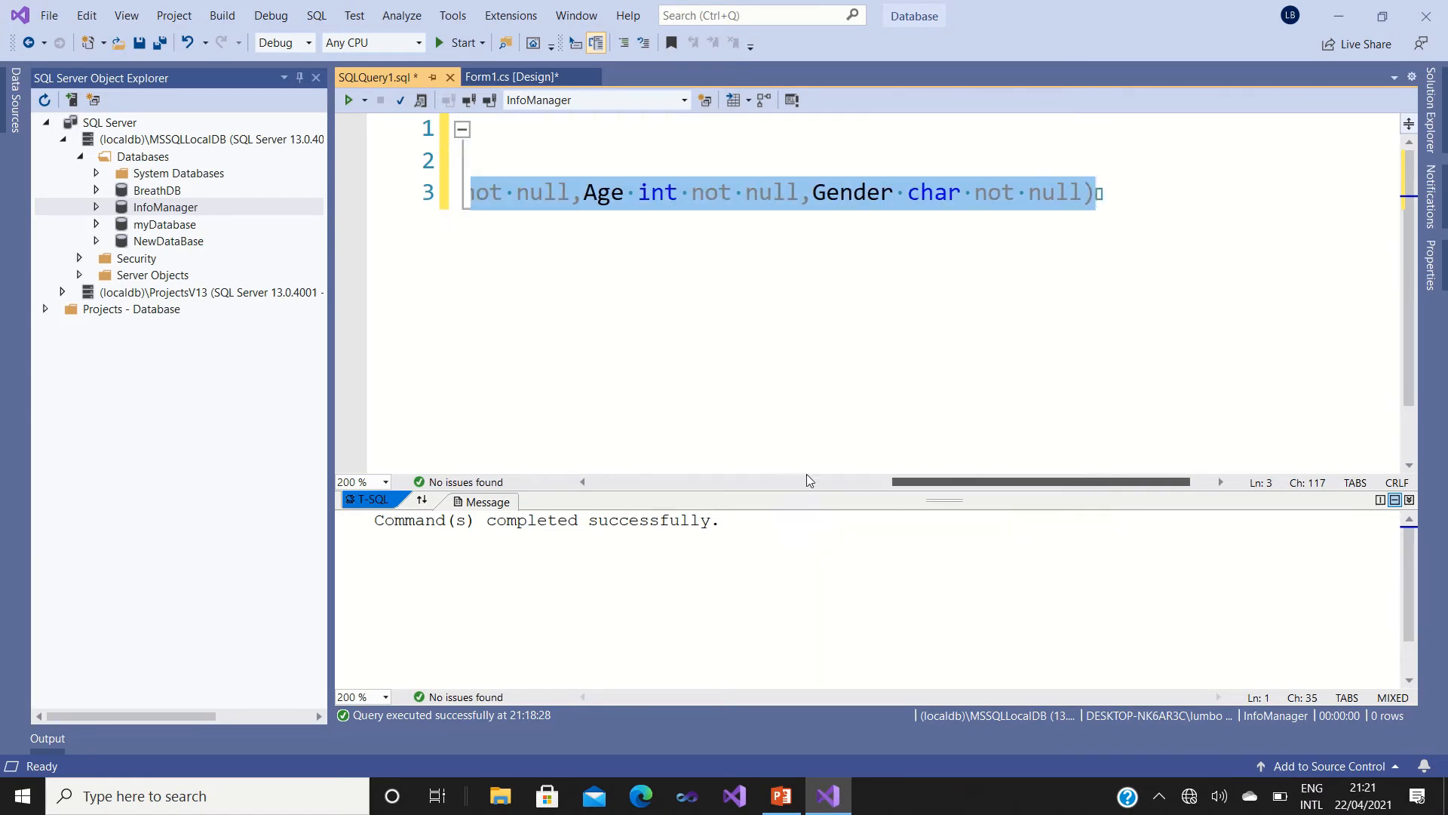
Execute the create table Students statement and return to editing the query.
scroll(left, 3)
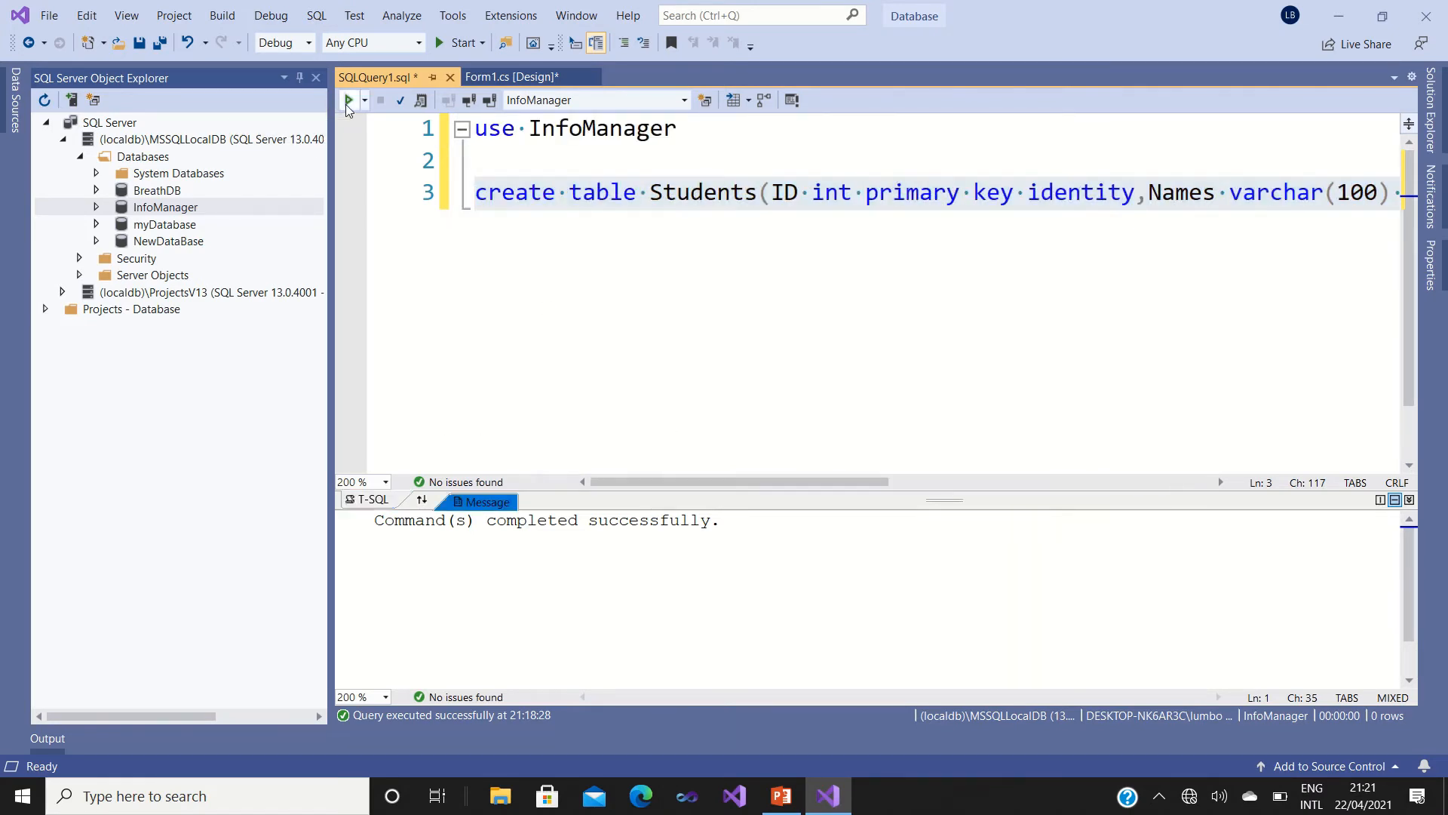
click(348, 99)
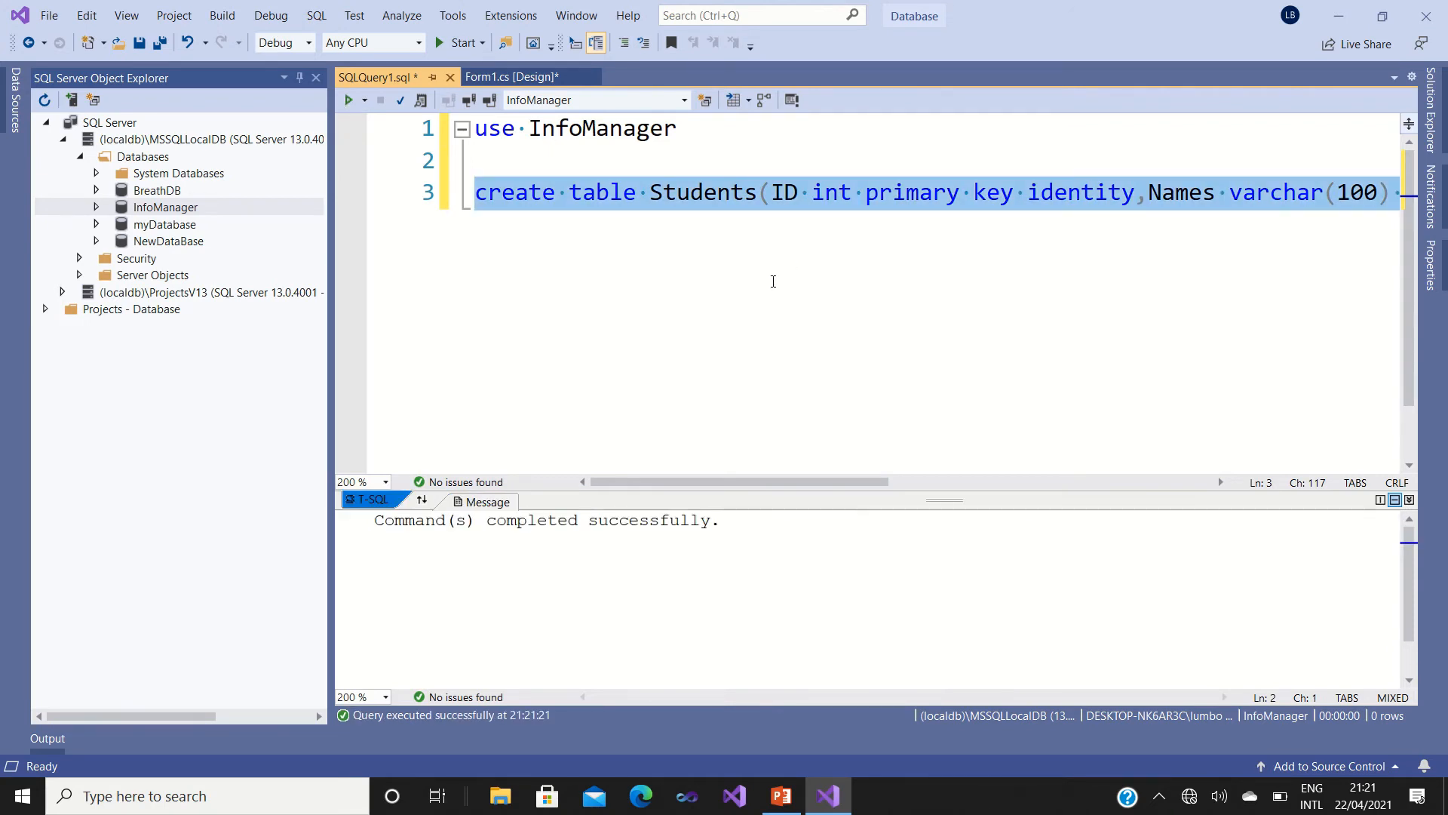
click(554, 192)
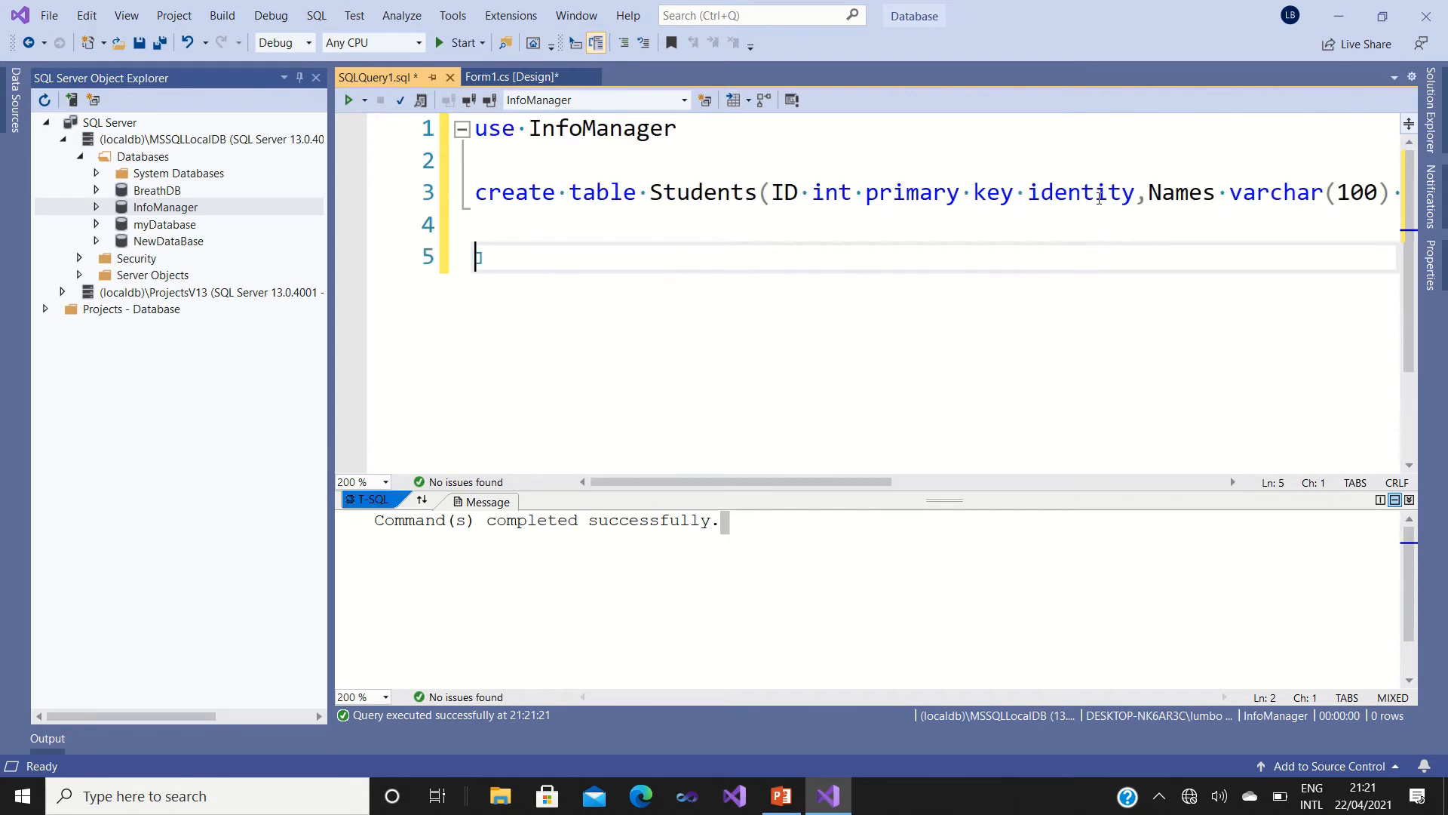
Write the statement 'select * from Students' on line 5 of the query.
text(se)
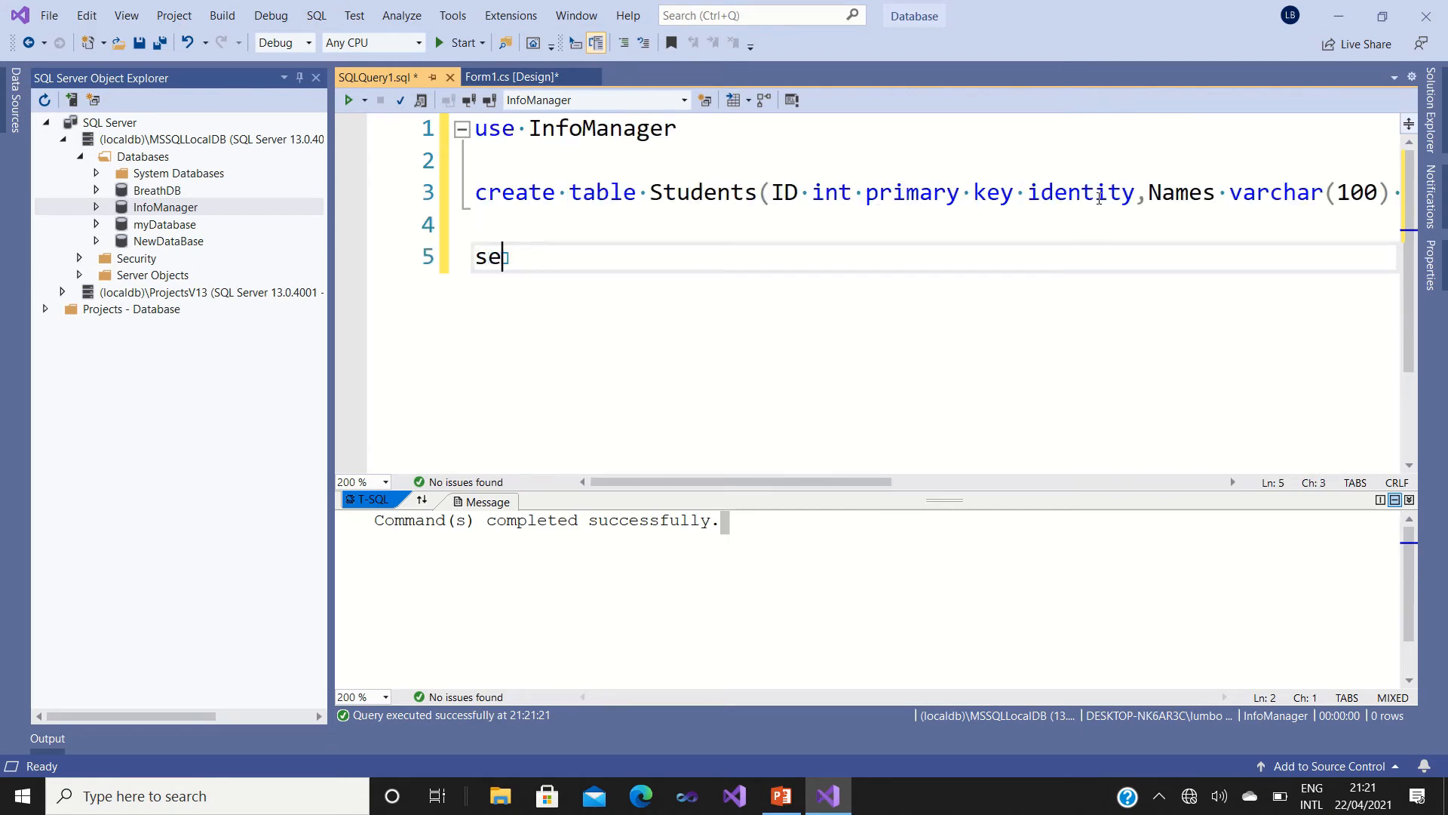
text(les)
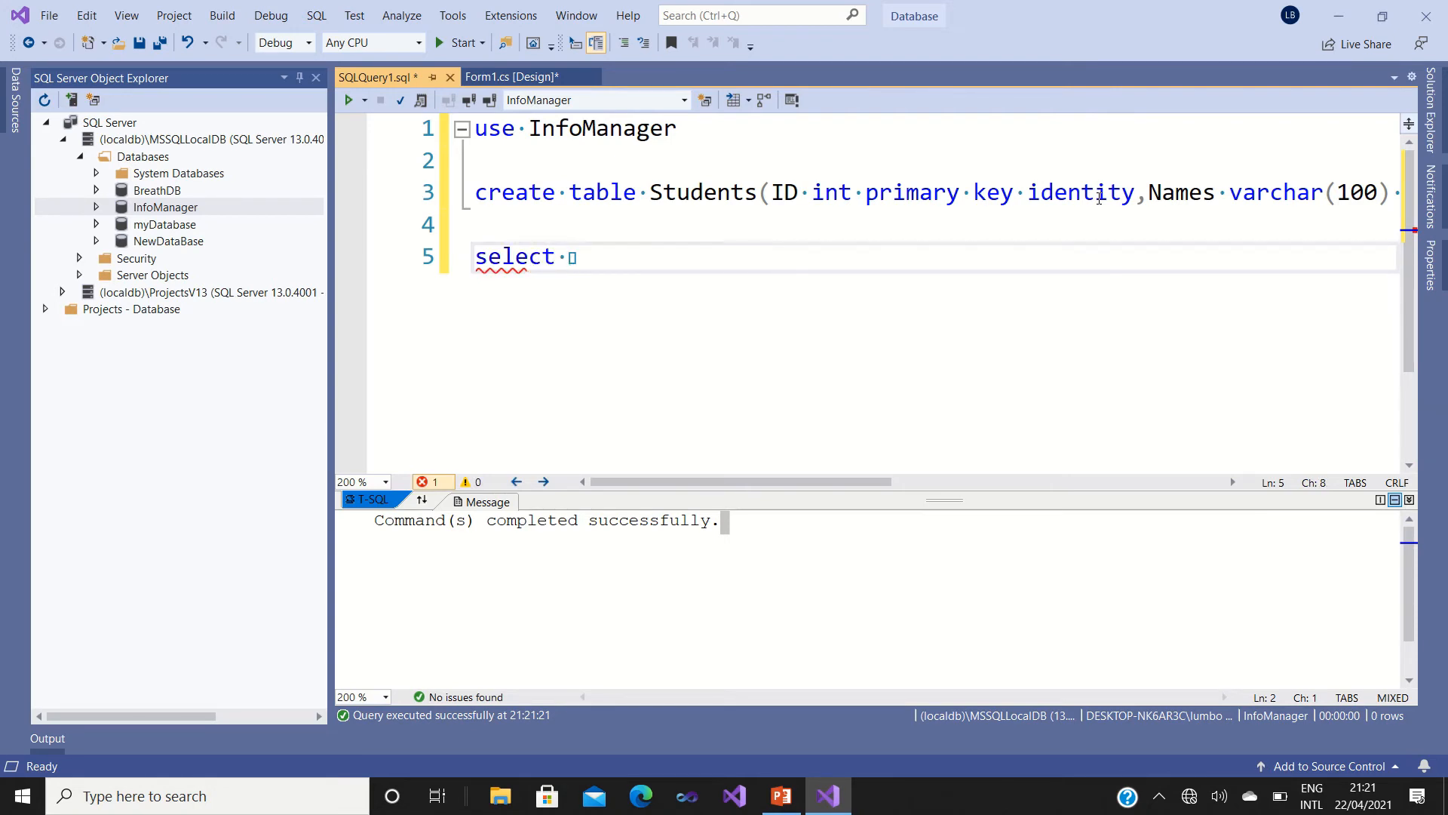
text(*)
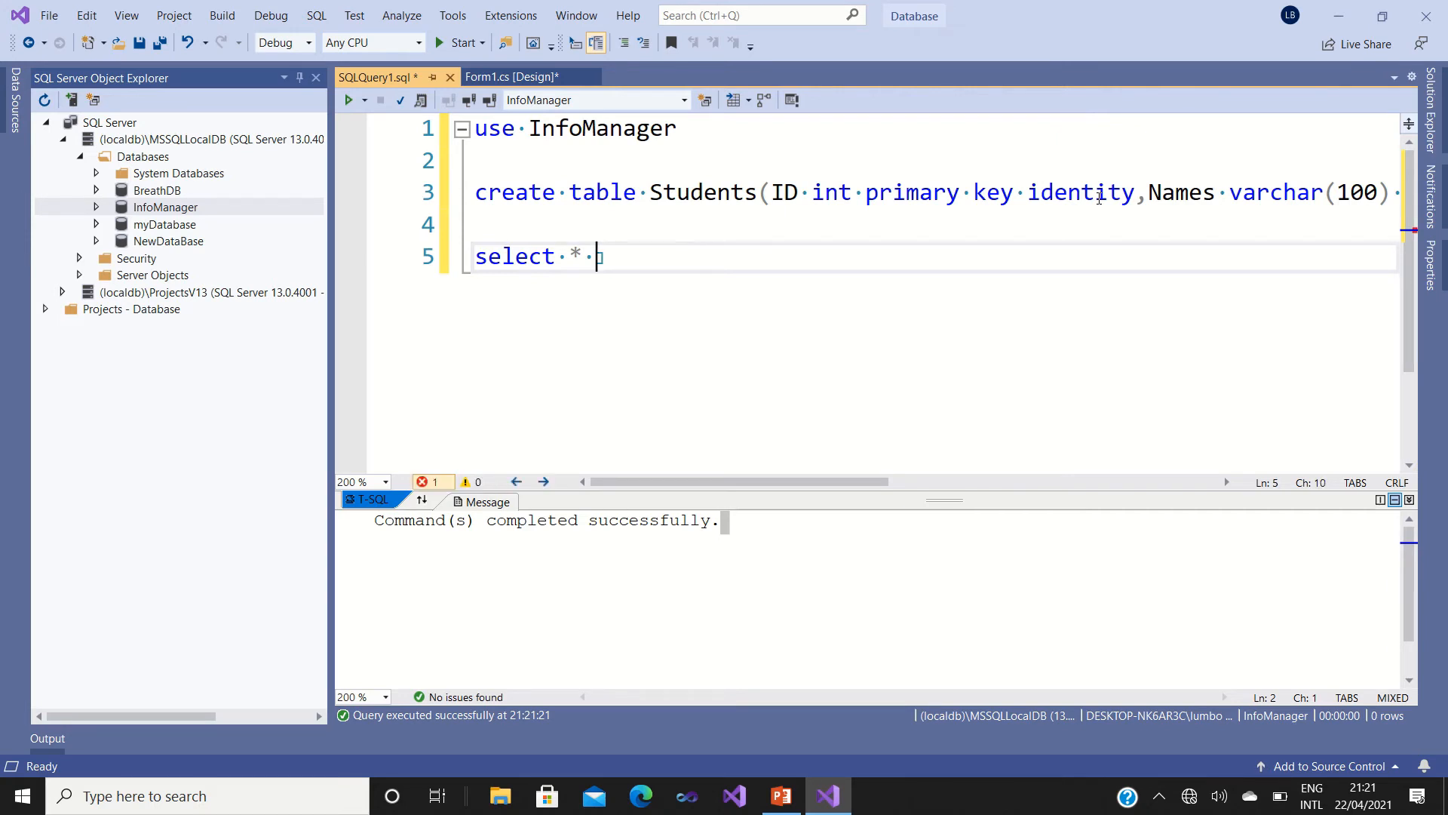
text(Studen)
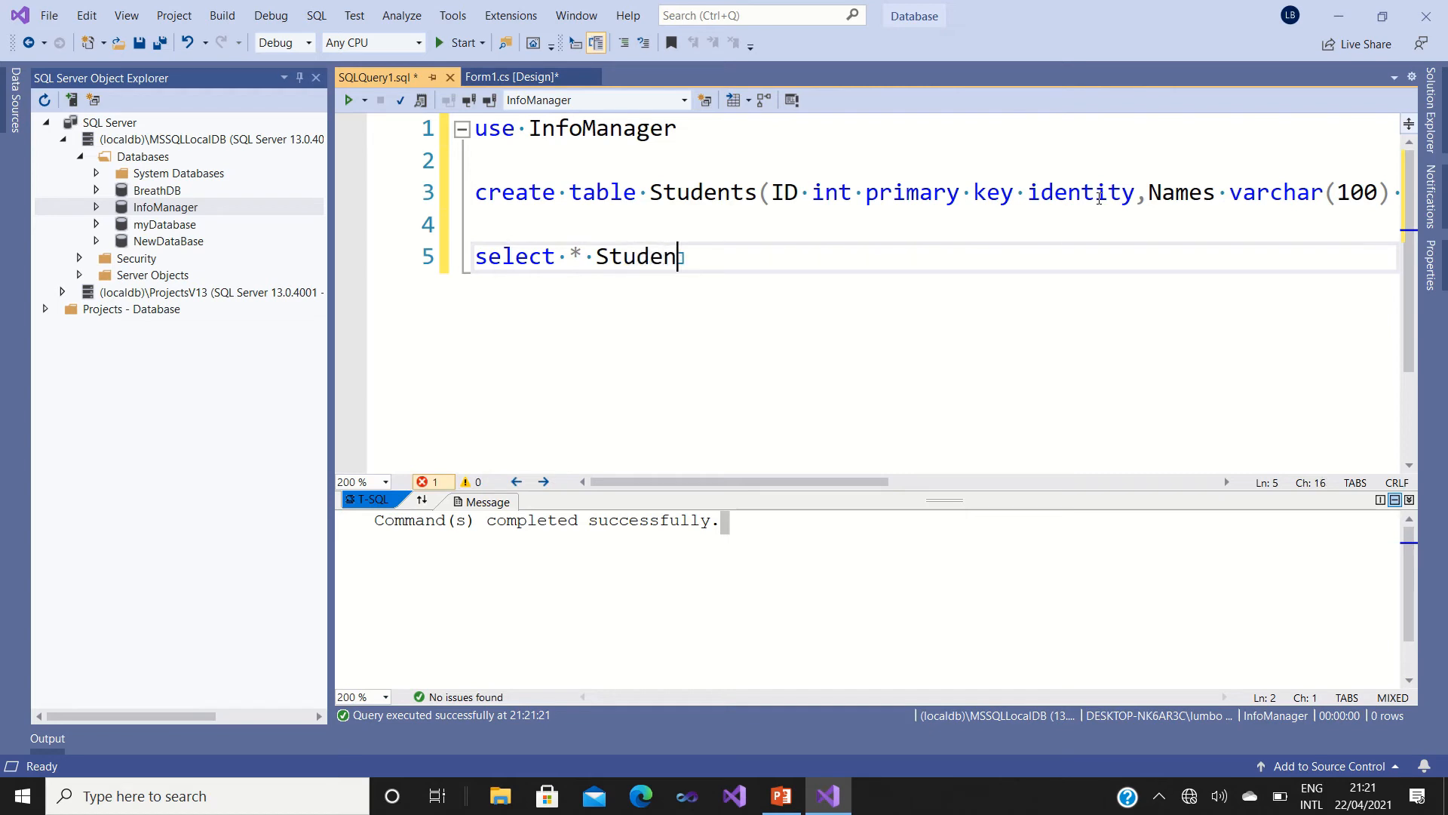
text(ts)
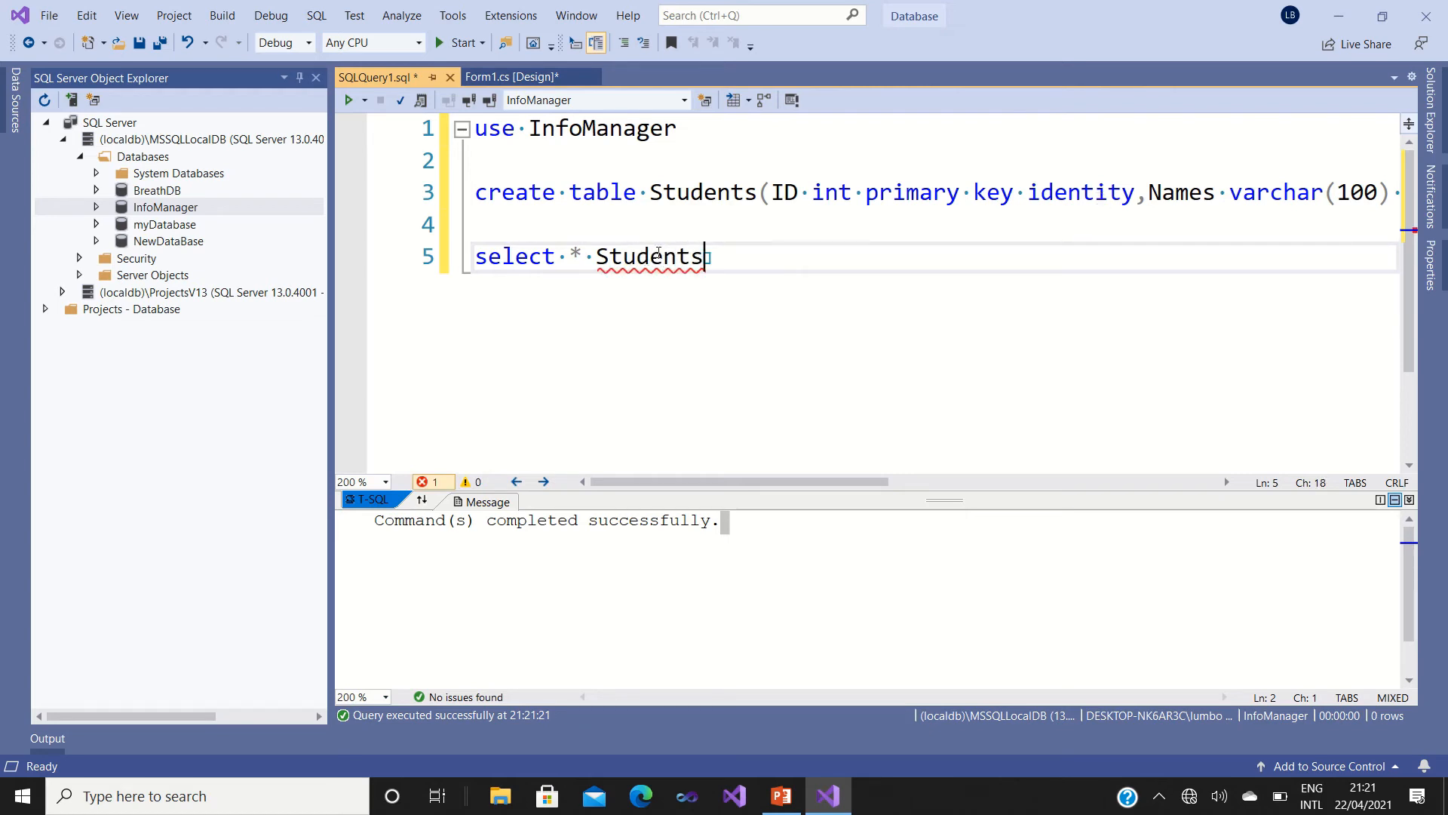
mouse_move(651, 255)
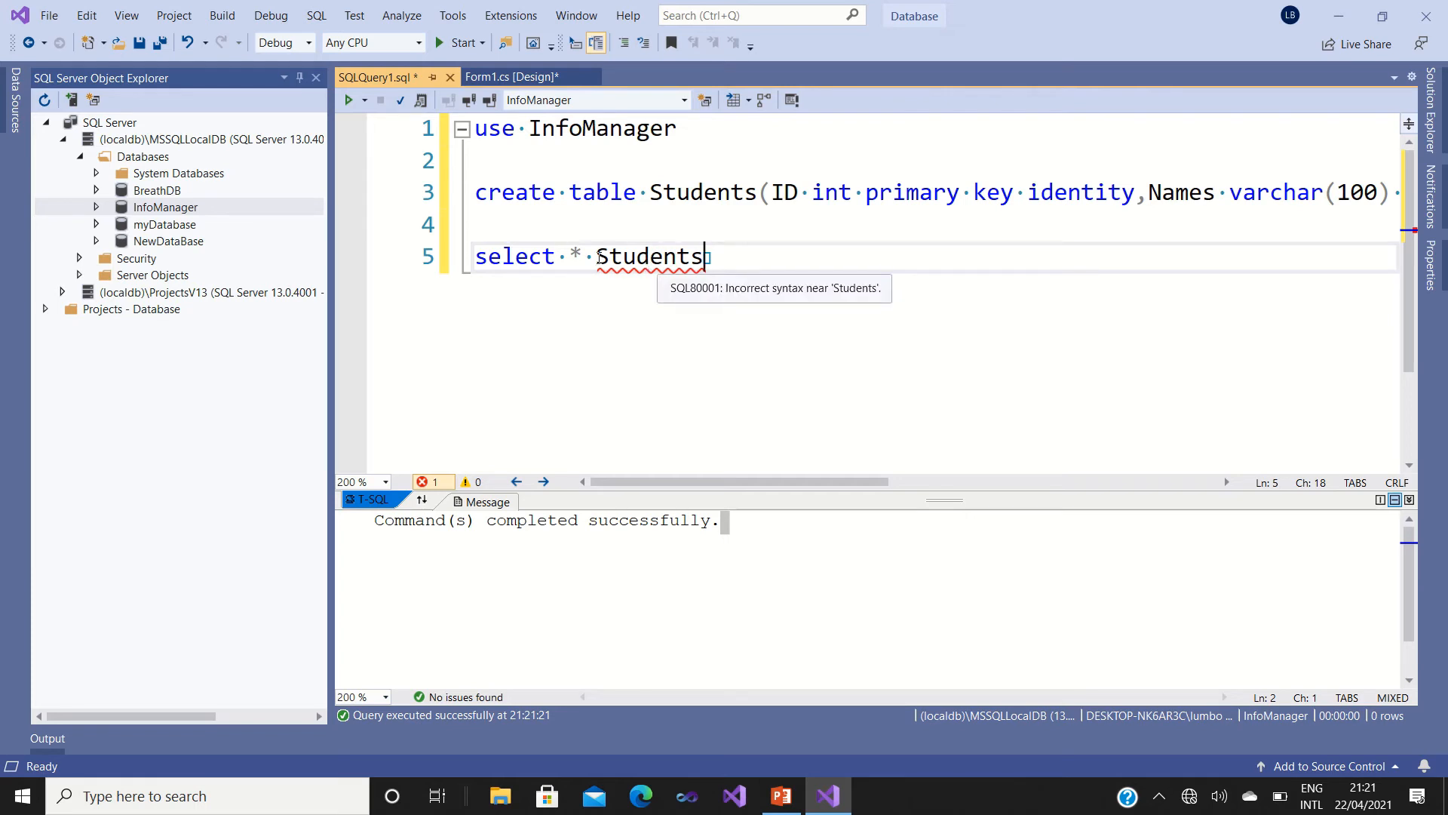
text(from)
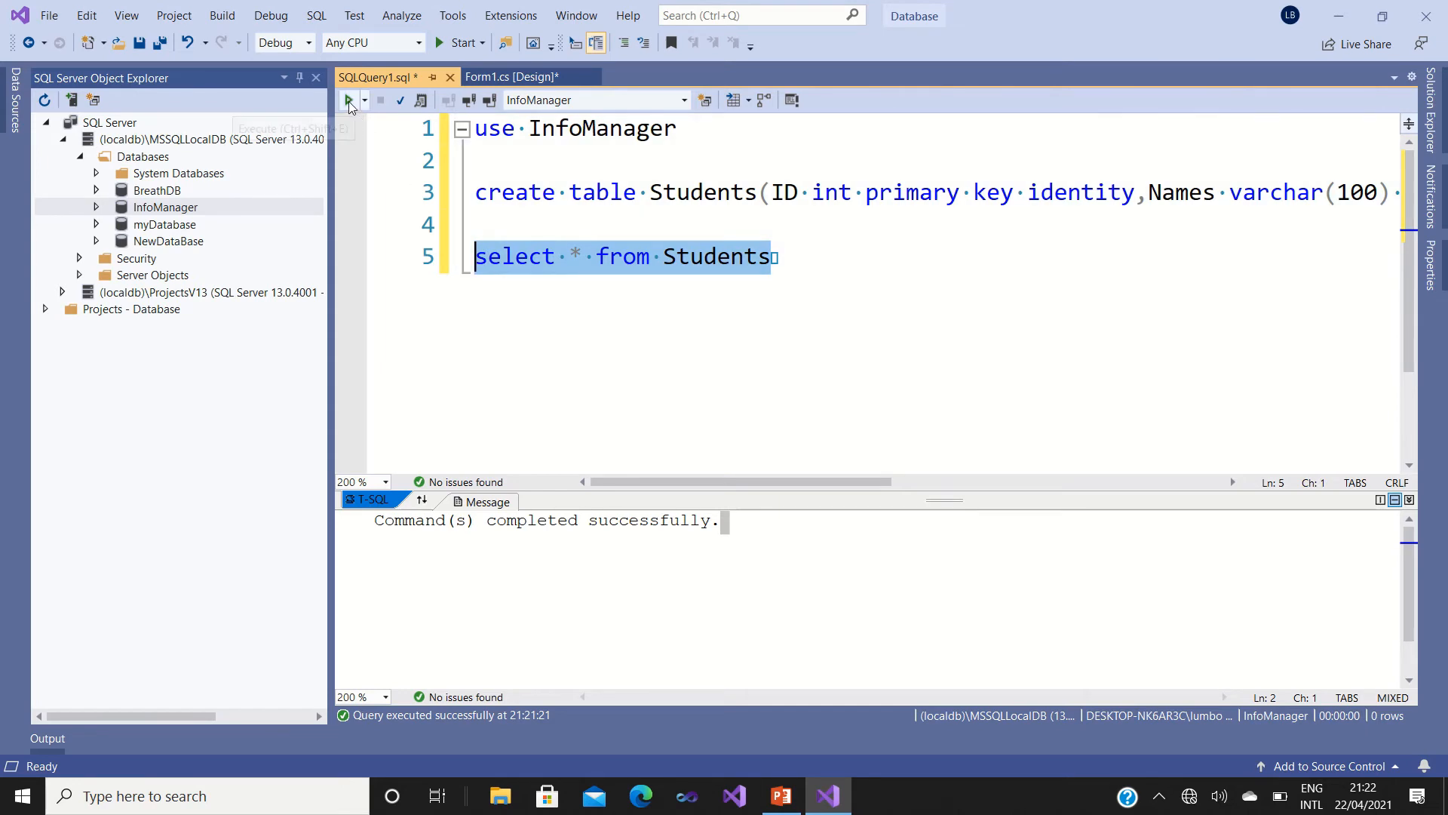
Execute the select query and view the empty Students table with ID, Names, Age, Gender columns.
click(348, 100)
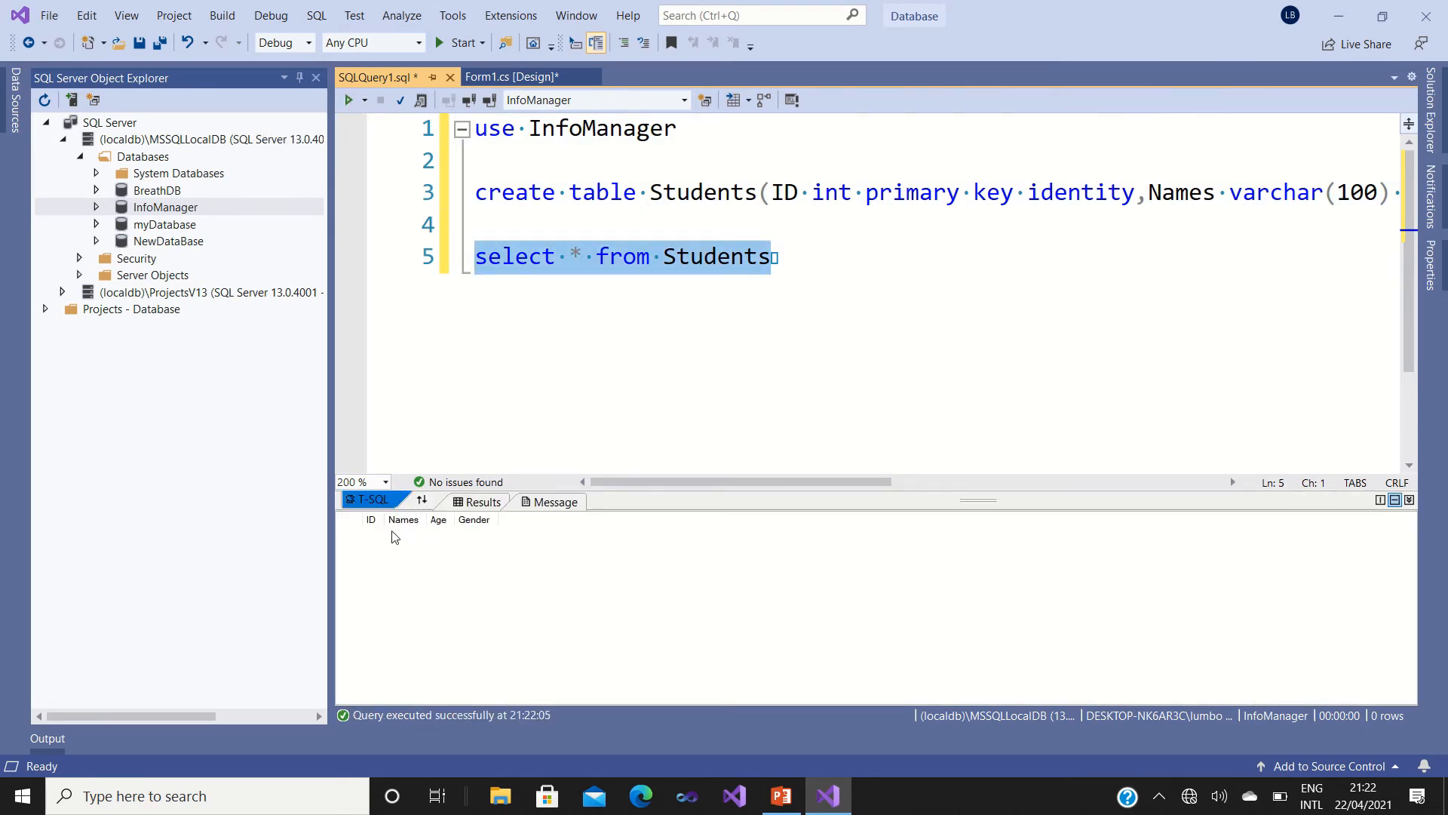
mouse_move(444, 525)
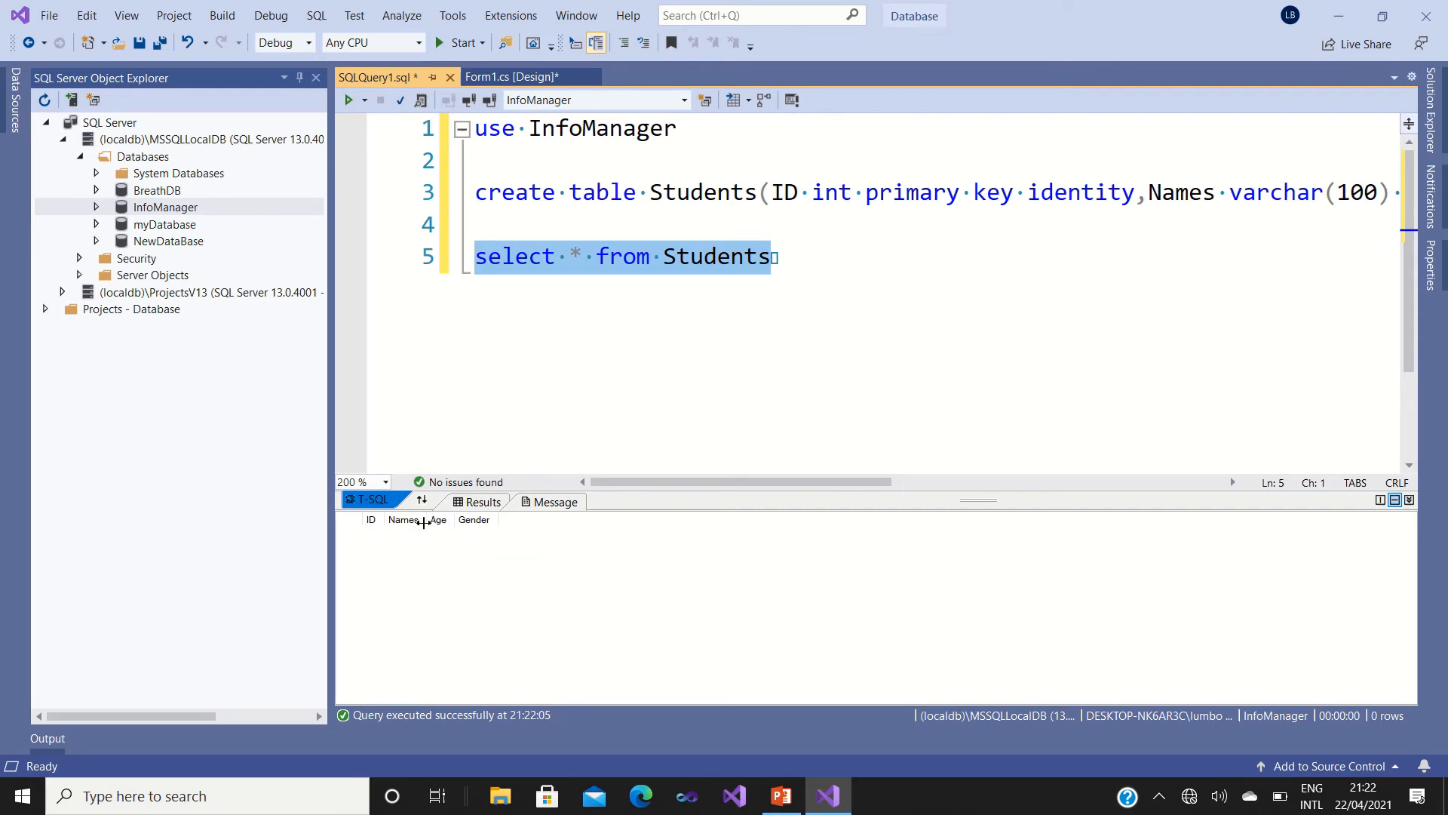
mouse_move(531, 526)
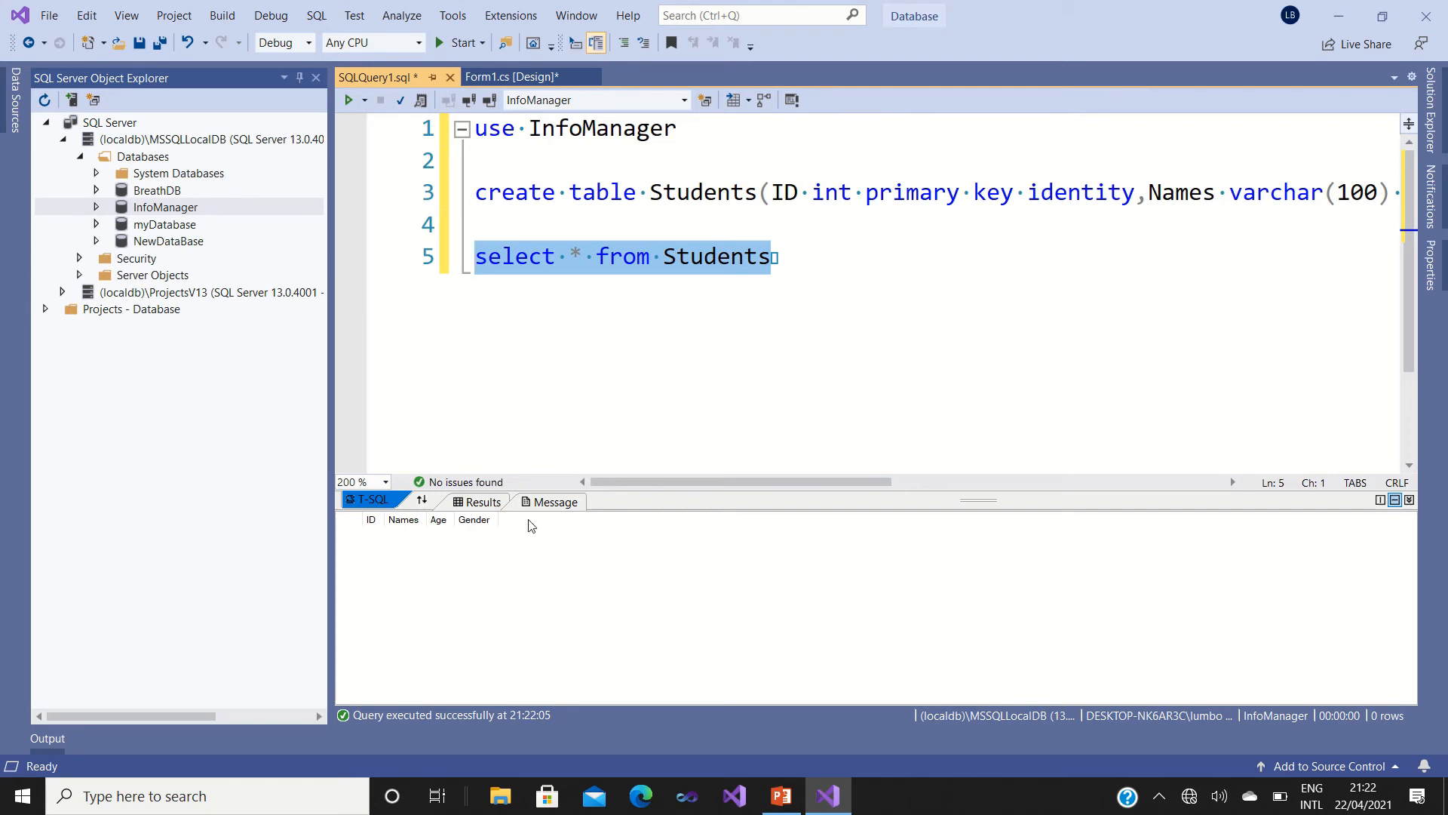
click(807, 256)
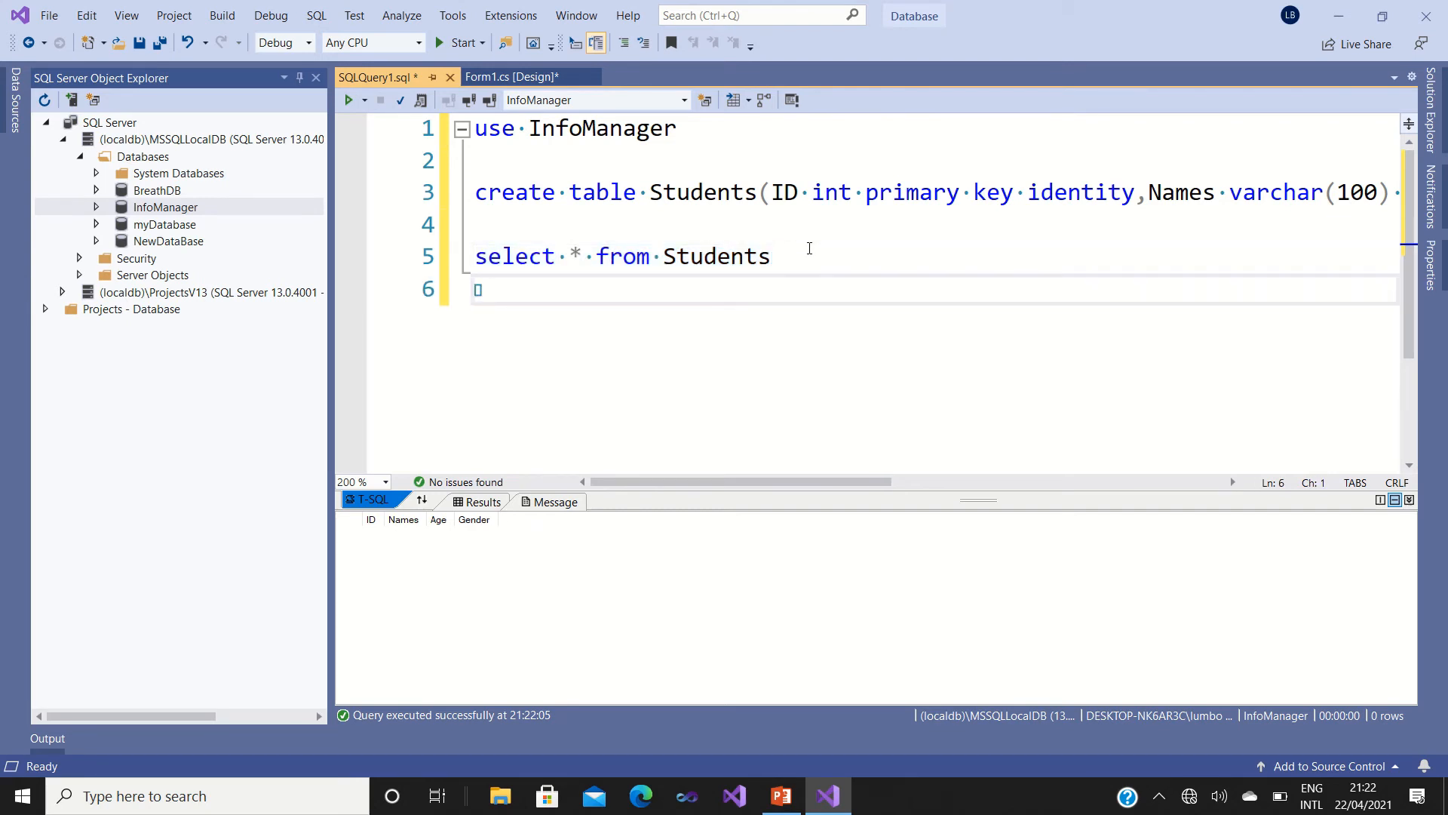
click(480, 225)
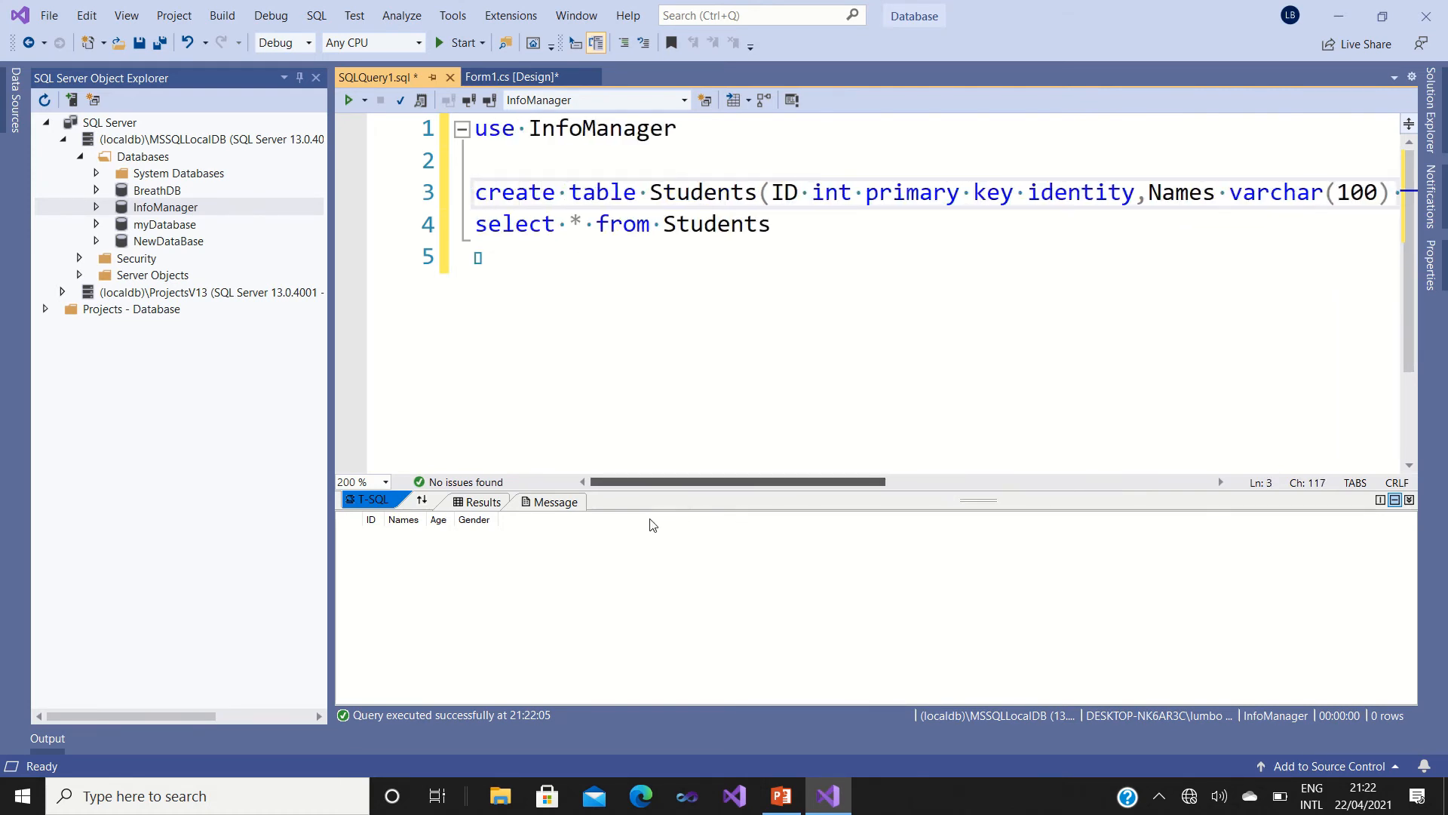
Add blank lines below the select query and start a new statement on line 6.
click(791, 223)
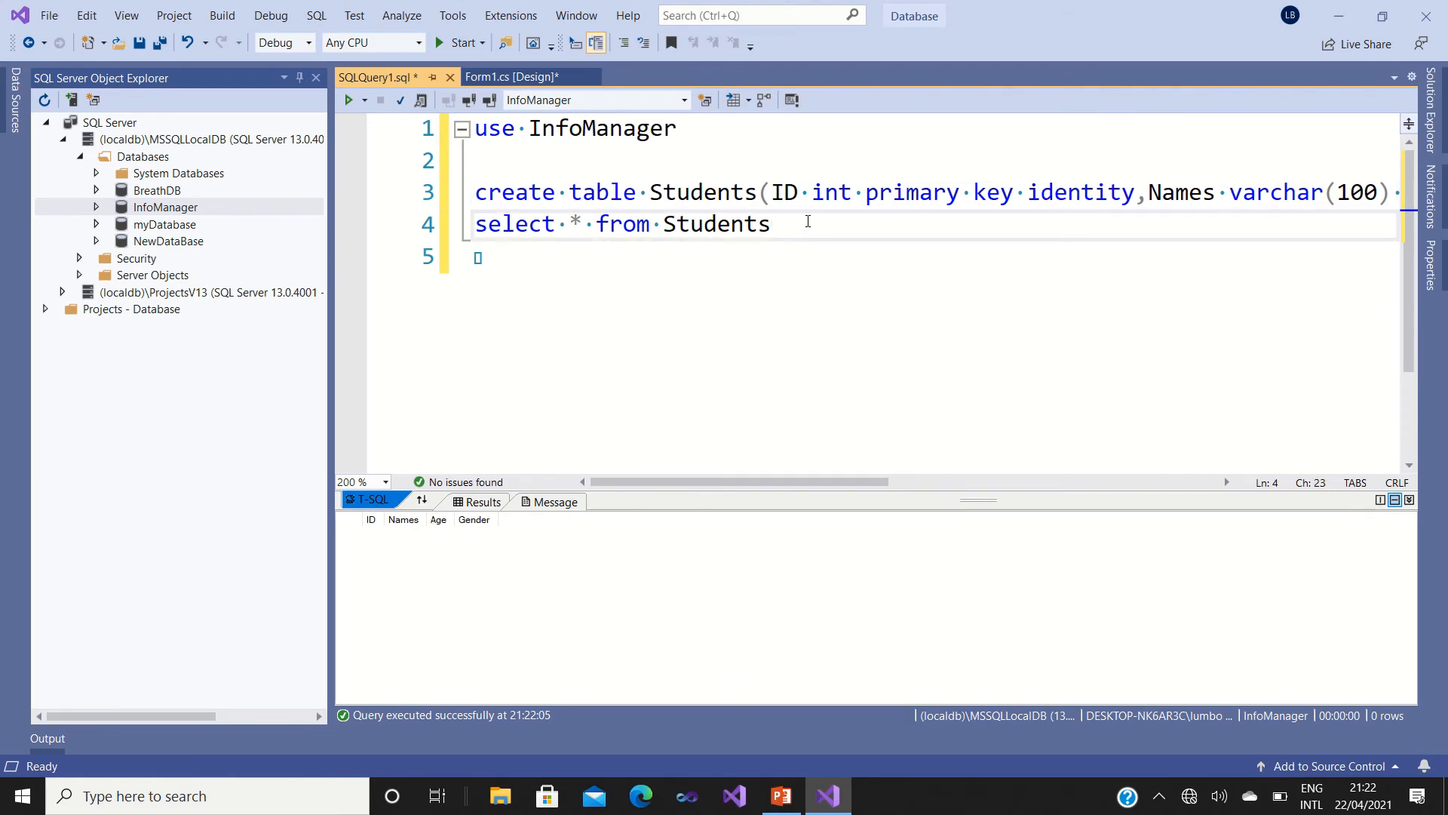
key(Return)
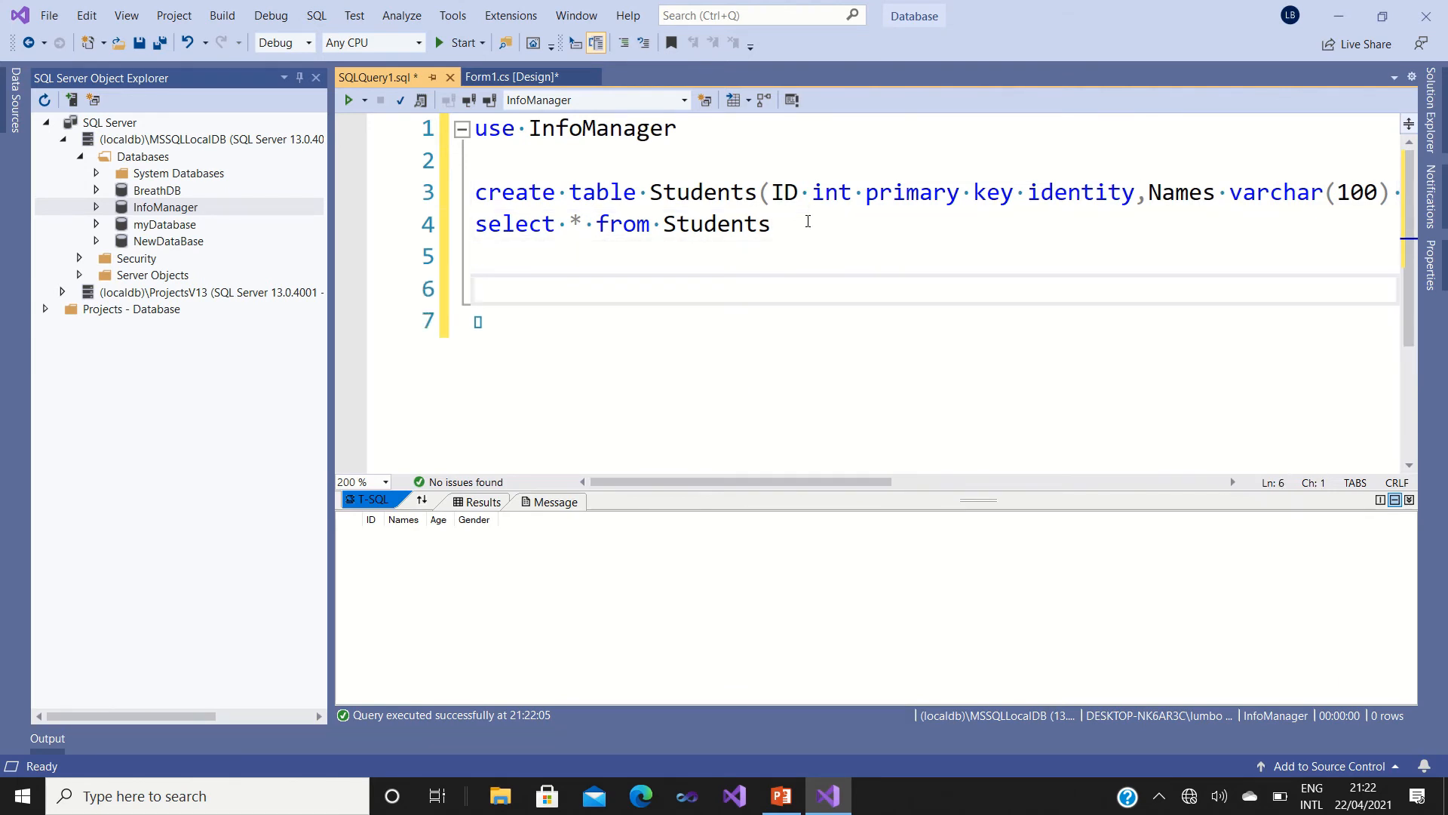
click(476, 288)
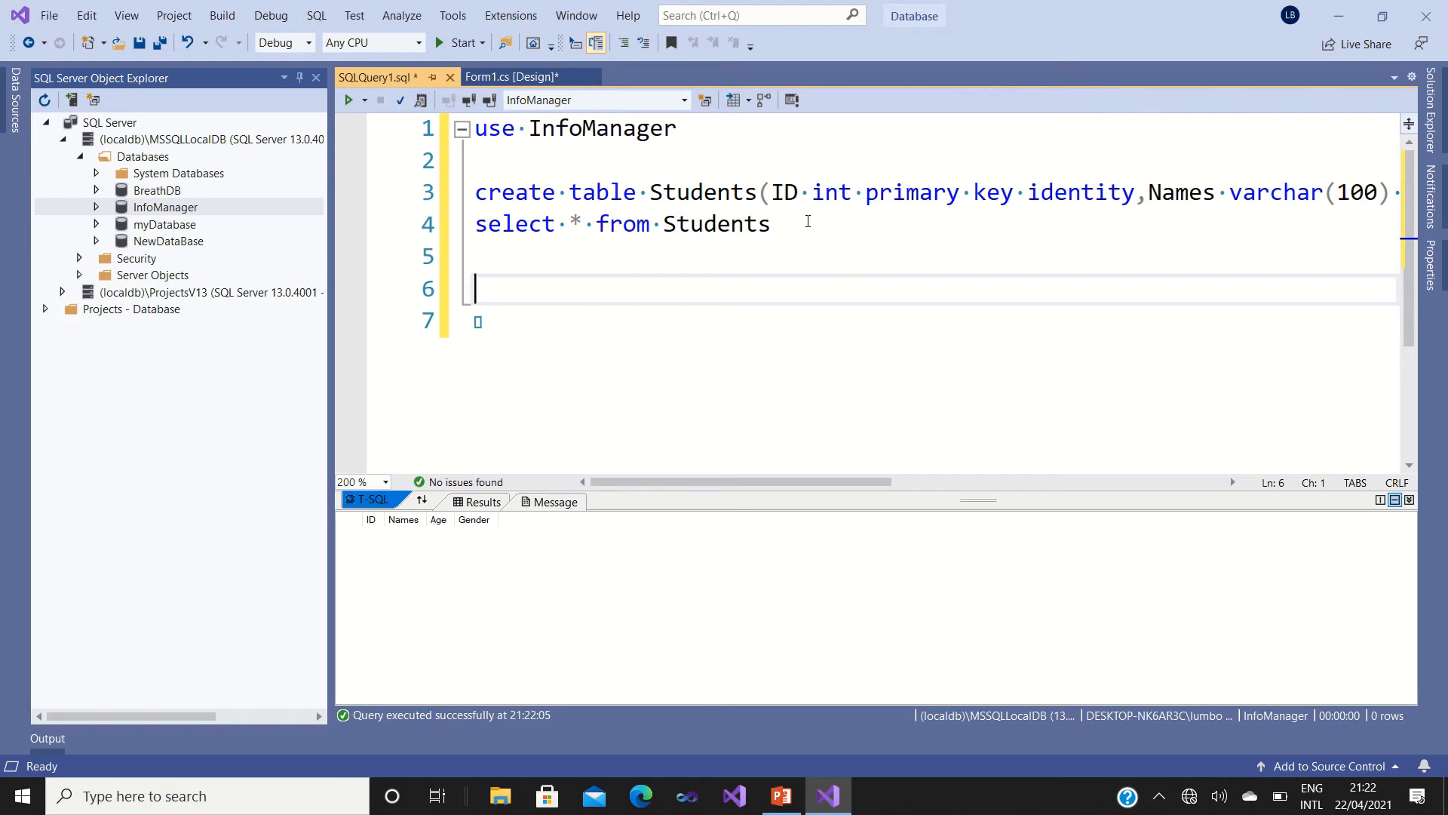
Write insert into Students (Name, Age, Gender) values('') on line 6.
text(in)
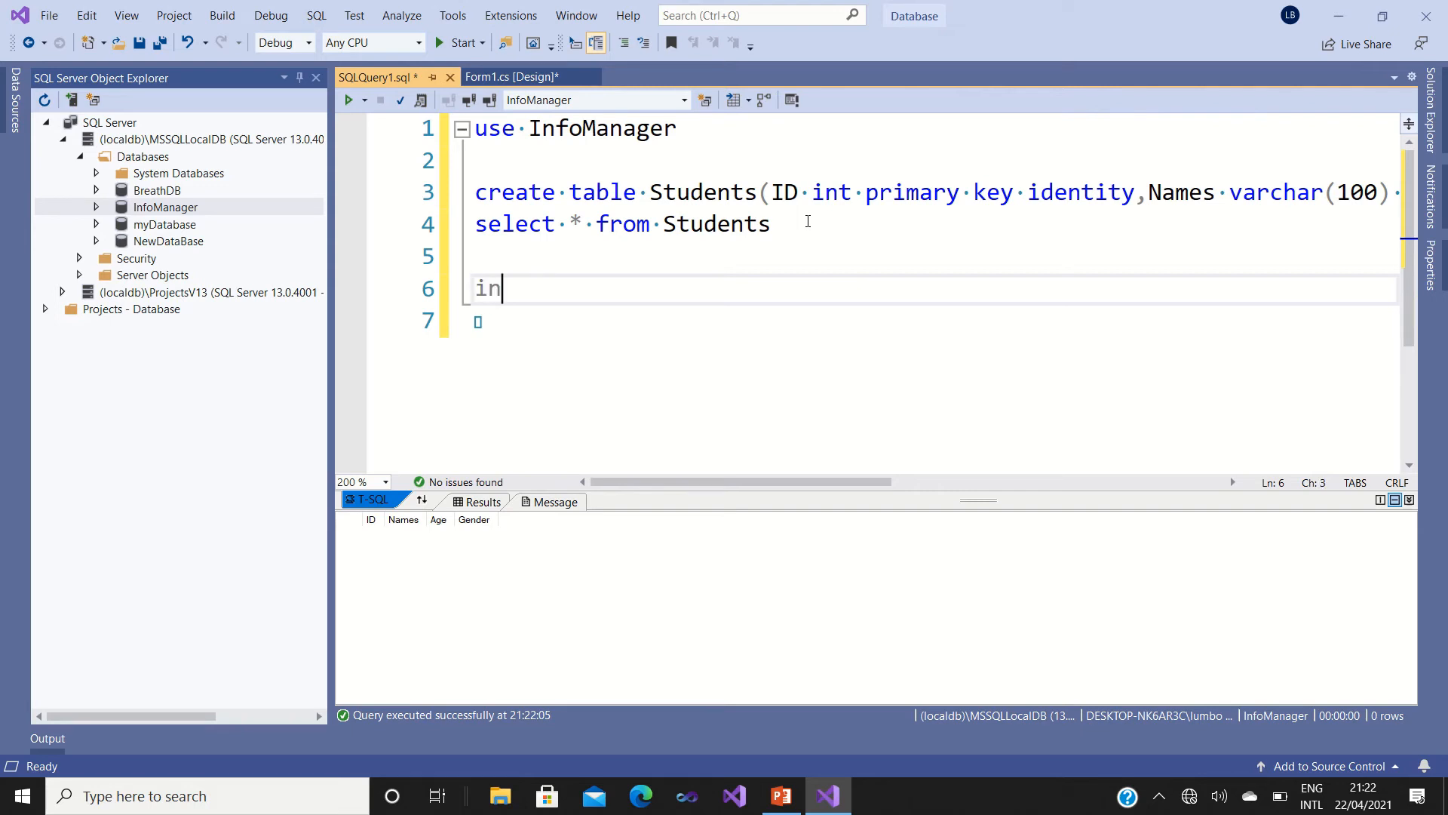
text(sert)
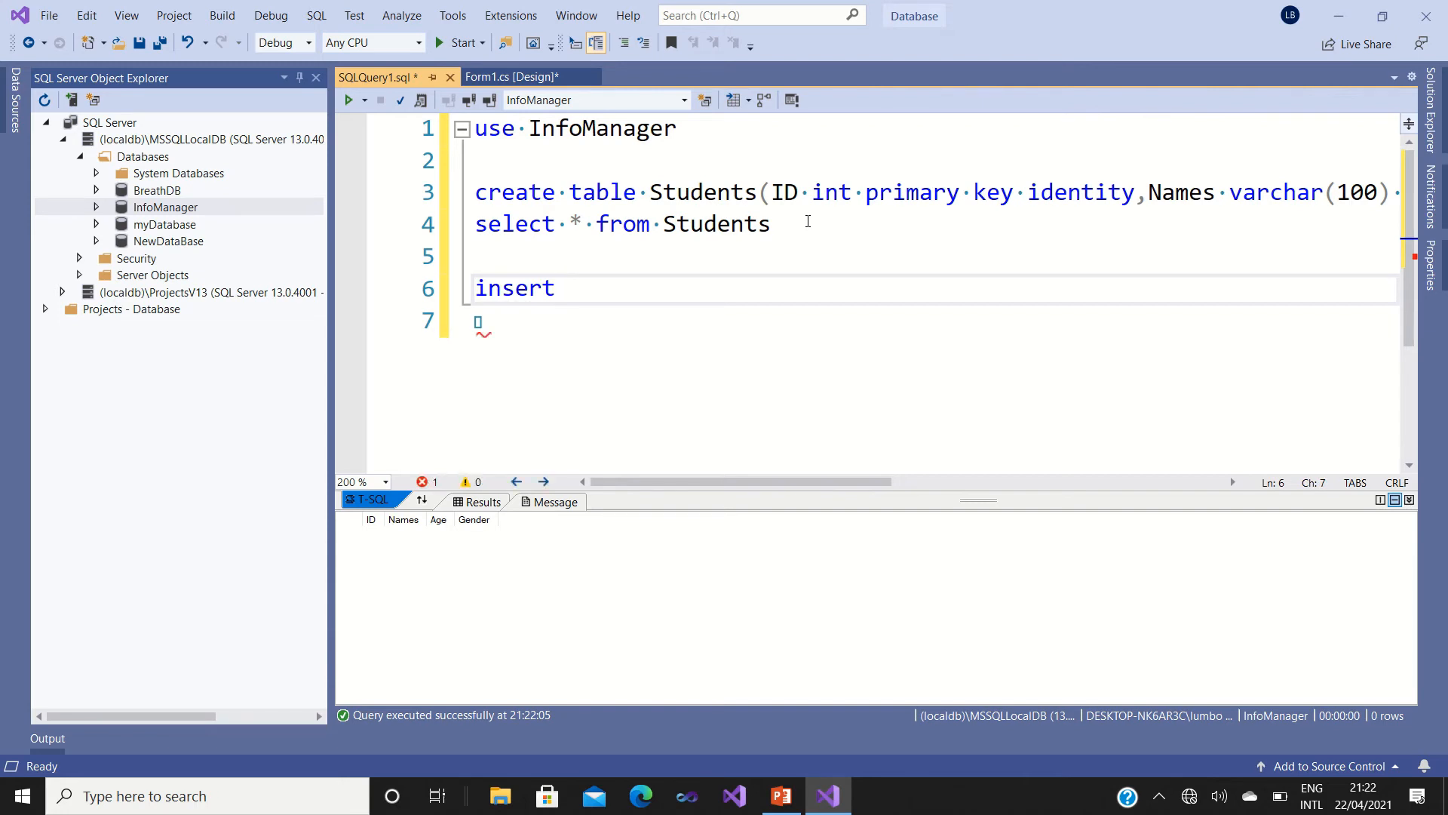
text(into)
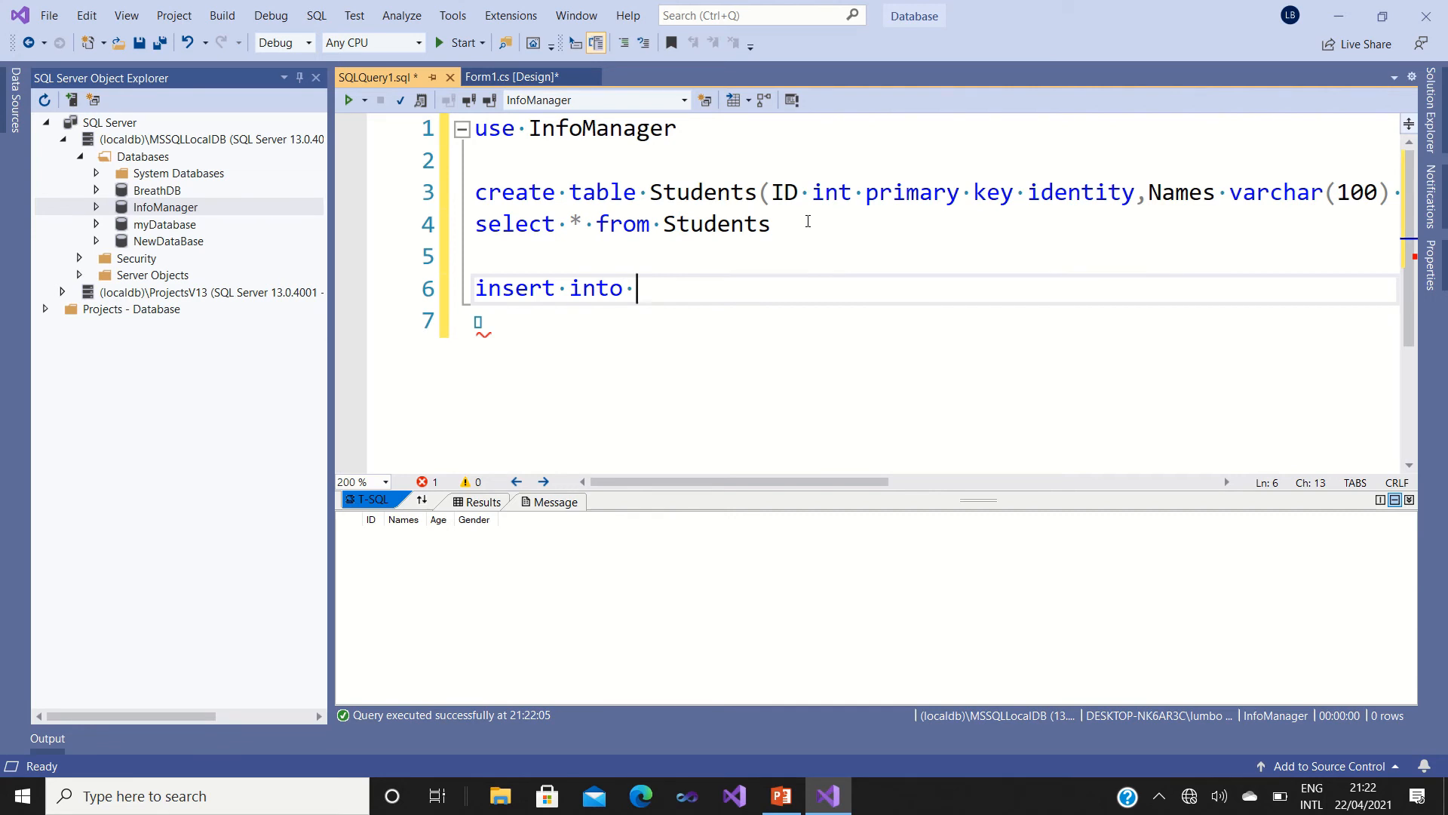
text(stu)
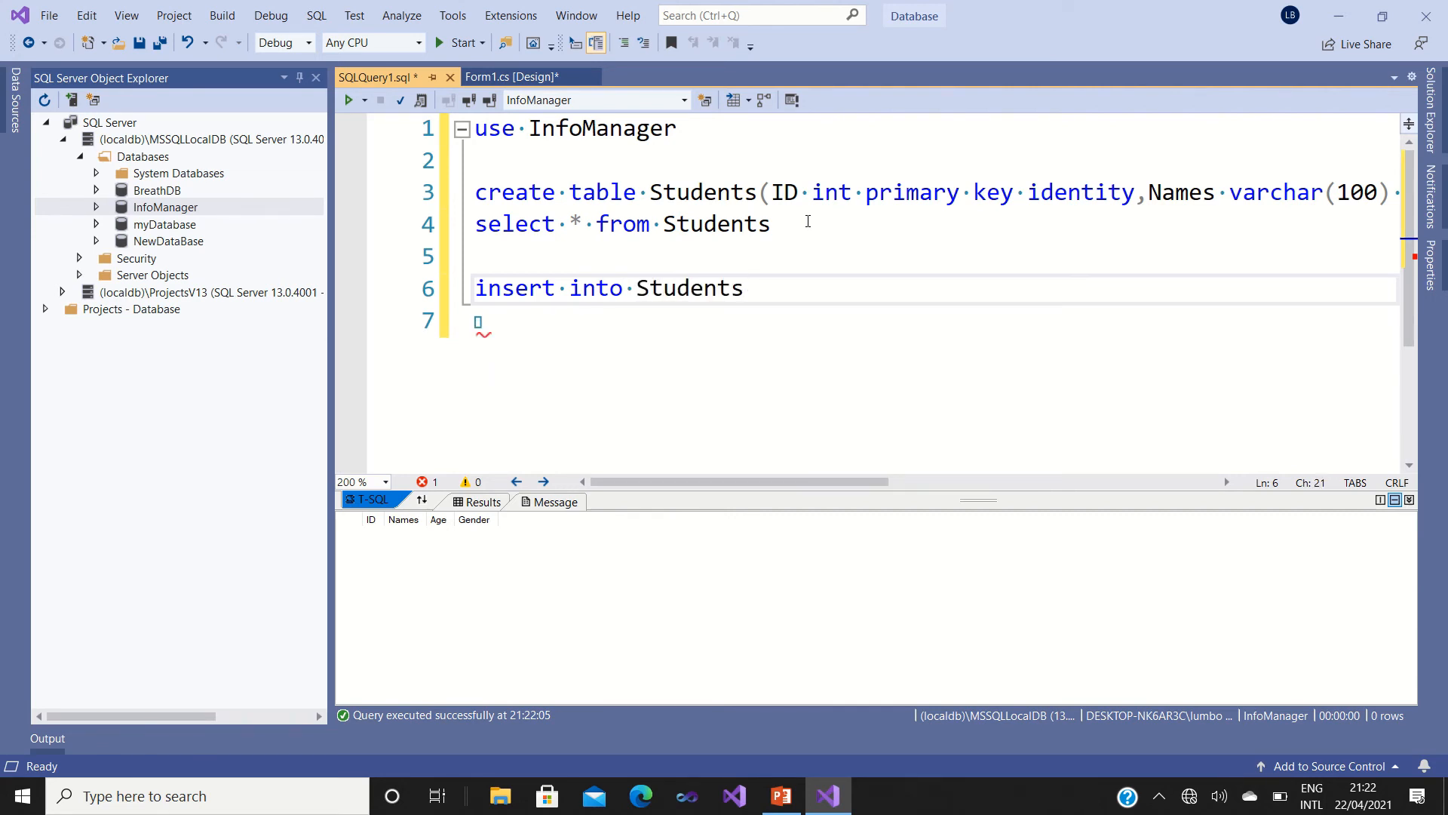
text(())
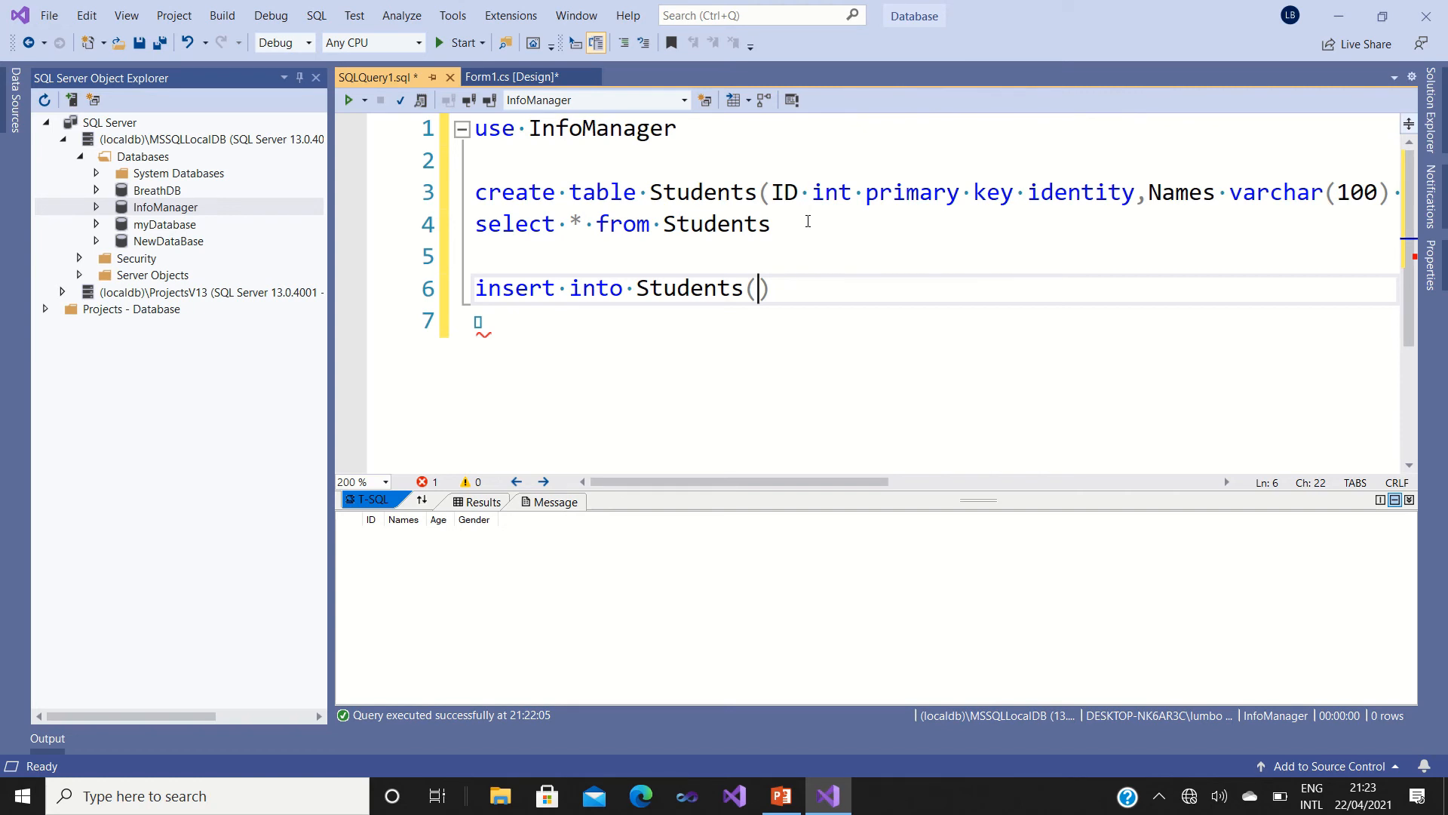
text(Names,)
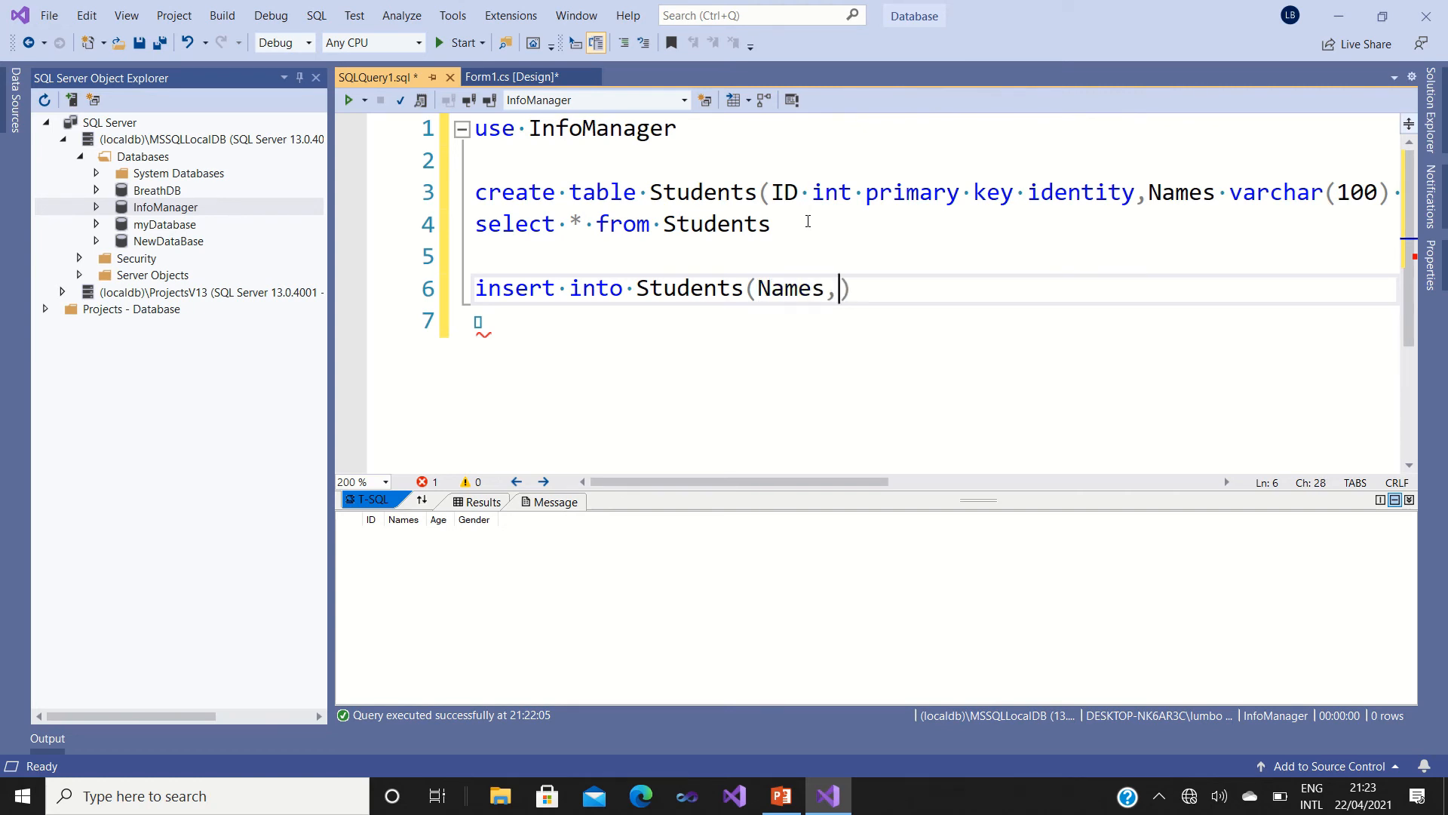
text(Age)
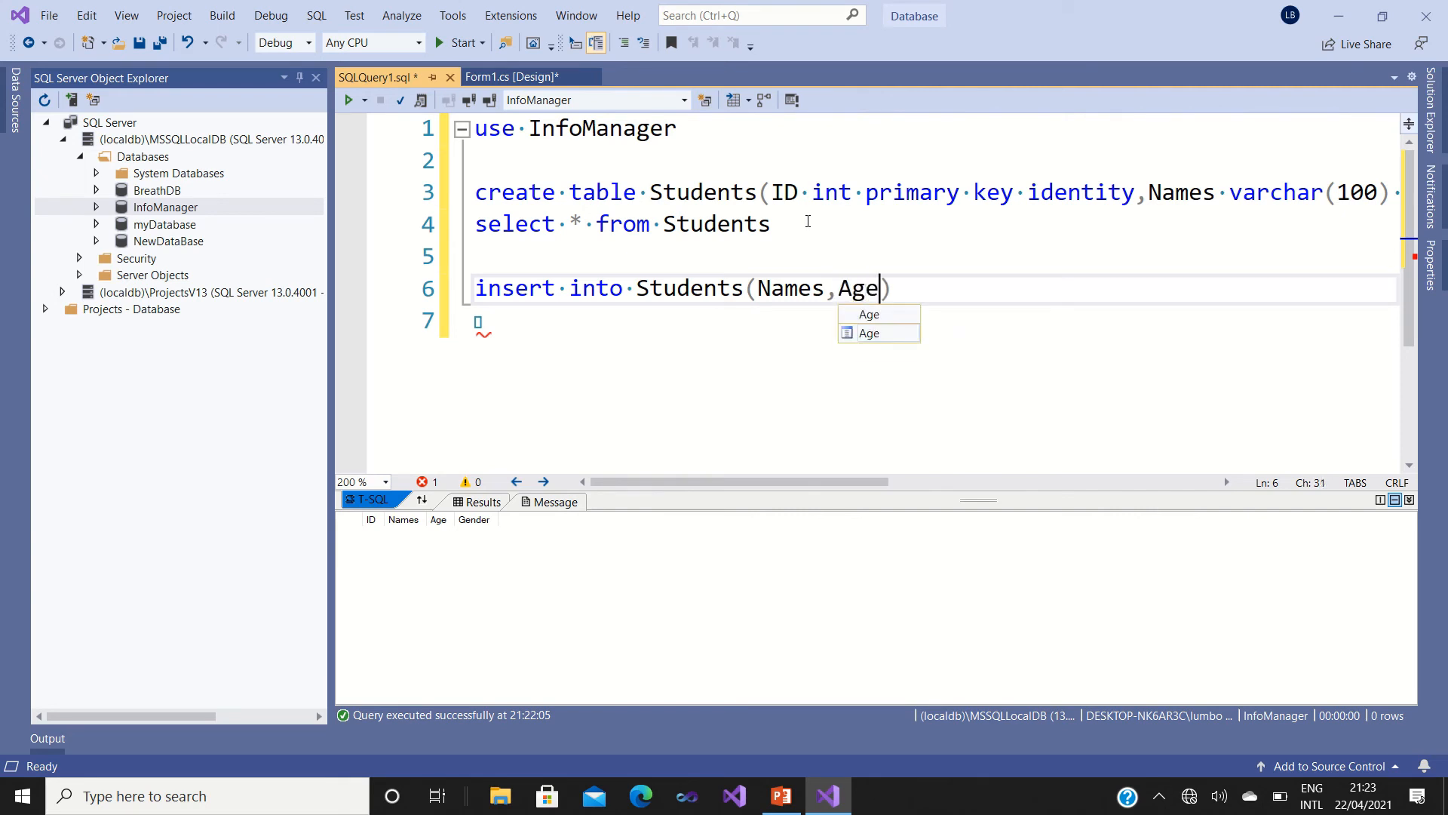
text(,)
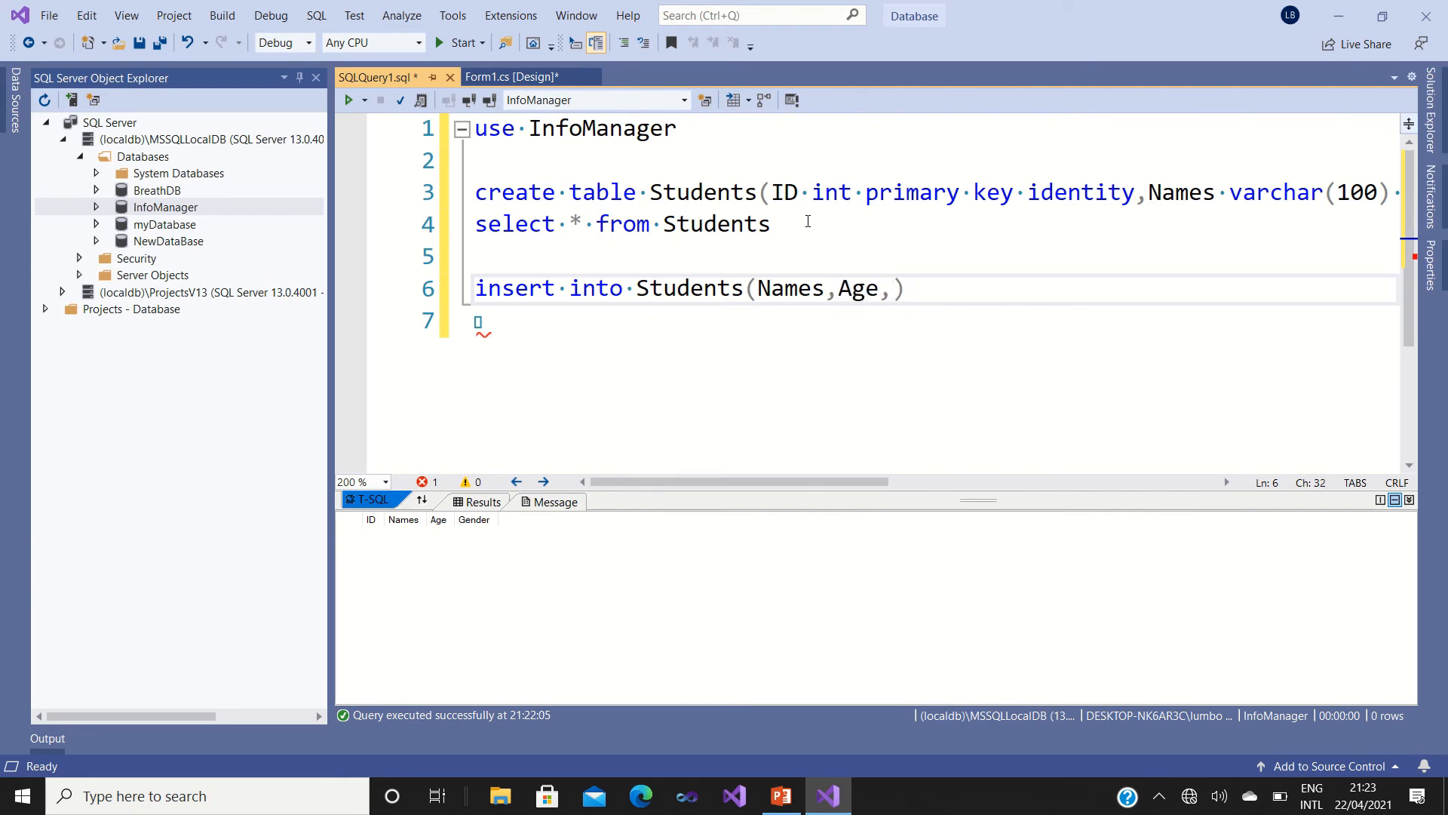
text(Gender)
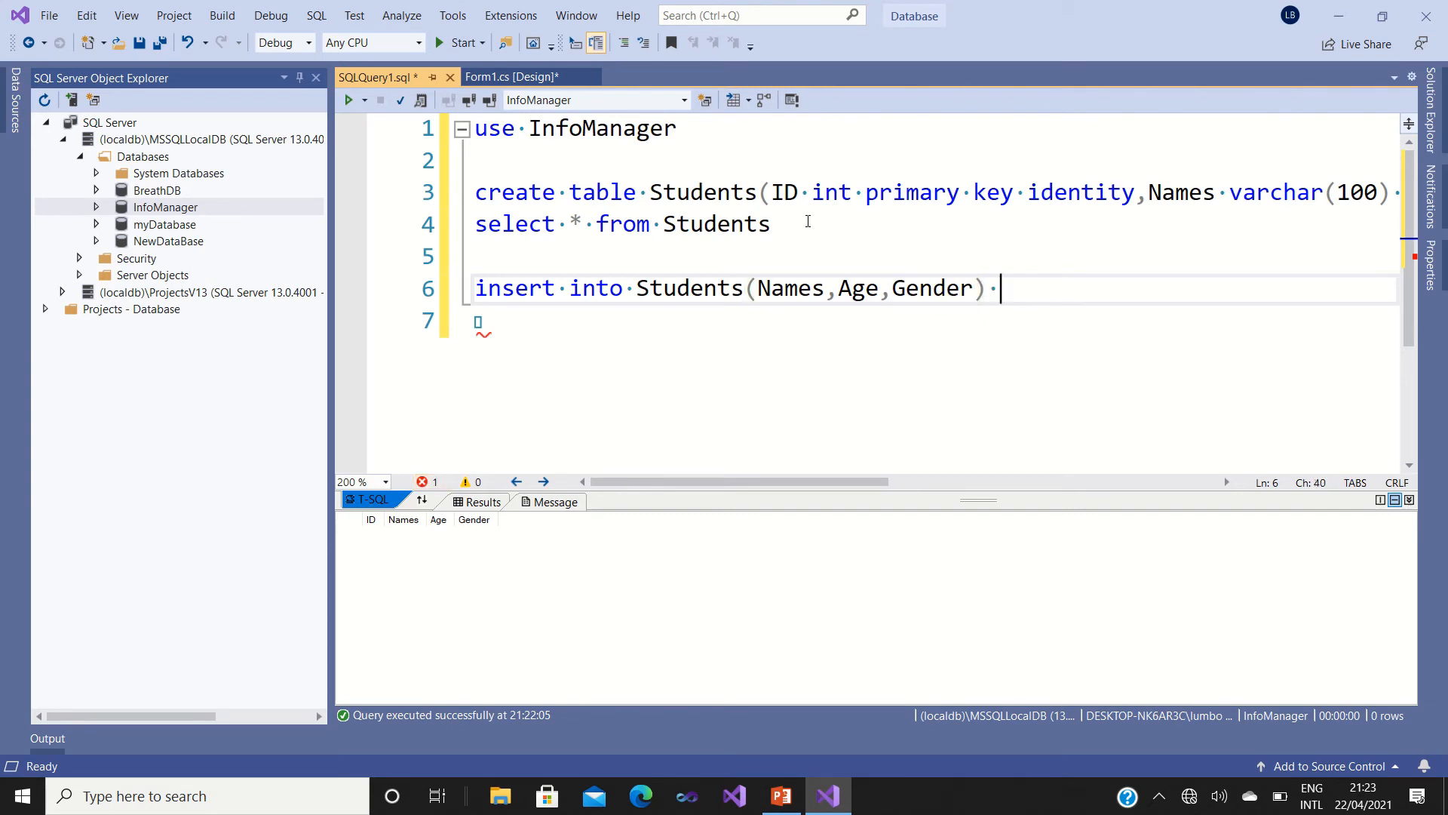
text(valu)
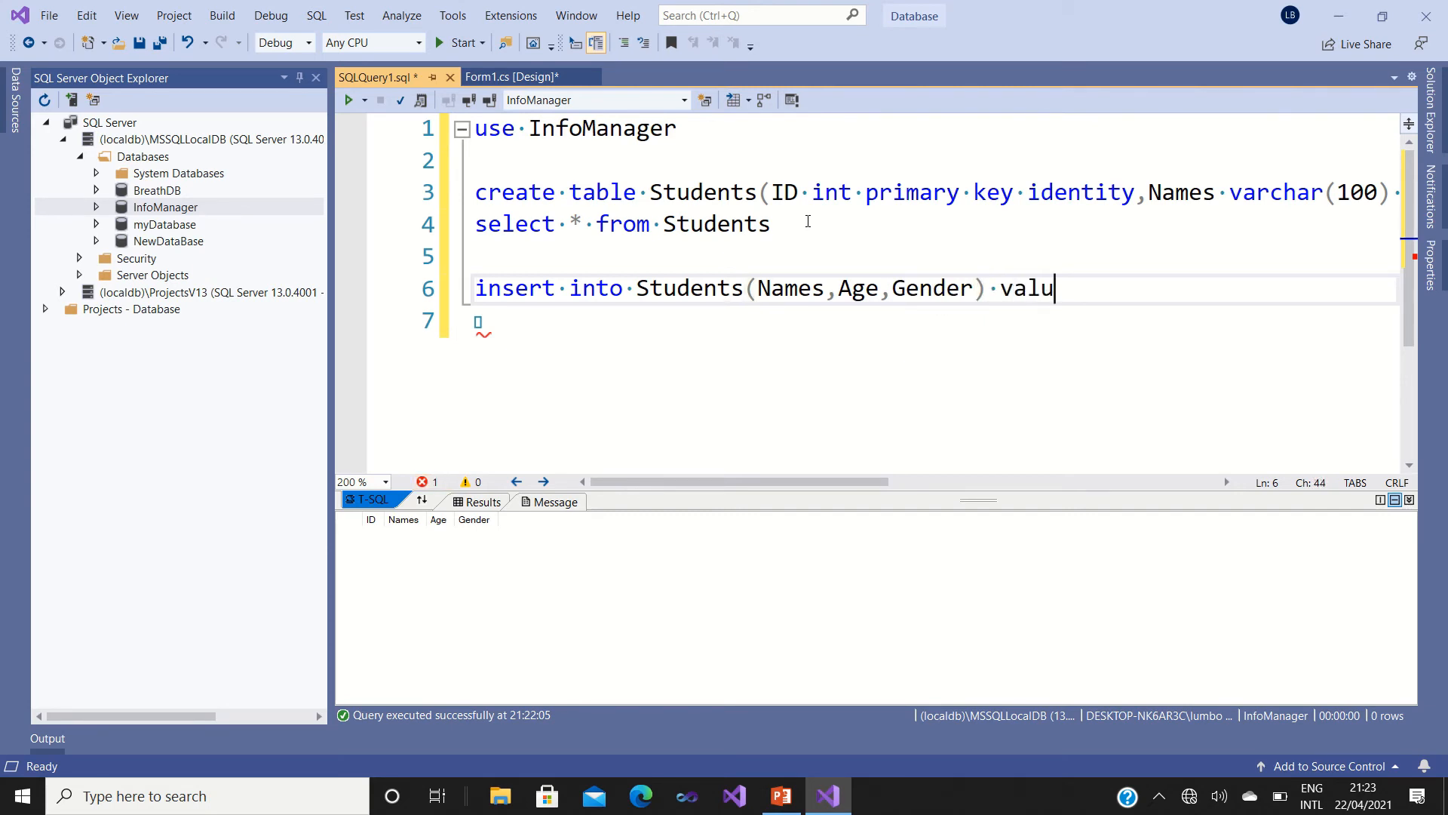
text(es())
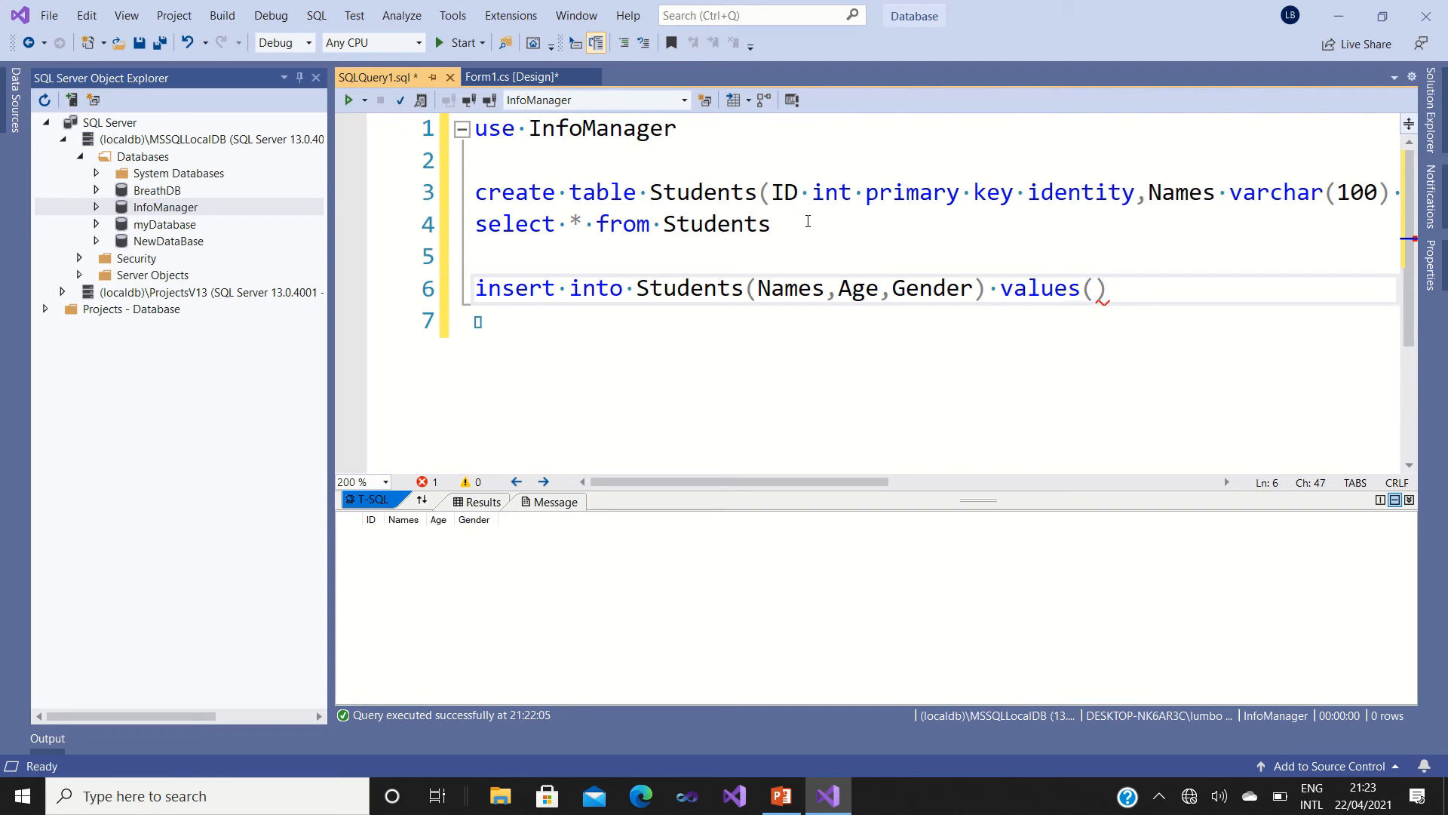
text('')
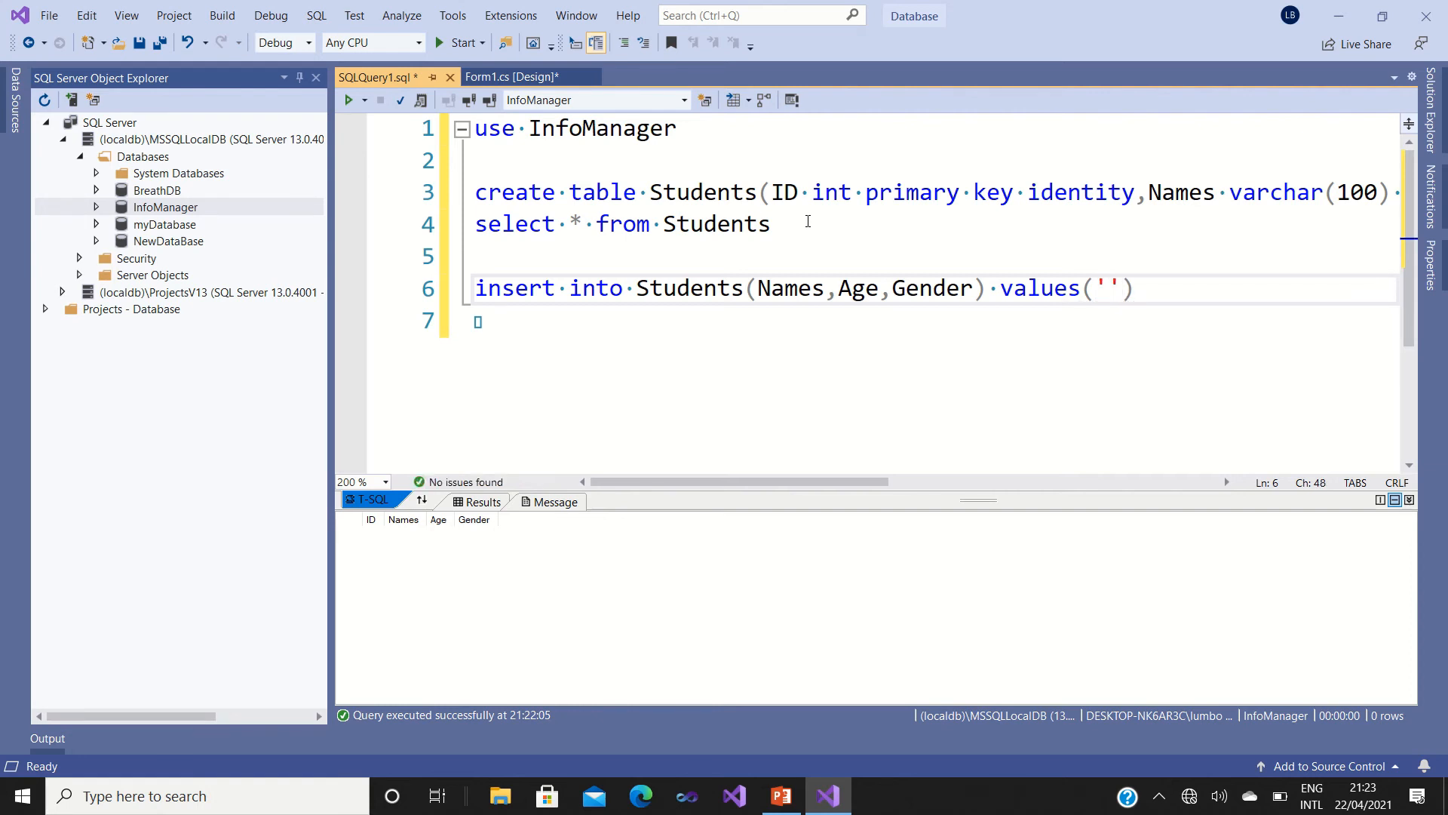
Fill the values with 'Francine', 19, 'F'.
click(1108, 288)
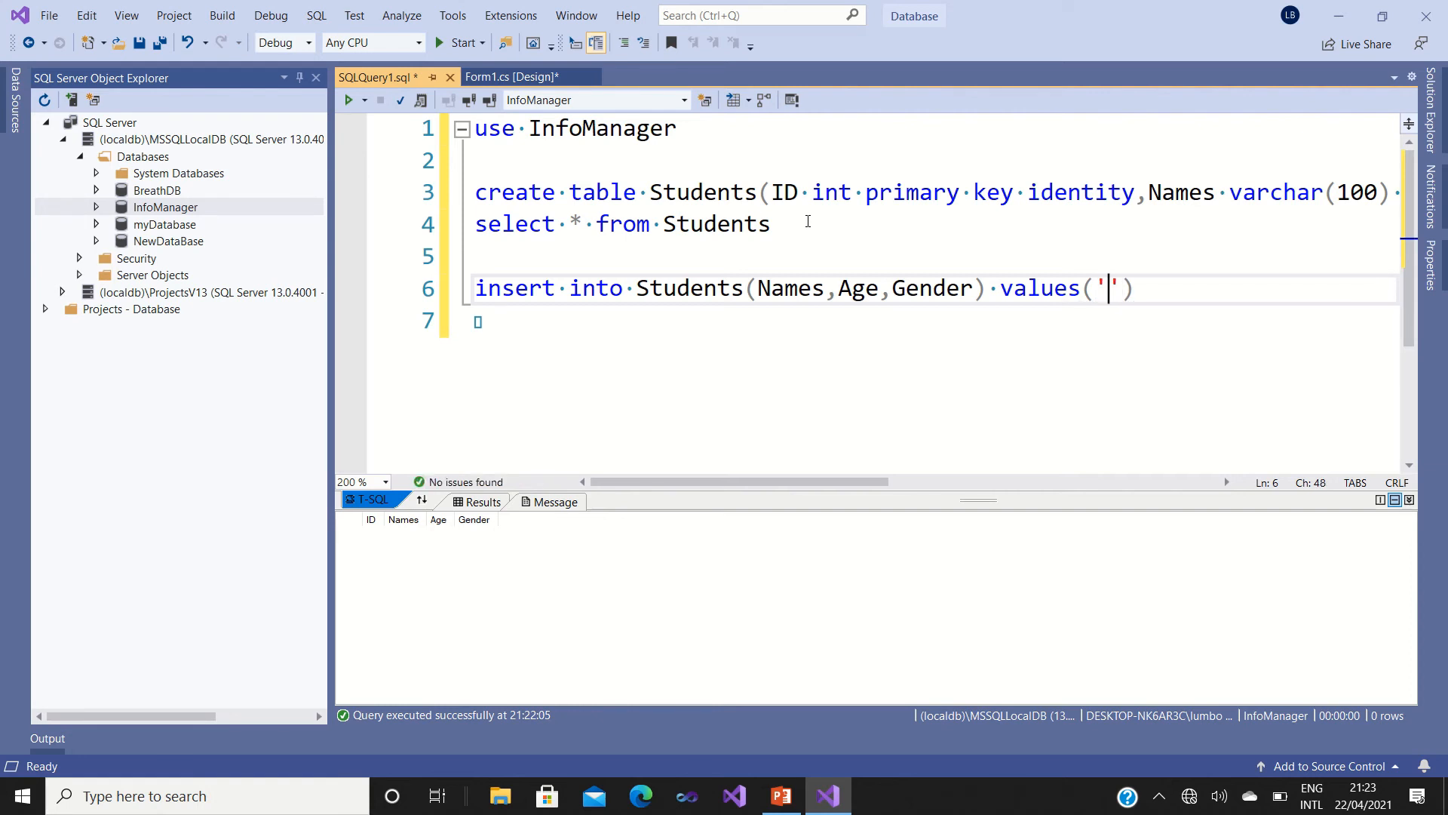
text(Franci)
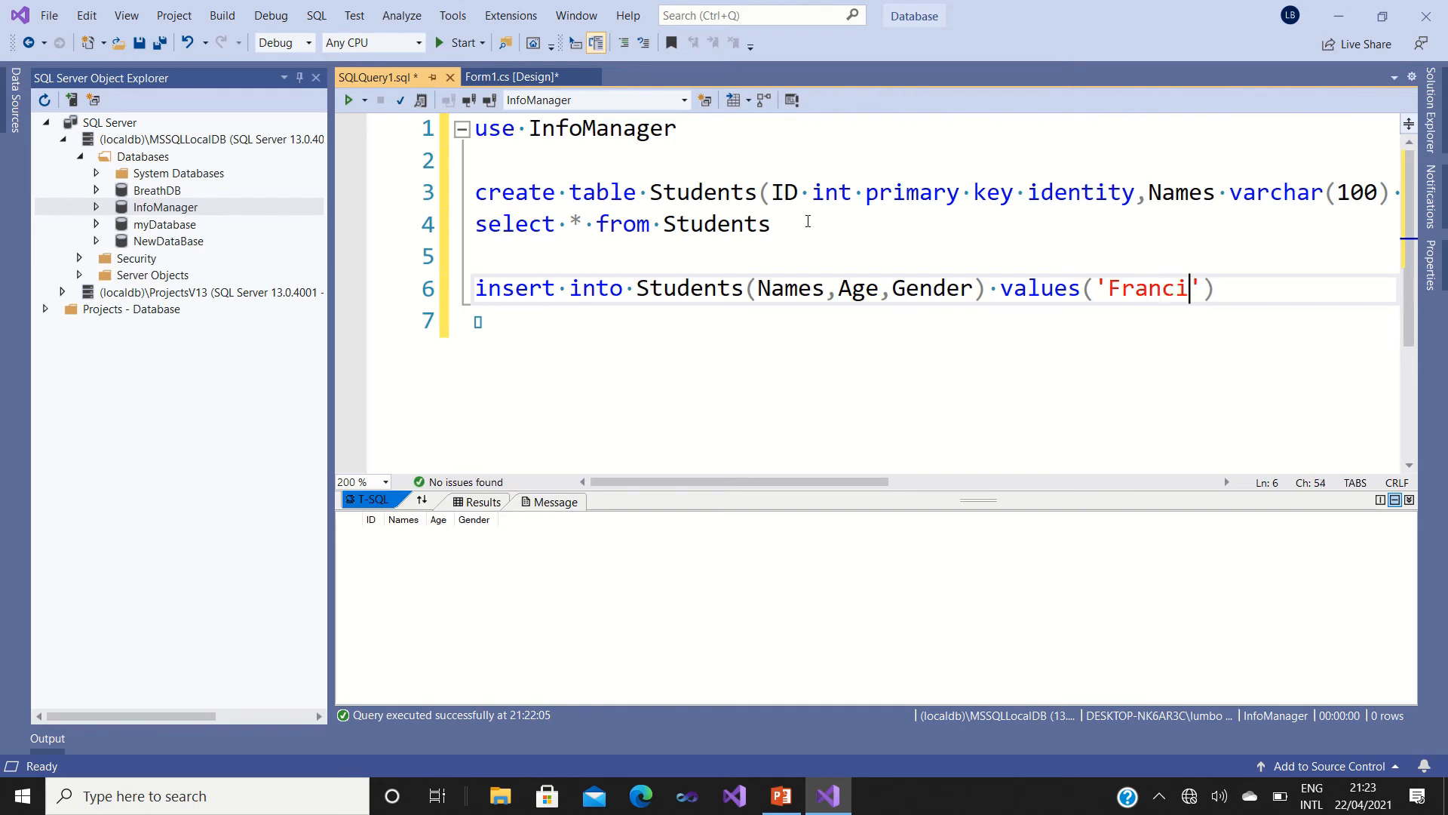
text(ne)
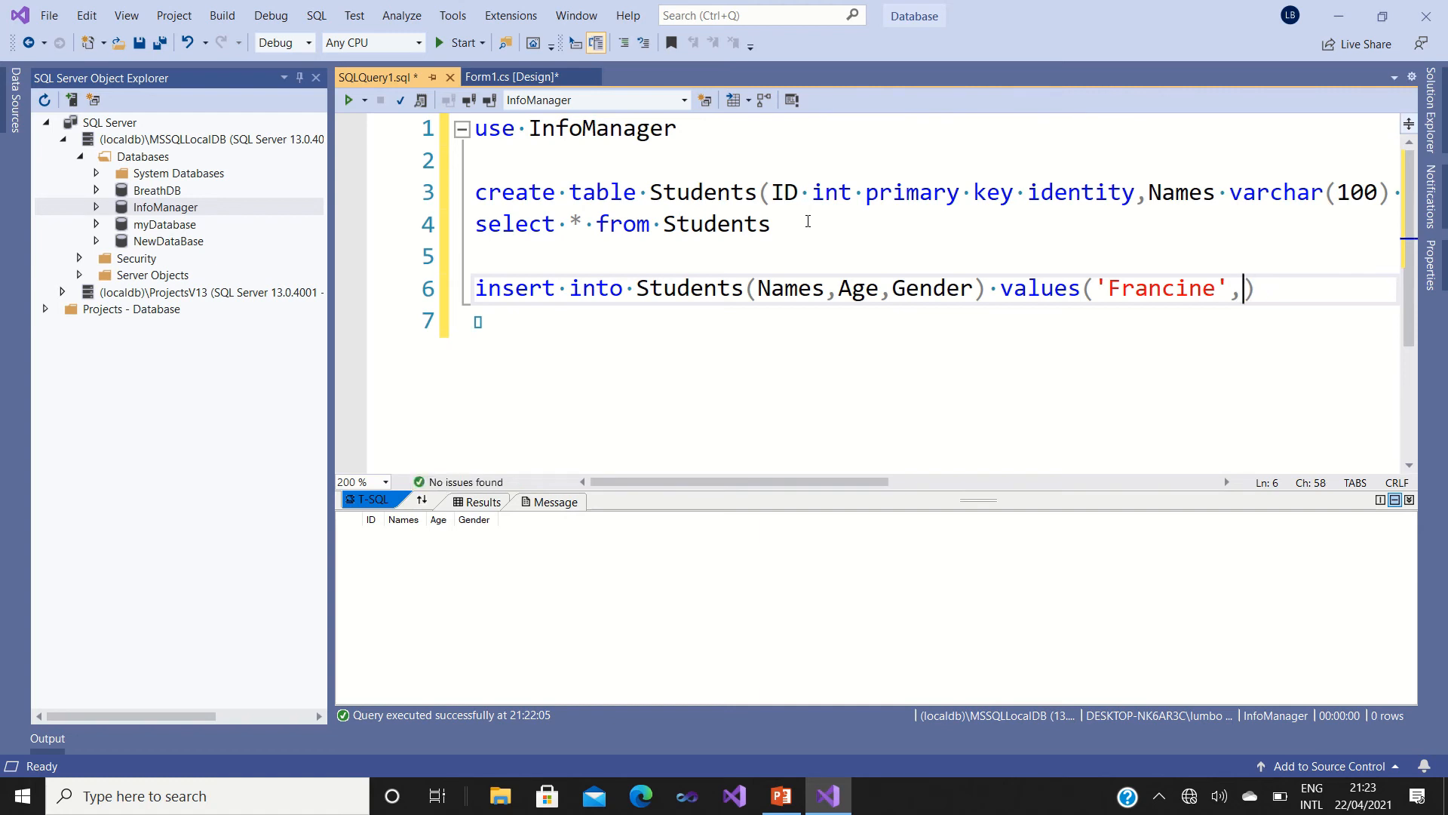
text(19)
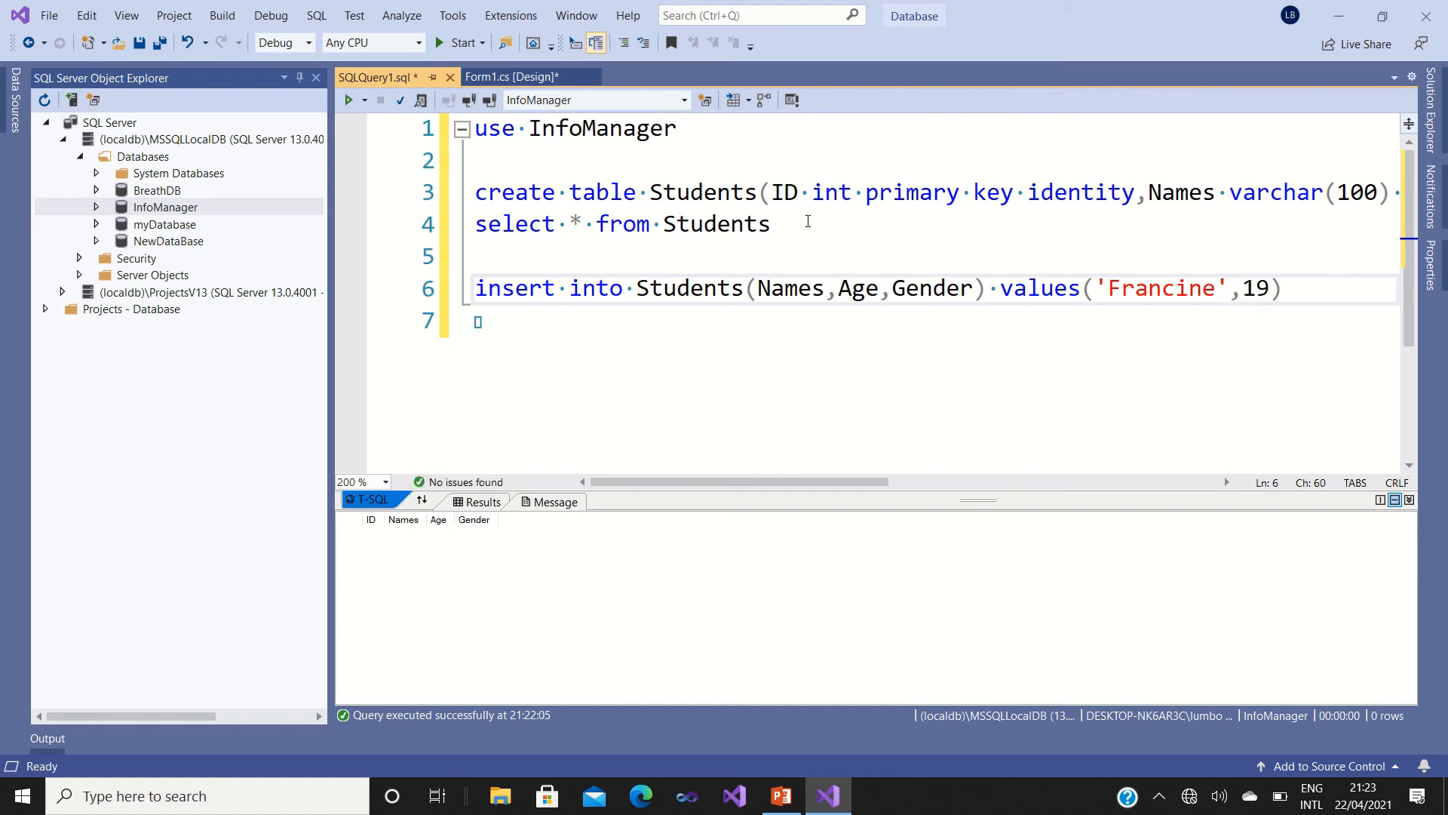
text(,)
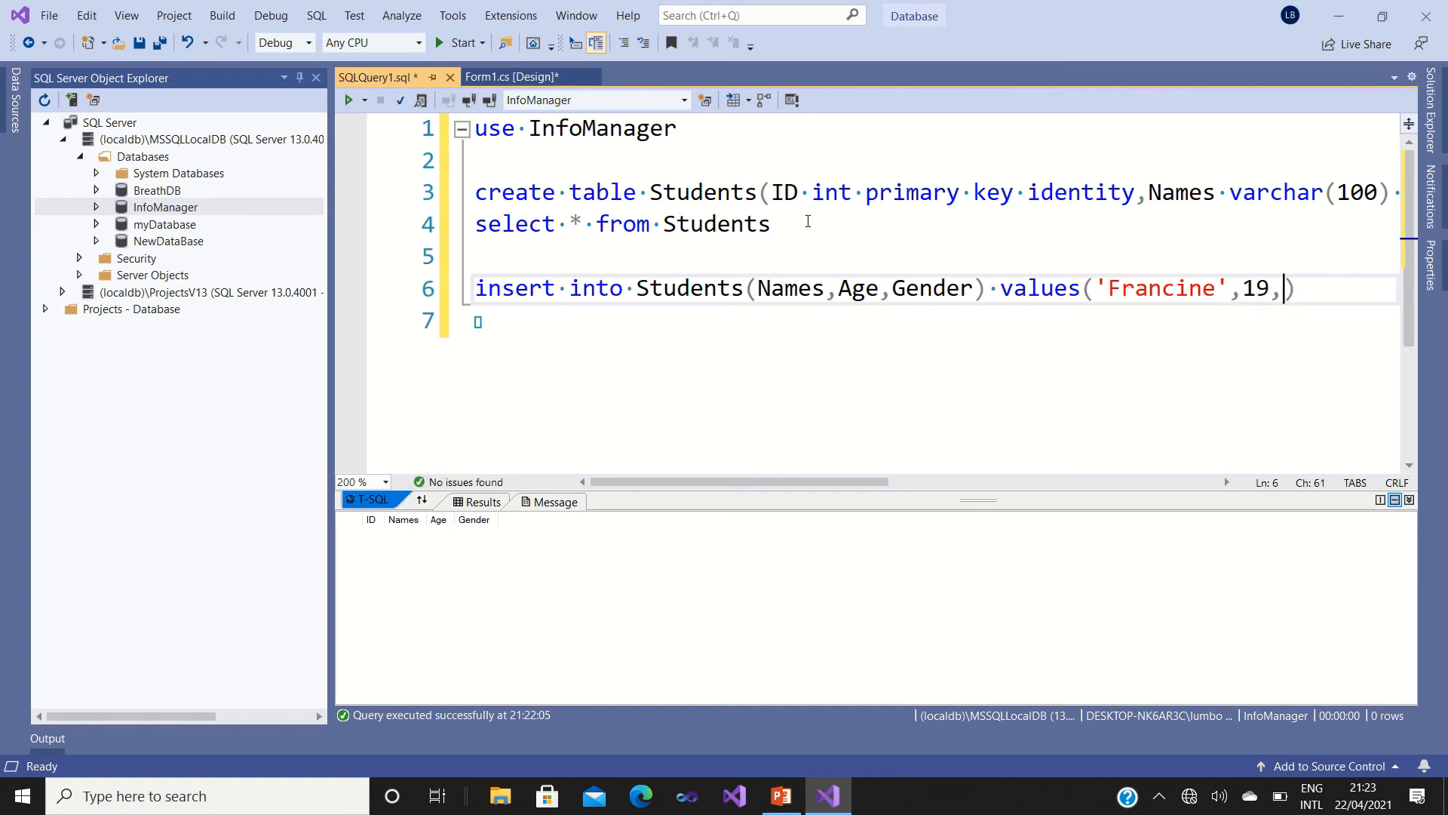
text('')
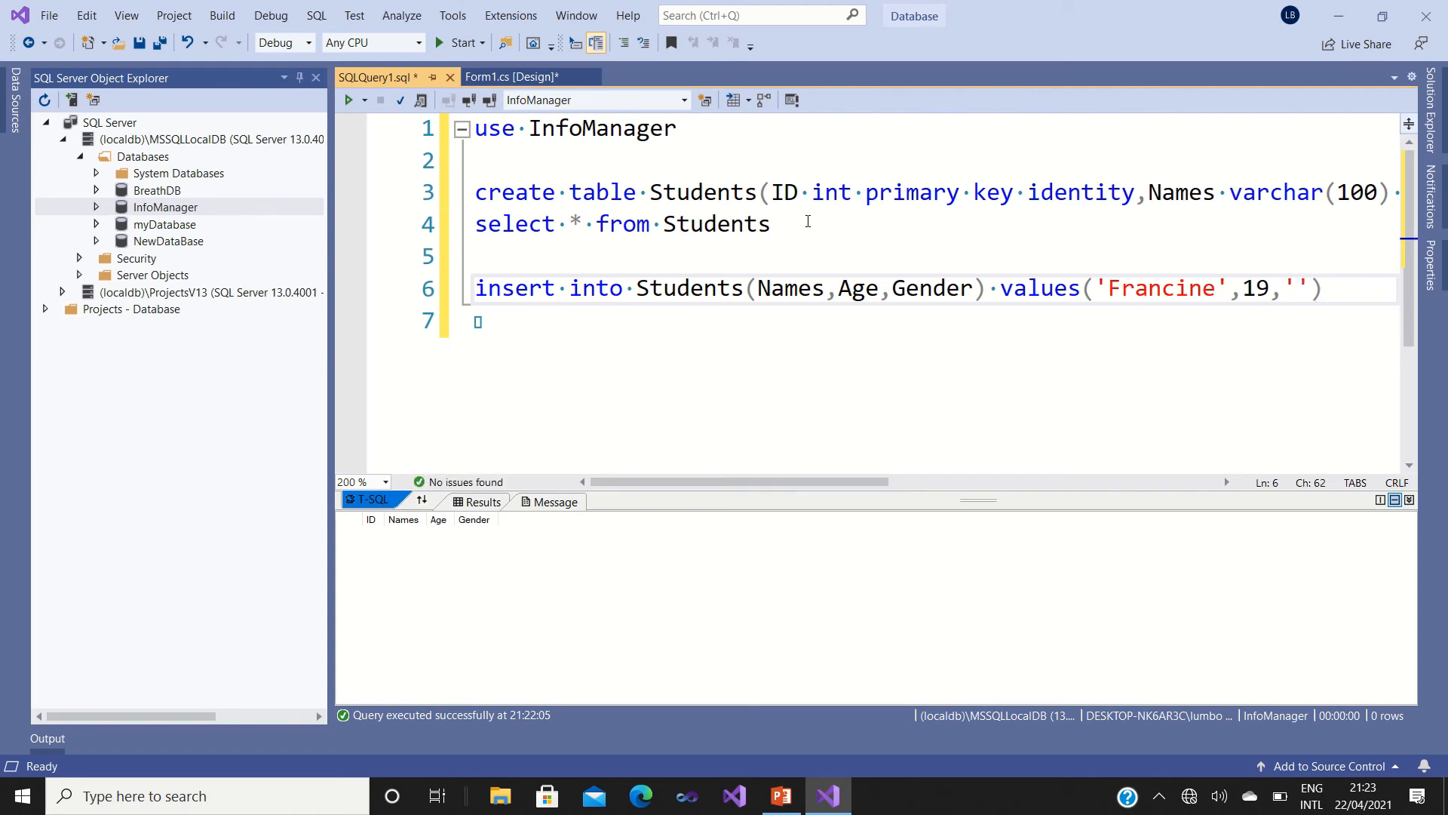
text(F)
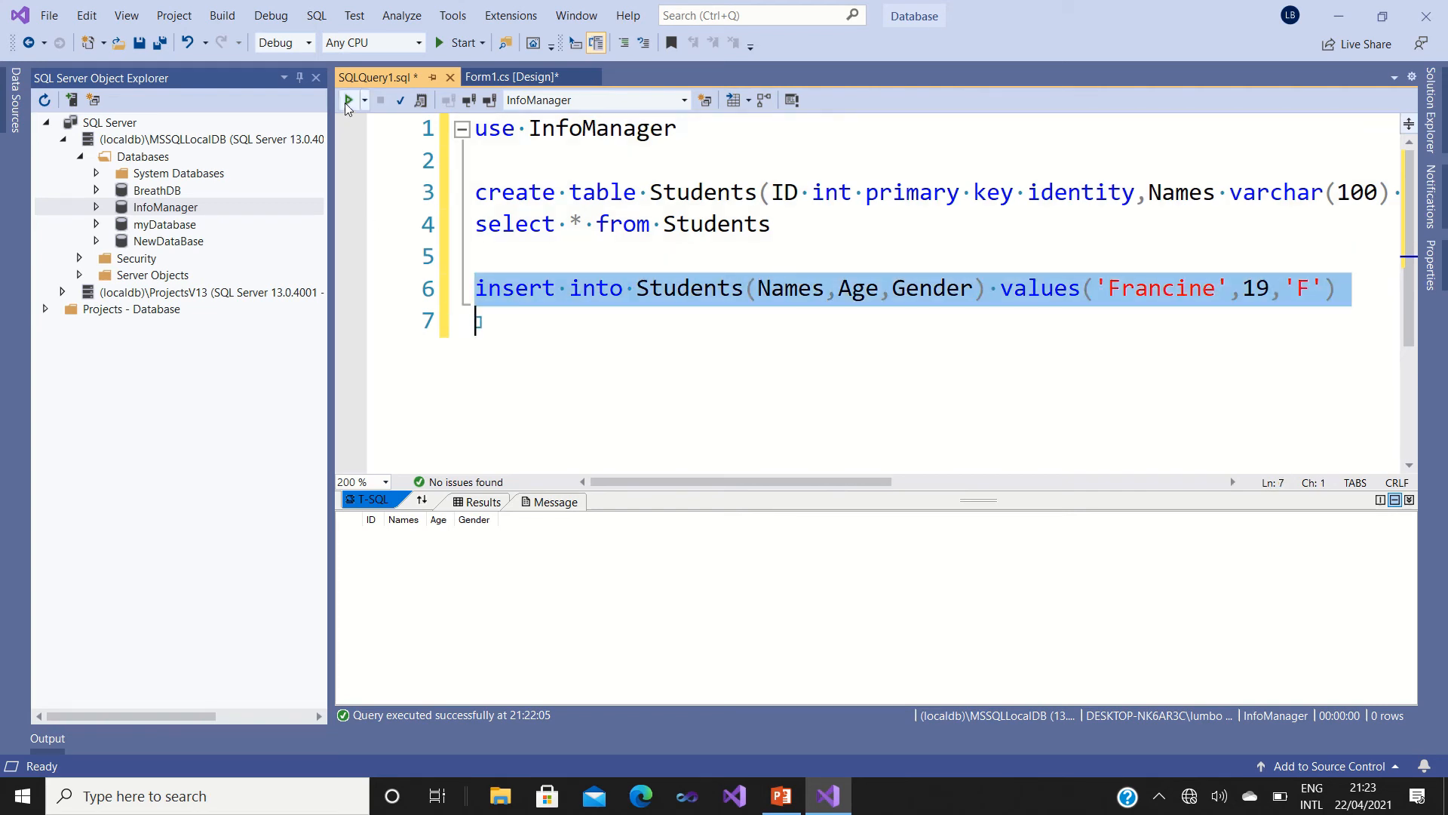
Execute the insert statement, reporting 1 row affected.
click(347, 100)
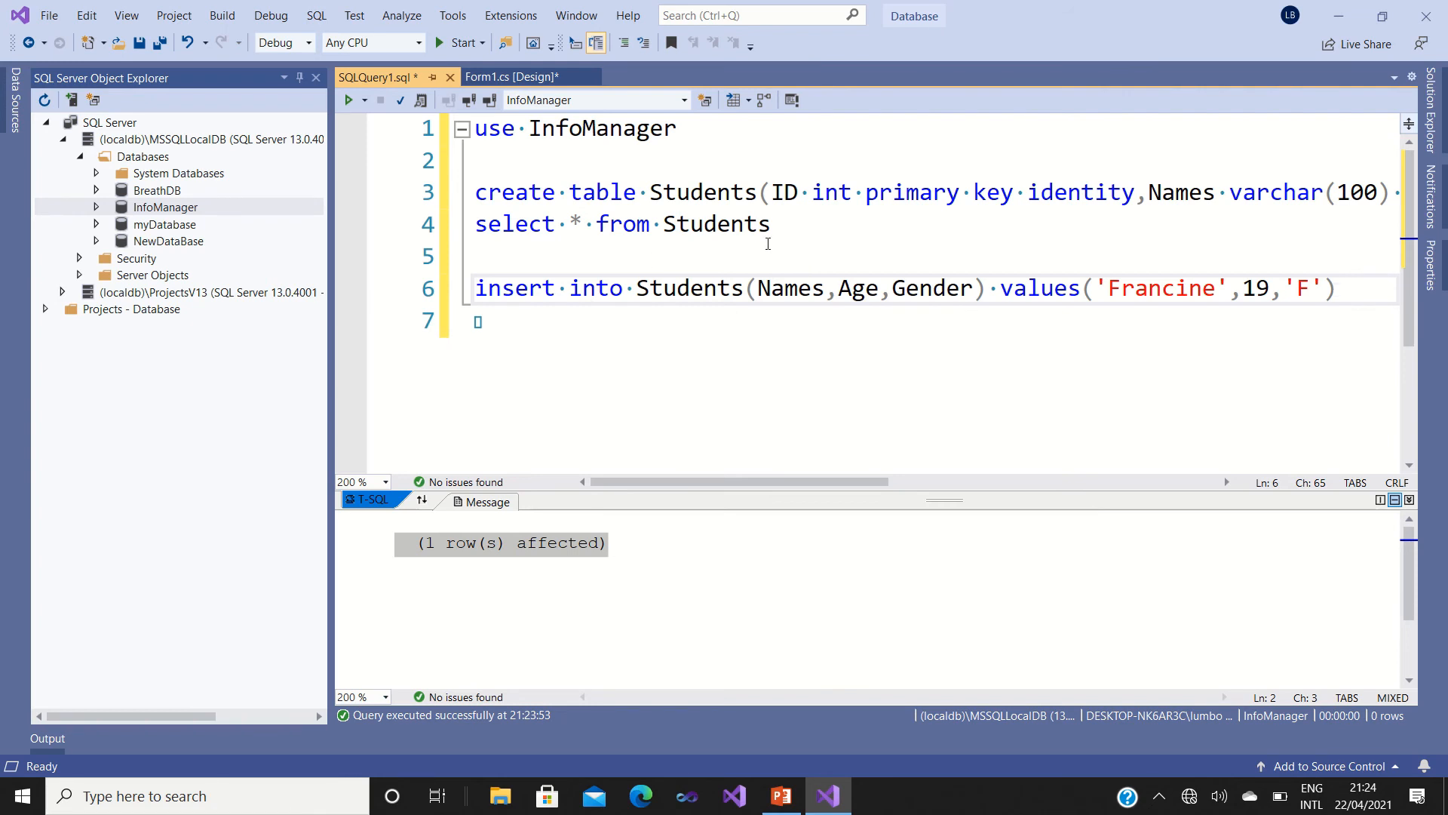
Execute select * from Students to show ID 1, Francine, 19, F in the Results grid.
click(424, 225)
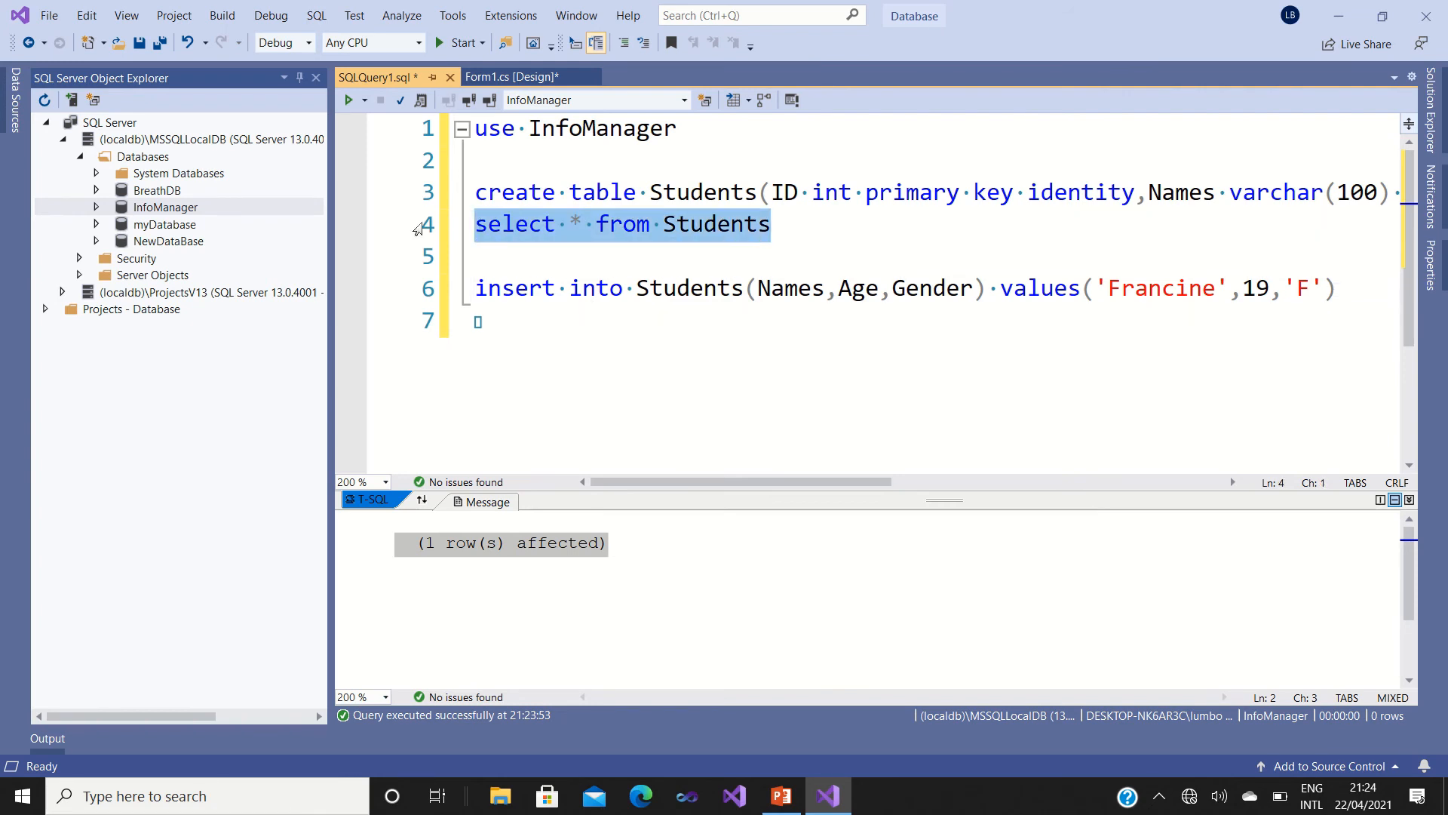
click(347, 100)
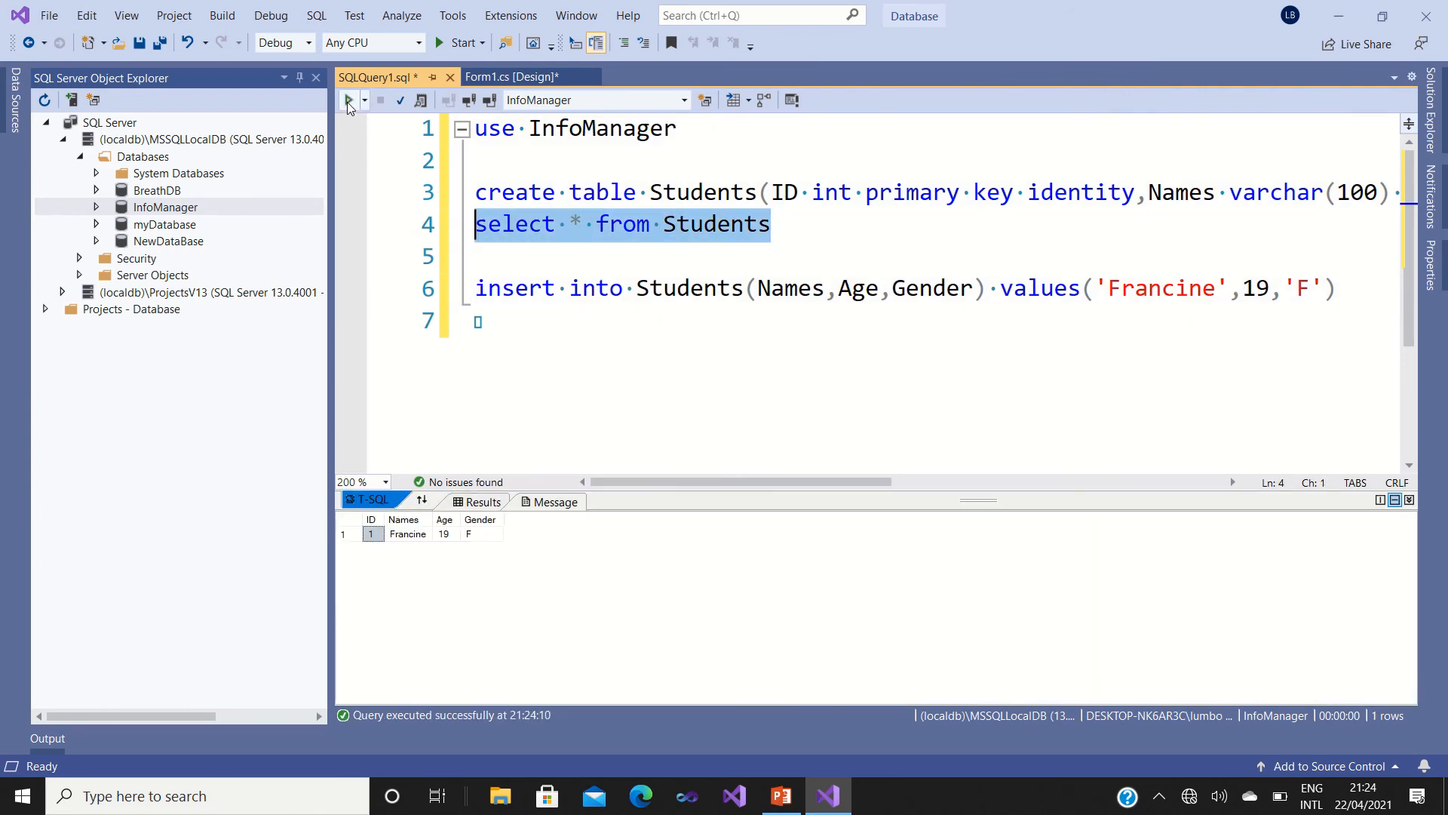
mouse_move(445, 555)
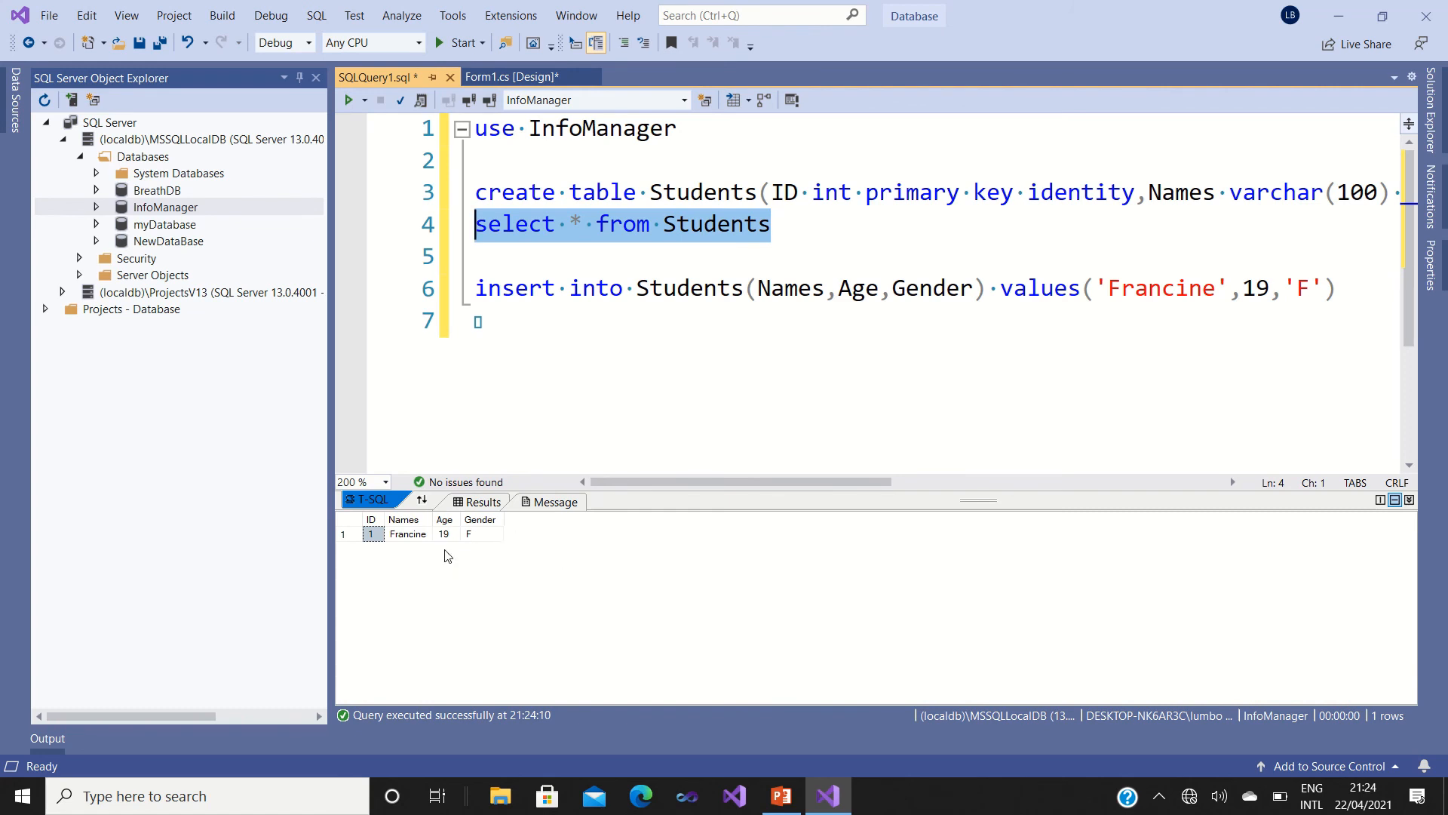
mouse_move(523, 535)
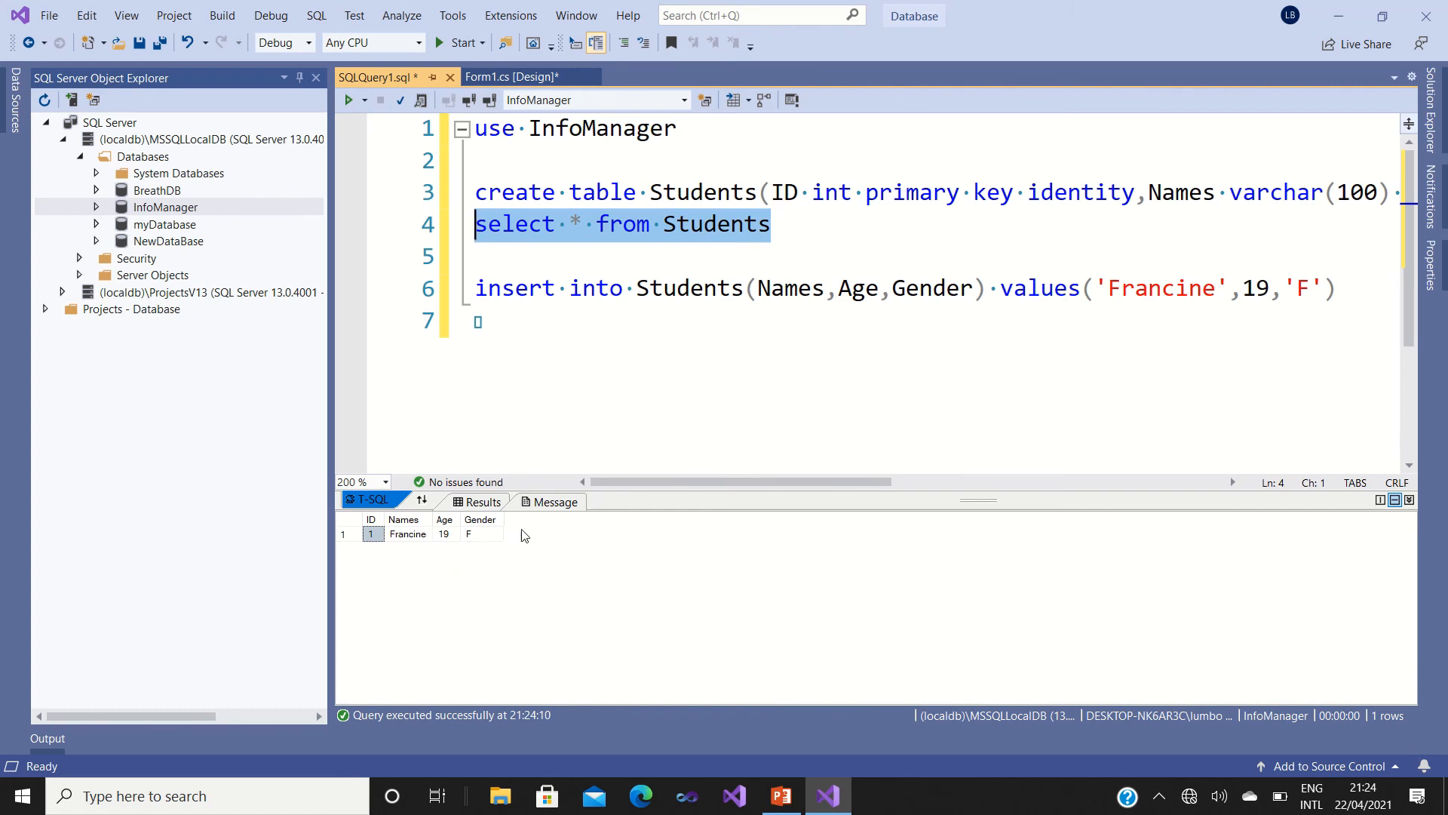
mouse_move(703, 466)
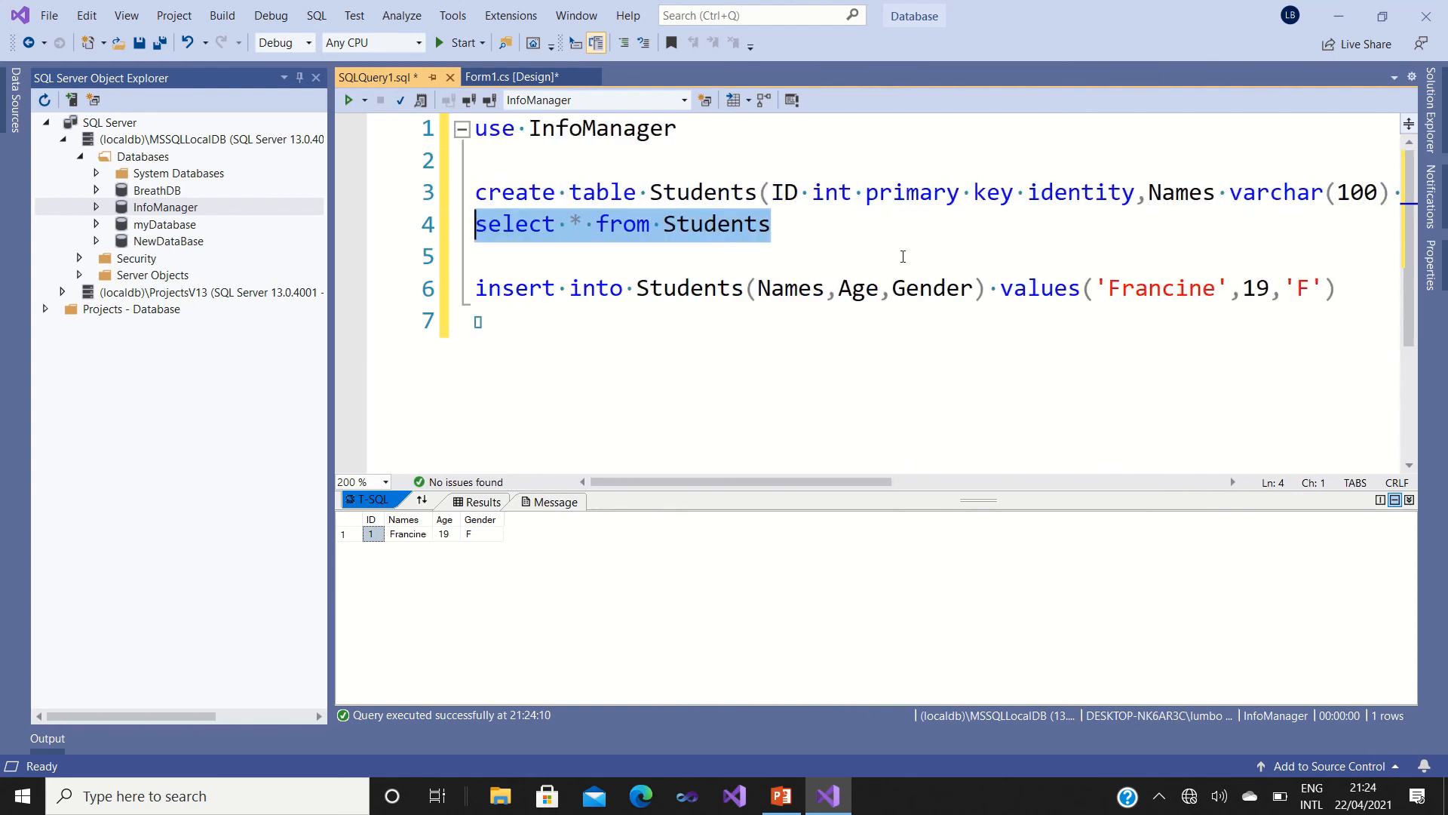
mouse_move(768, 191)
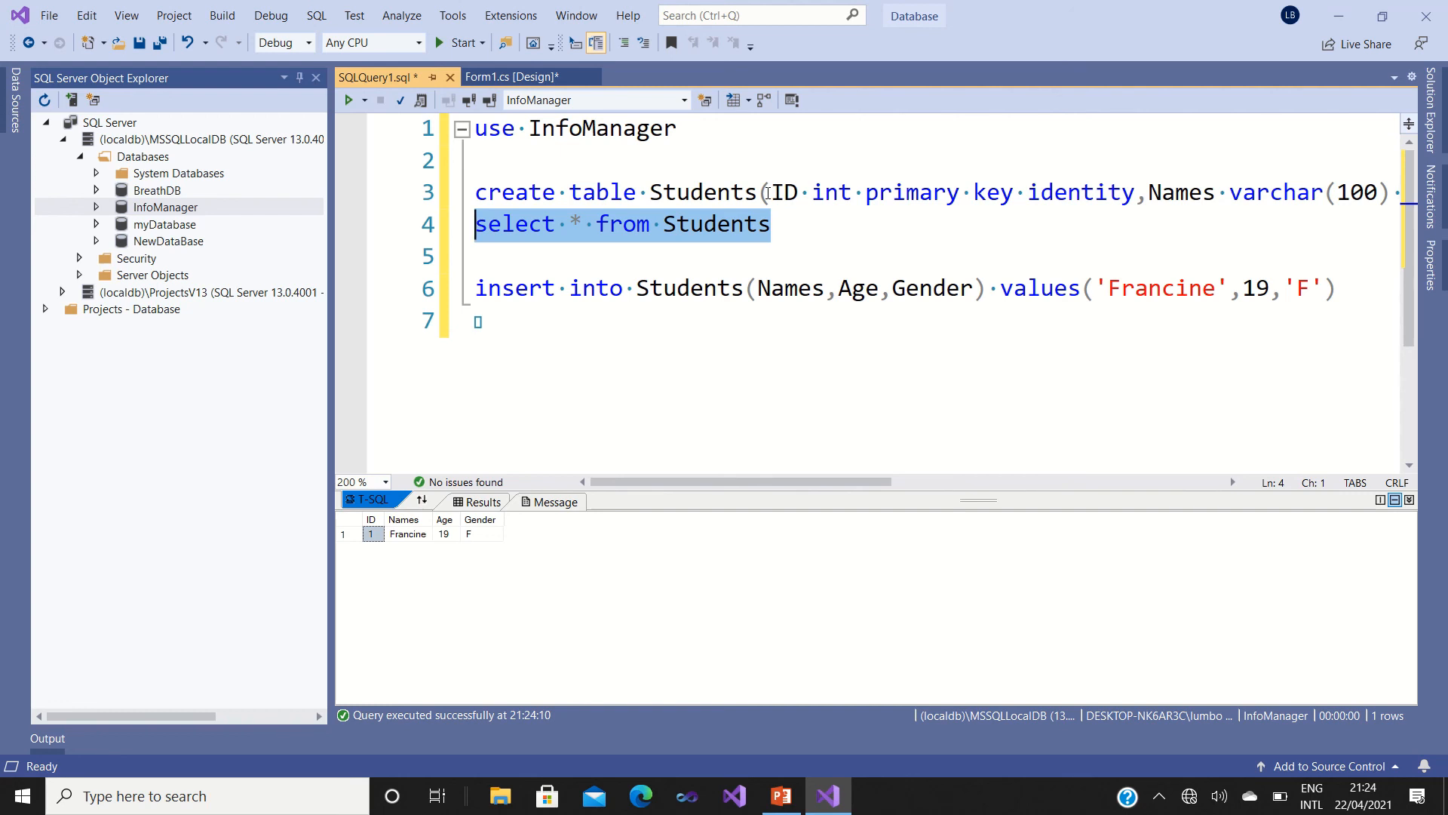
Split the create table Students statement so each column definition sits on its own line.
click(764, 192)
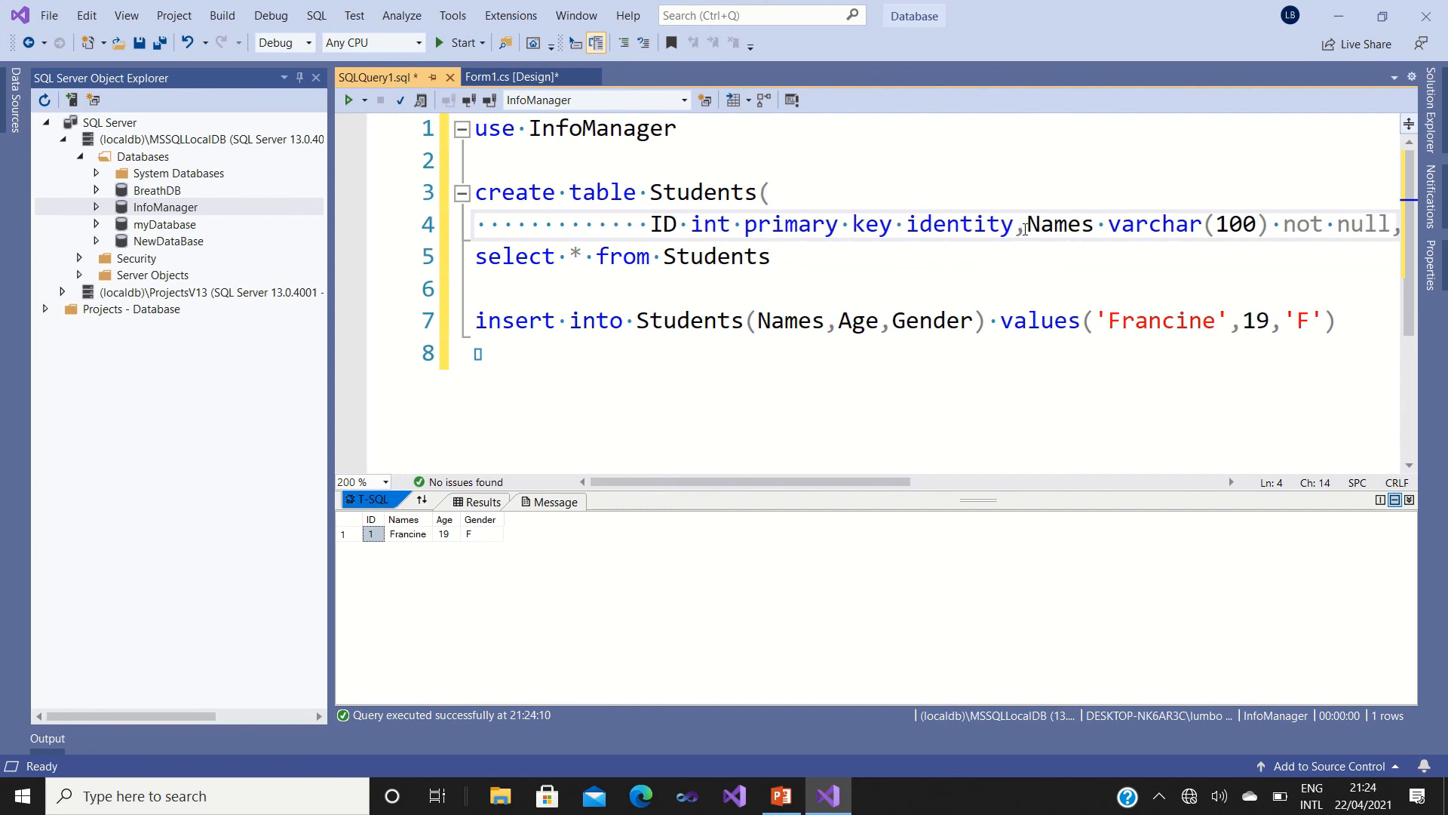
key(Enter)
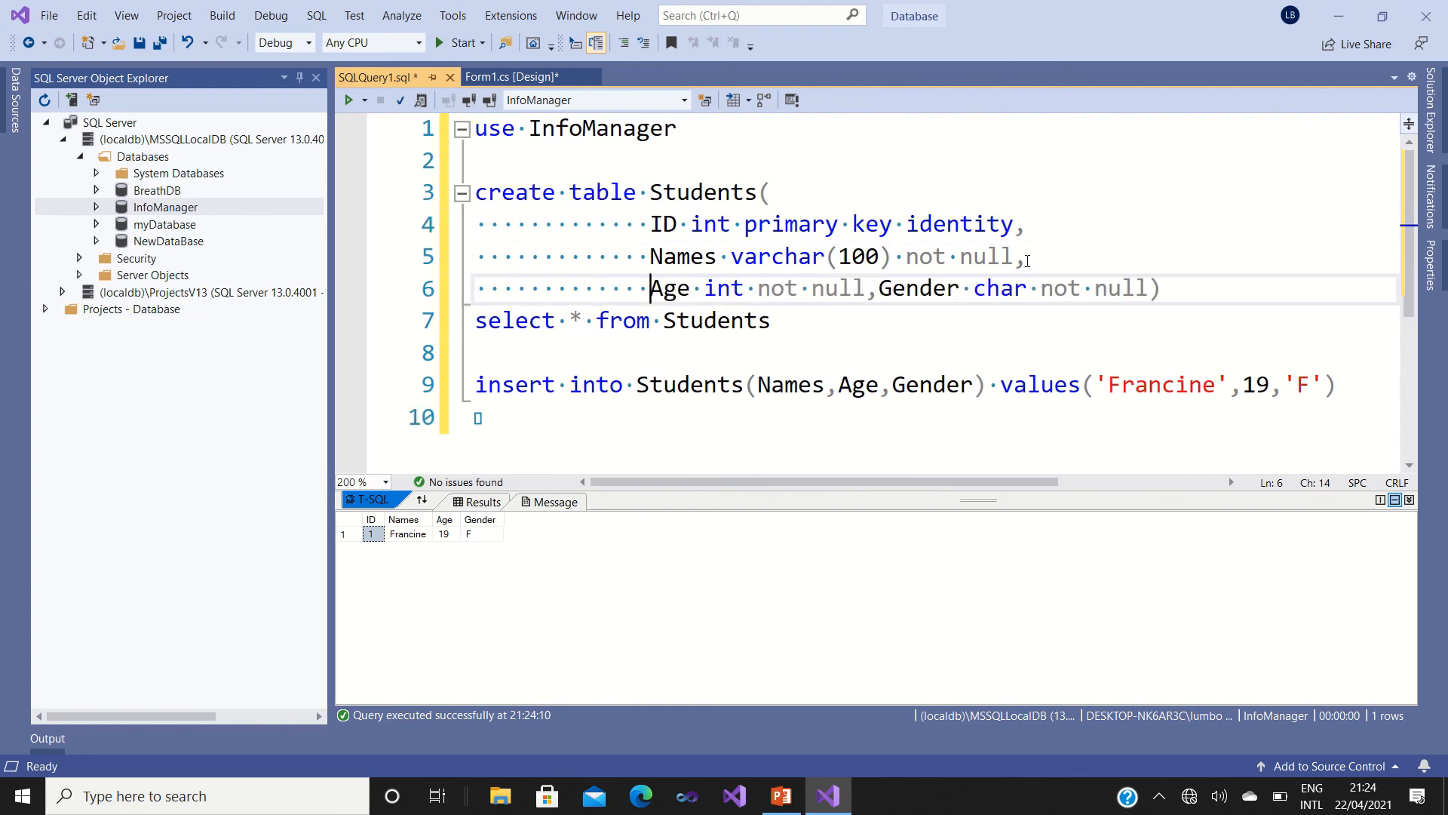
click(877, 288)
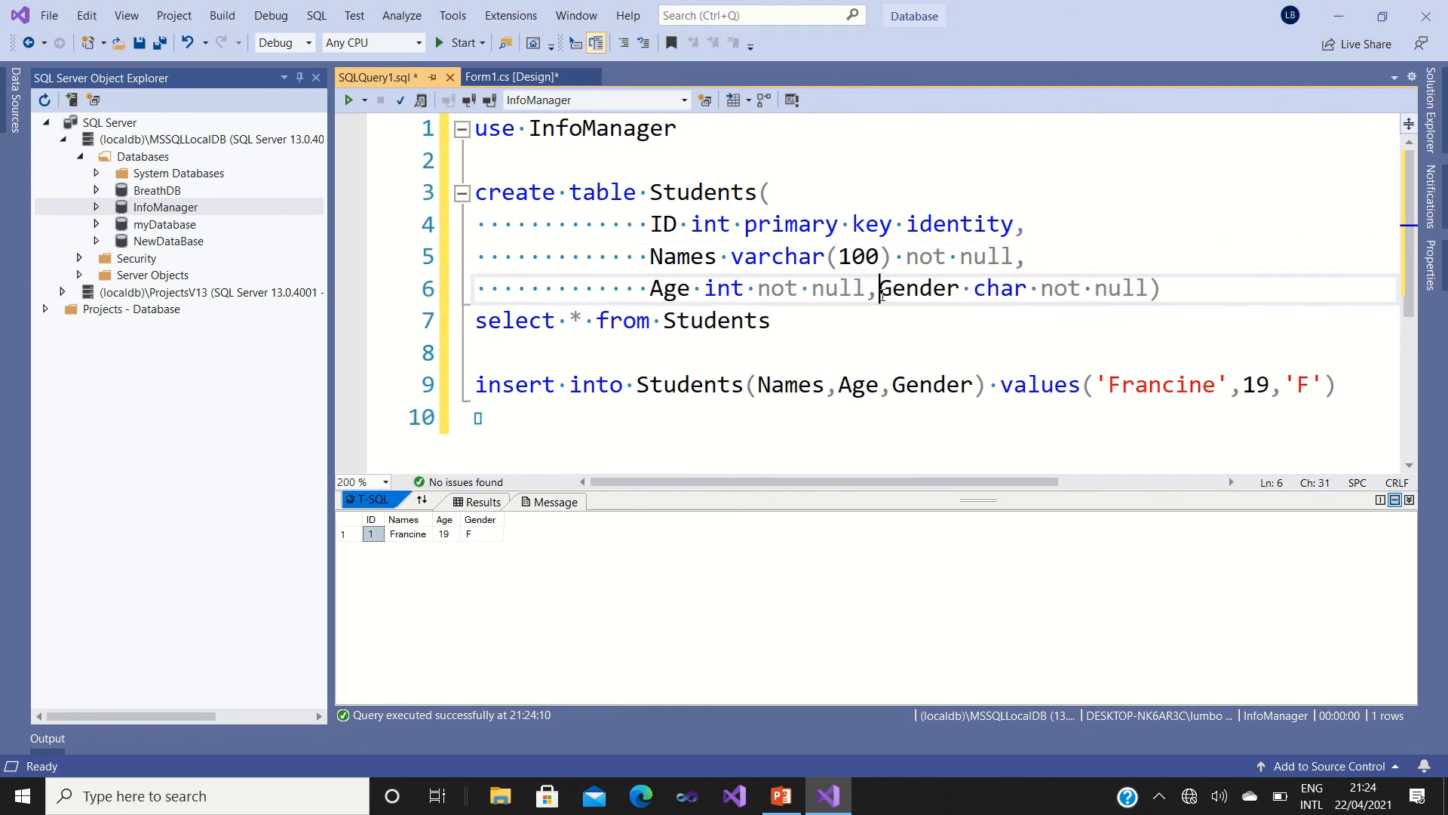
key(Enter)
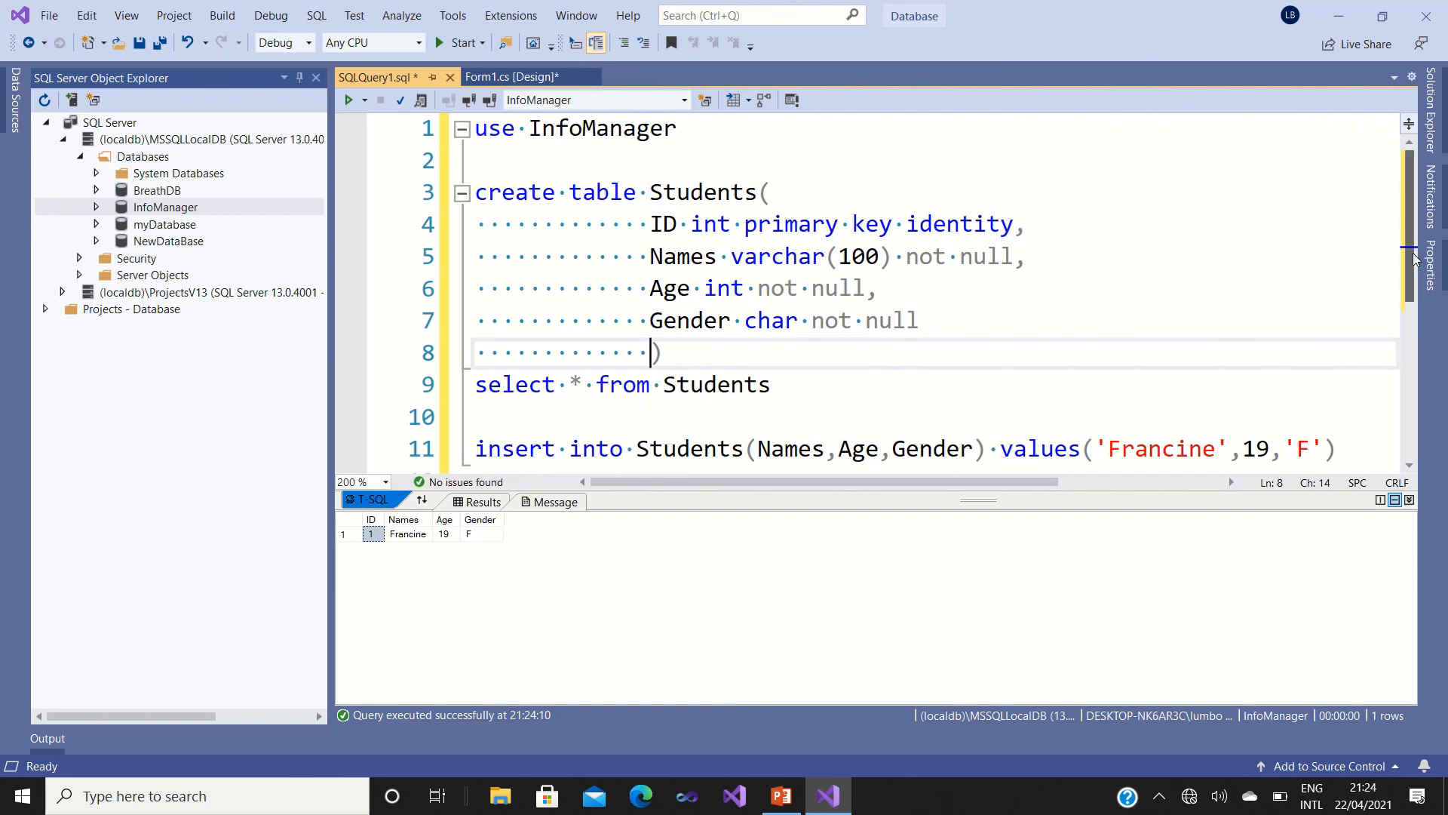
scroll(down, 3)
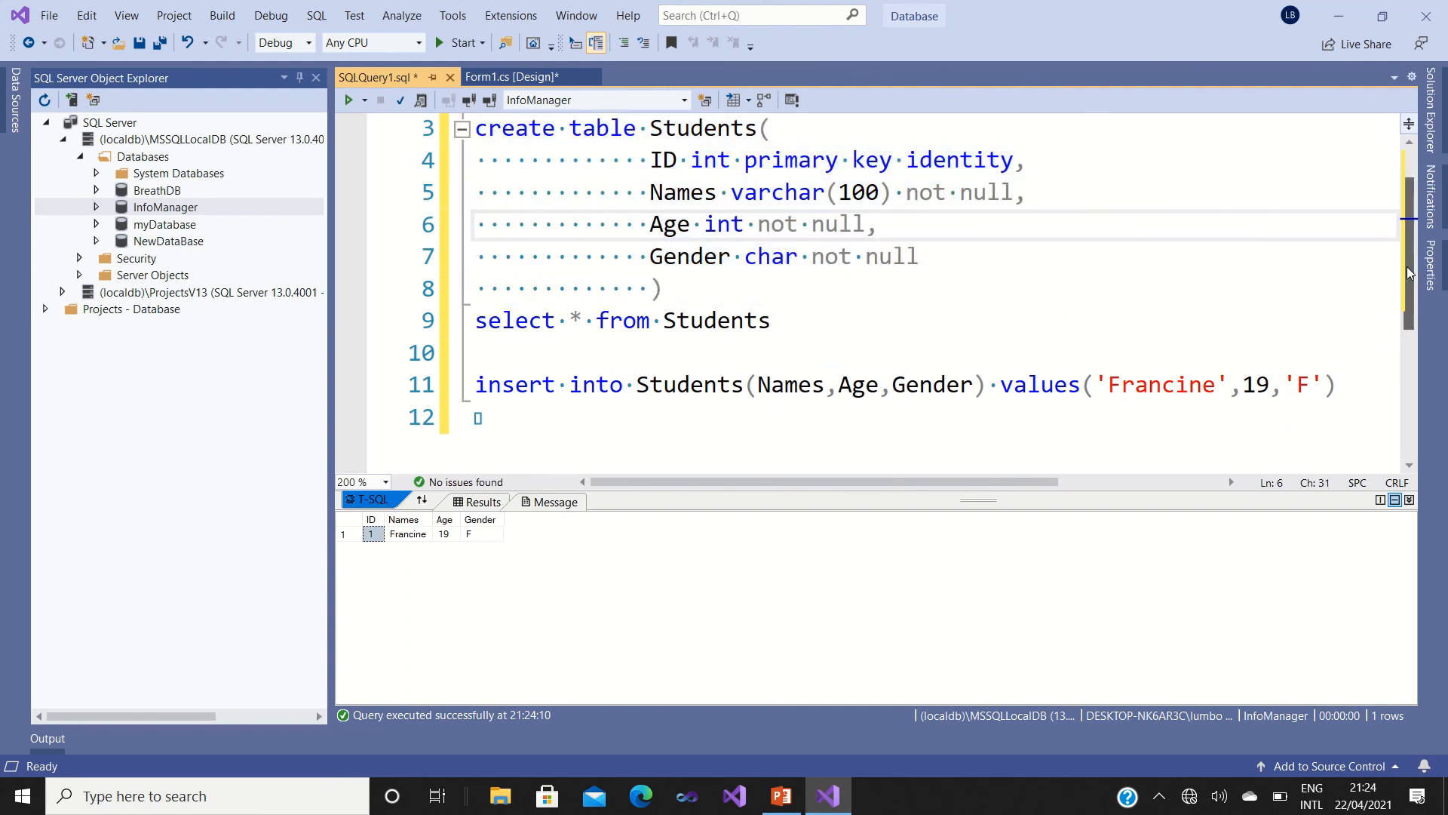
scroll(up, 3)
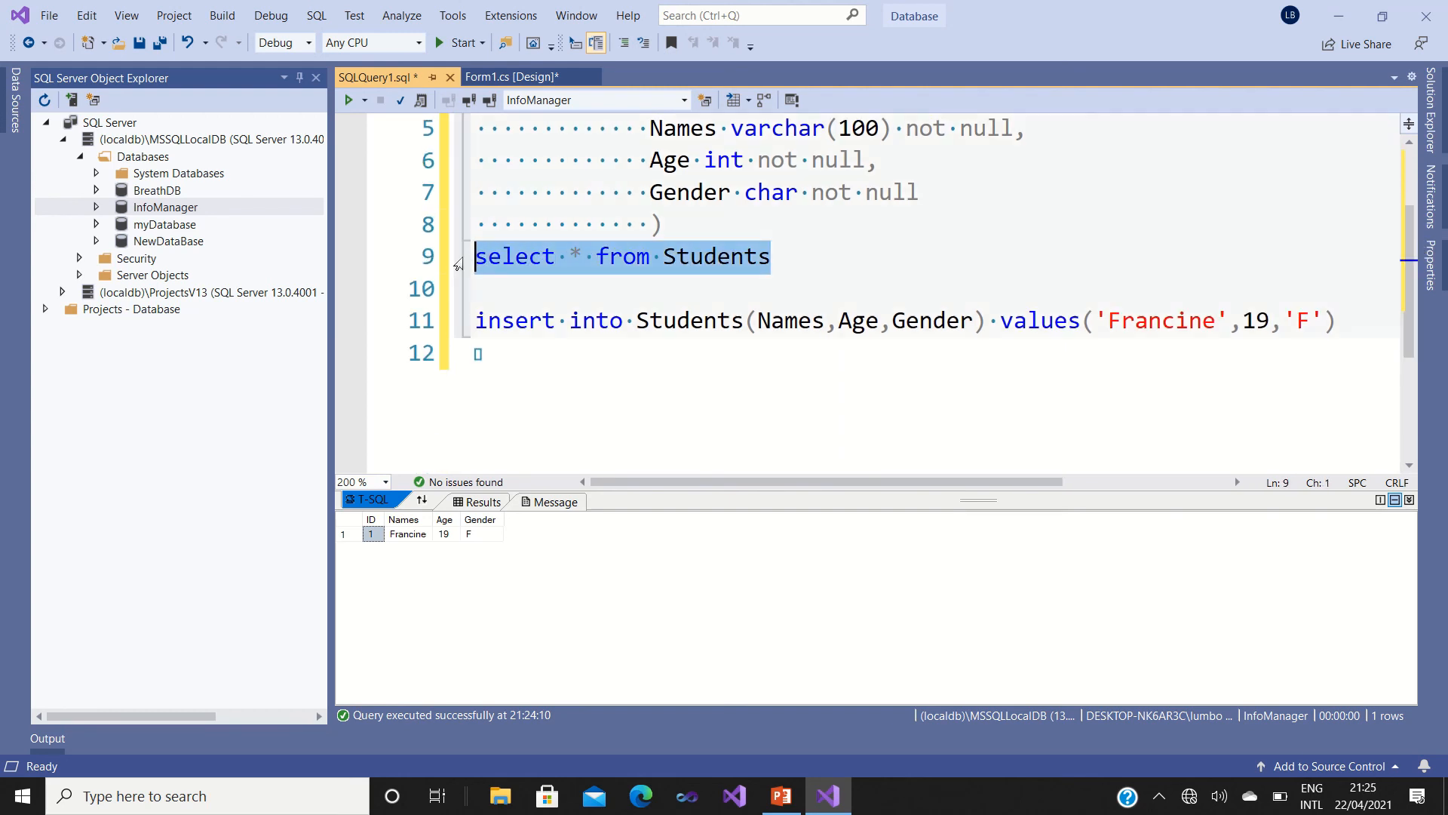
click(785, 256)
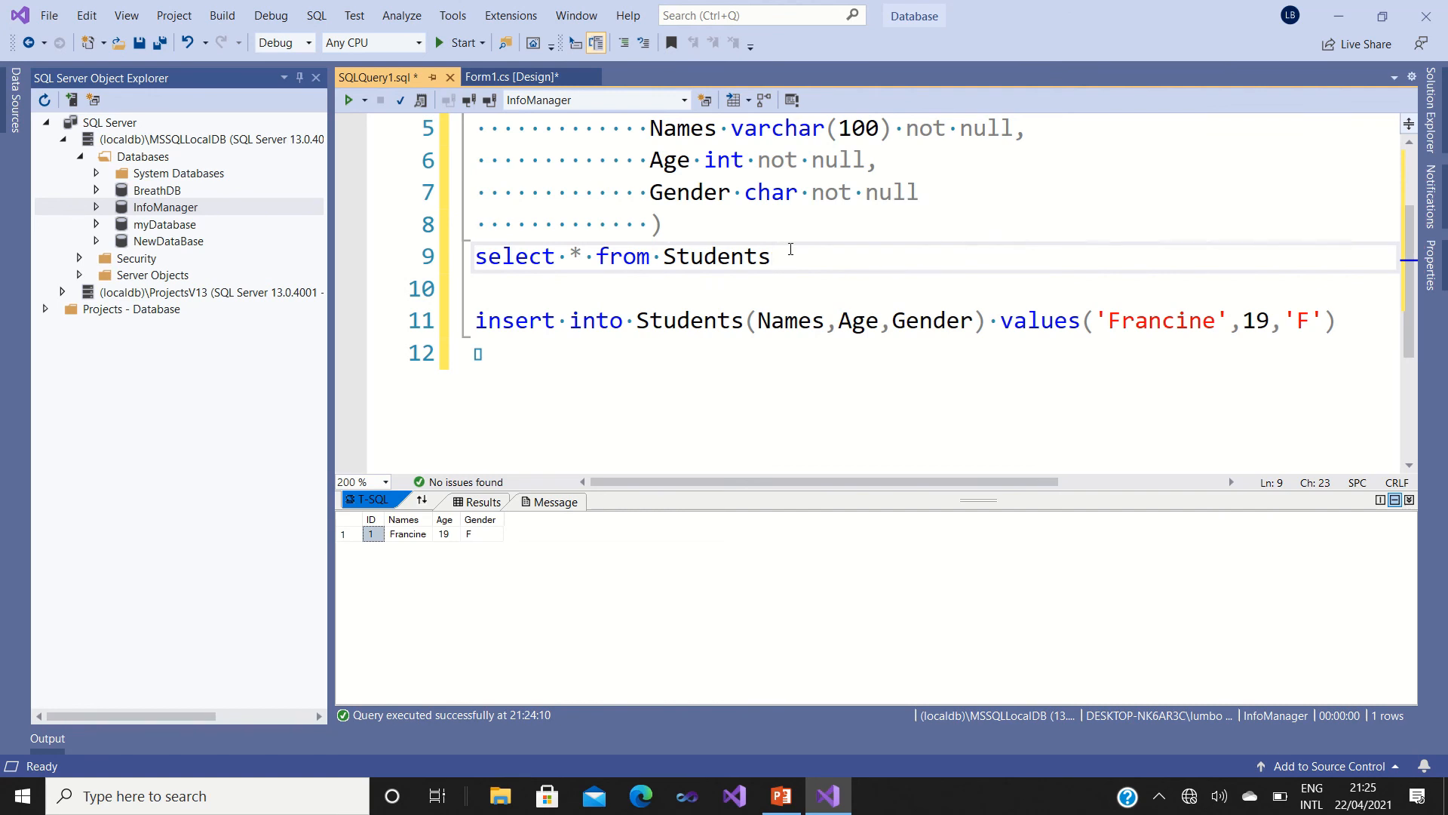
click(1336, 320)
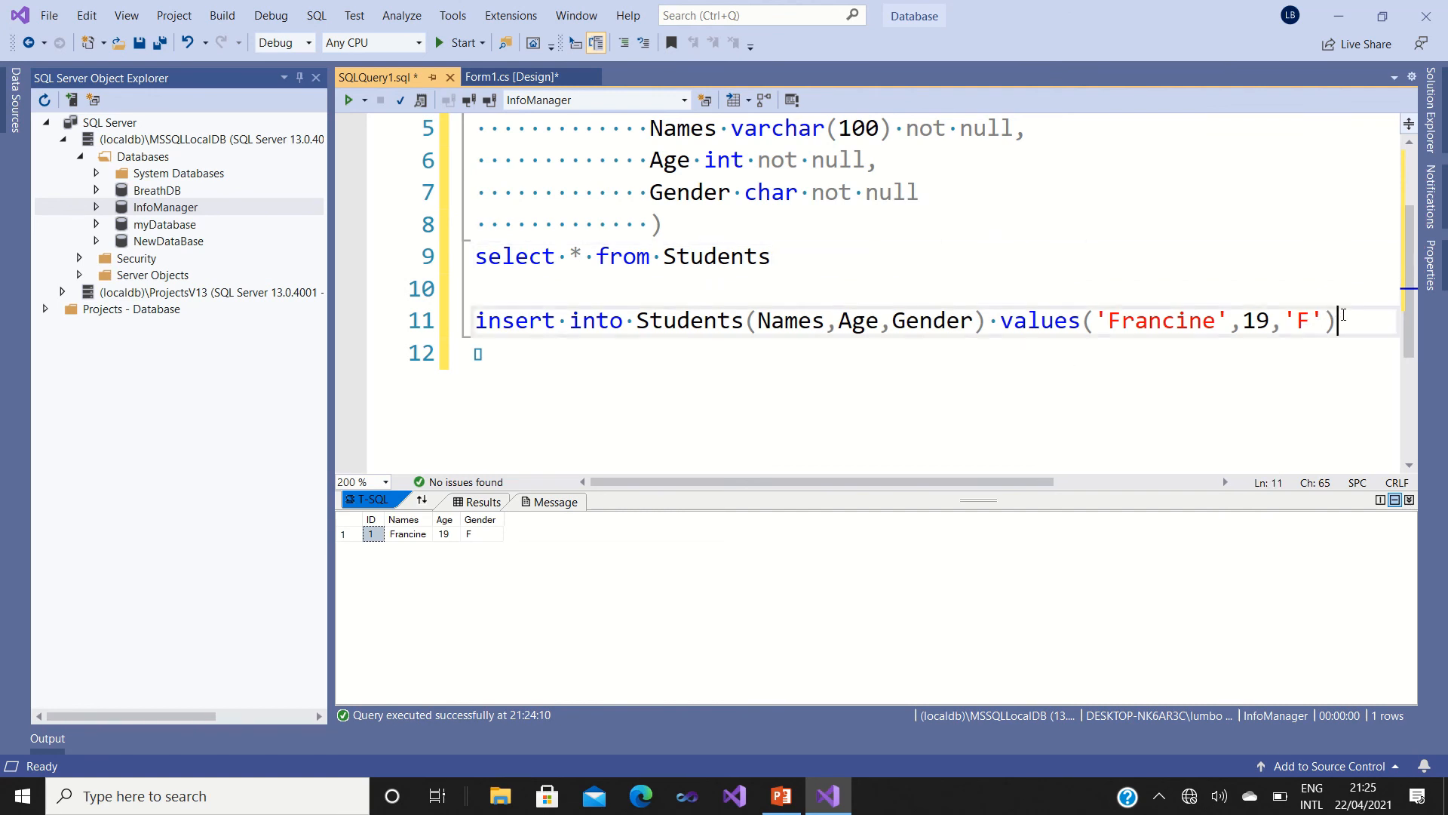
click(453, 320)
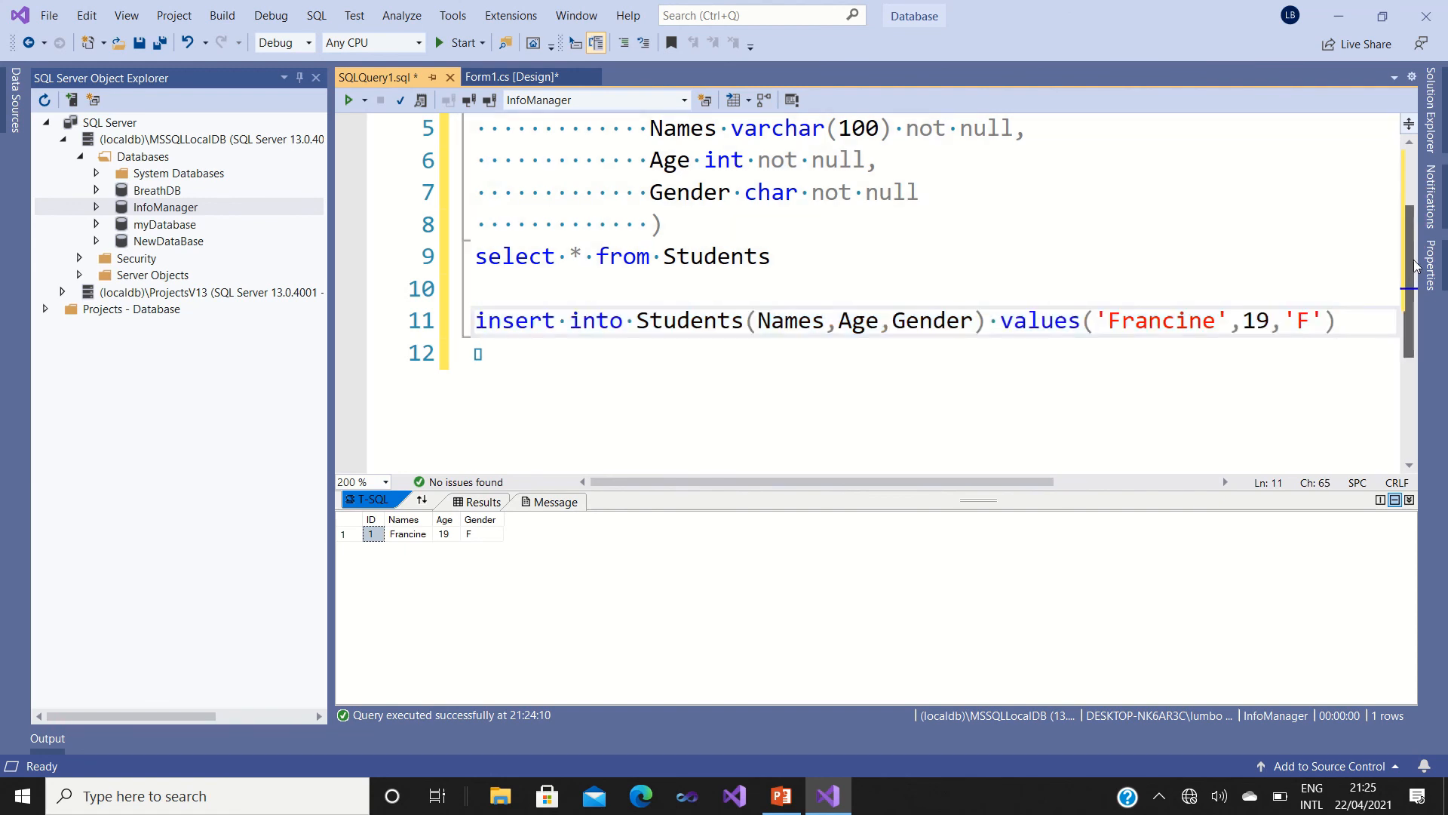
scroll(down, 3)
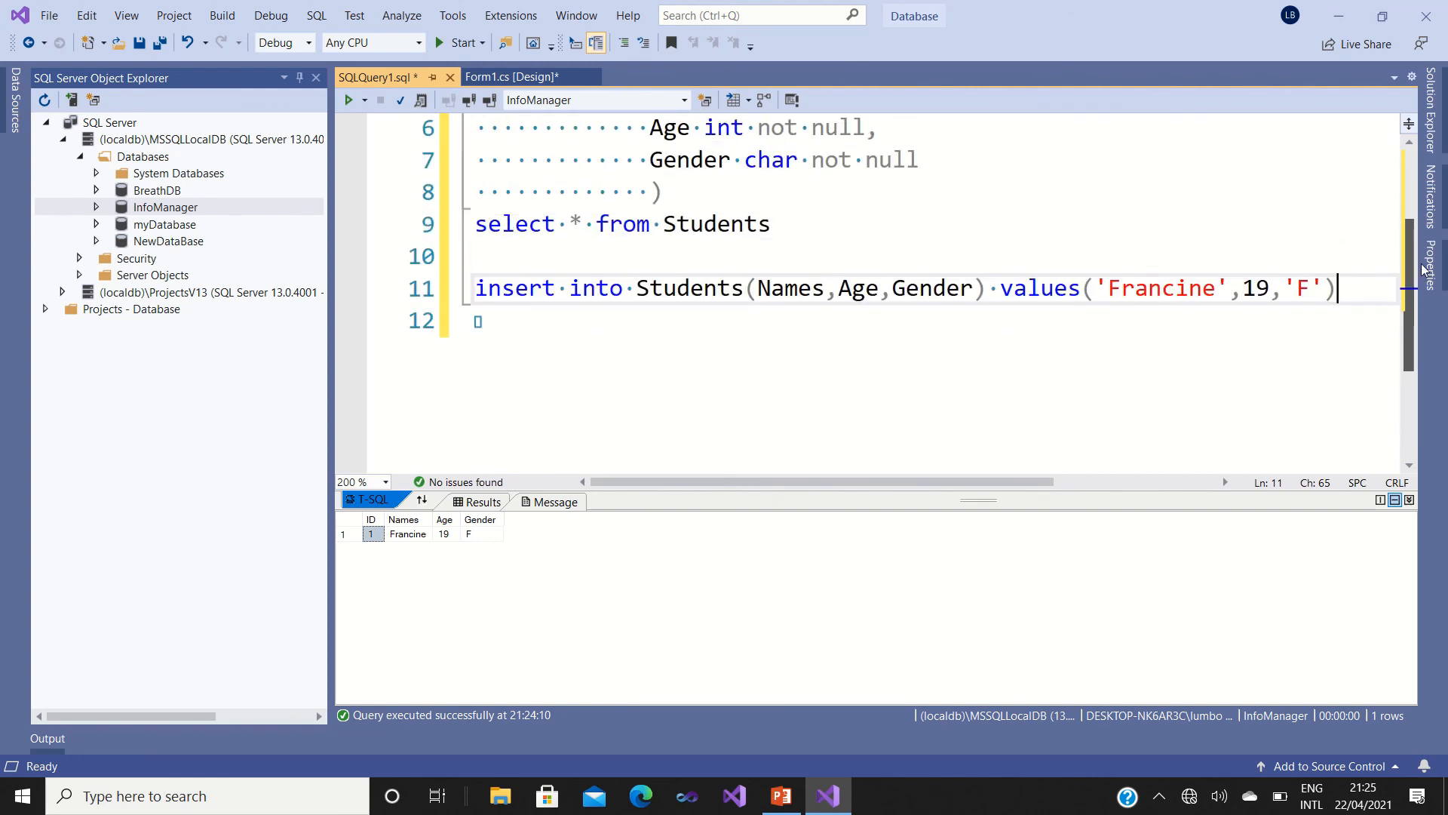
scroll(up, 3)
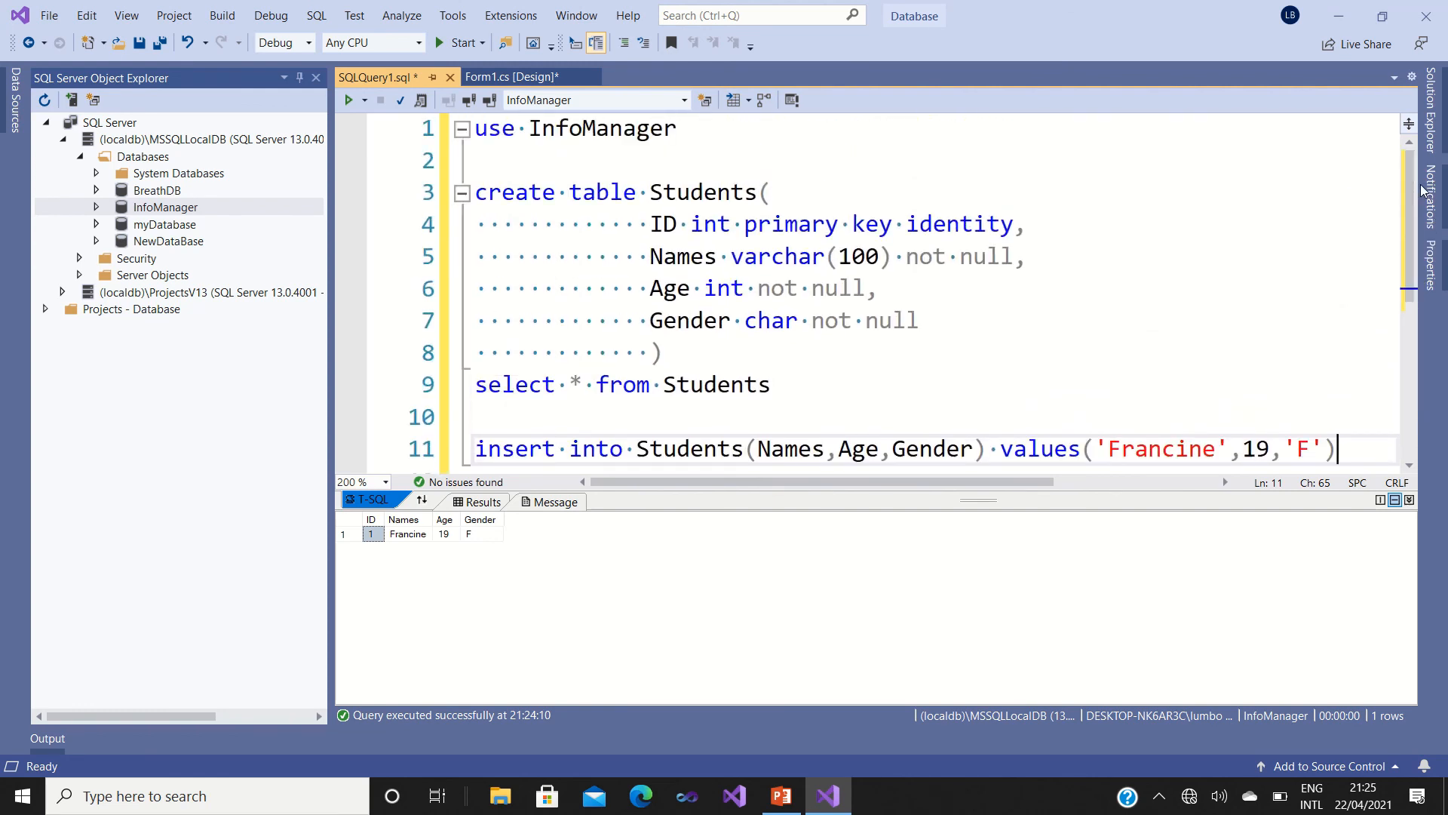
mouse_move(1420, 189)
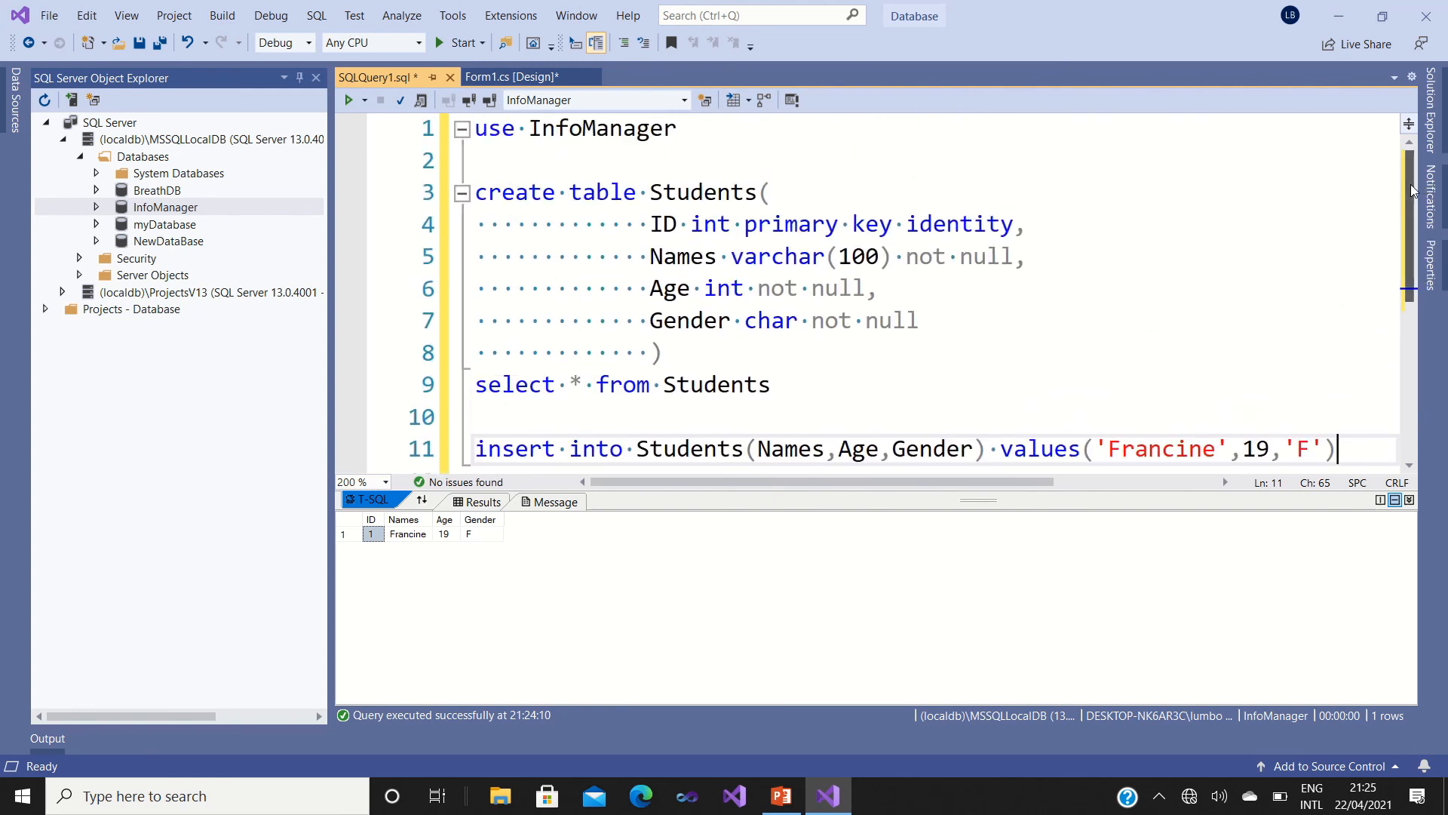